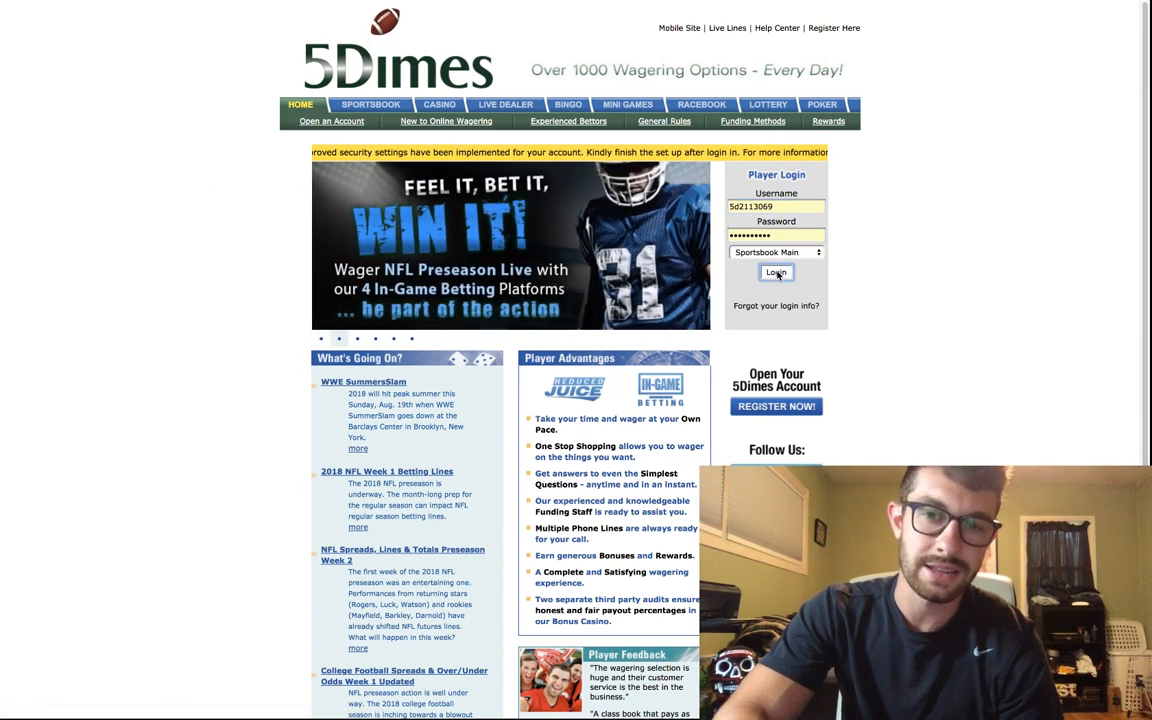
- Sign in to the 5Dimes account so the Bet the Board sport list appears
click(776, 272)
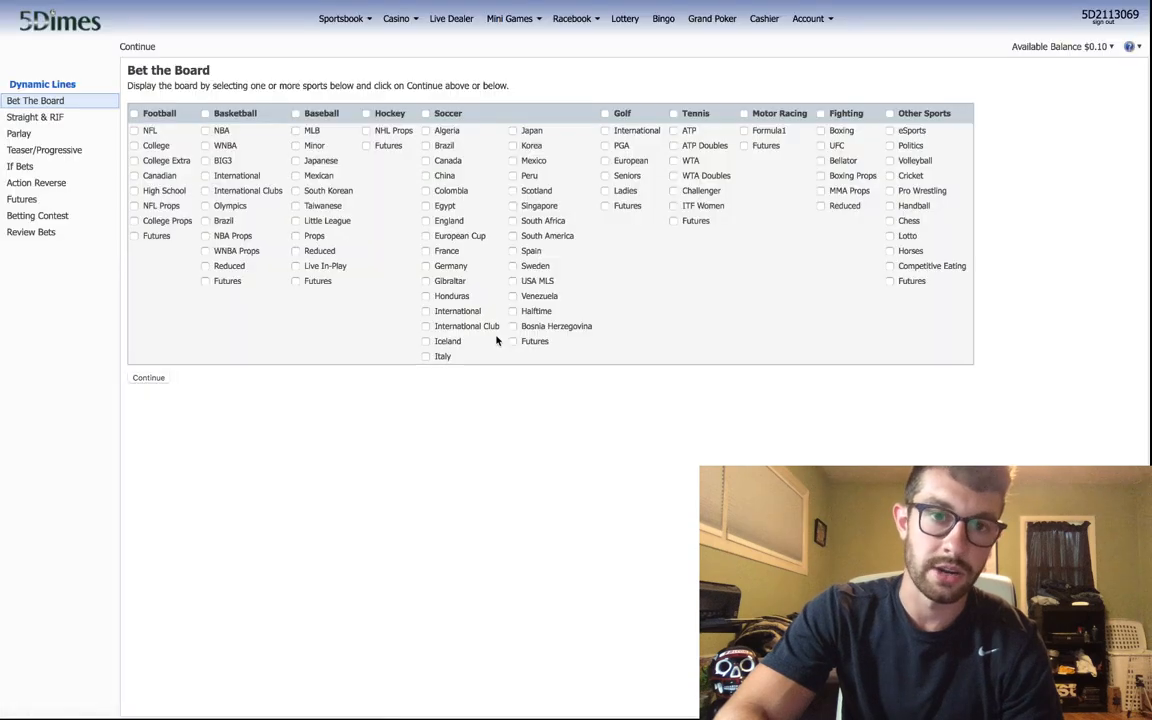
mouse_move(408, 458)
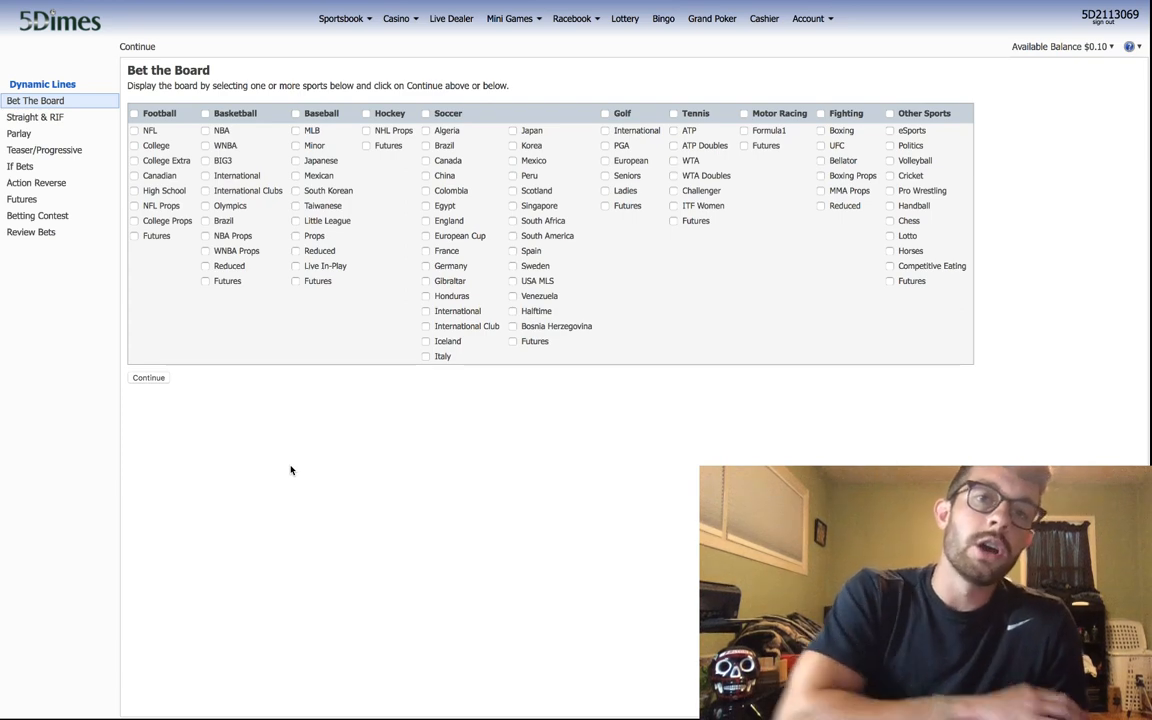
- Select NFL Props under Football and continue to its lines
click(340, 18)
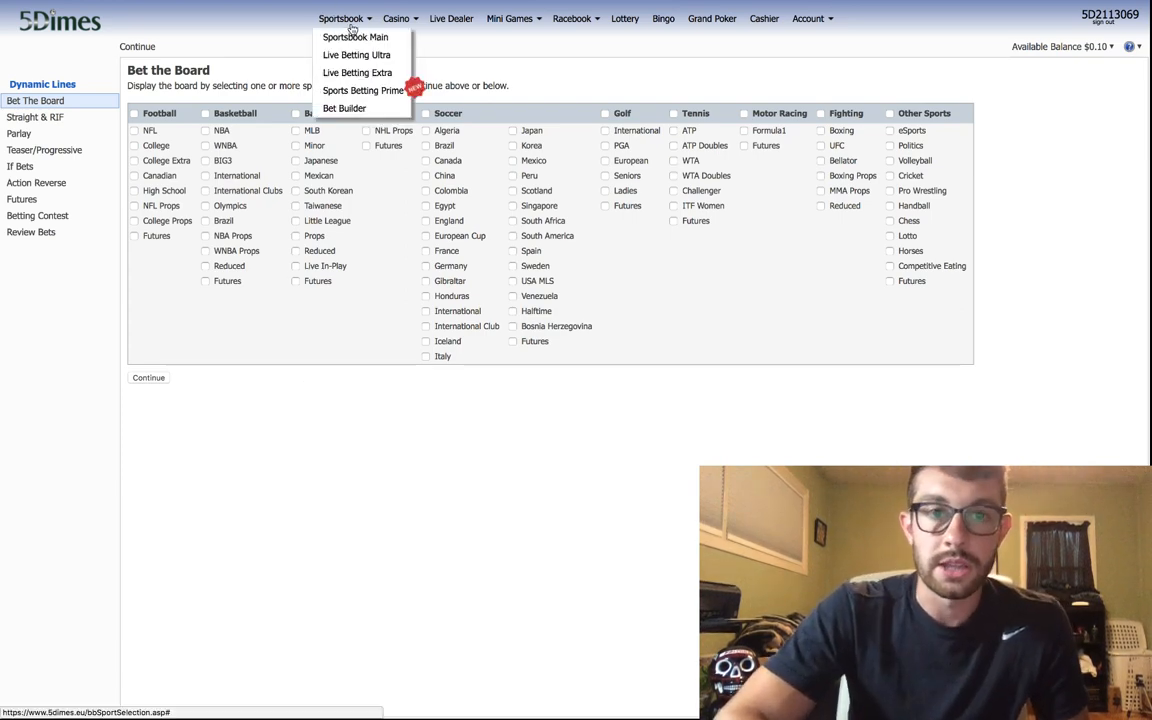
click(476, 288)
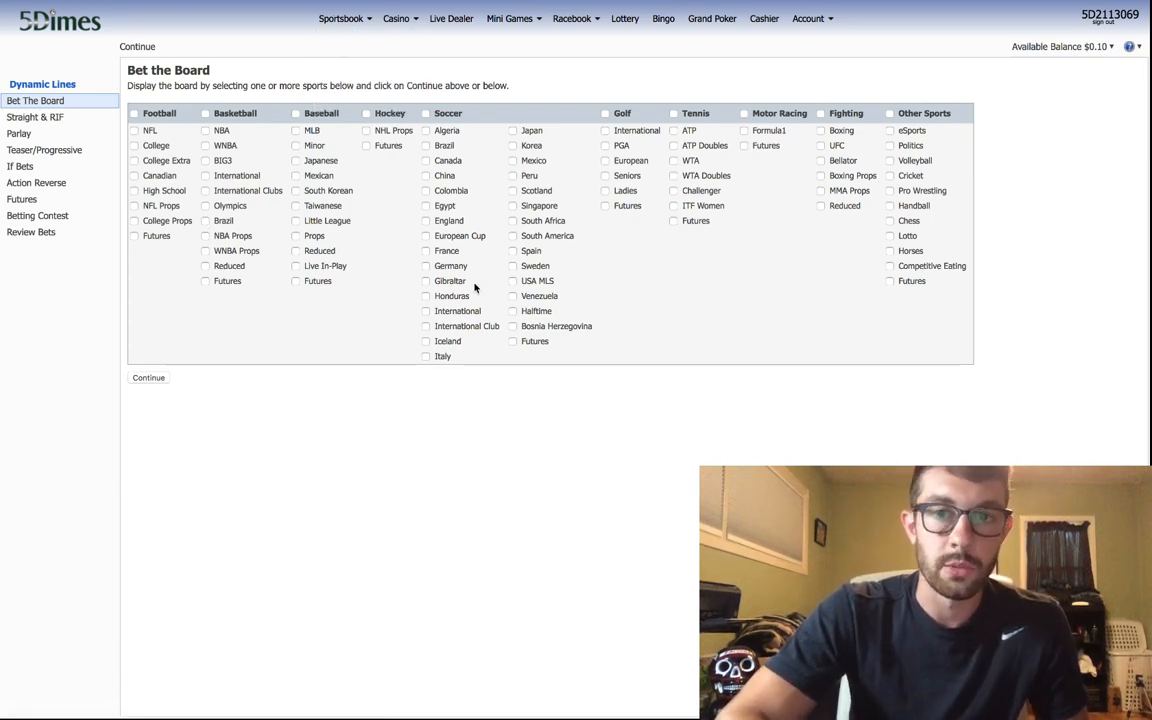
mouse_move(170, 200)
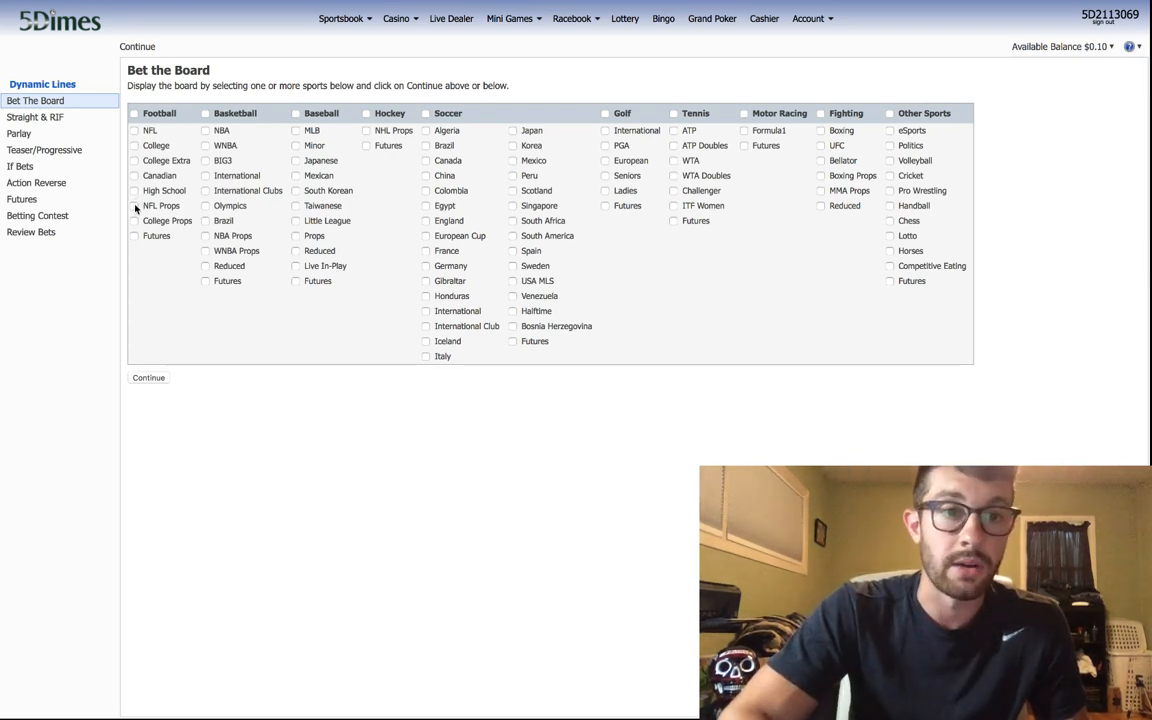
click(134, 206)
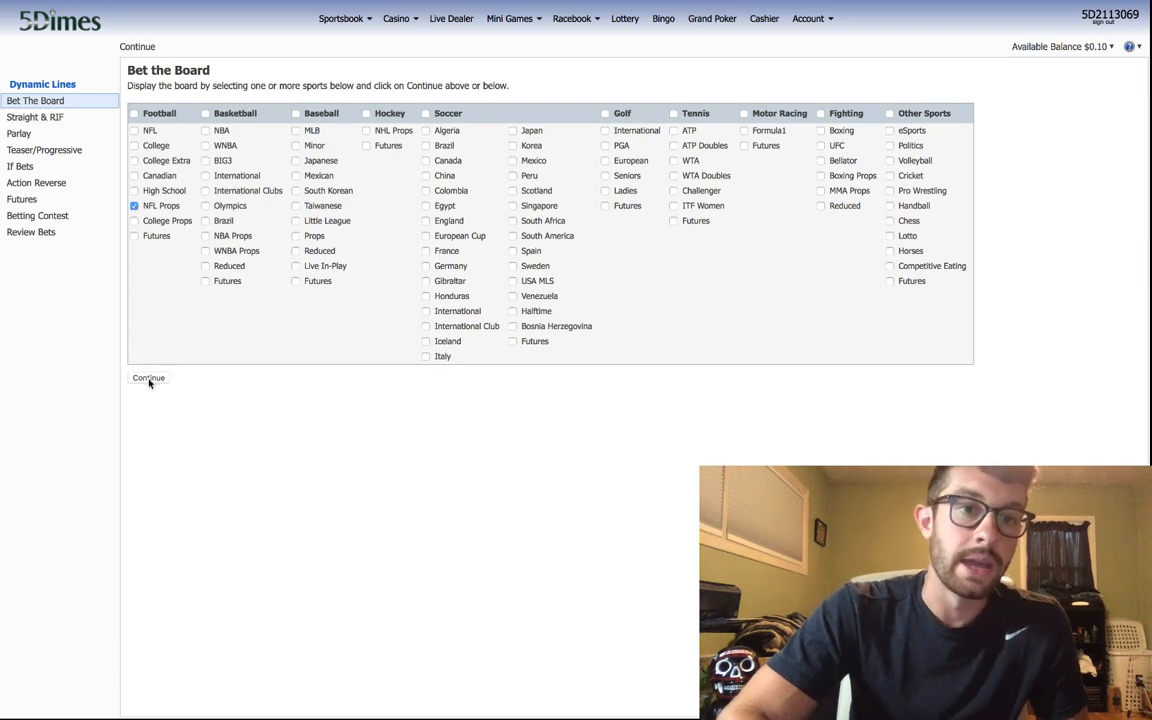
click(148, 378)
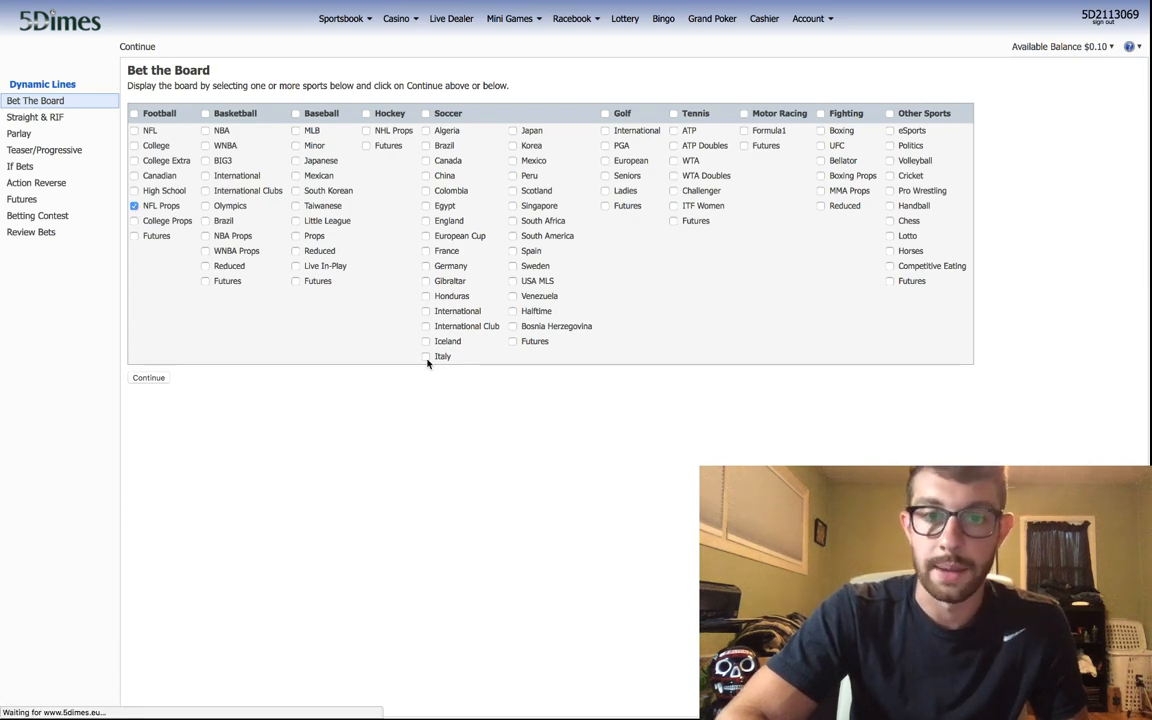
click(148, 376)
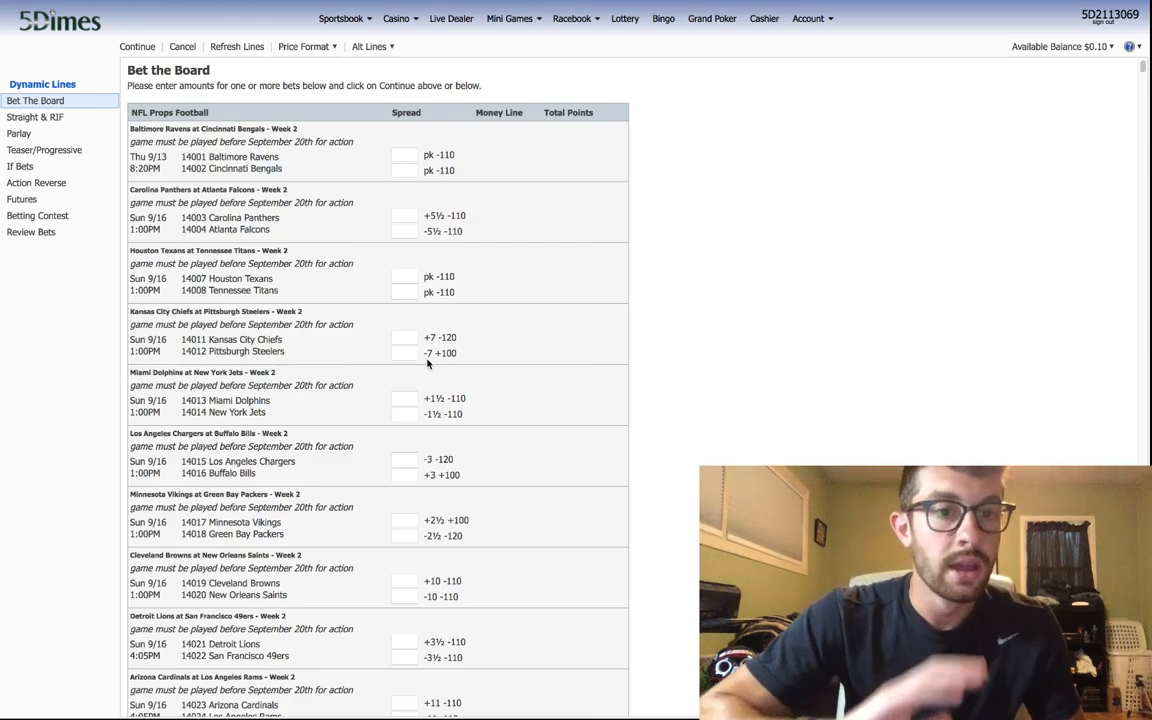
- Scroll down through the NFL game spreads, division winners and season win totals
scroll(down, 3)
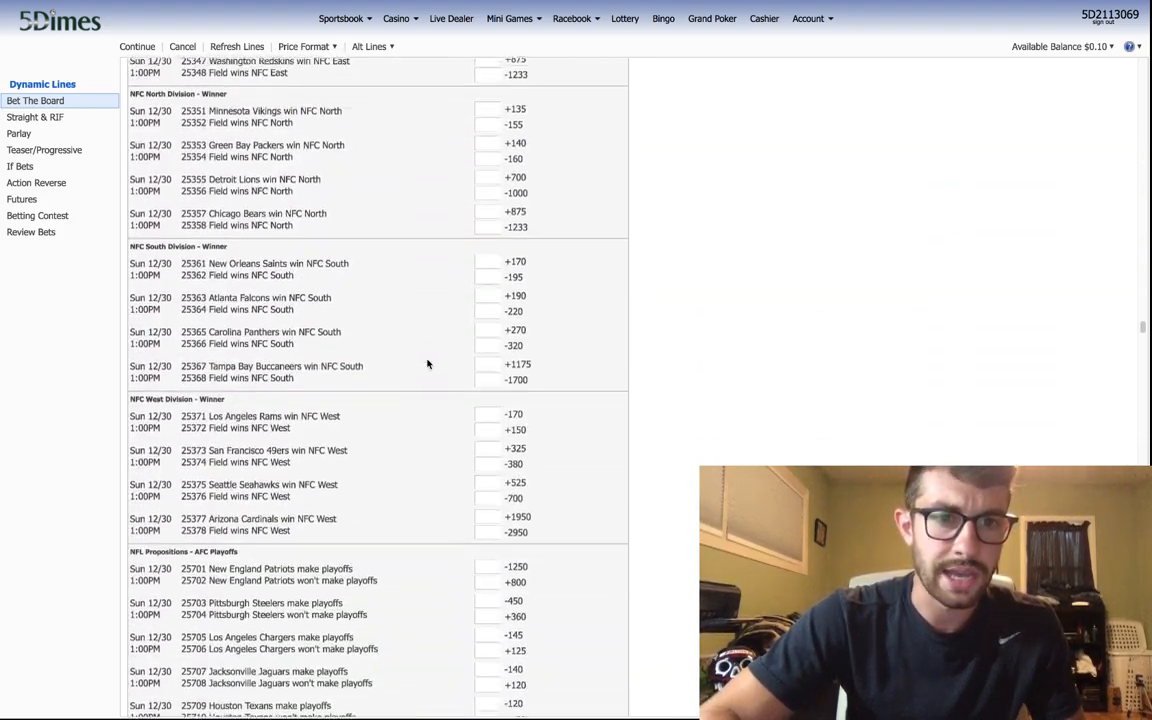
scroll(down, 3)
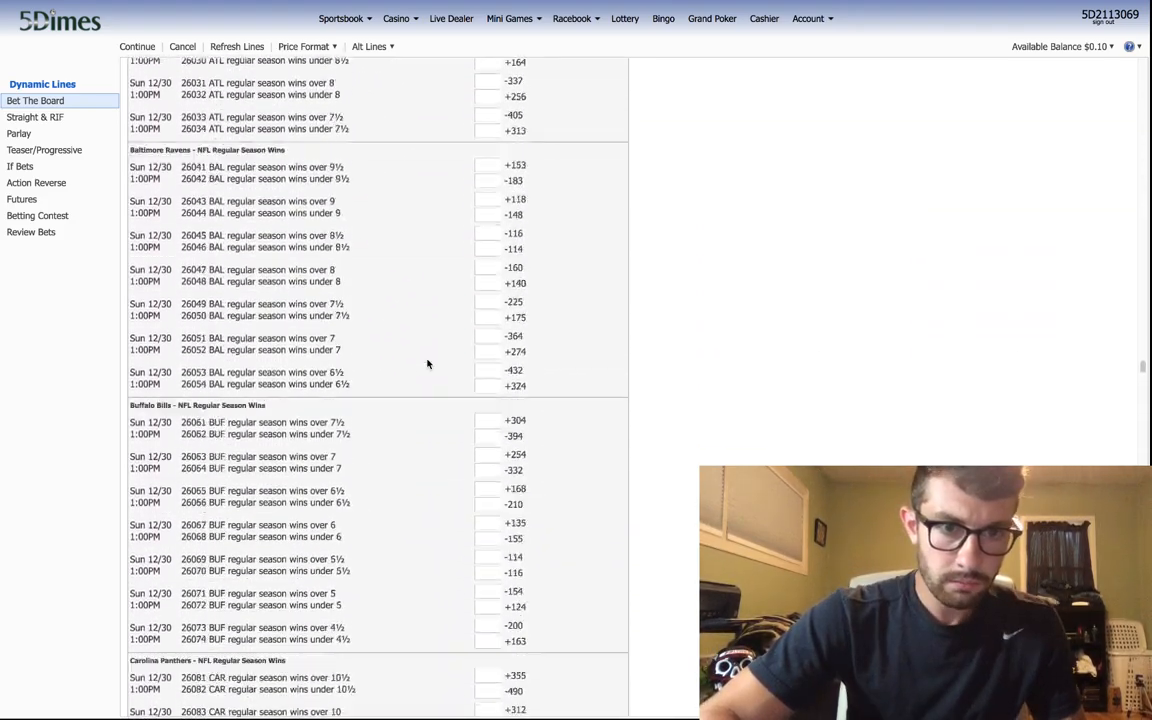
scroll(down, 3)
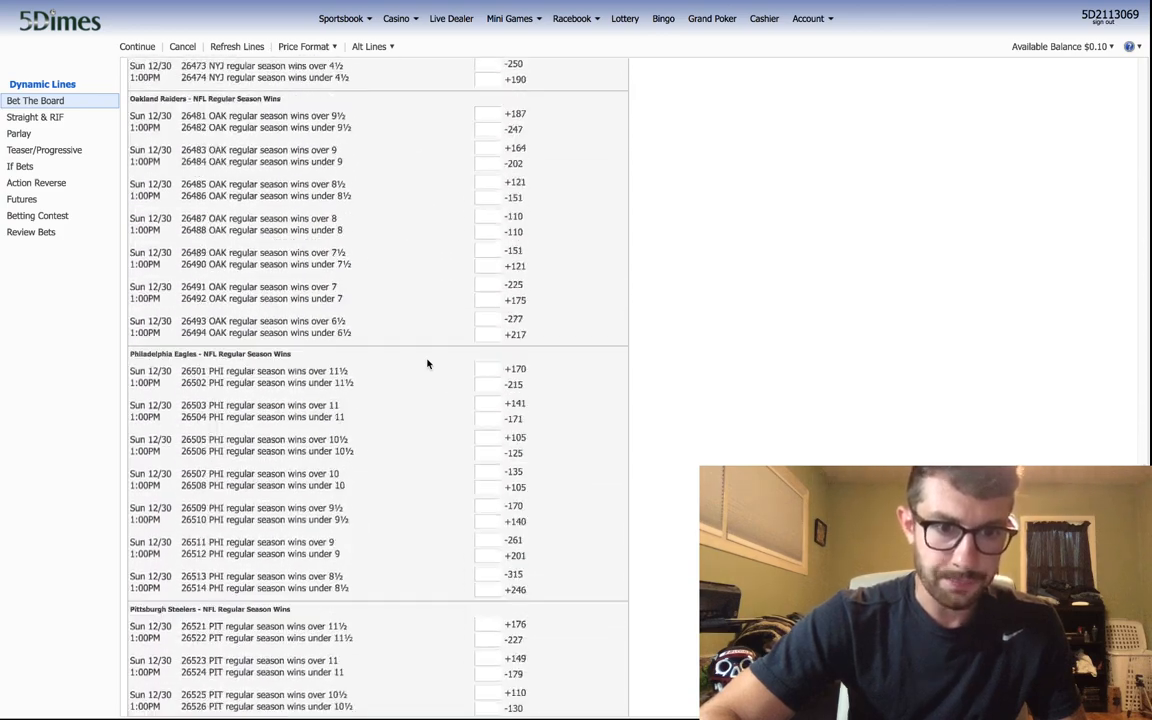
scroll(down, 3)
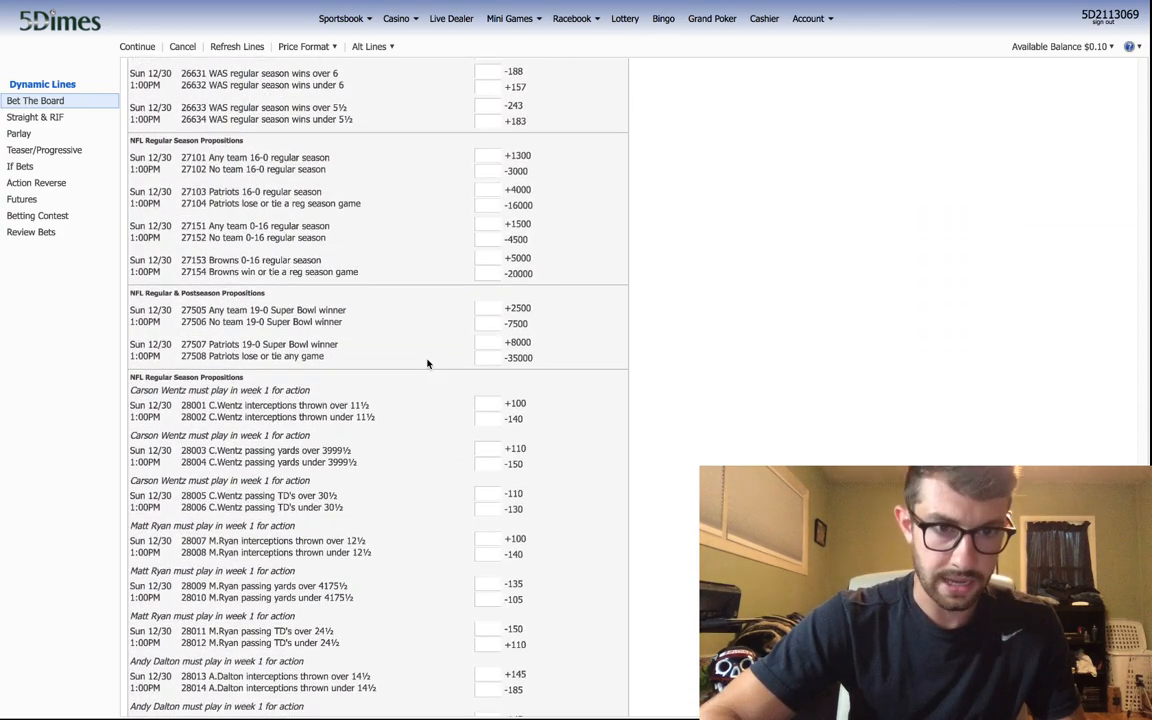
scroll(down, 3)
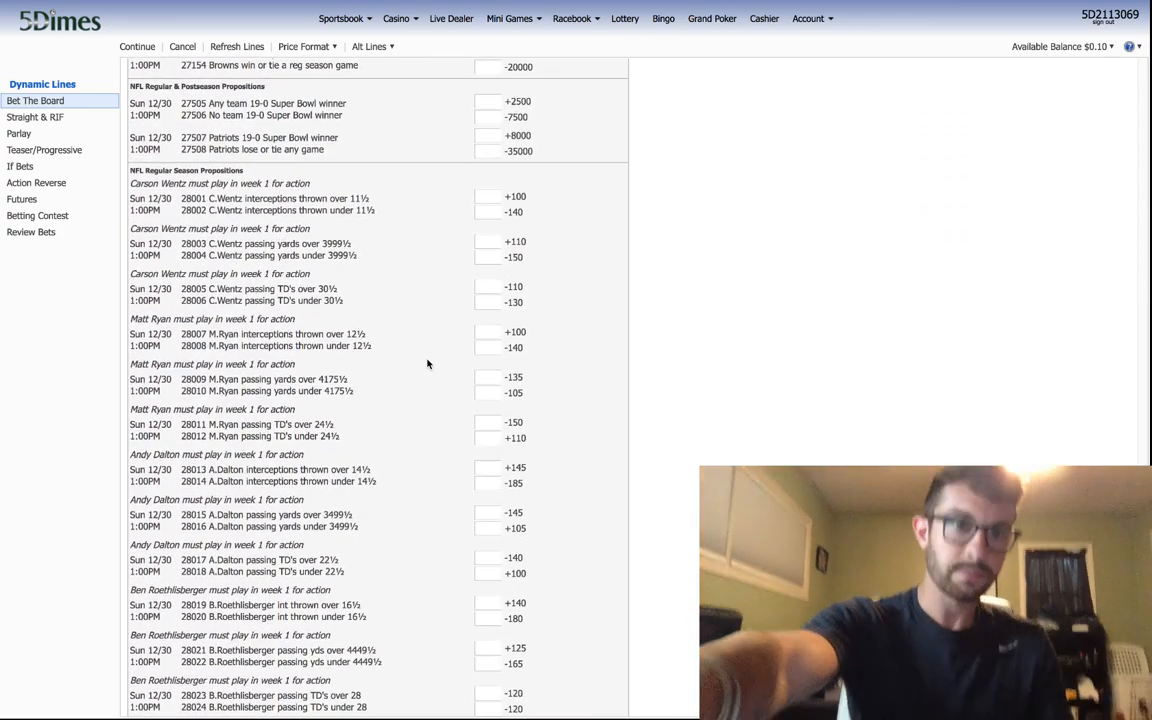
scroll(down, 3)
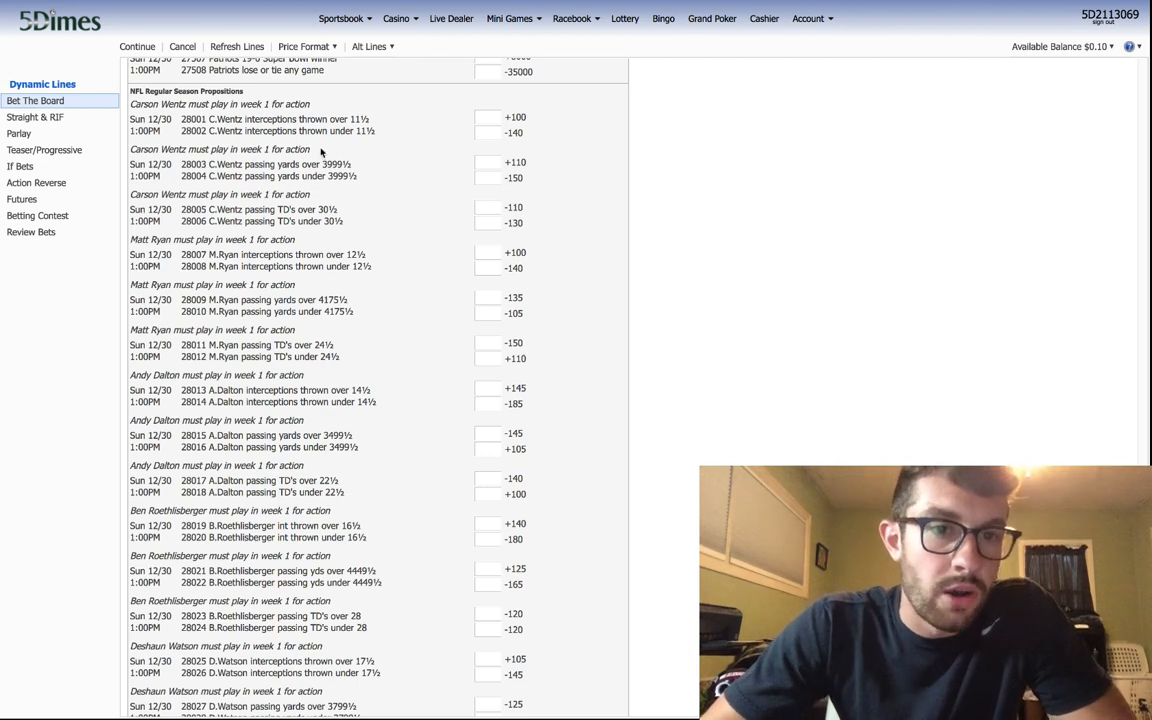
mouse_move(364, 218)
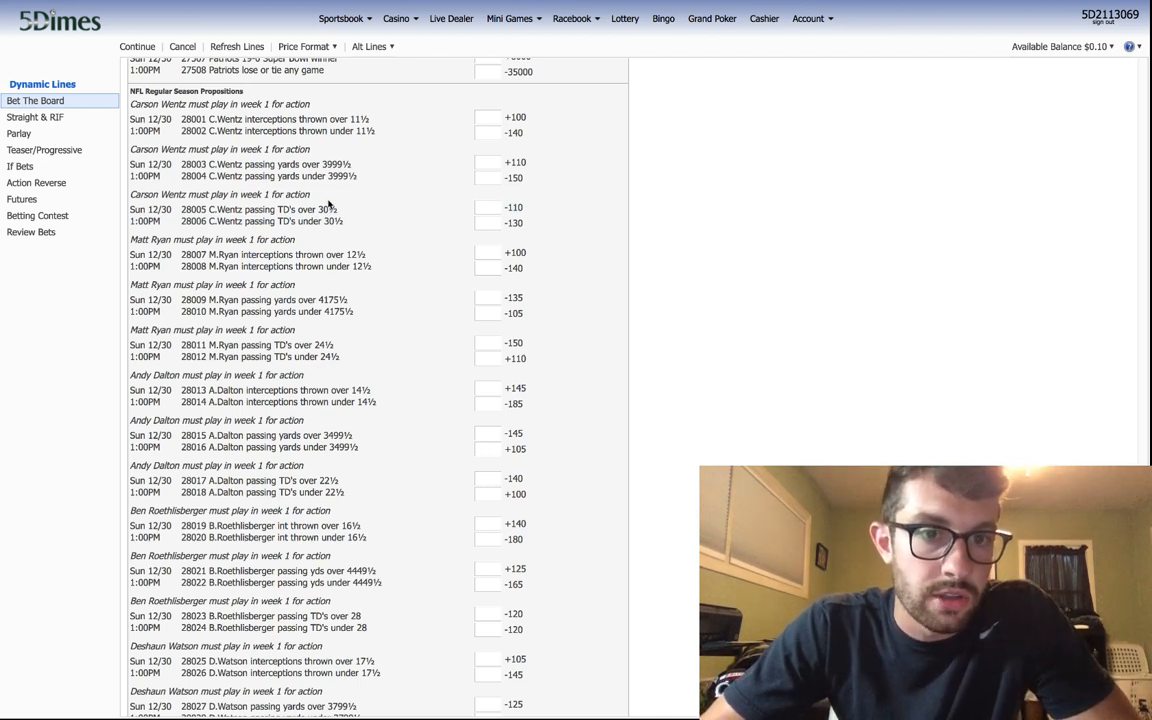
mouse_move(508, 300)
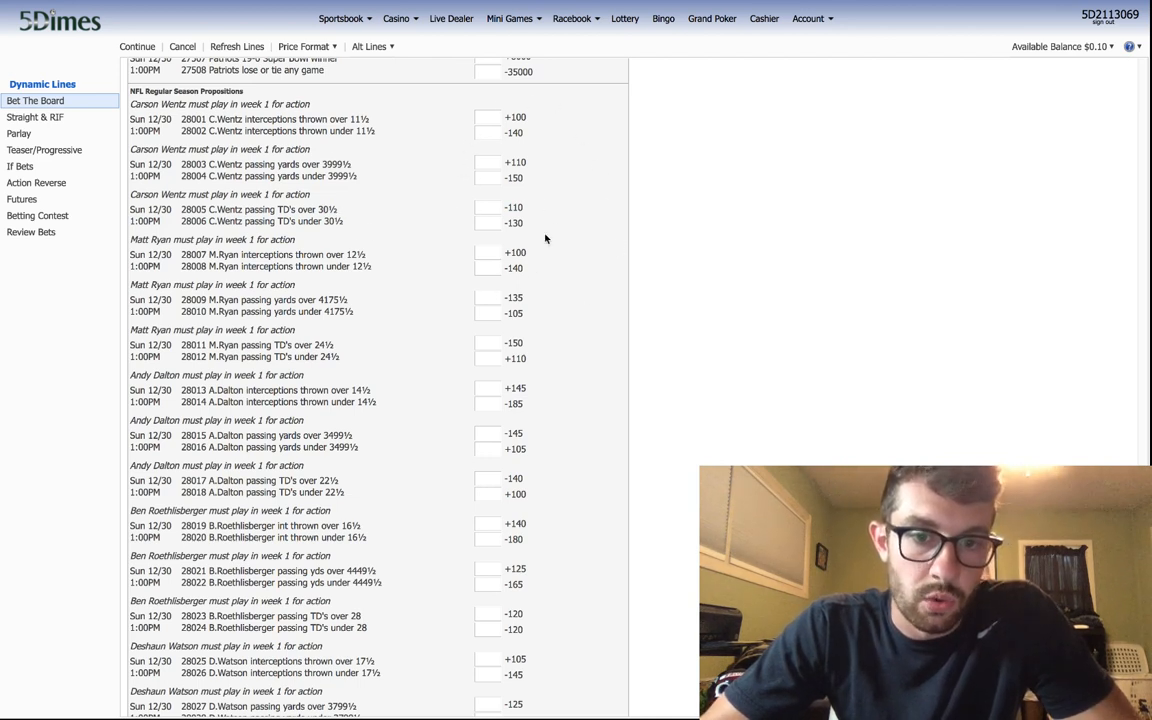
mouse_move(540, 140)
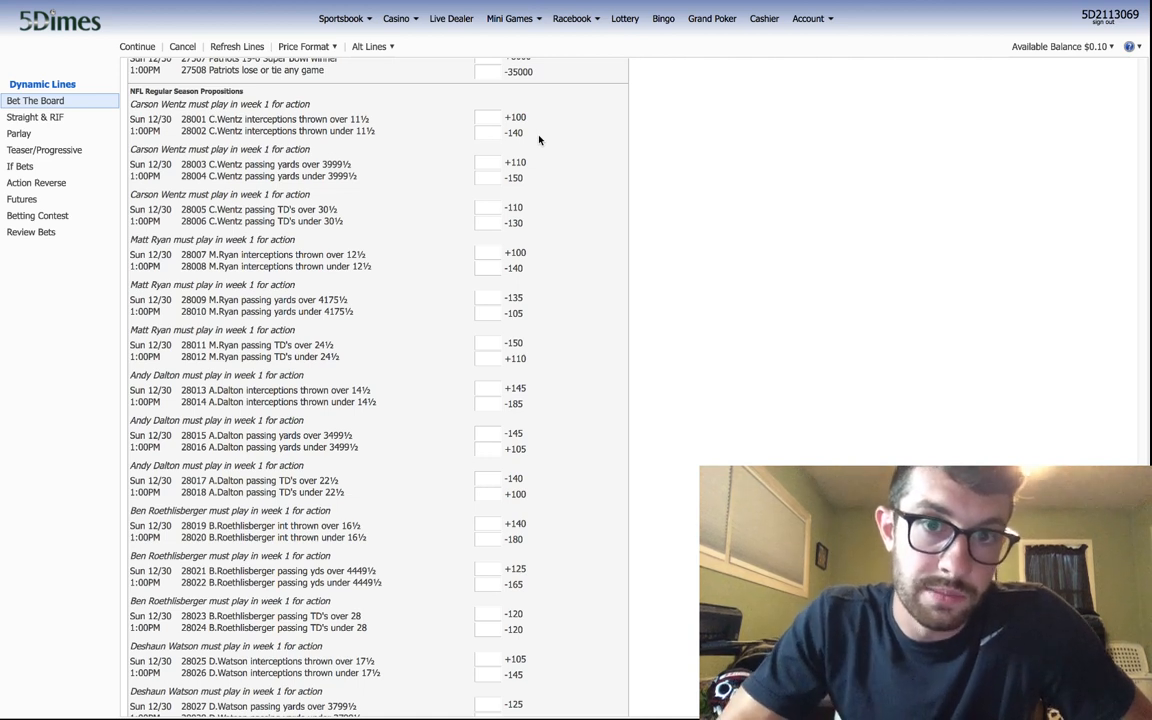
click(488, 132)
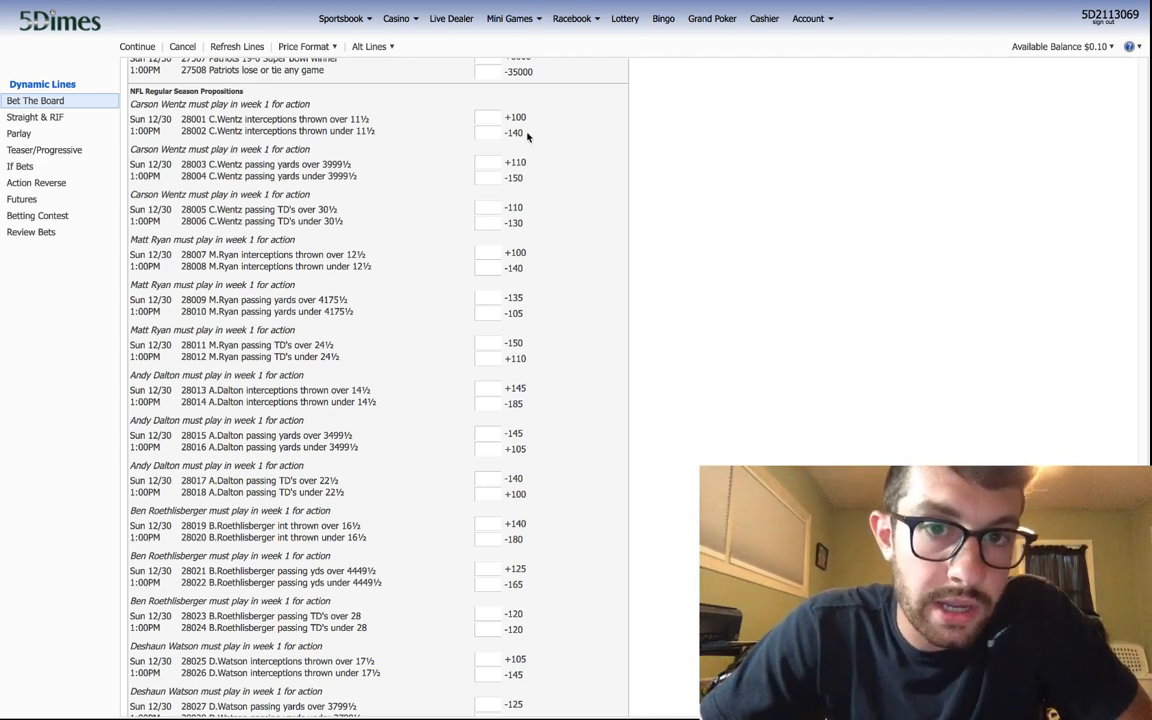
click(514, 132)
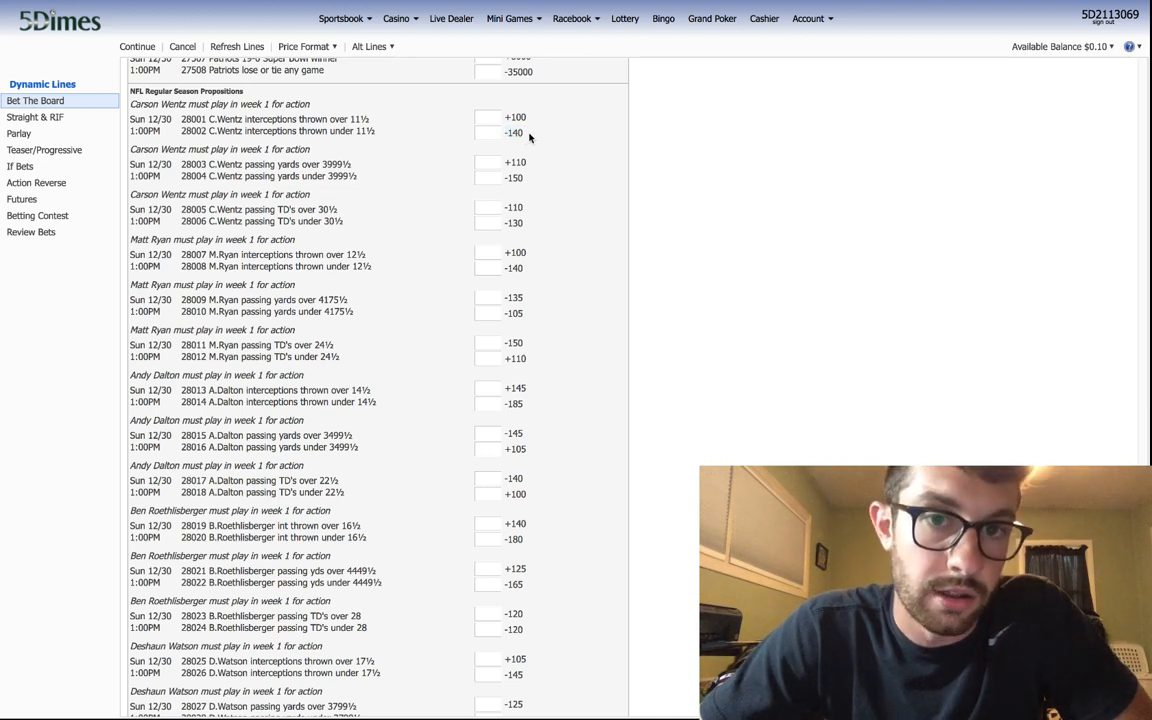
click(488, 132)
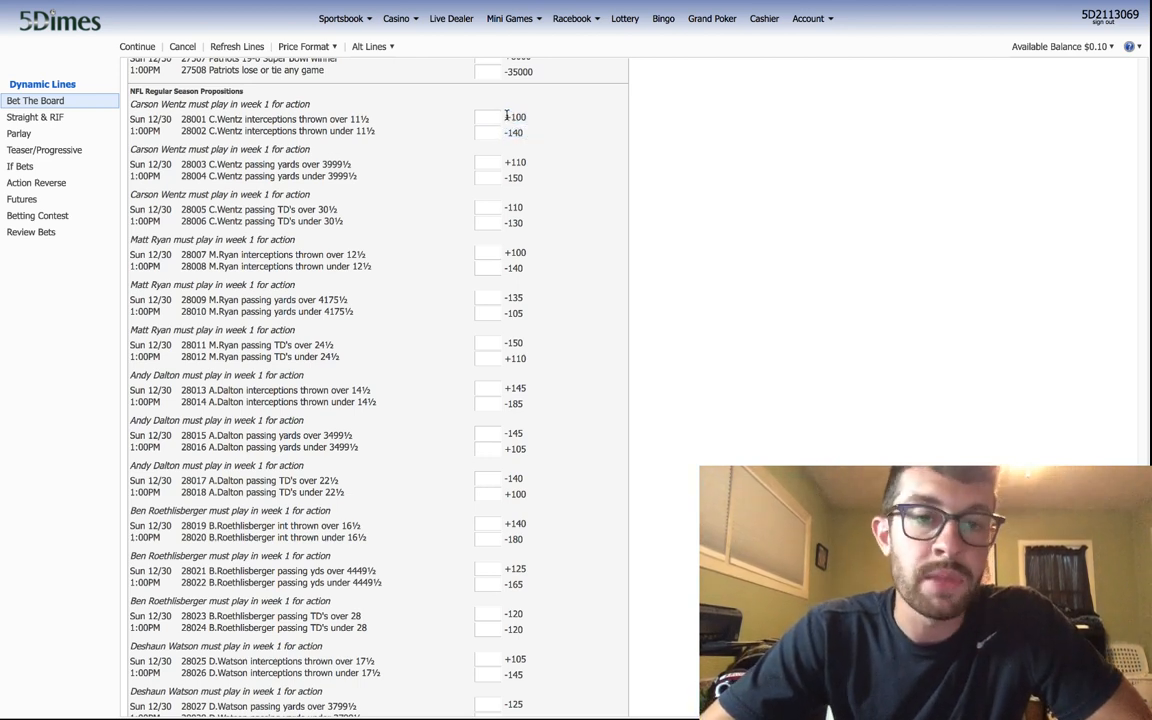
click(488, 116)
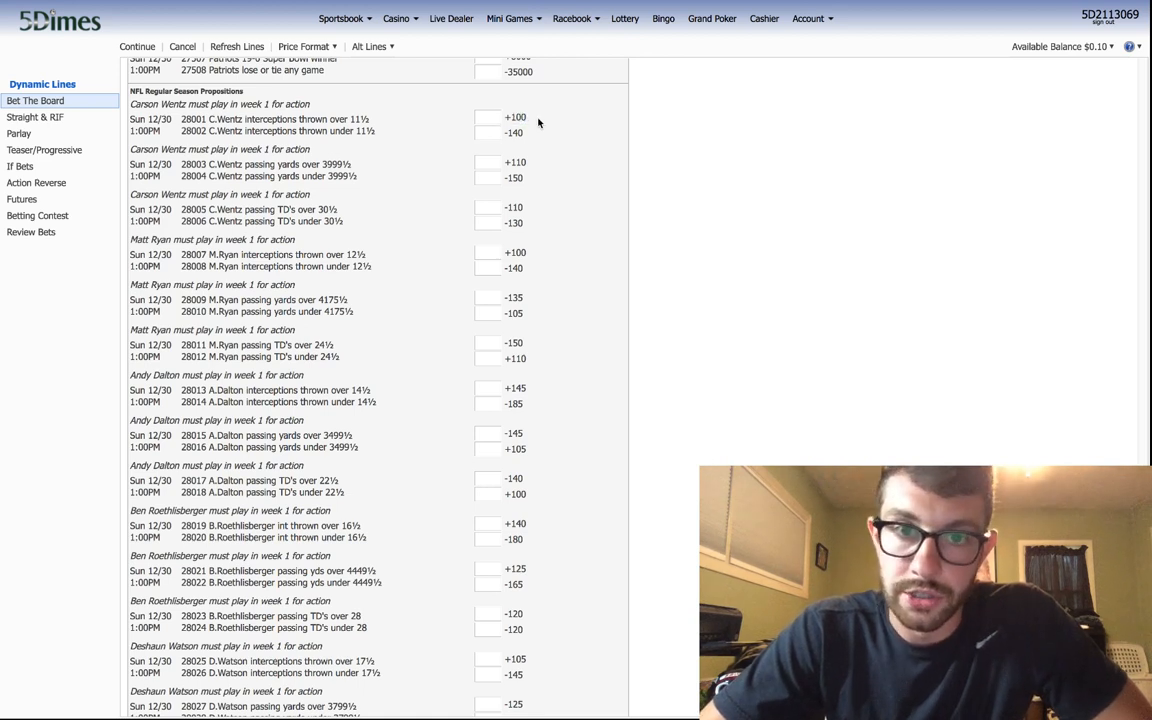
mouse_move(534, 122)
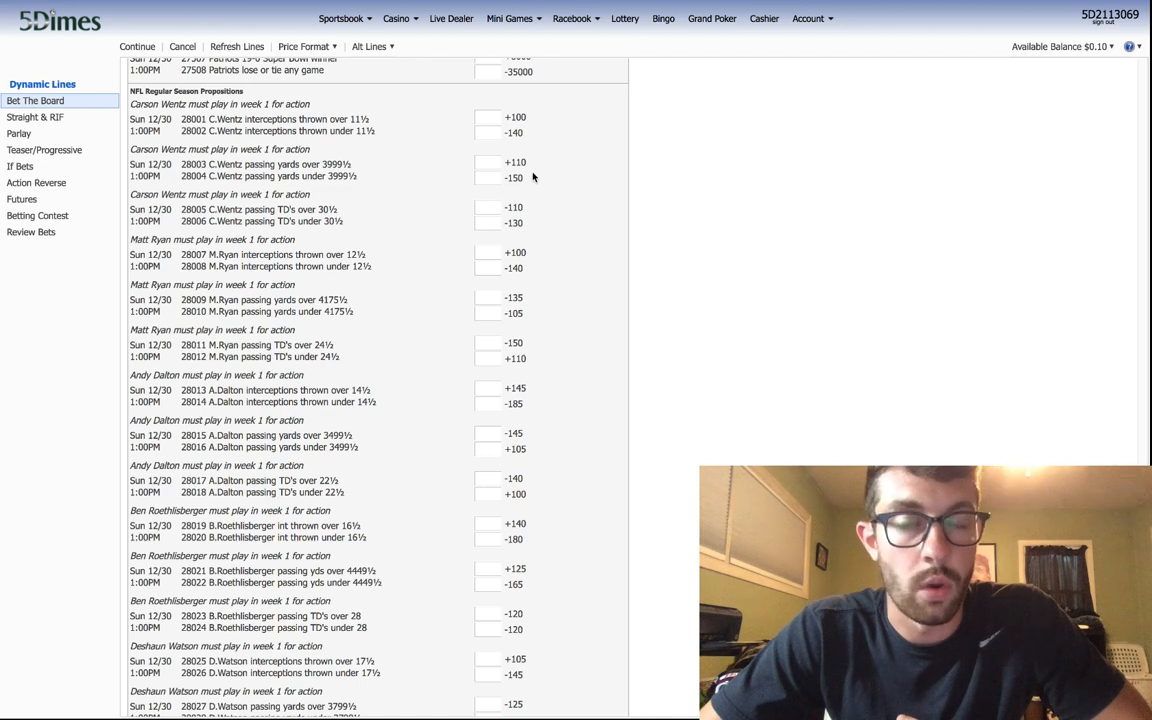
mouse_move(536, 164)
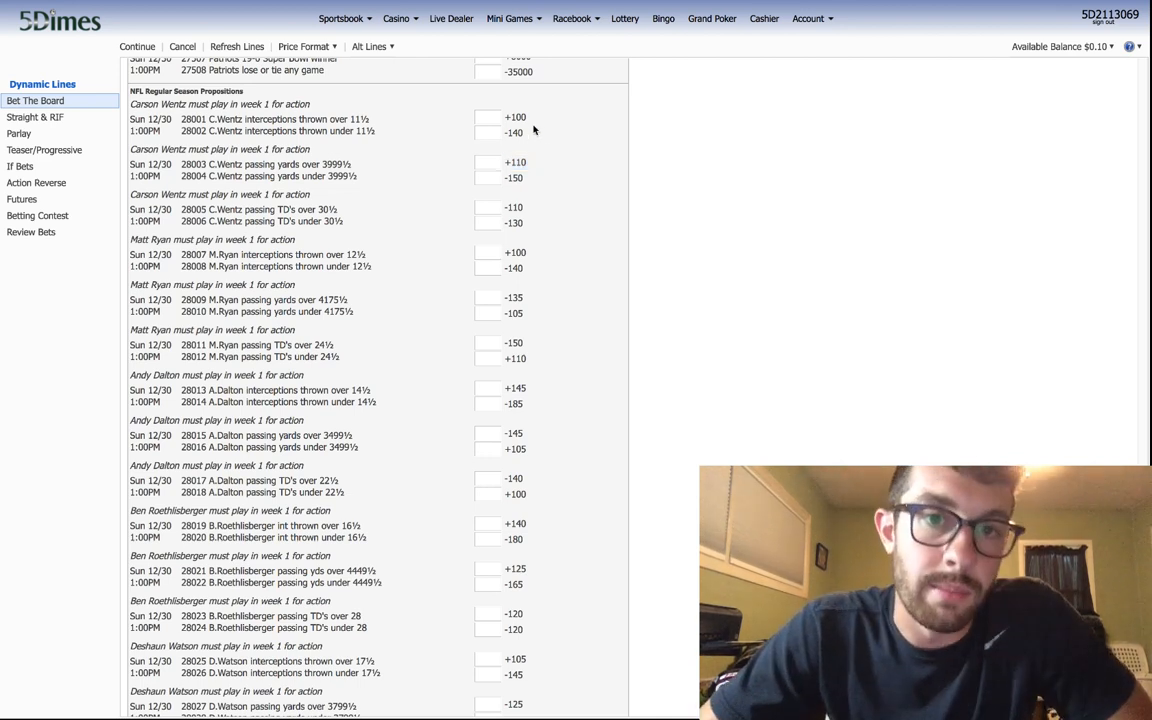
click(516, 118)
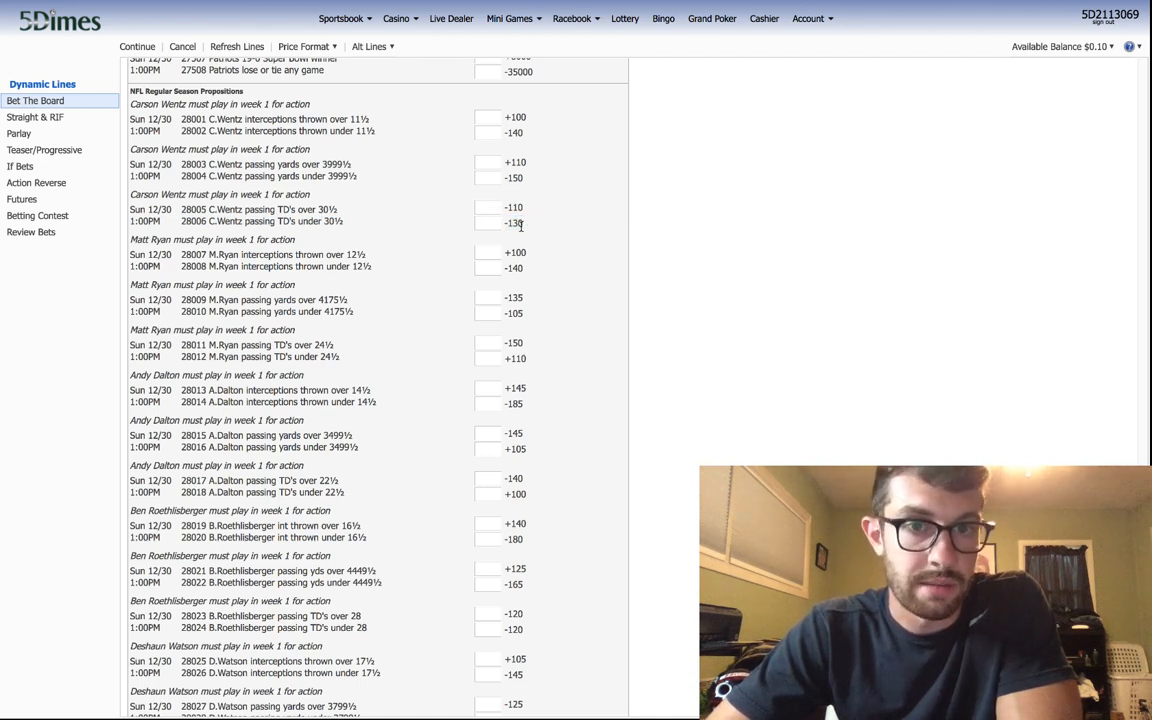
mouse_move(532, 164)
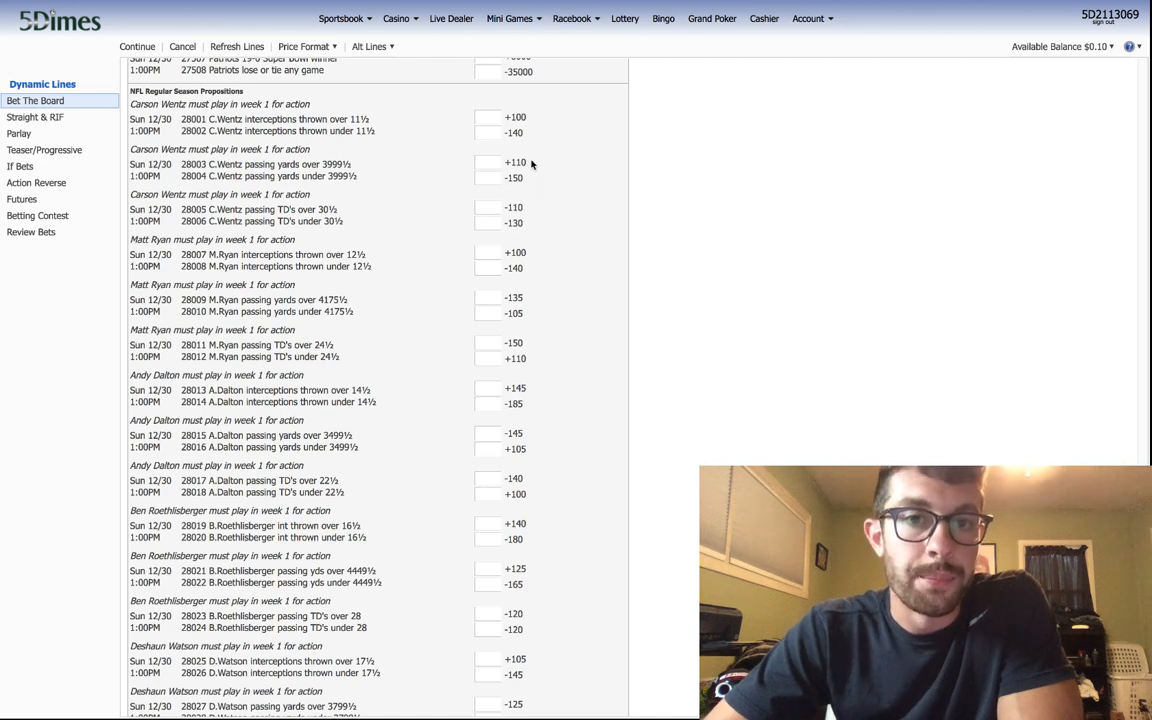
mouse_move(524, 170)
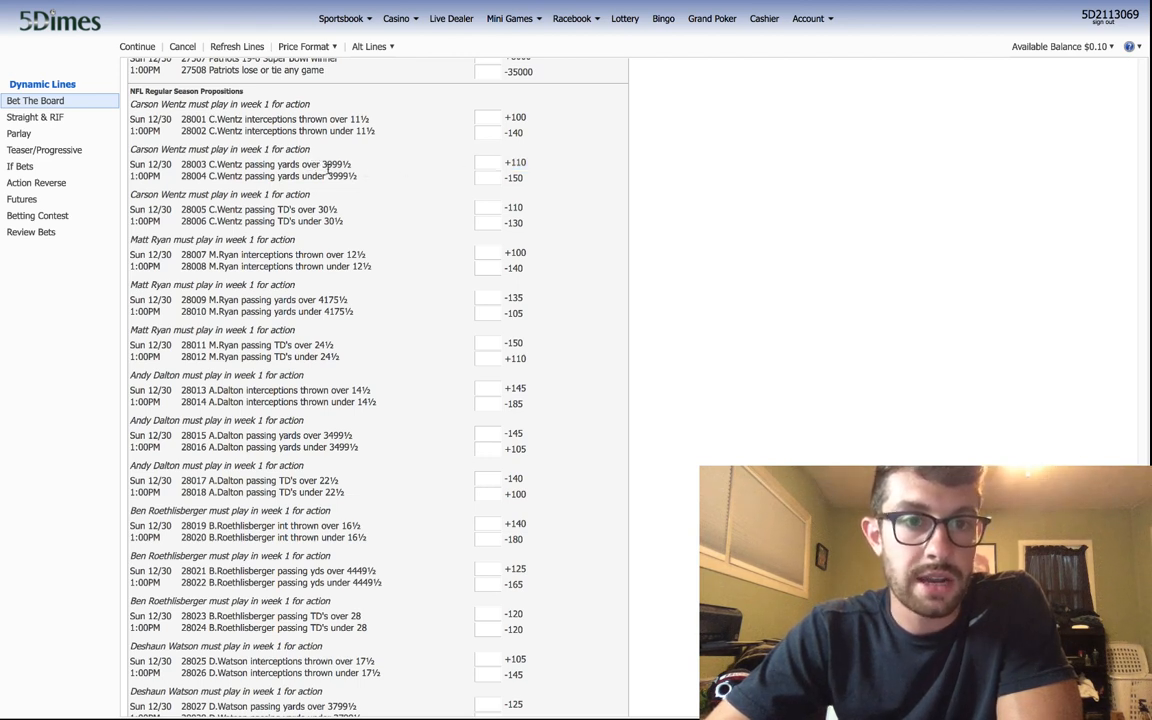
double_click(336, 164)
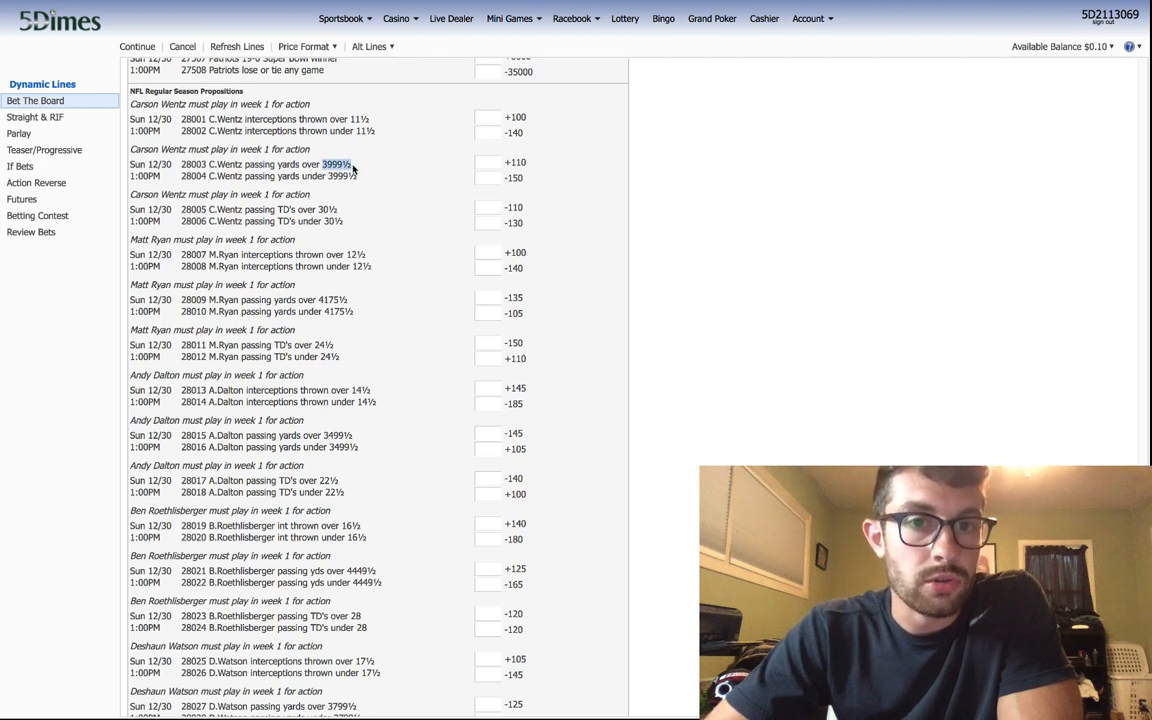
mouse_move(352, 224)
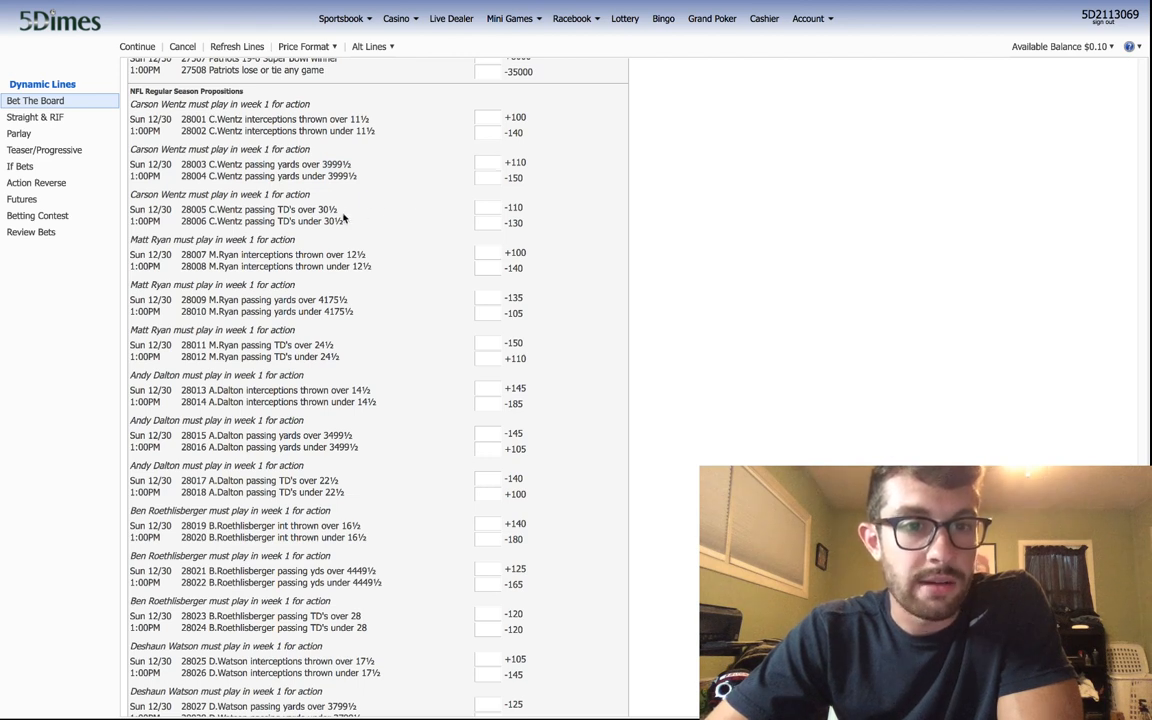
mouse_move(324, 220)
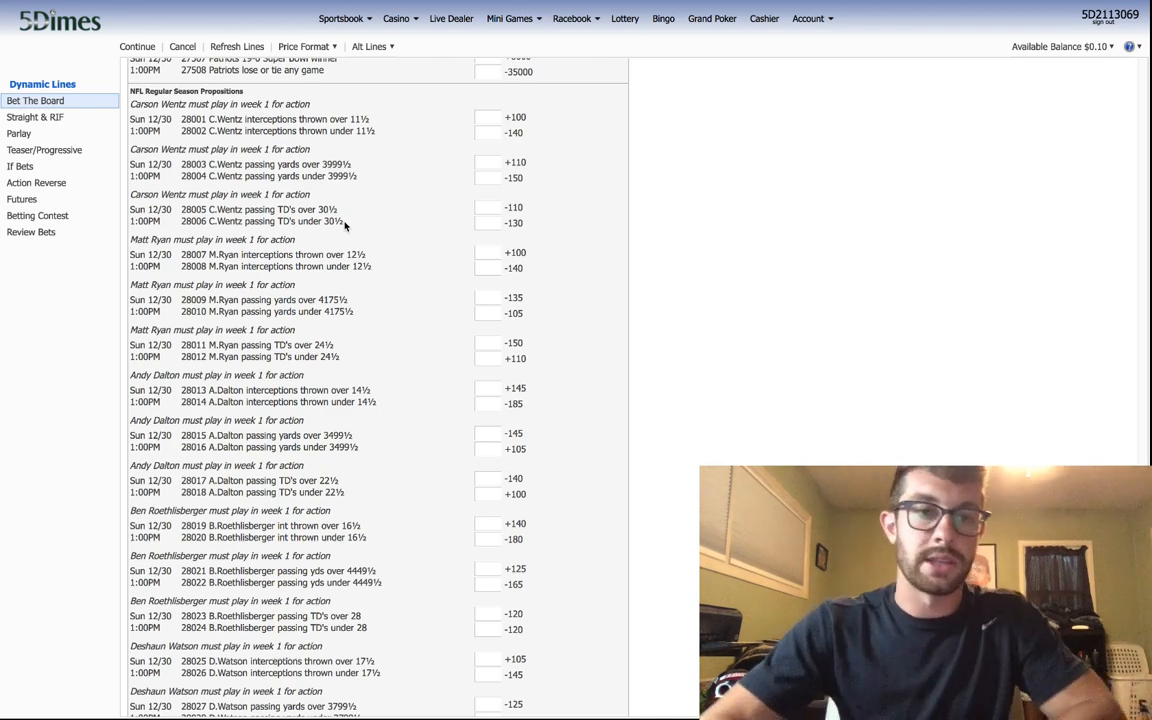
- Scroll the quarterback props past Dalton and Roethlisberger to the Watson, Brees and Eli Manning lines
scroll(down, 3)
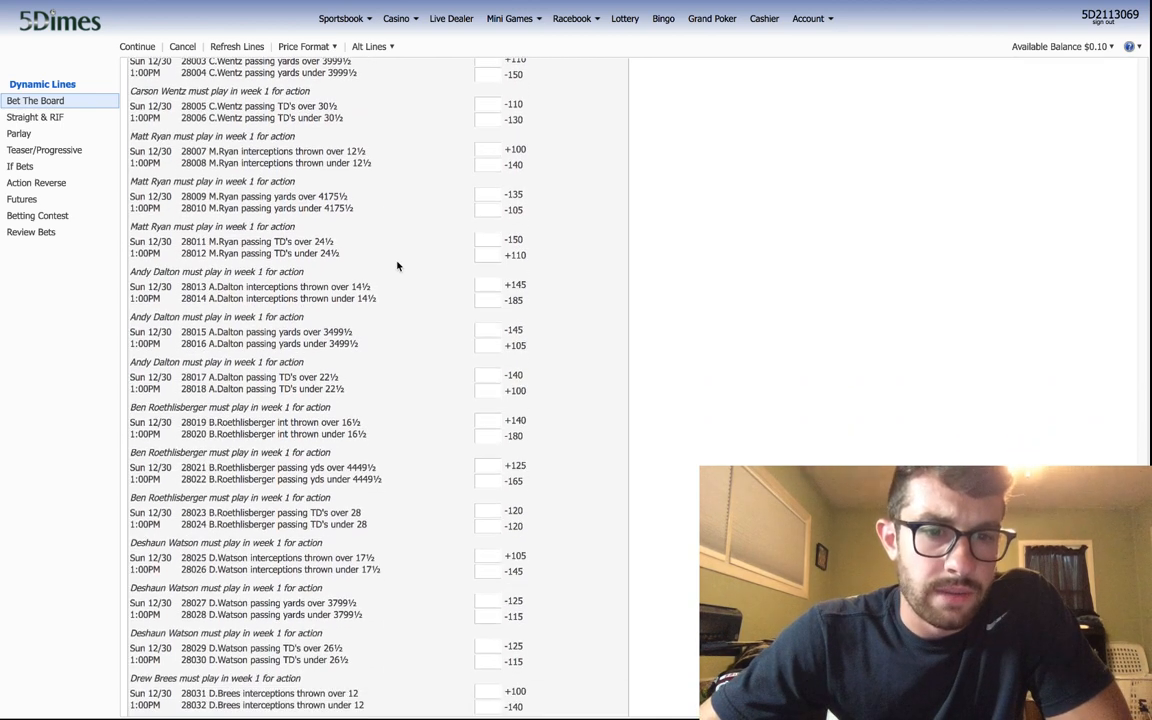
scroll(down, 3)
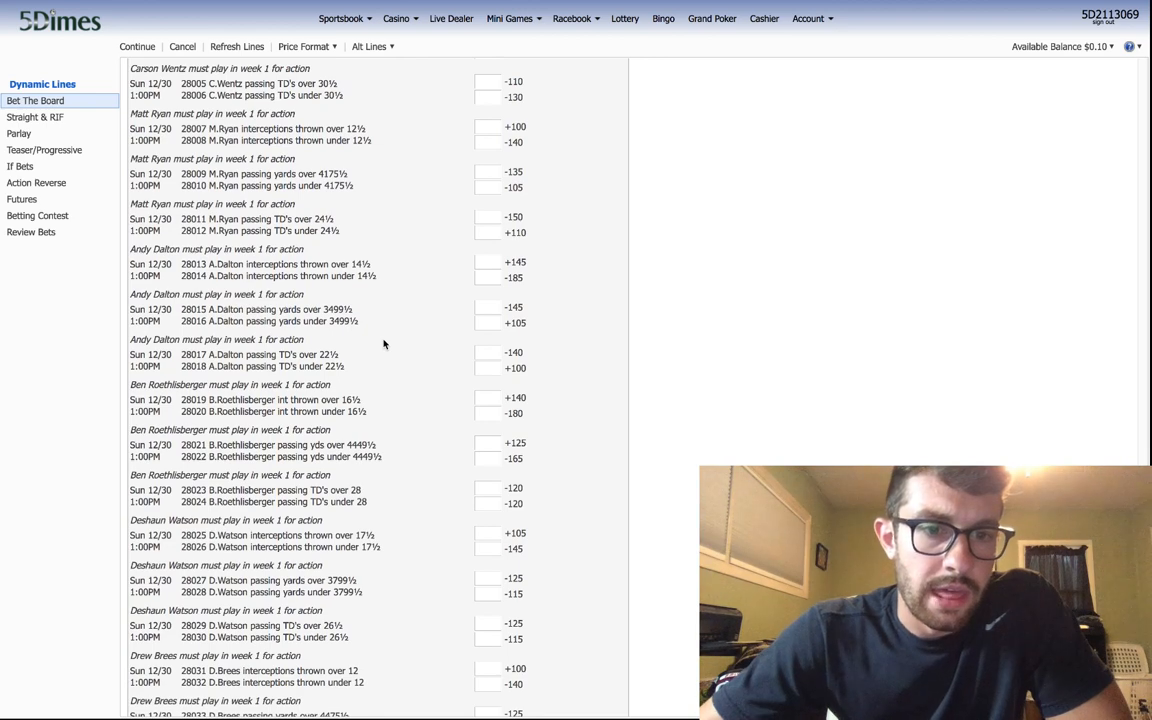
scroll(down, 3)
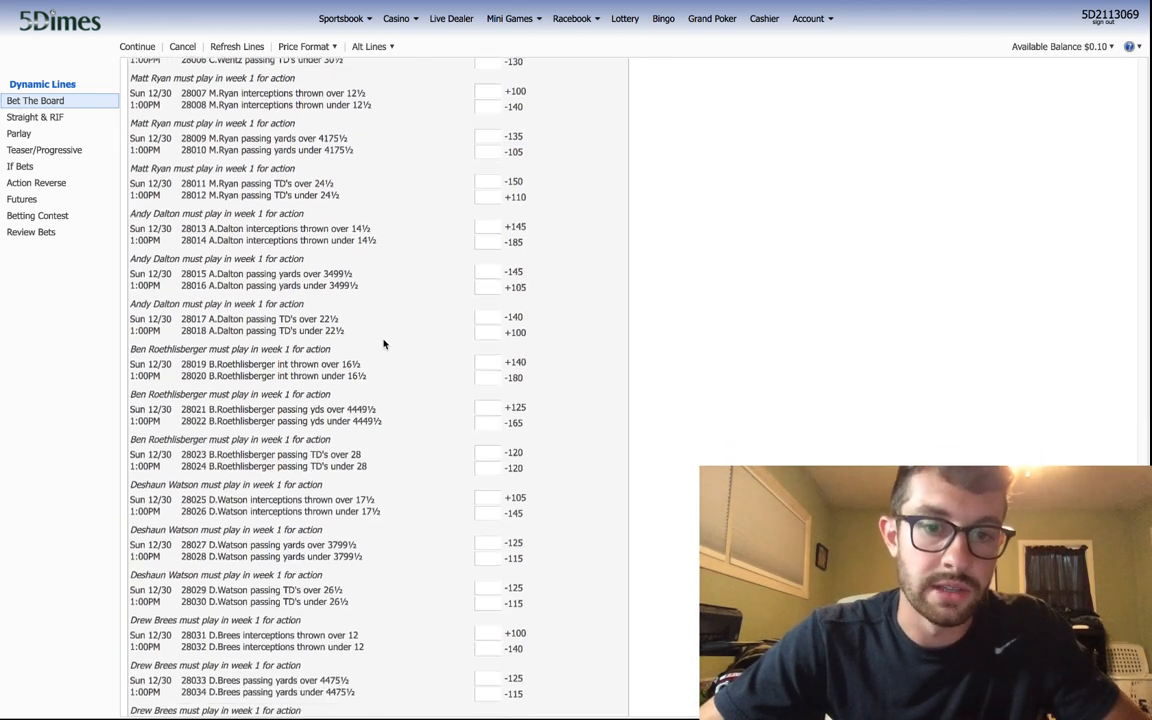
scroll(down, 3)
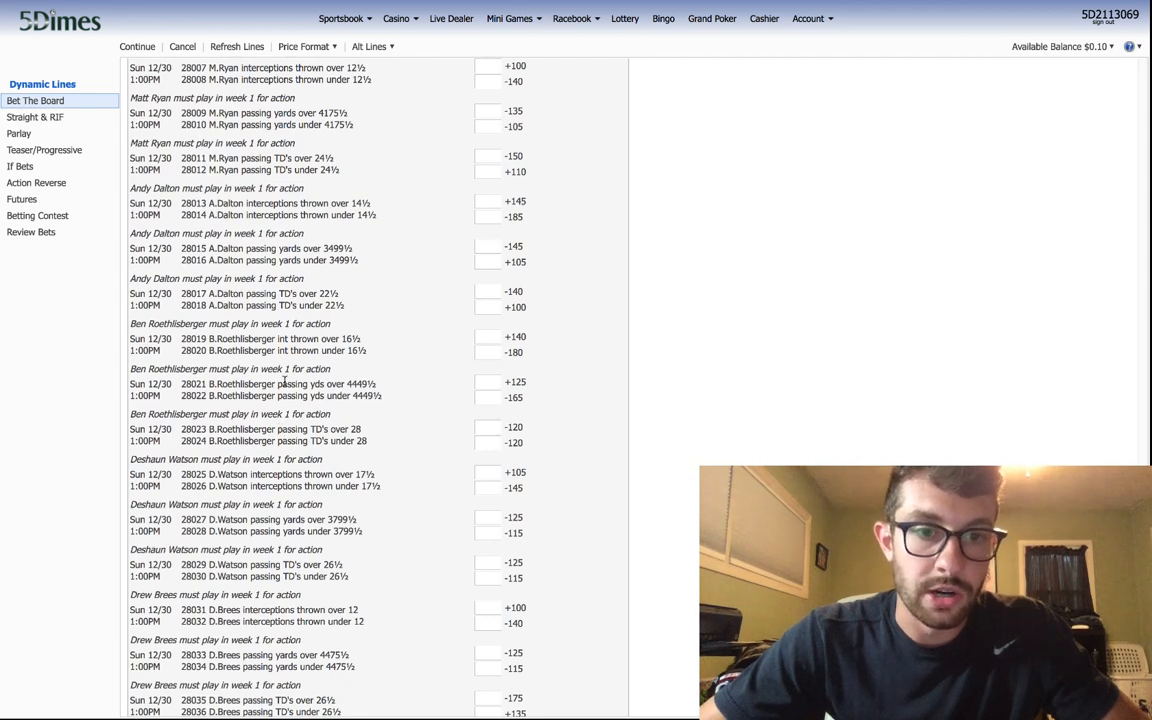
mouse_move(388, 400)
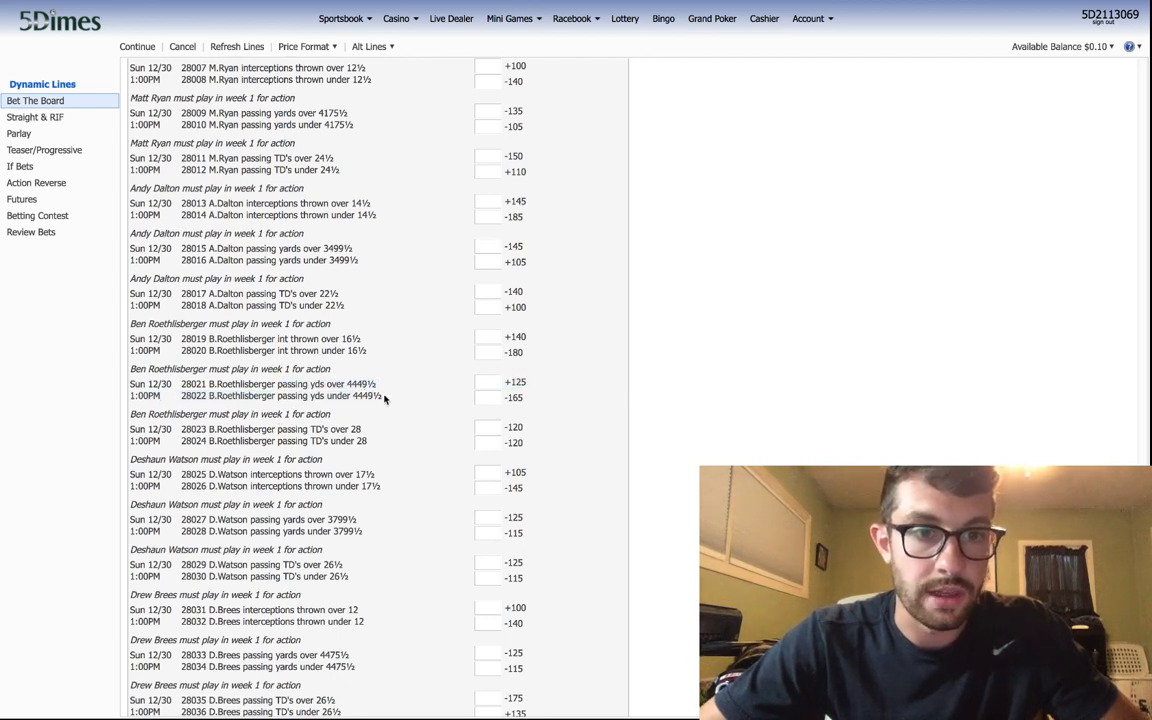
scroll(down, 3)
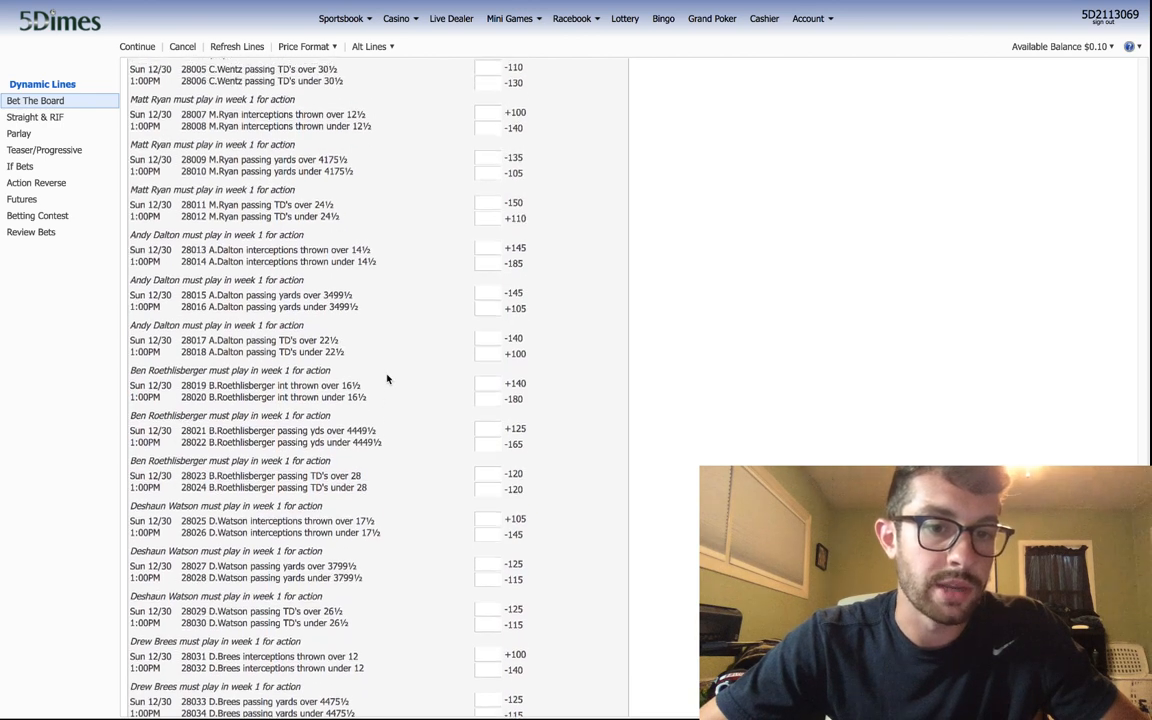
scroll(down, 3)
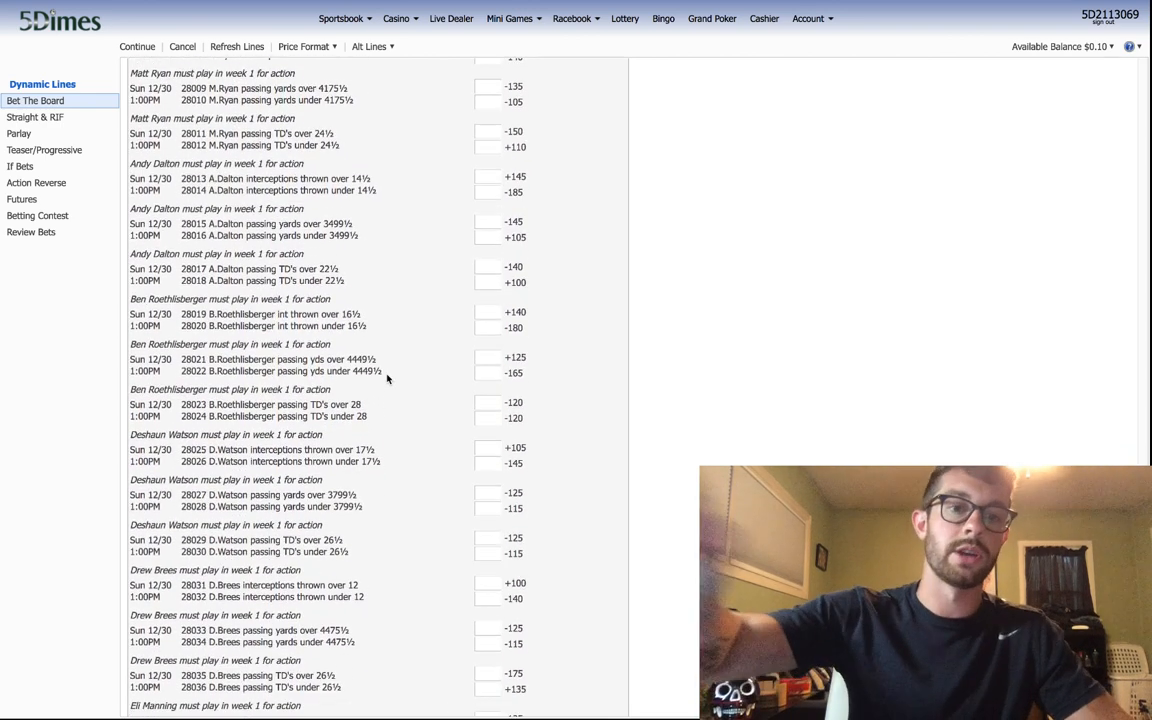
scroll(down, 3)
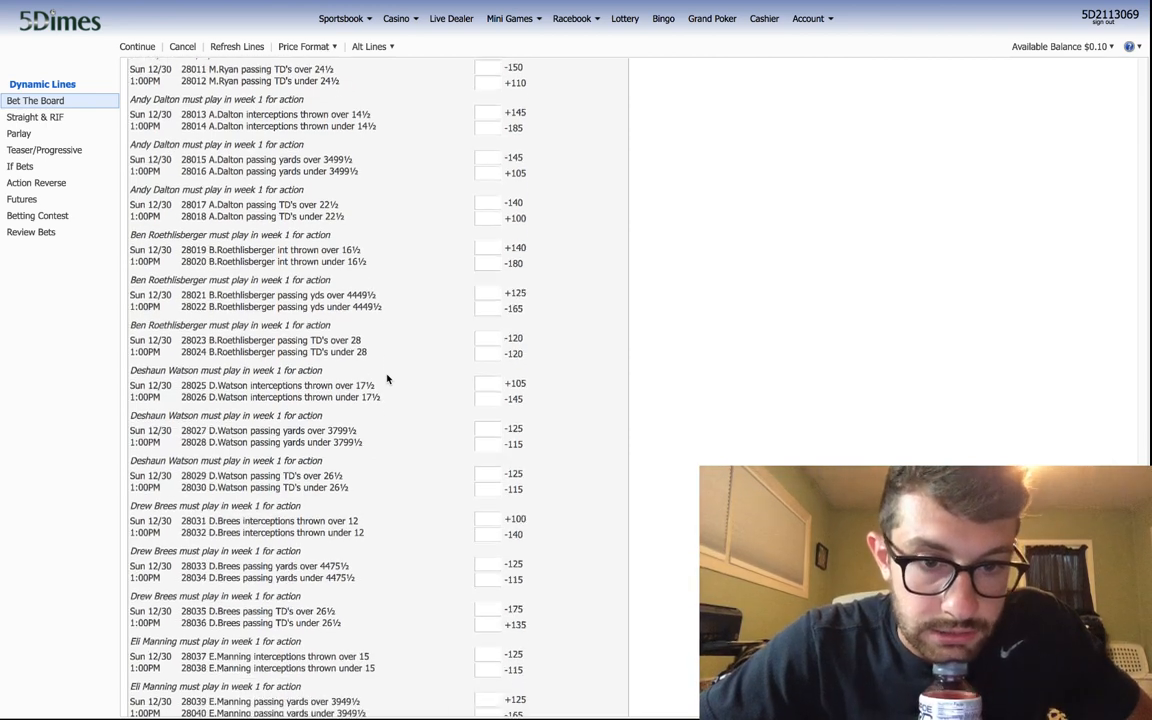
scroll(down, 3)
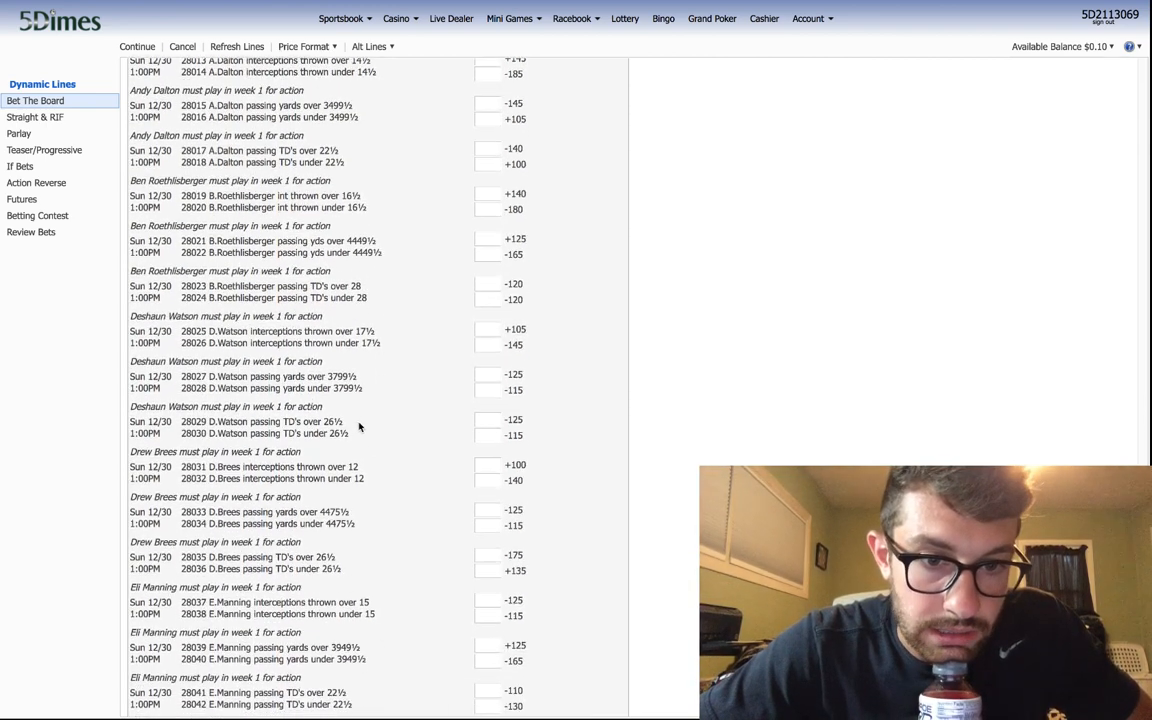
mouse_move(376, 380)
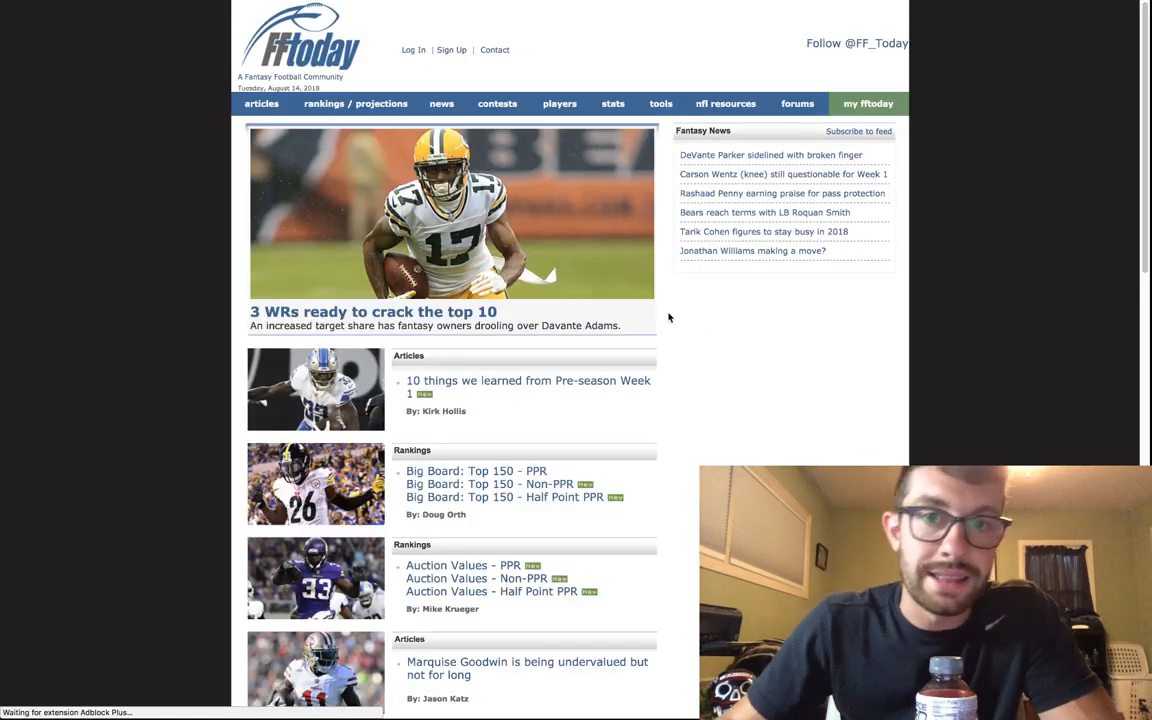
- Show FFToday's 2017 quarterback season stats sorted by the INT column
click(612, 104)
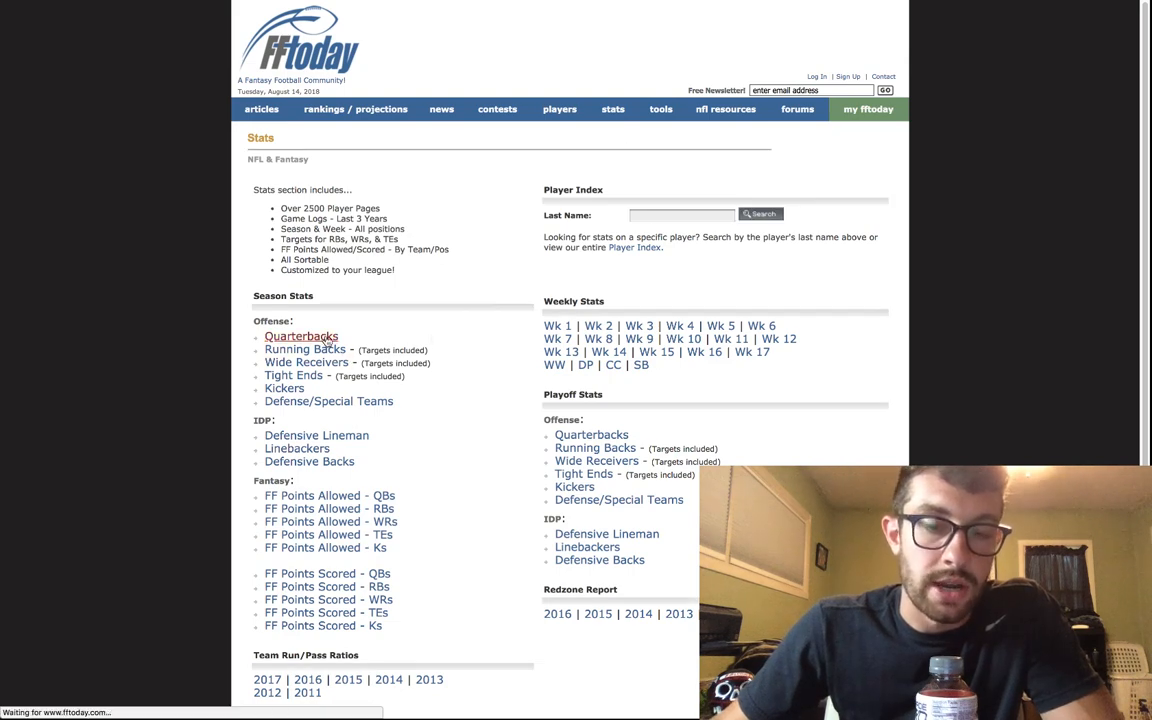
click(300, 336)
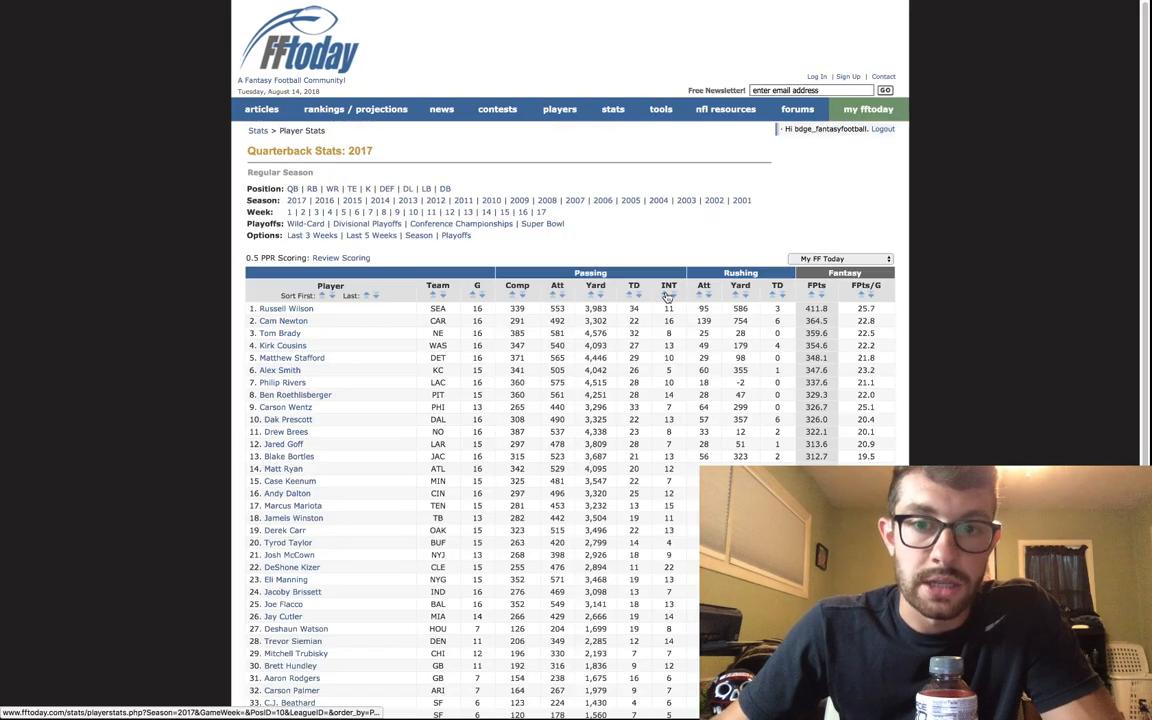
click(668, 296)
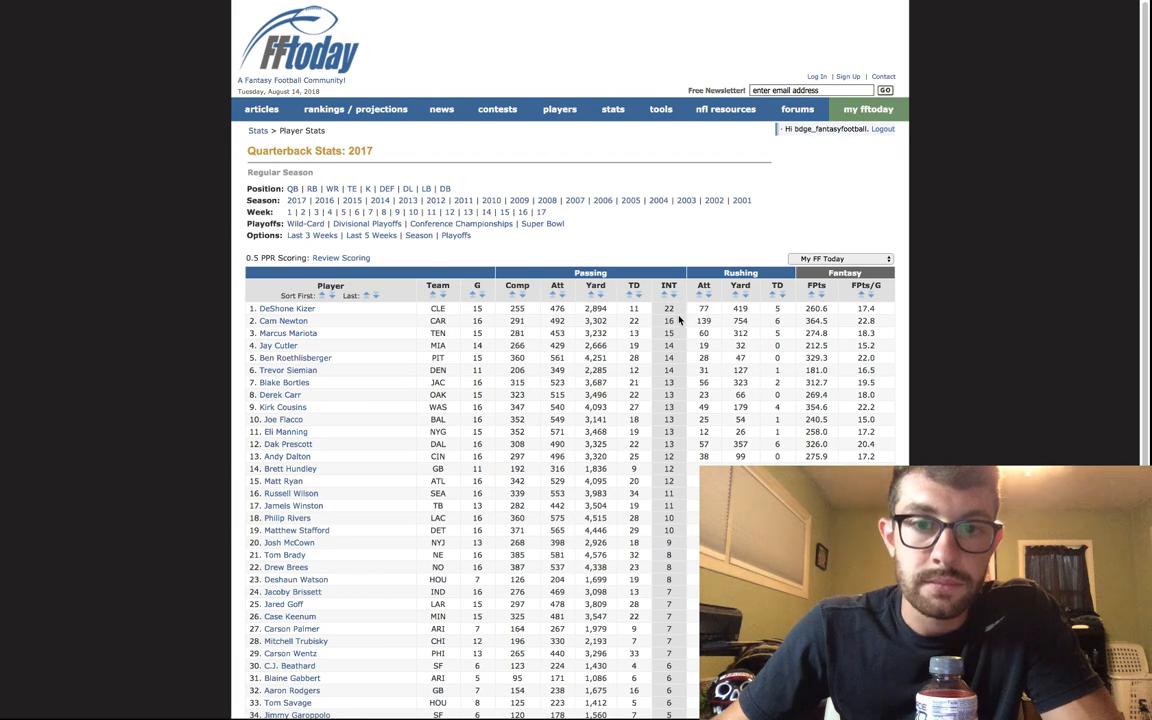
mouse_move(684, 258)
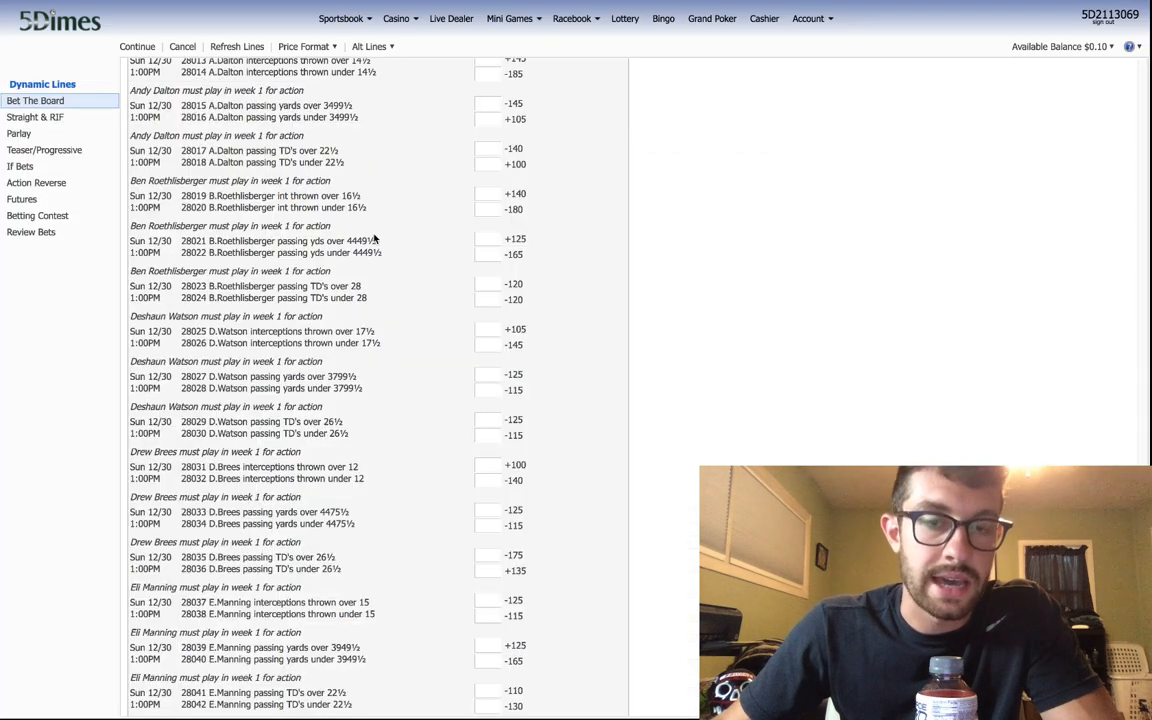
scroll(down, 3)
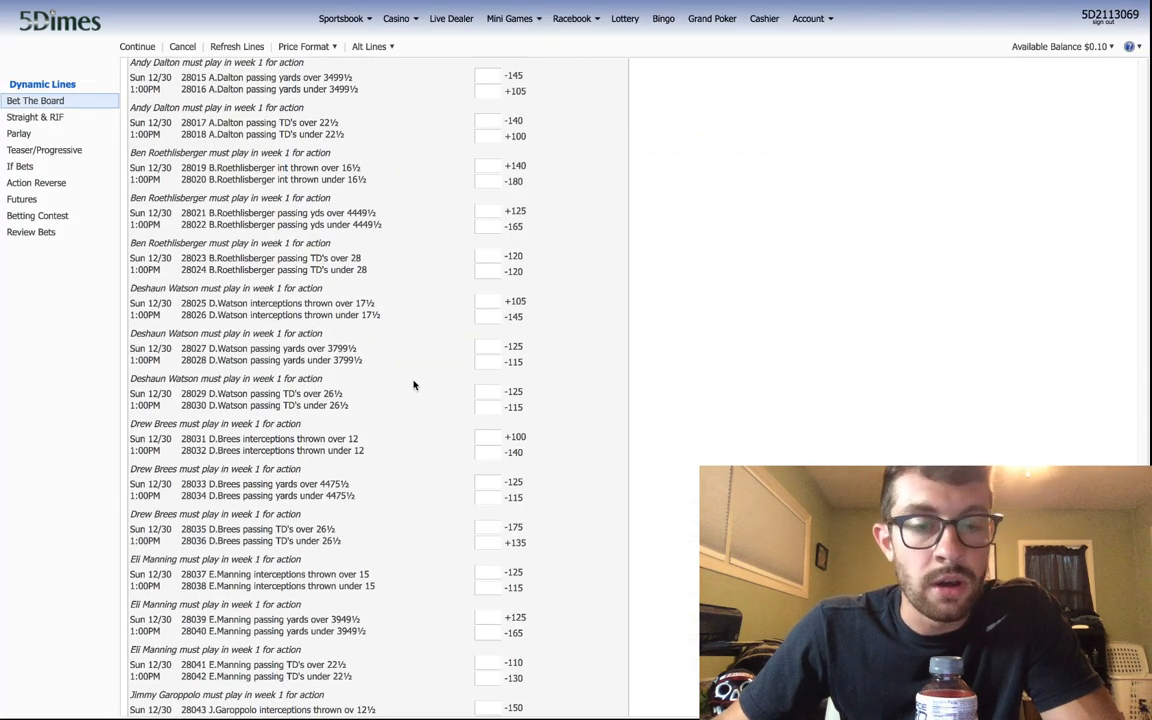
mouse_move(408, 318)
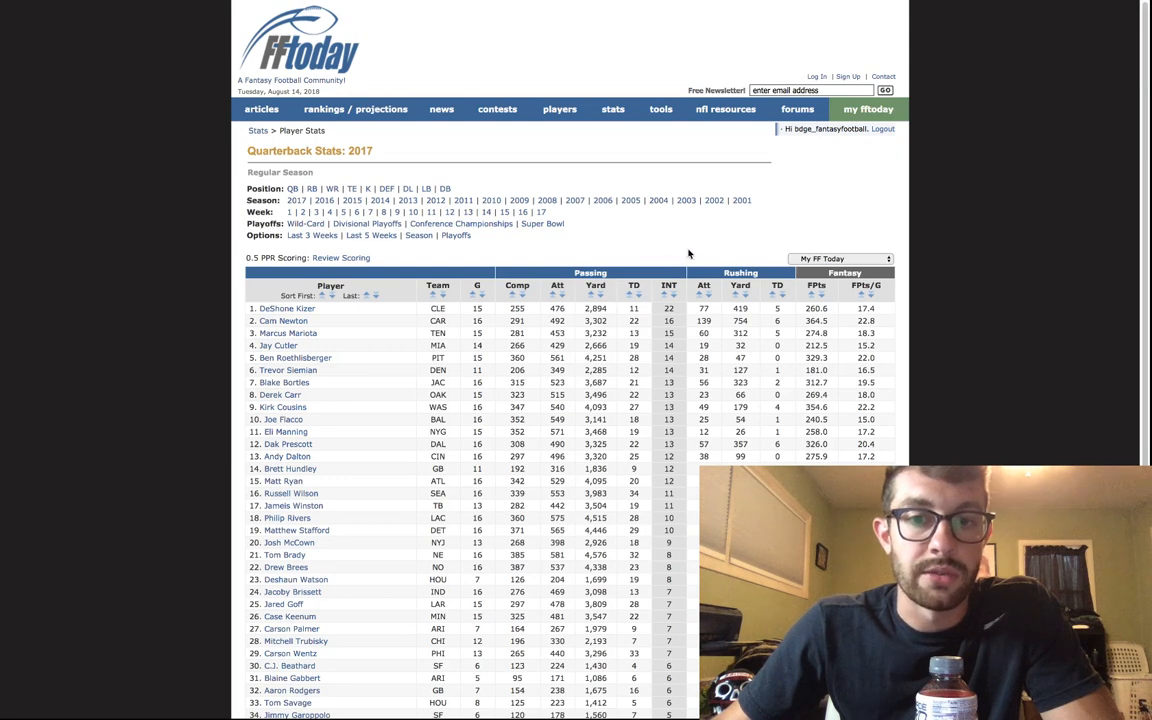
mouse_move(656, 316)
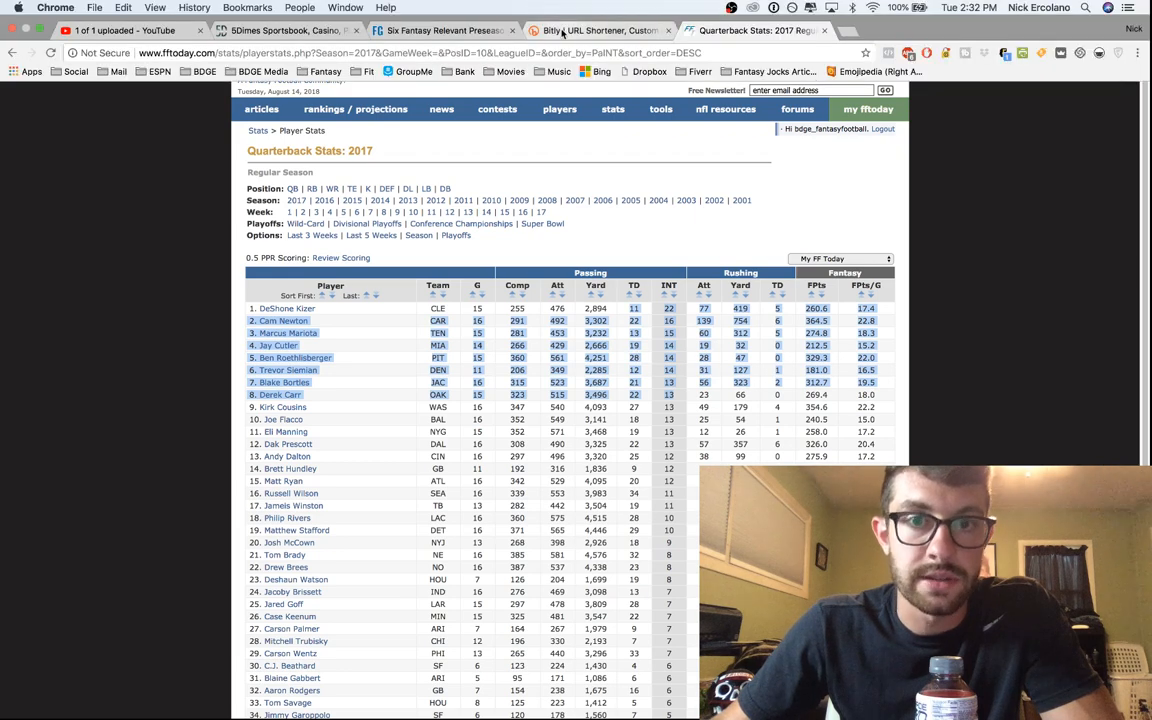
mouse_move(600, 30)
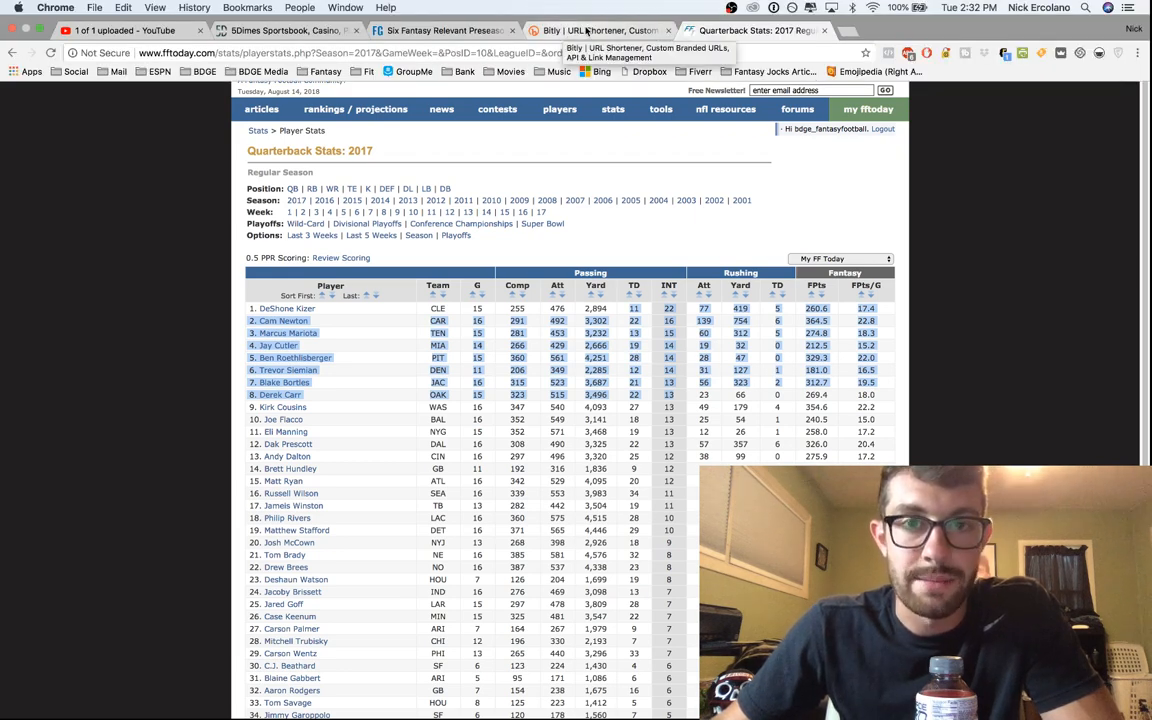
- Return to the 5Dimes quarterback props board tab
click(290, 30)
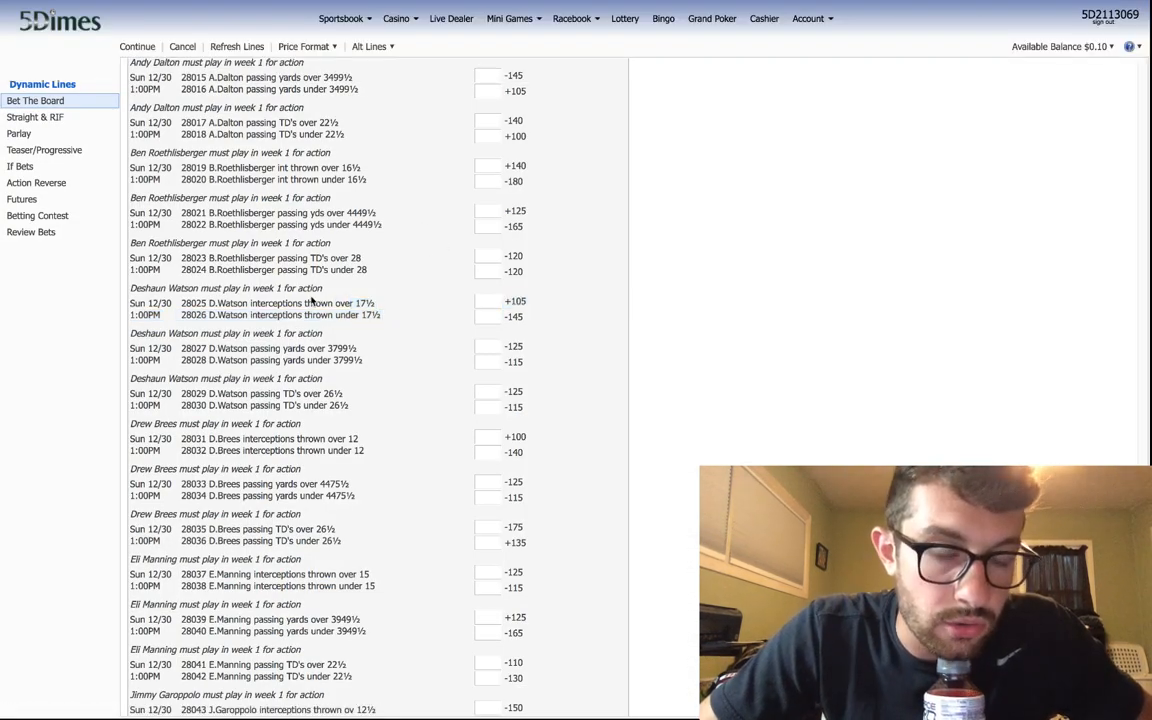
- Point out Watson's interceptions line, then scroll to Garoppolo–Brady and highlight Kirk Cousins' passing yards total
click(280, 304)
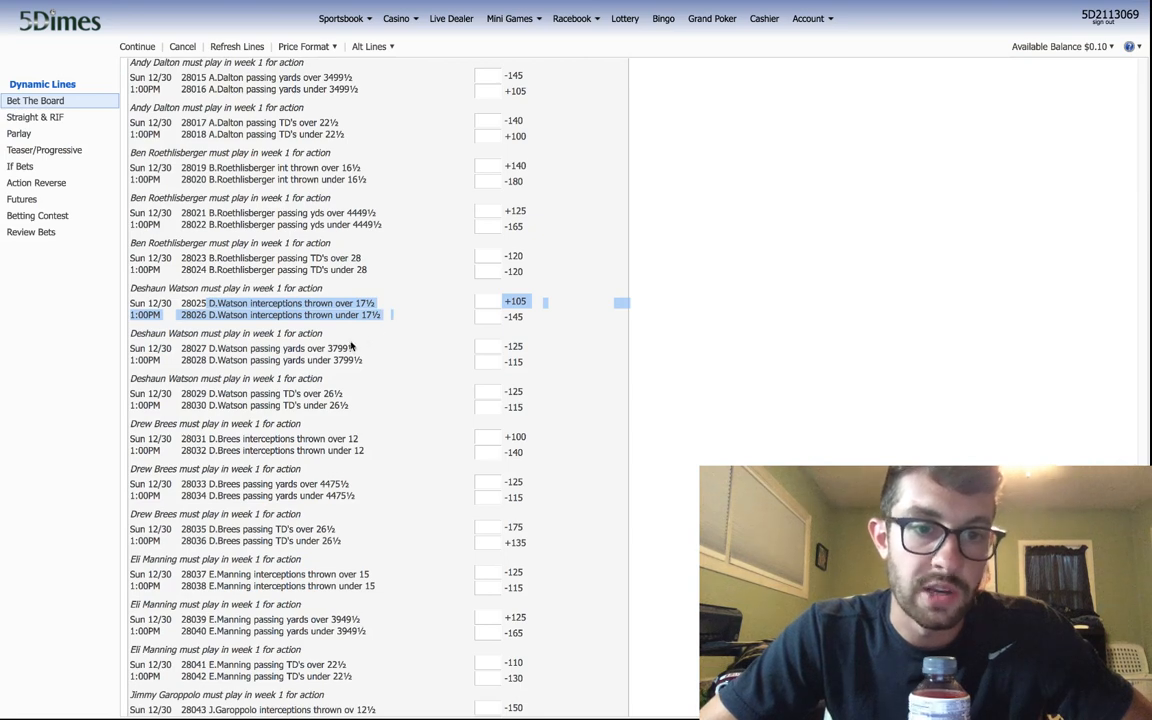
scroll(down, 3)
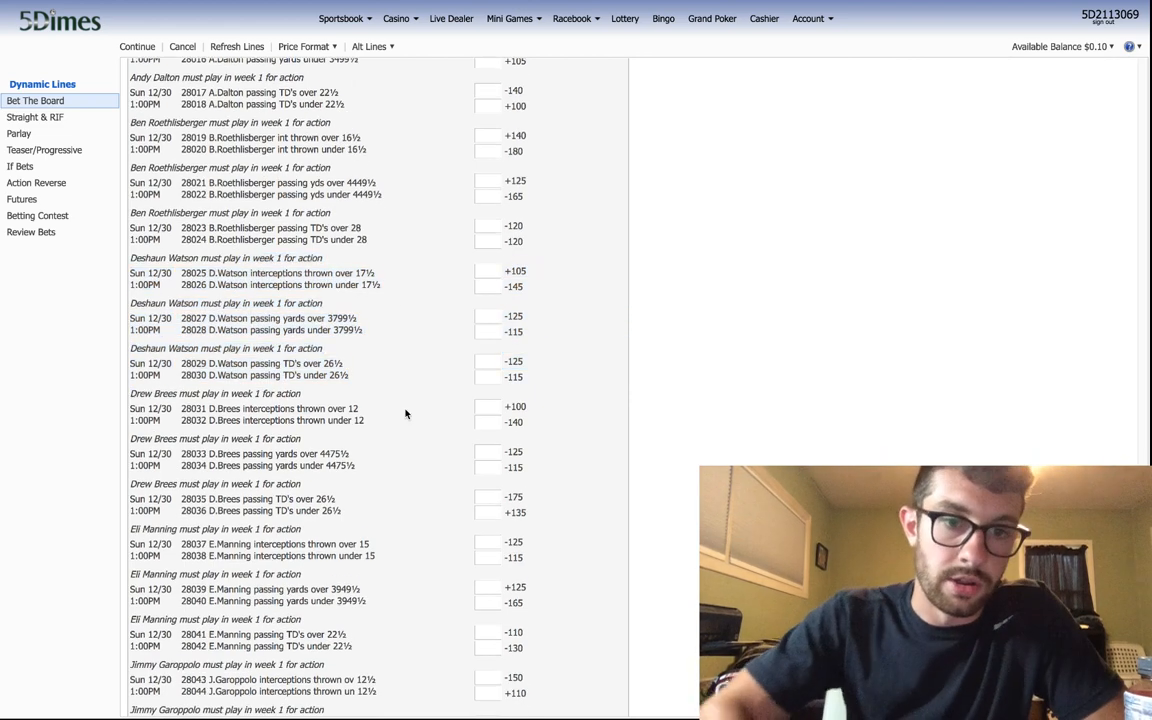
scroll(down, 3)
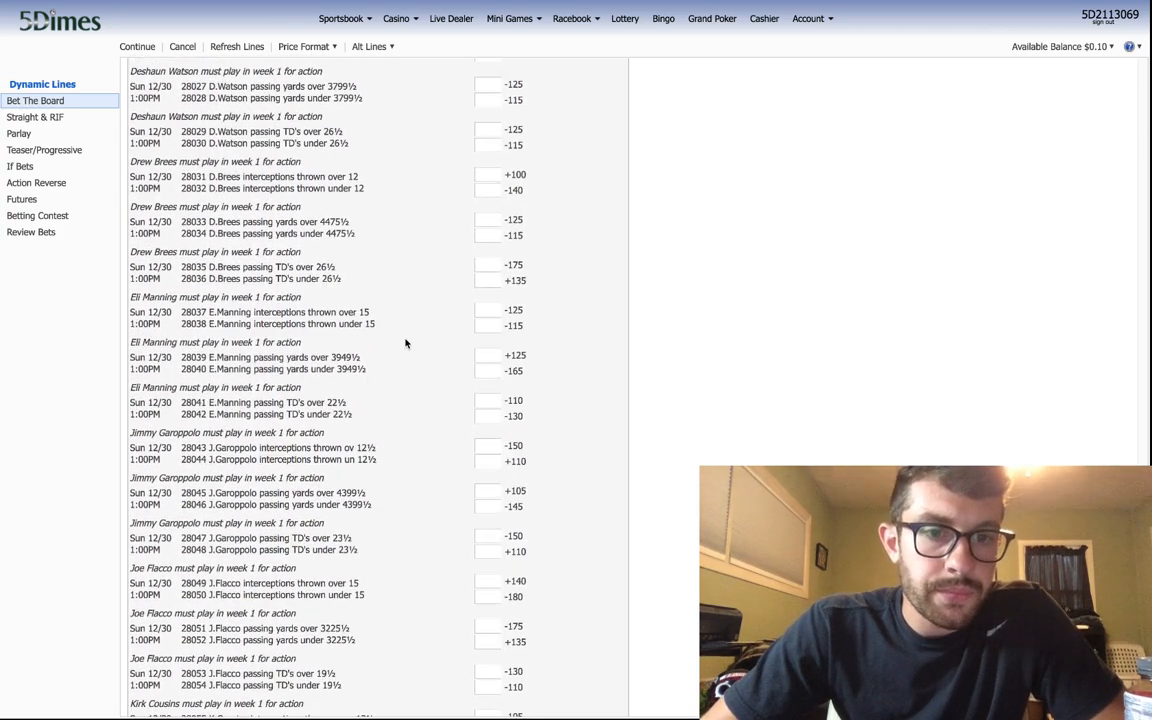
scroll(down, 3)
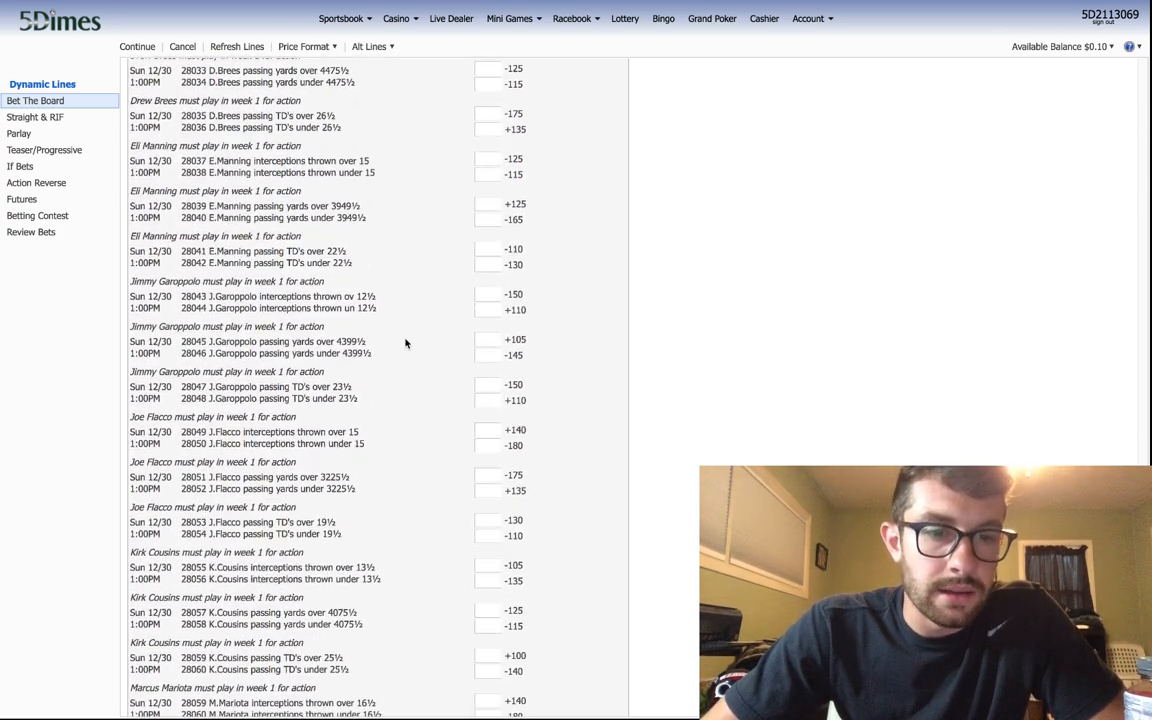
scroll(down, 3)
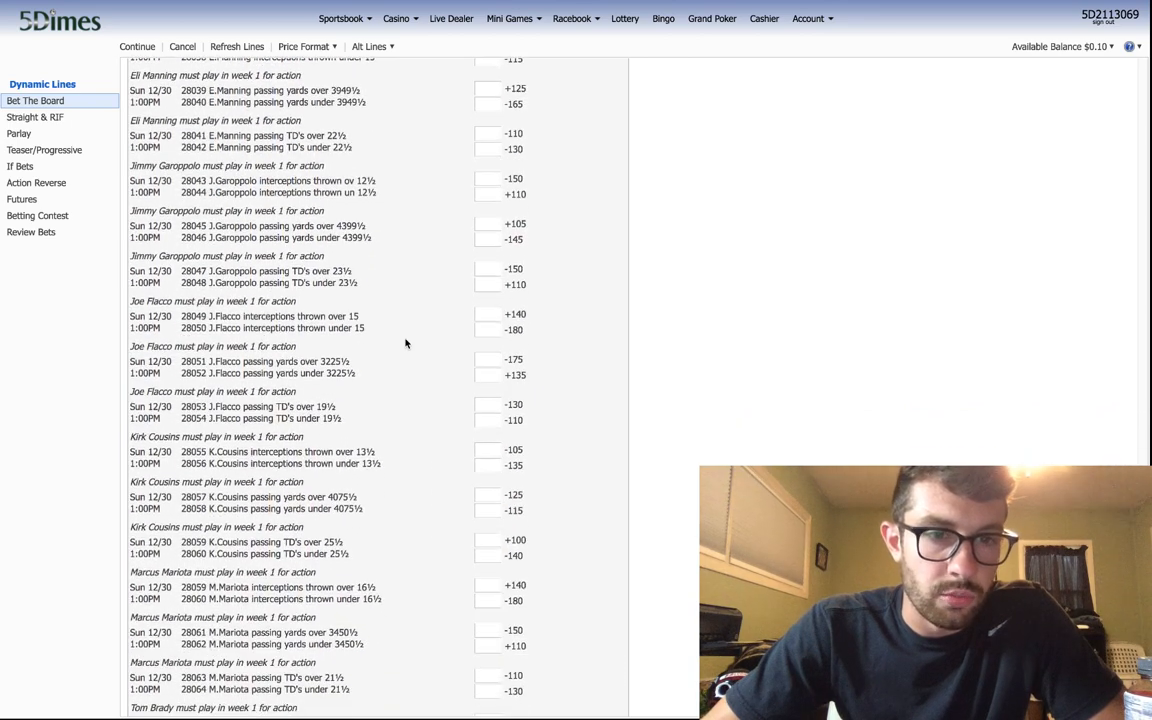
scroll(down, 3)
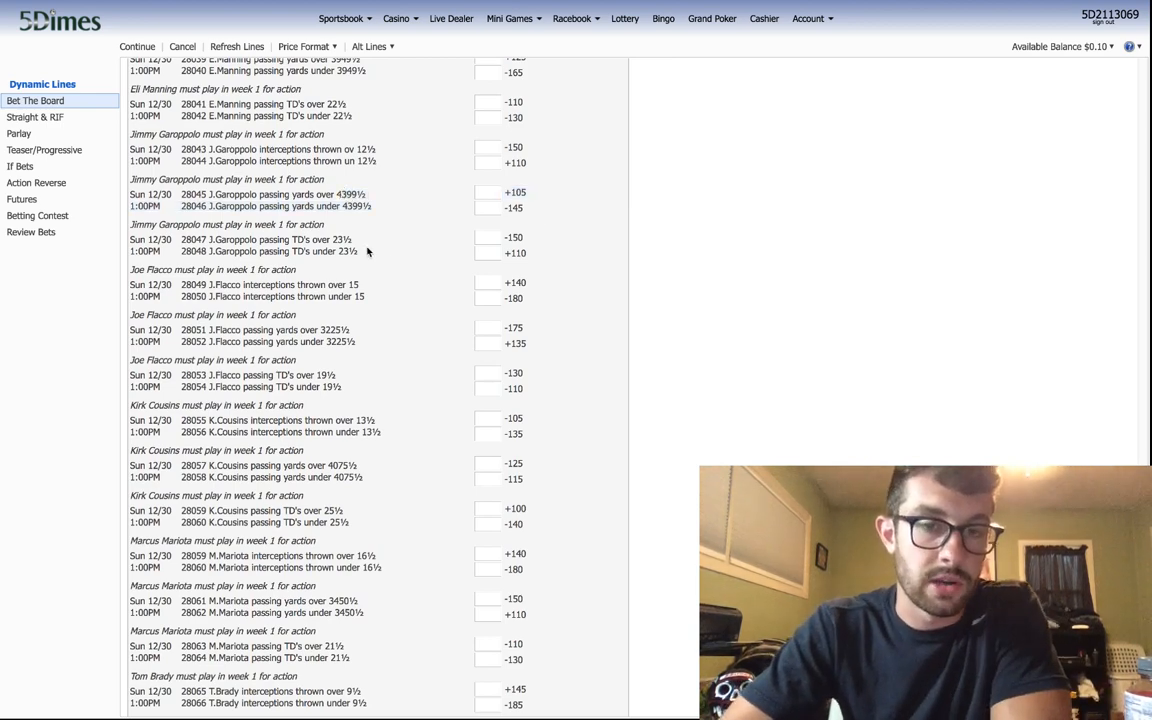
scroll(down, 3)
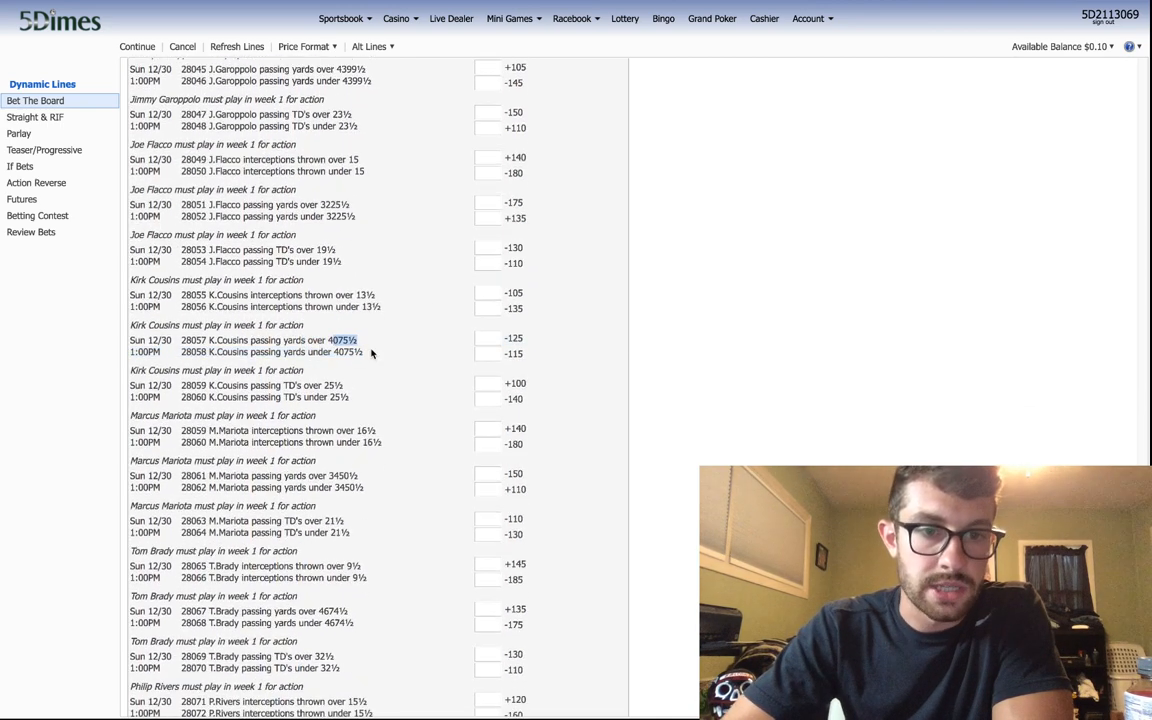
click(488, 340)
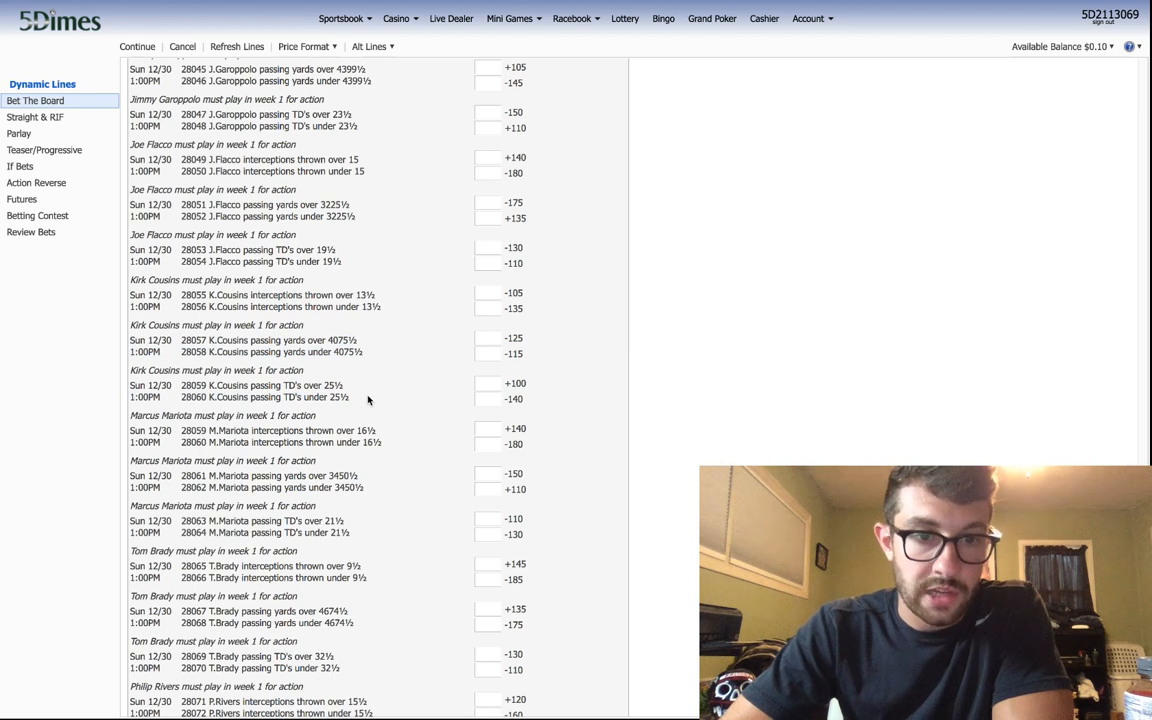
mouse_move(412, 384)
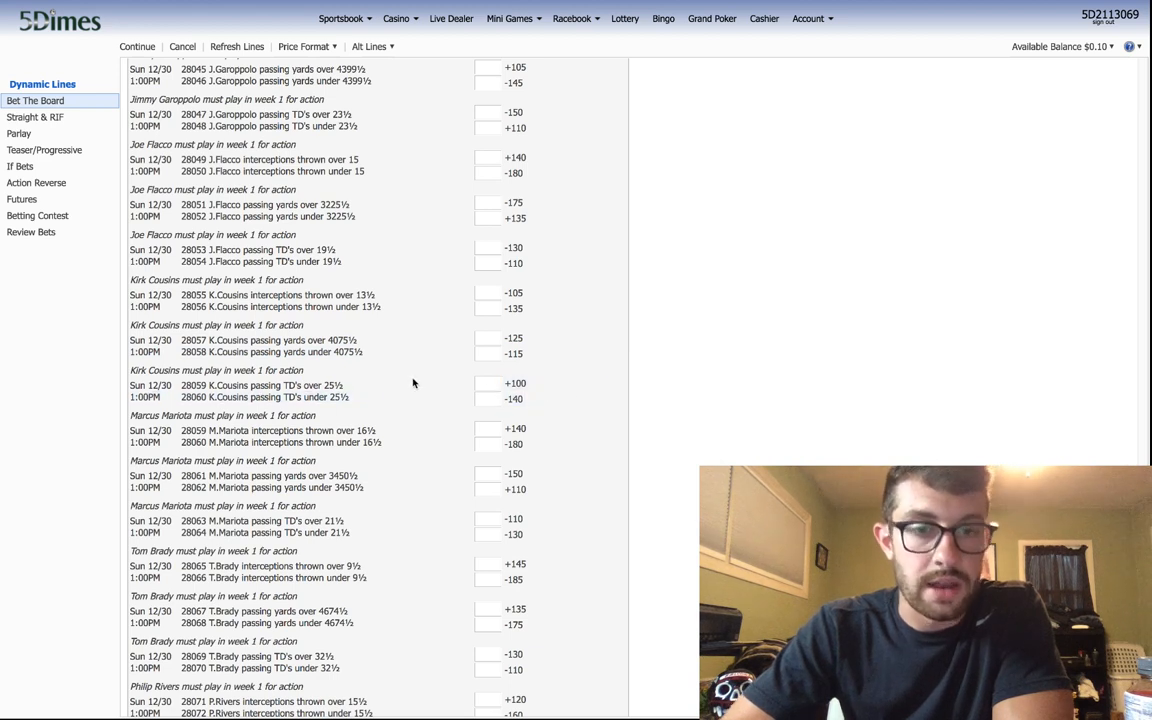
mouse_move(532, 396)
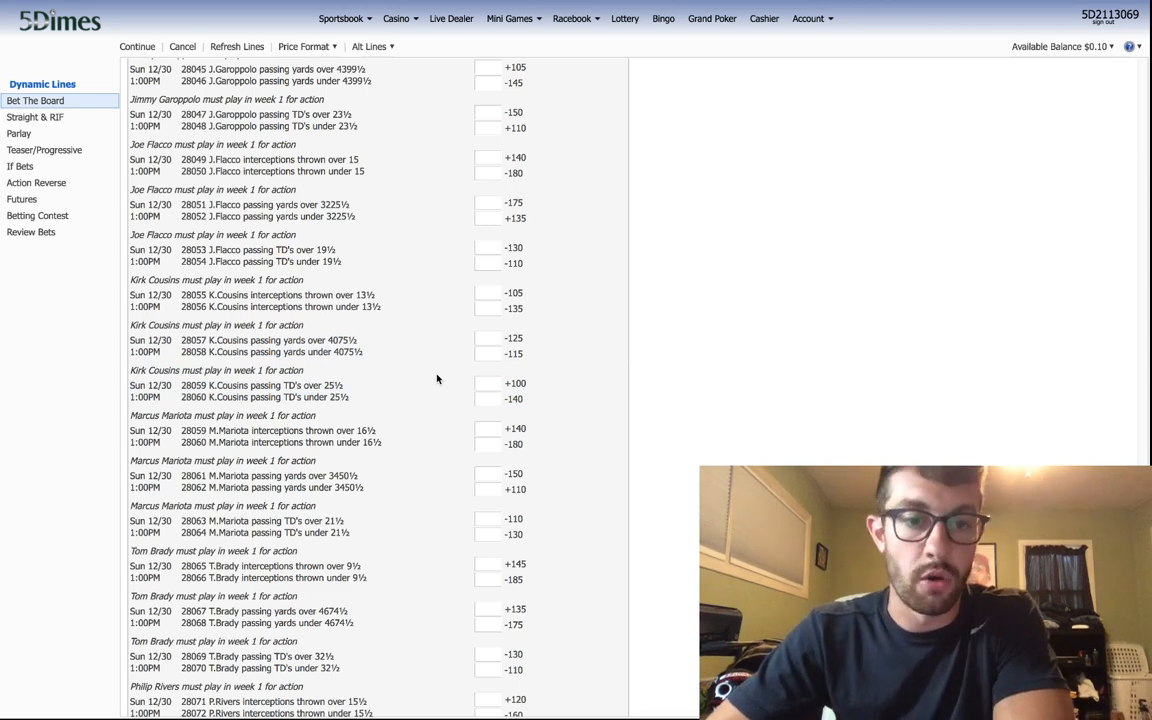
scroll(down, 3)
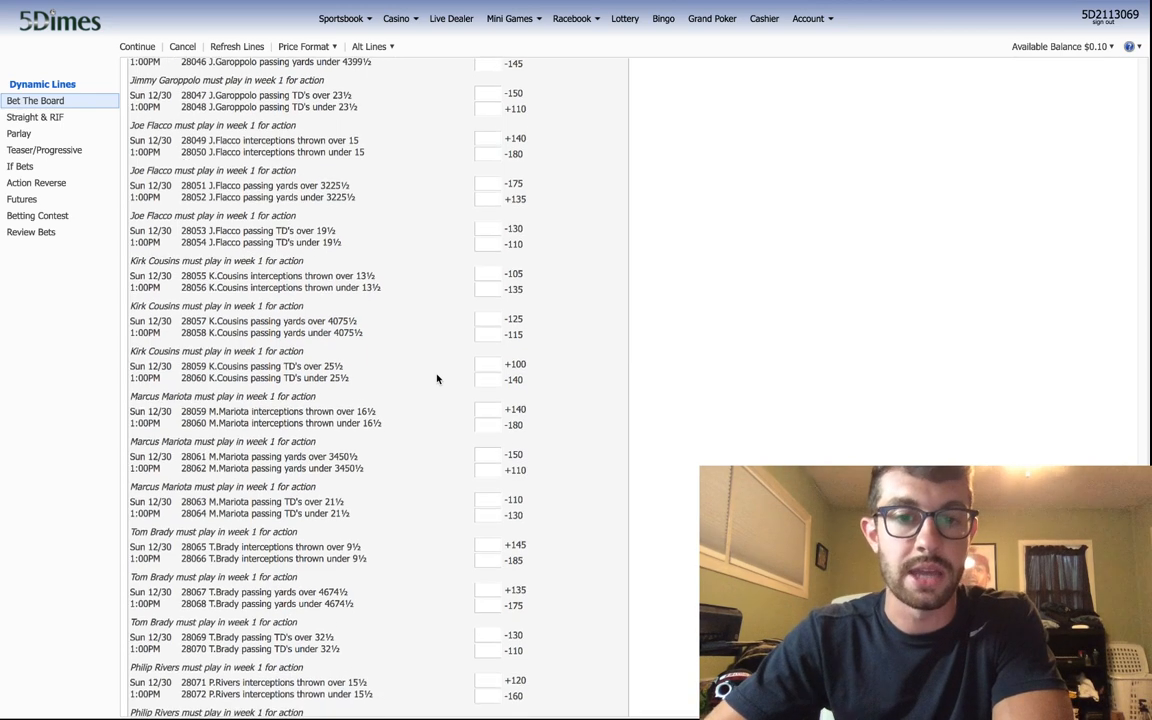
scroll(down, 3)
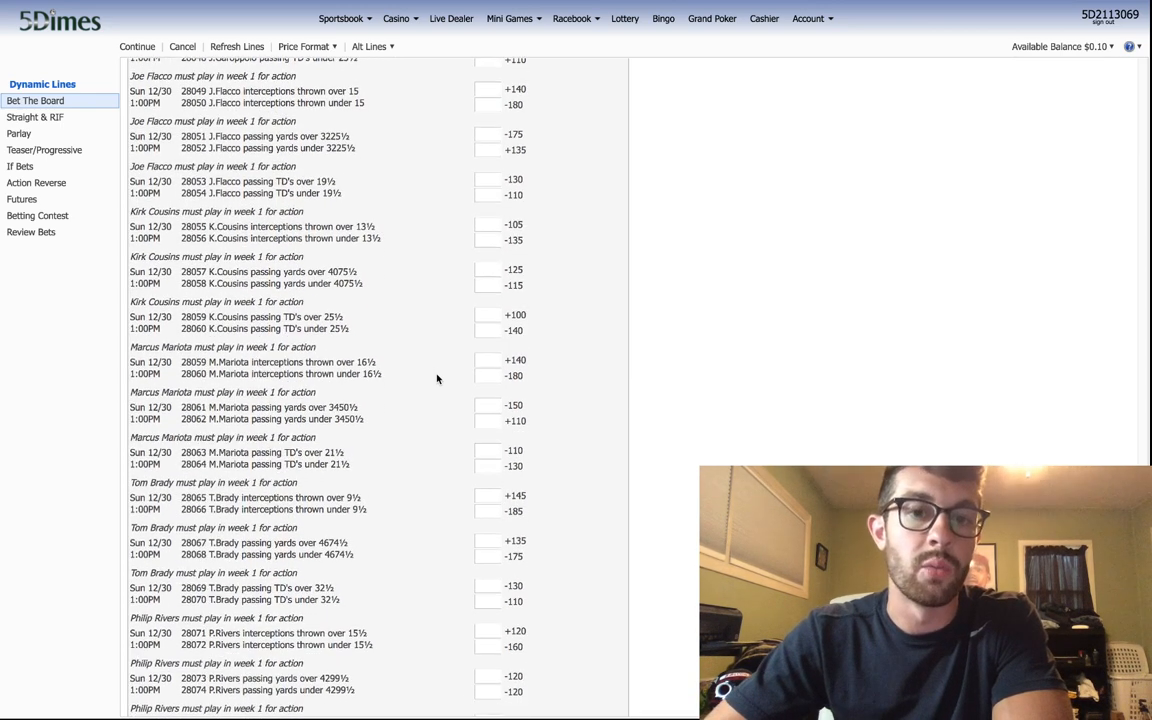
scroll(down, 3)
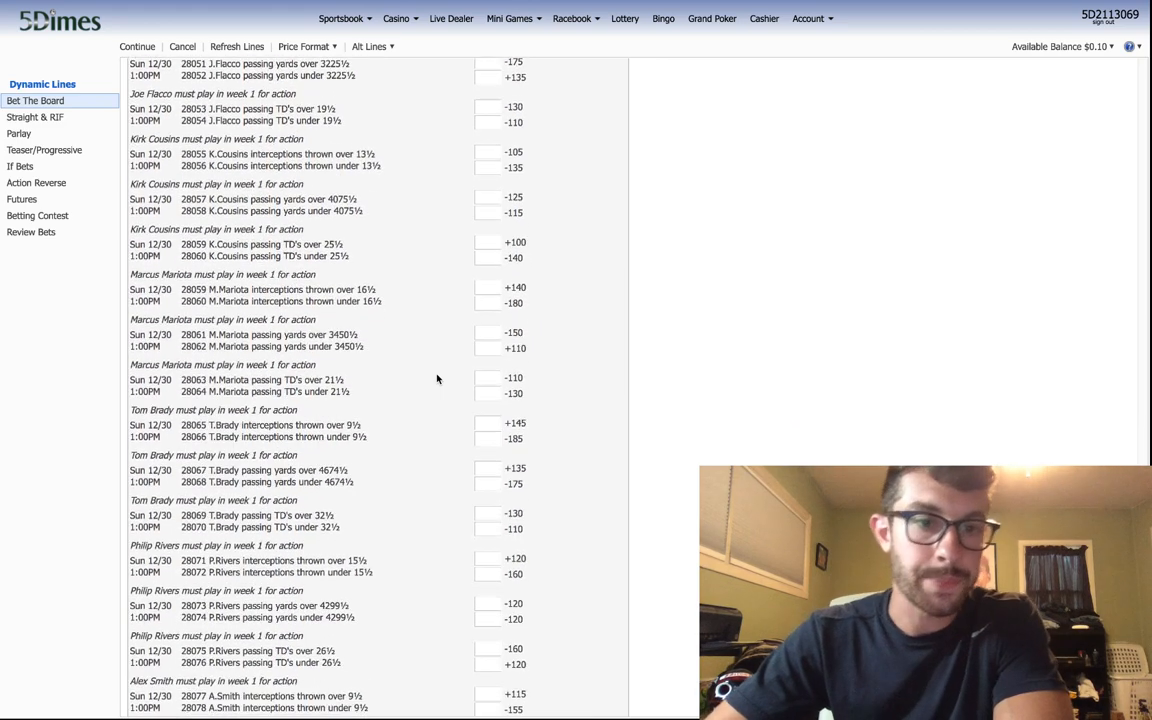
scroll(down, 3)
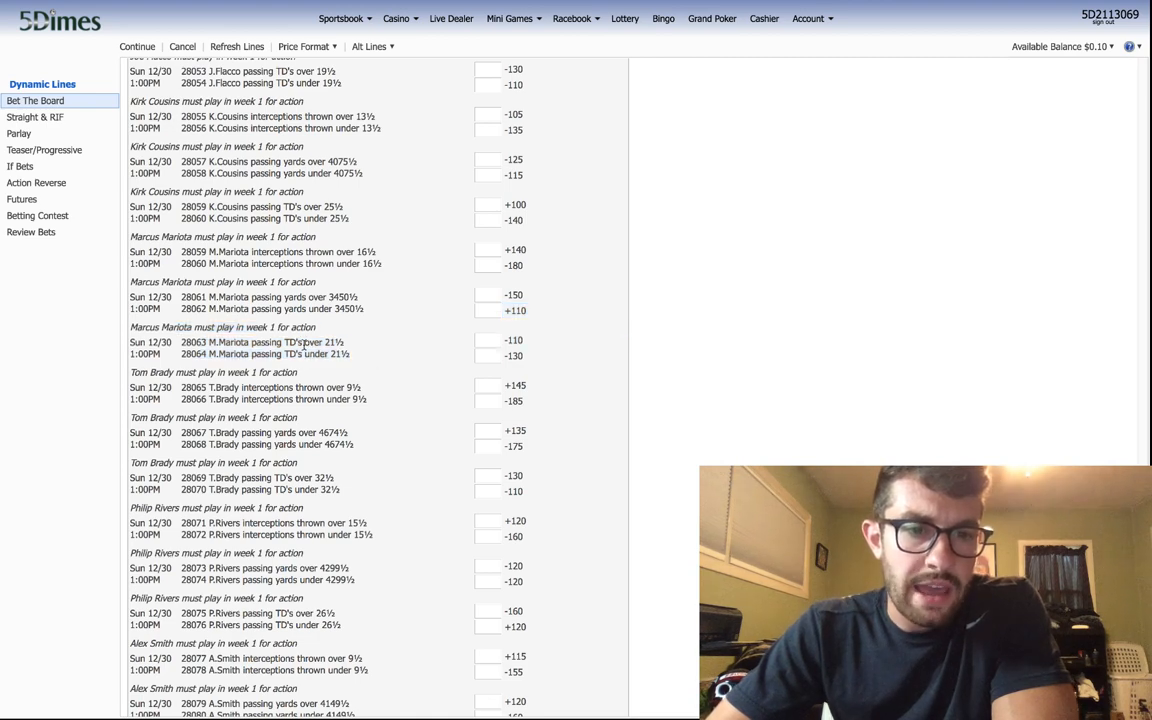
scroll(down, 3)
text(trub)
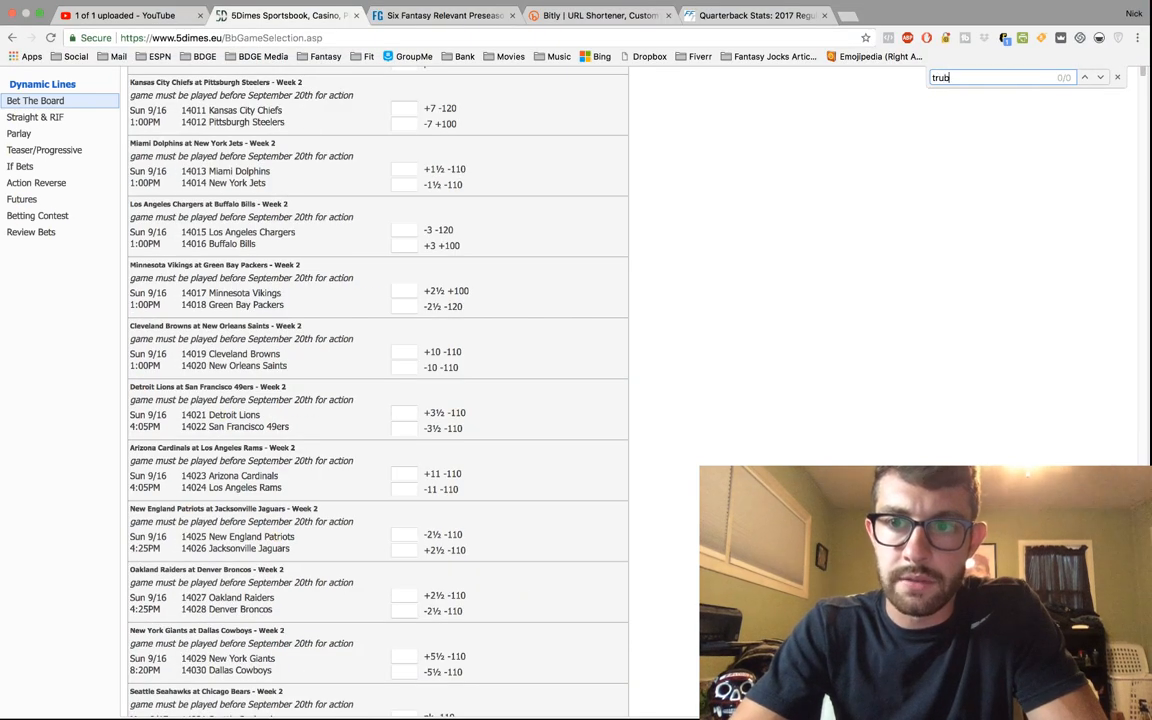
- Scroll past the weekly game lines and season futures to the Cousins-through-Alex Smith quarterback props
scroll(down, 3)
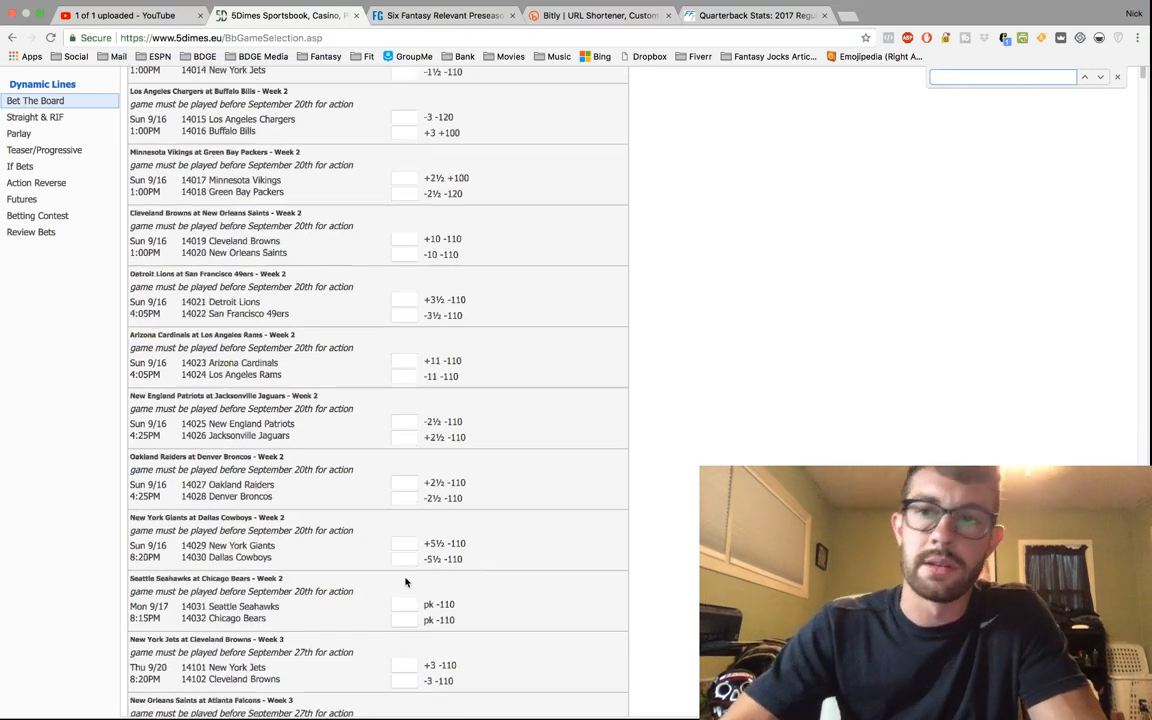
scroll(down, 3)
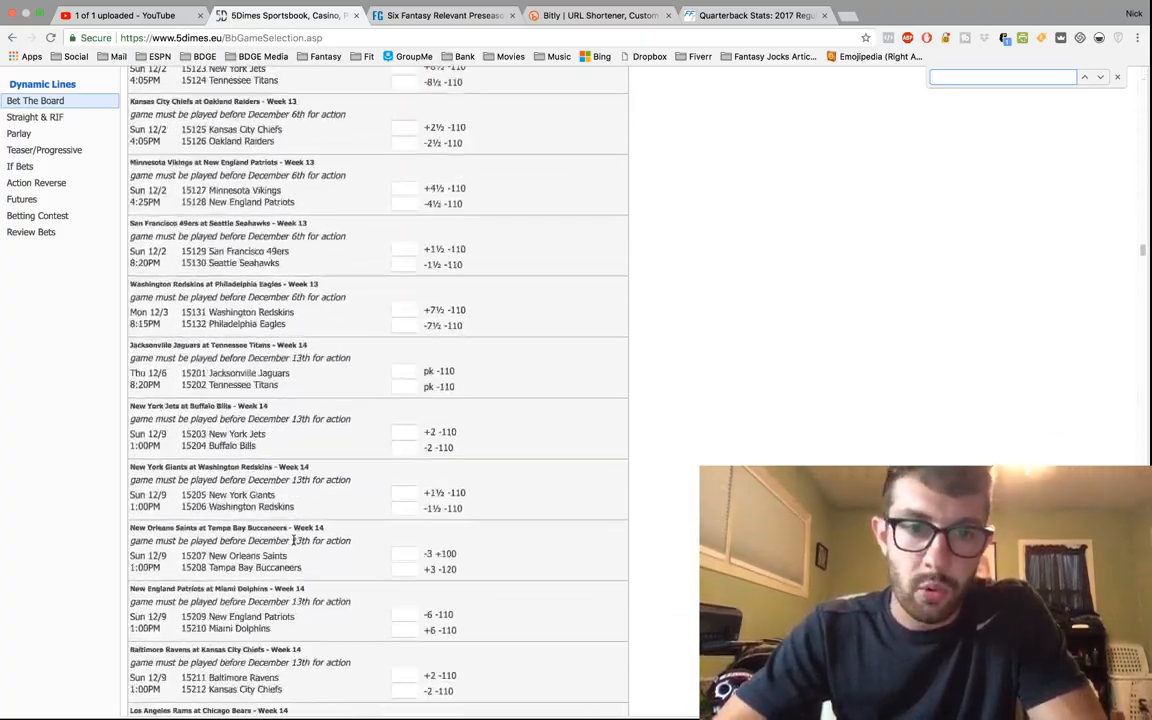
scroll(down, 3)
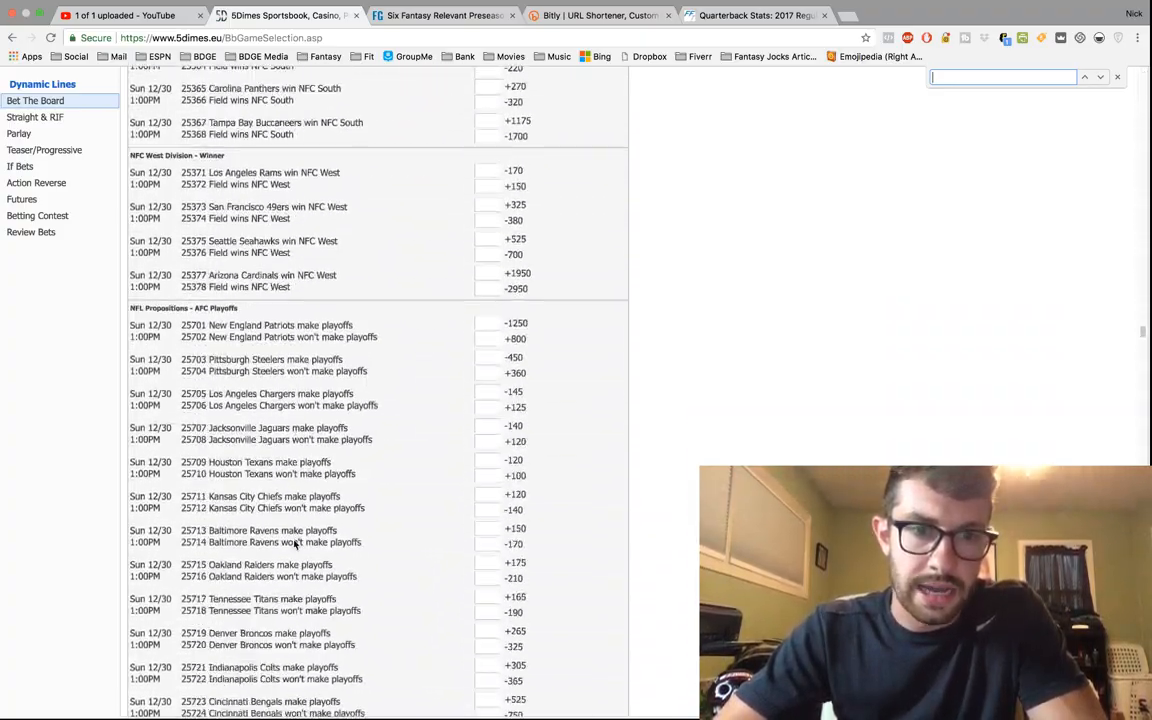
scroll(down, 3)
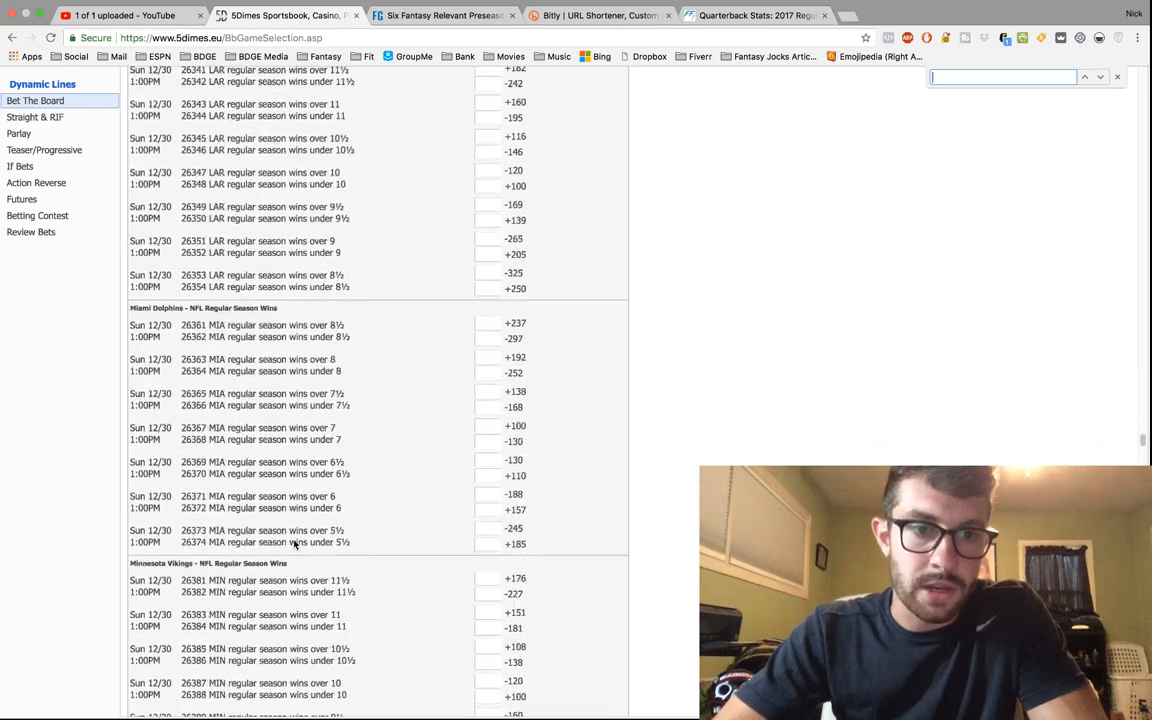
scroll(down, 3)
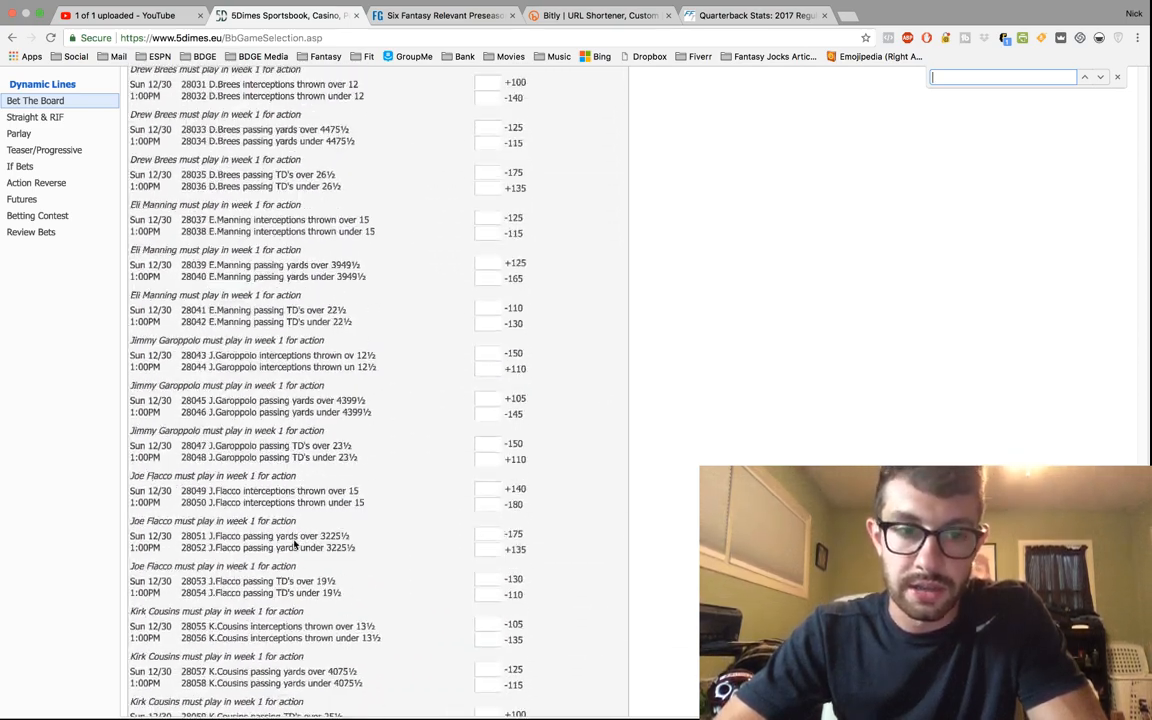
scroll(down, 3)
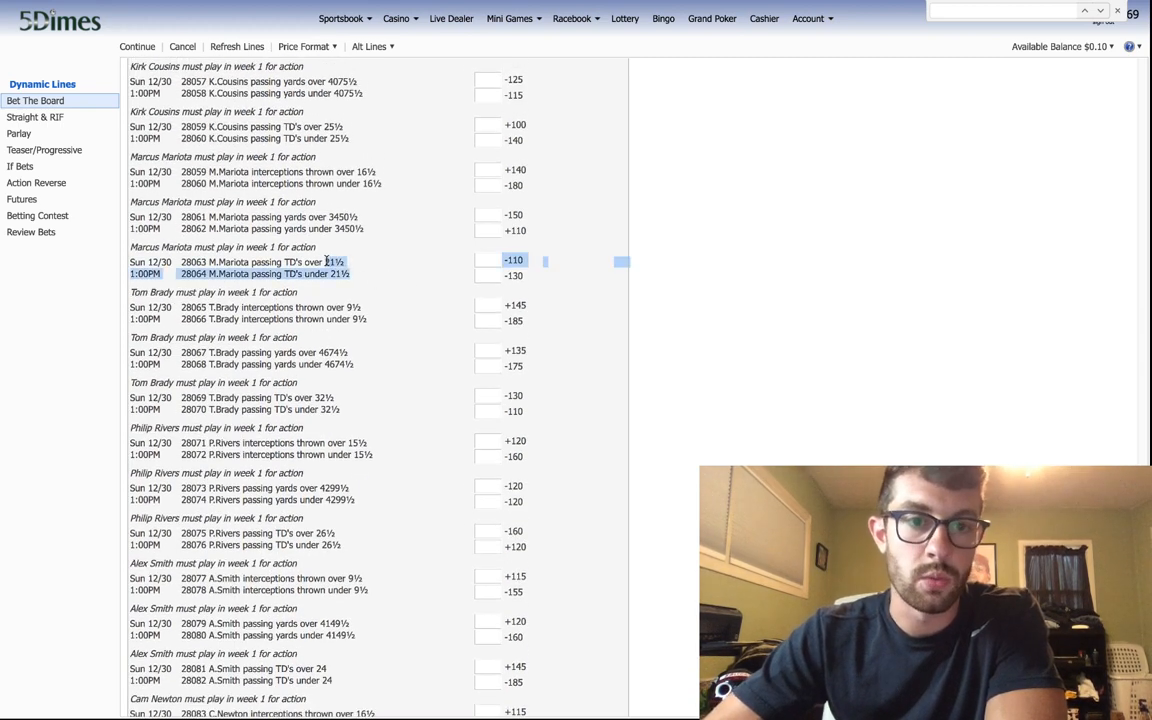
mouse_move(356, 280)
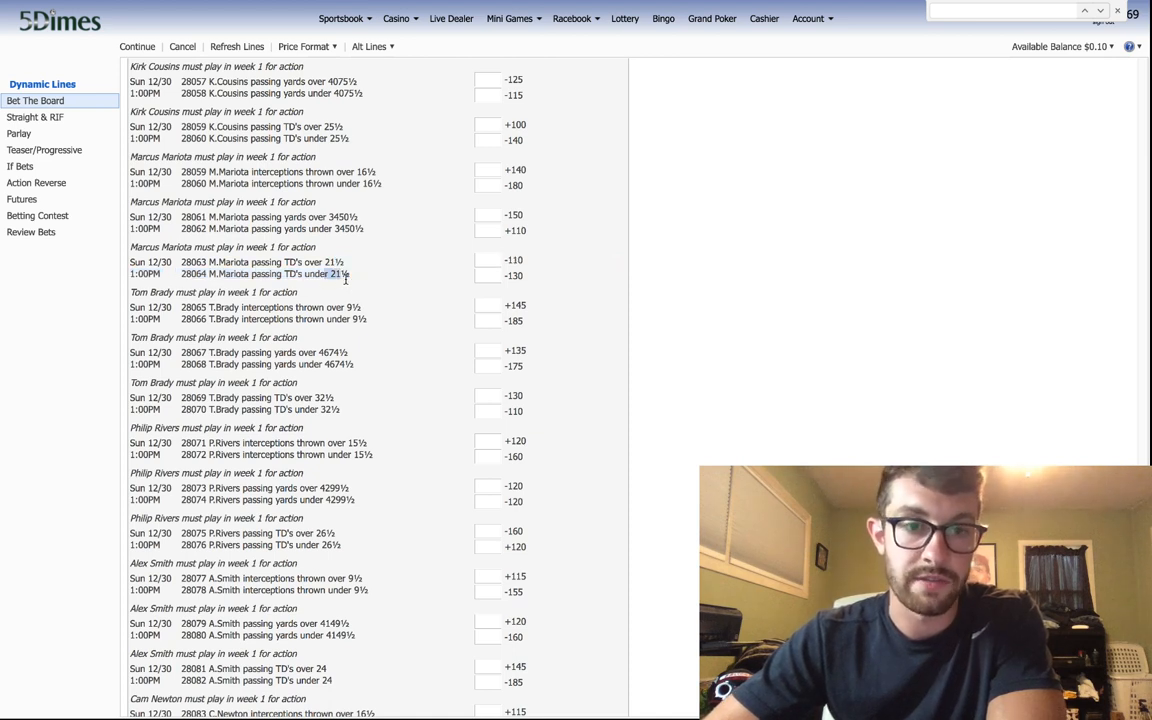
mouse_move(358, 280)
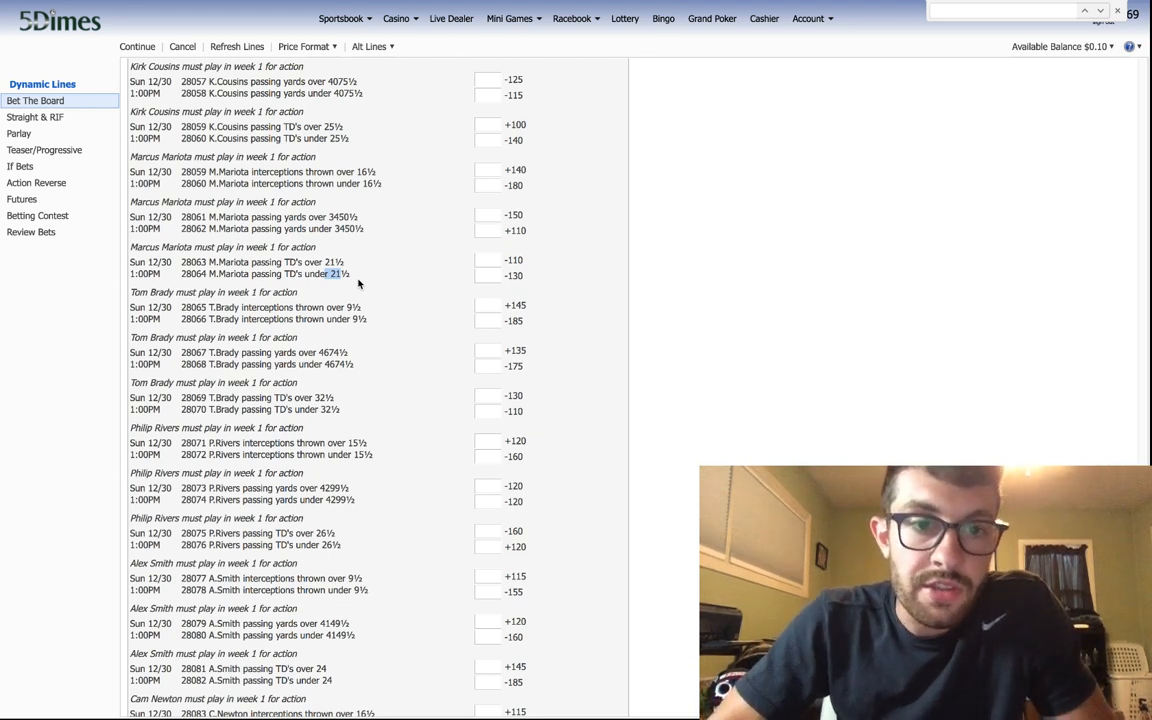
click(488, 274)
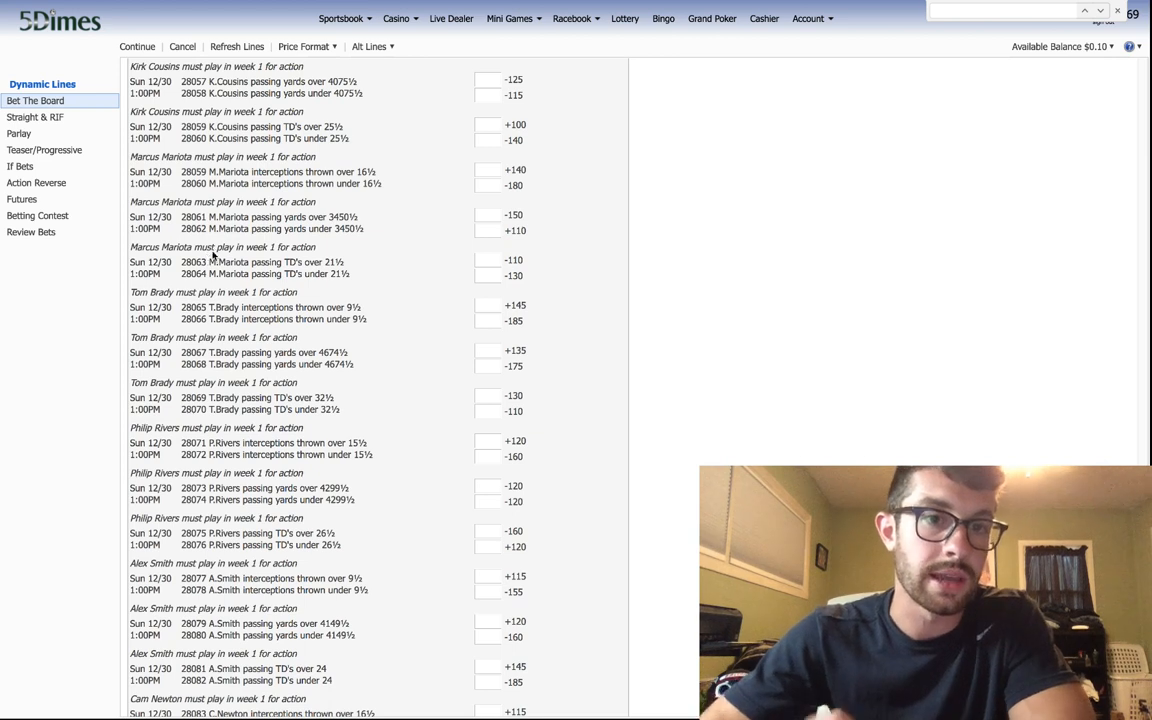
double_click(342, 216)
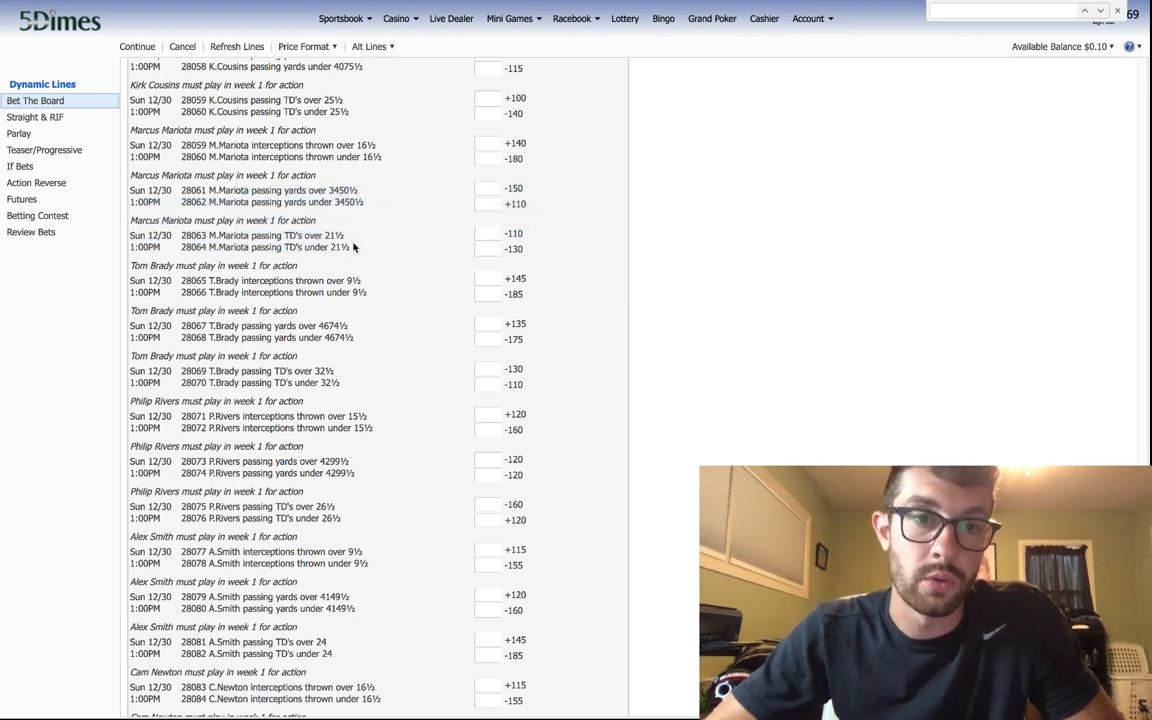
scroll(down, 3)
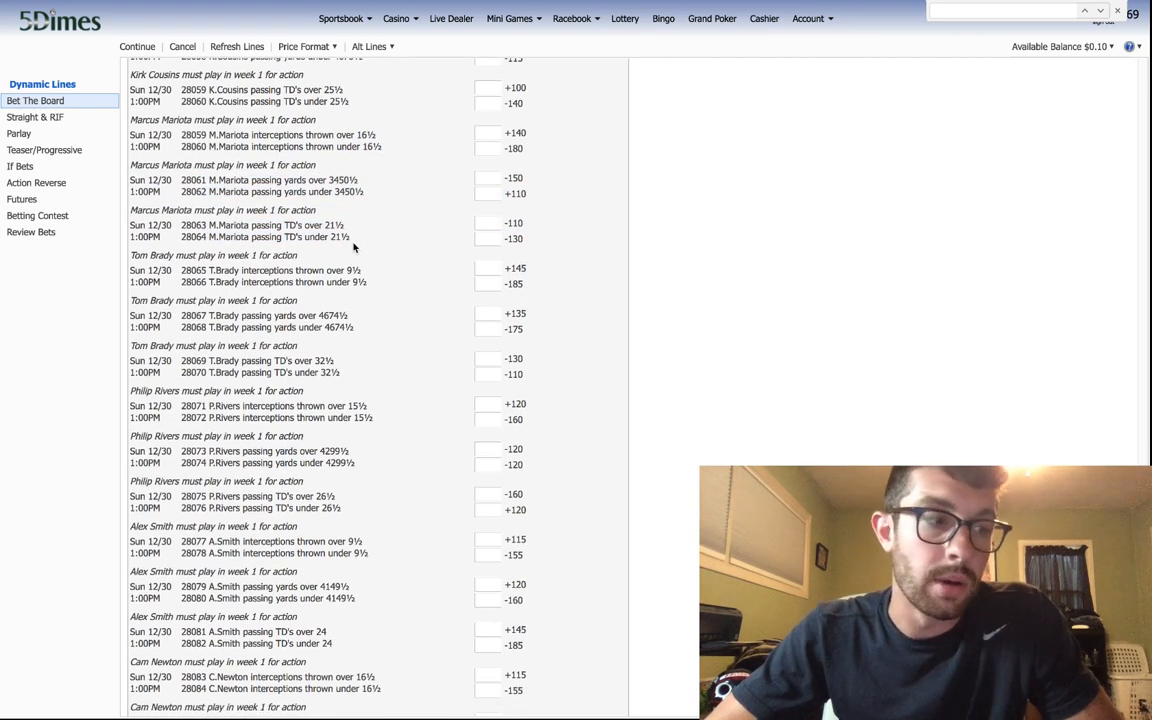
scroll(down, 3)
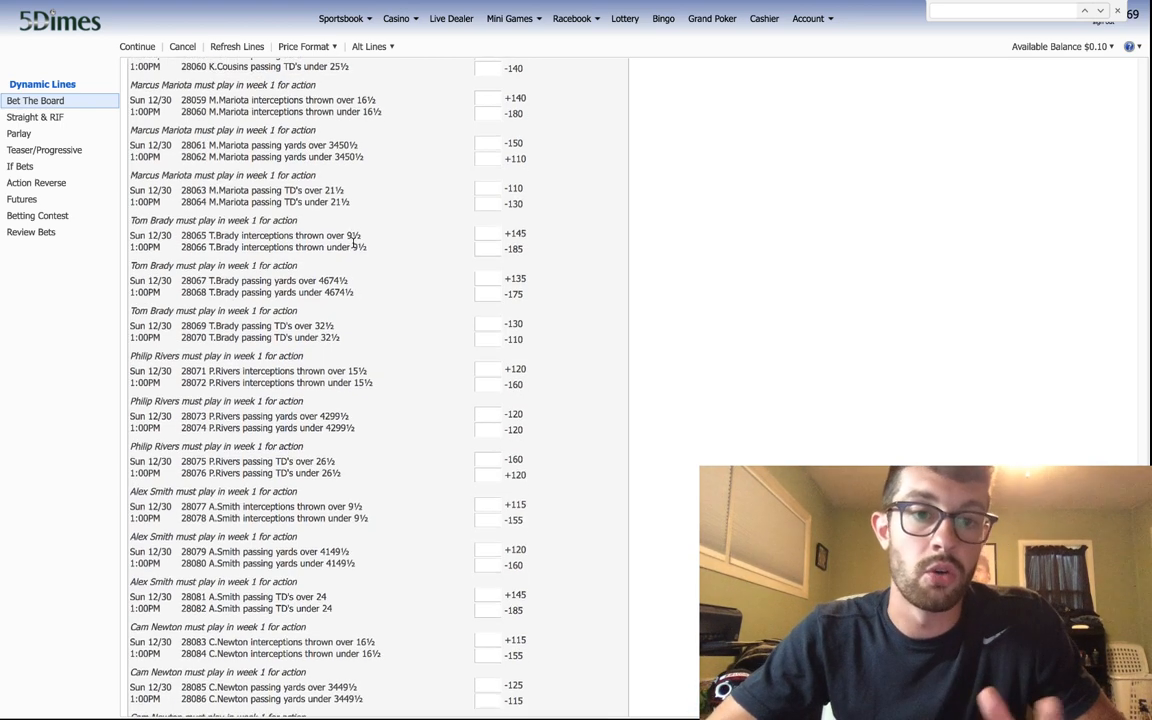
scroll(down, 3)
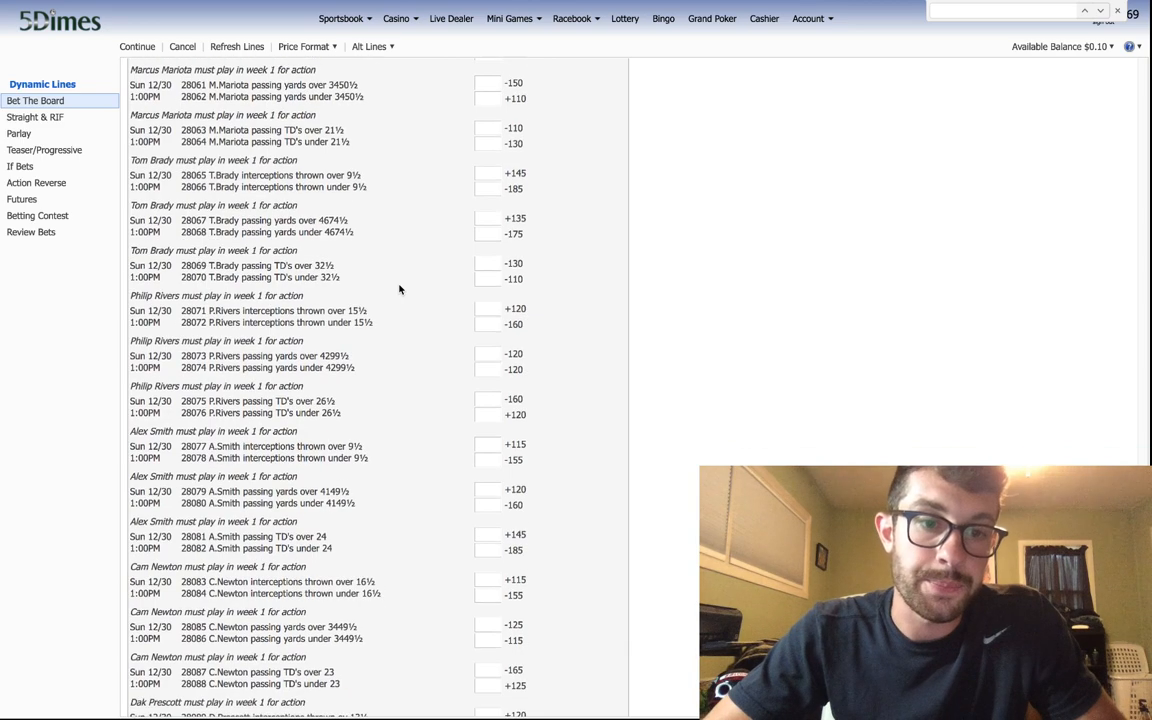
scroll(down, 3)
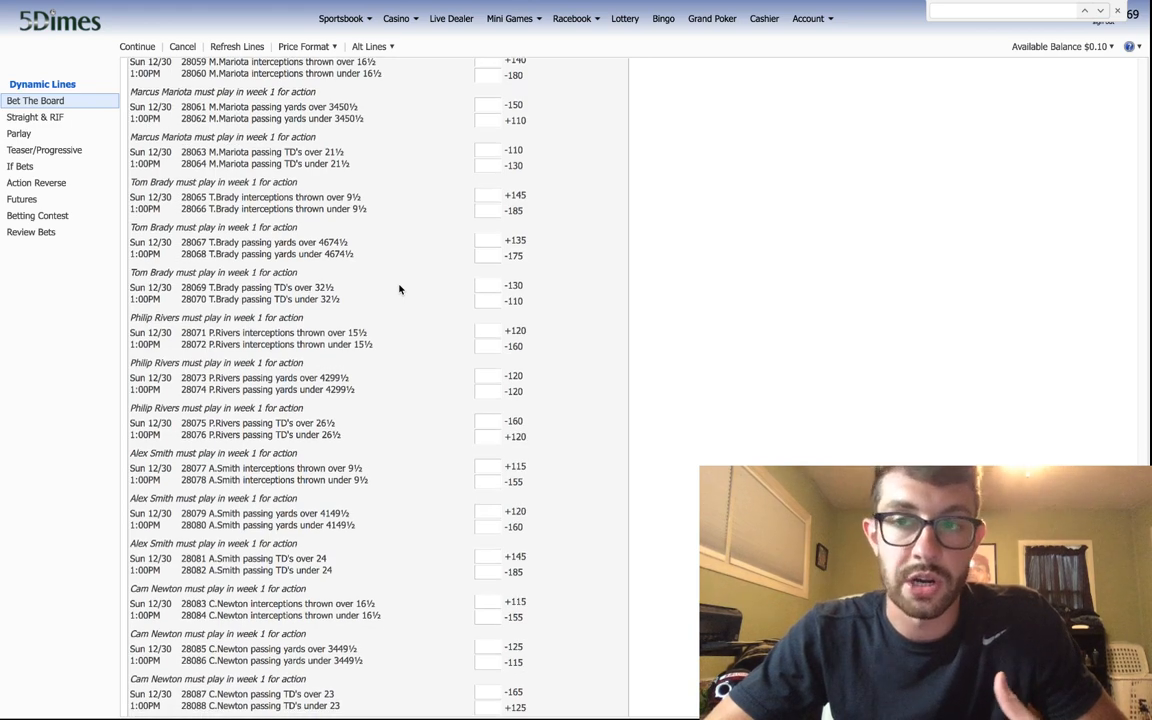
scroll(down, 3)
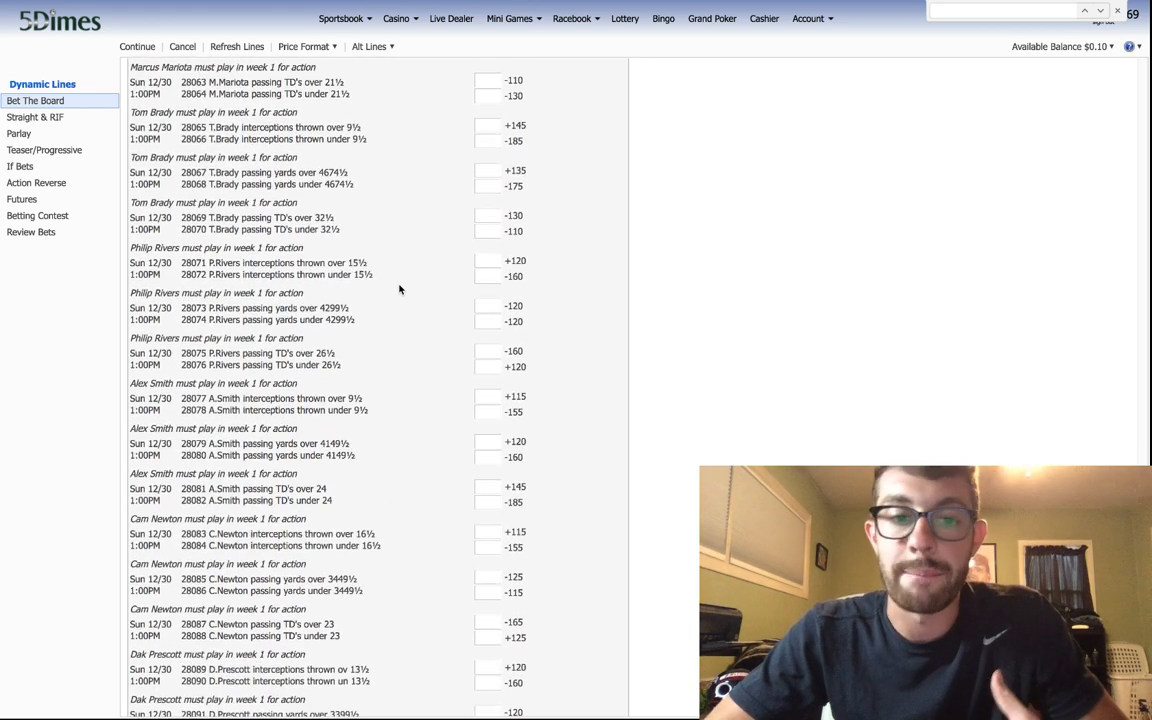
scroll(down, 3)
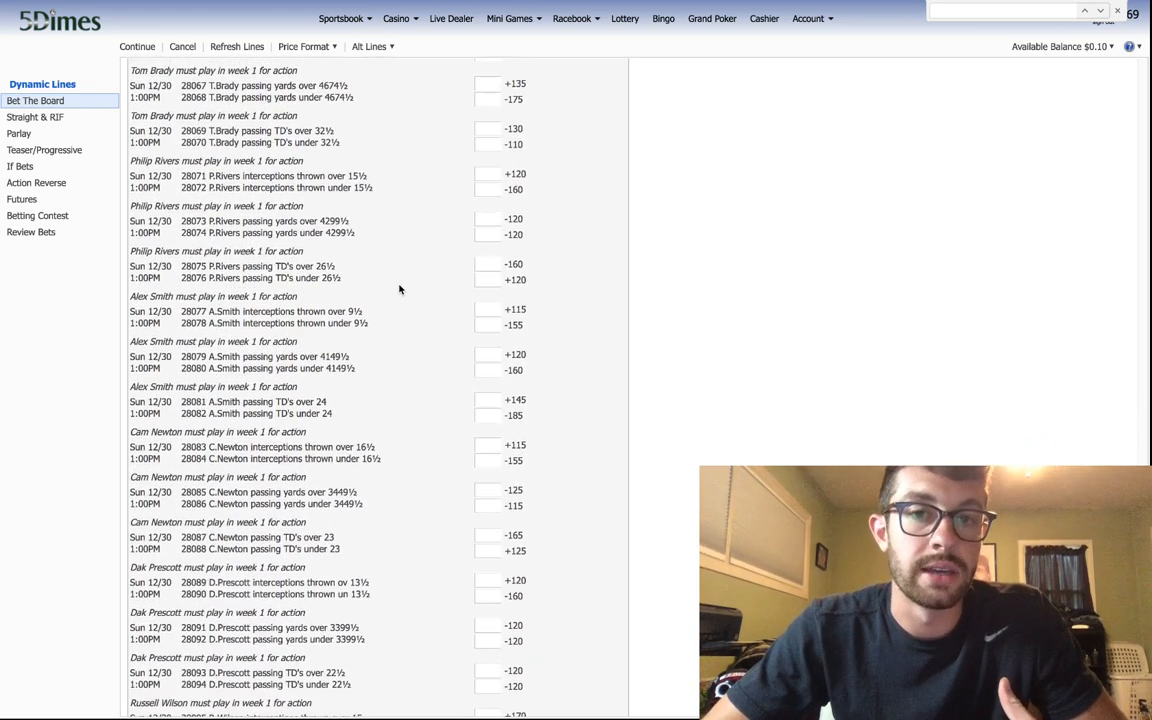
scroll(down, 3)
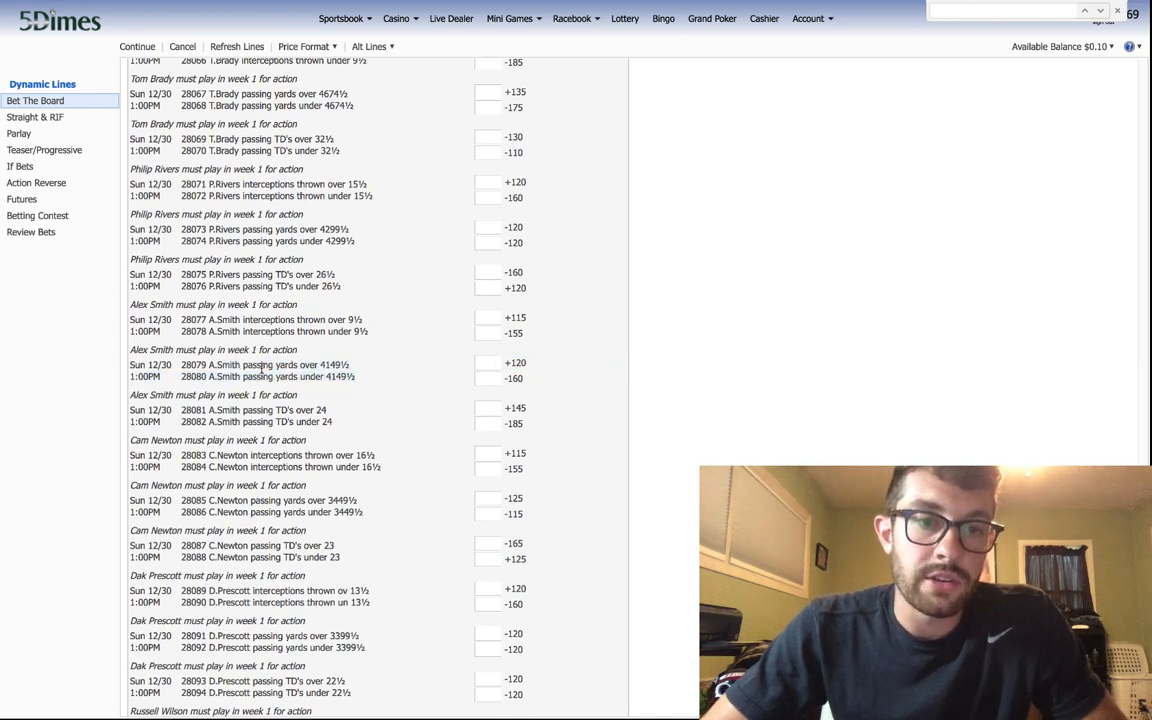
click(270, 370)
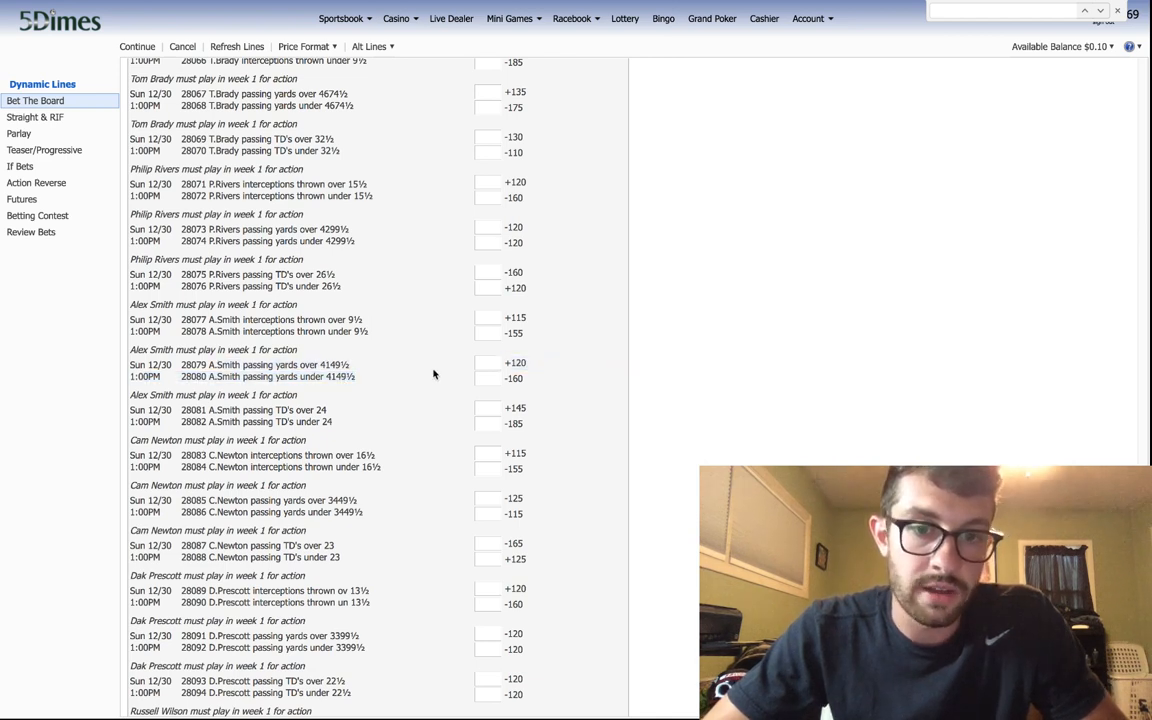
click(512, 378)
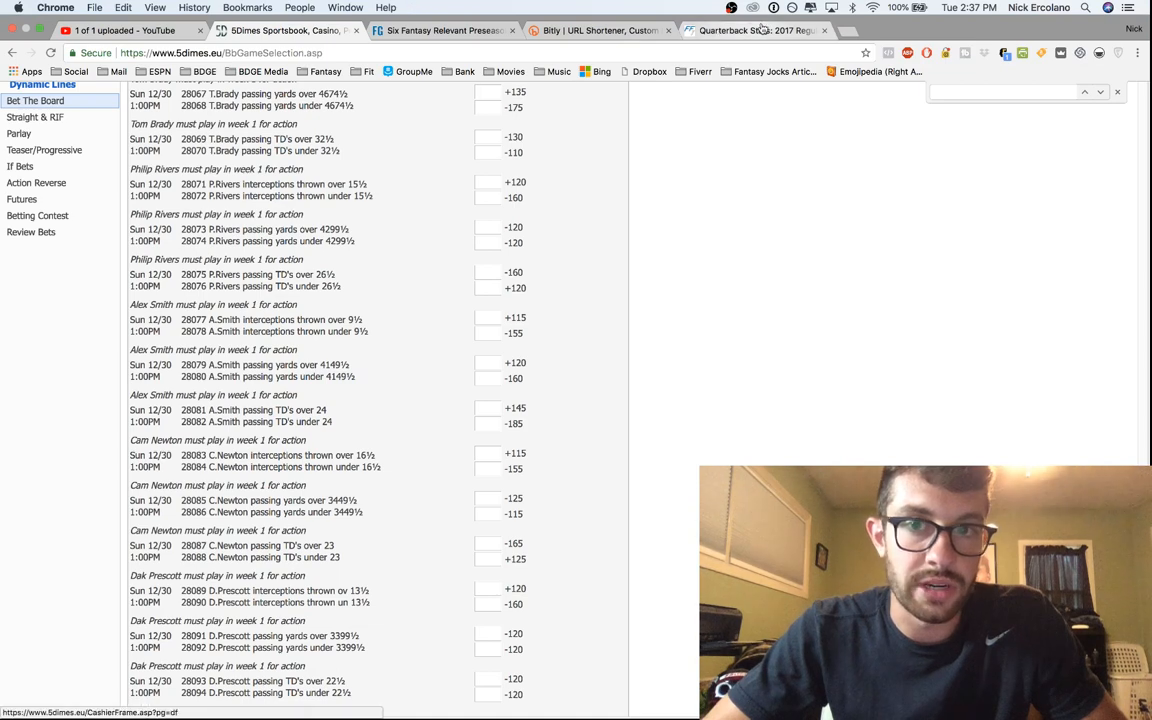
- Switch to the FFToday 2017 quarterback stats tab and scroll down the table
click(756, 30)
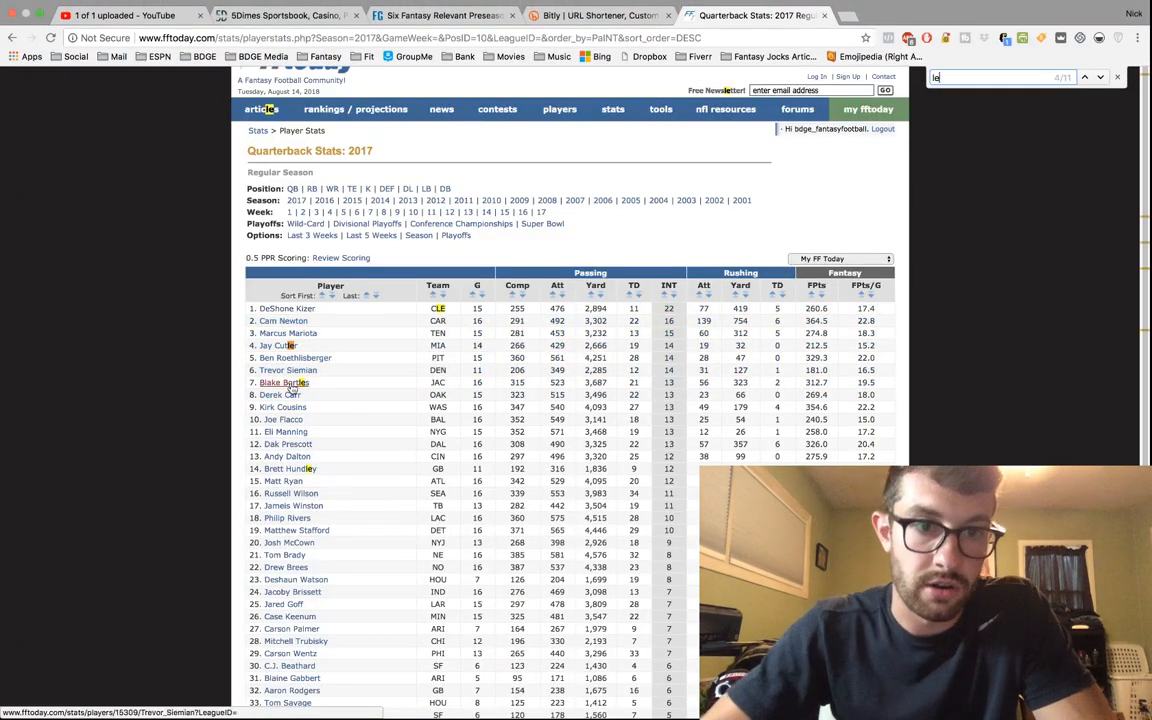
scroll(down, 3)
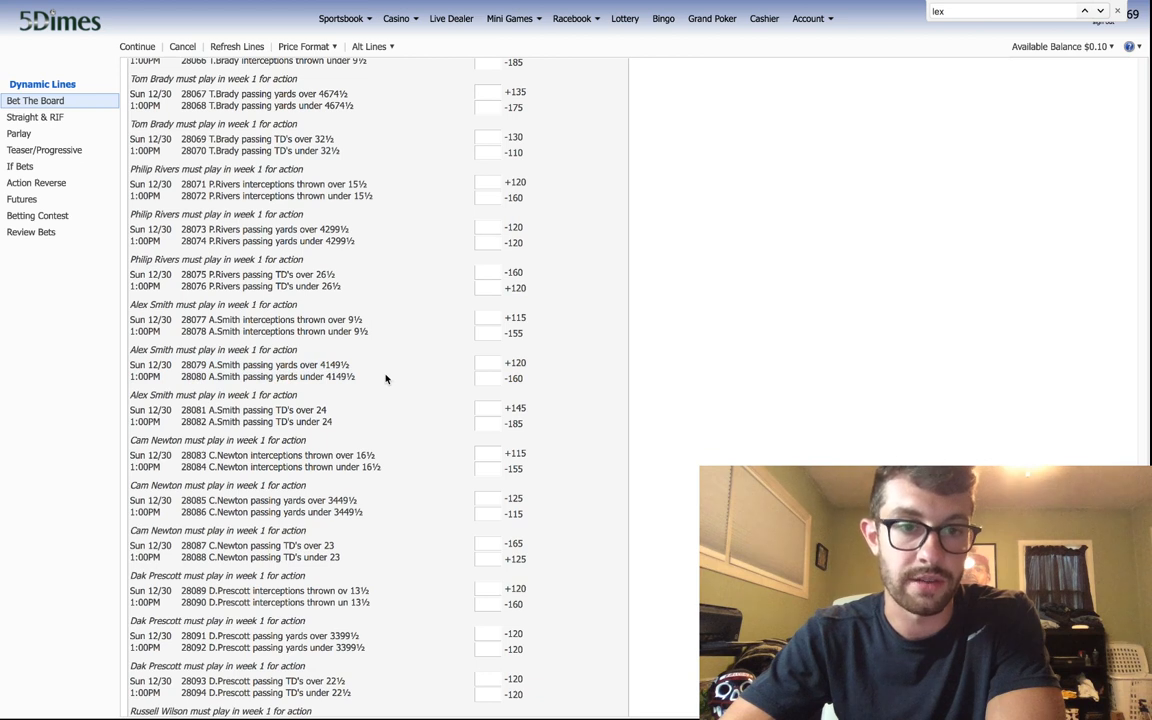
- Scroll down the quarterback props and highlight Alex Smith's passing yards line
scroll(down, 3)
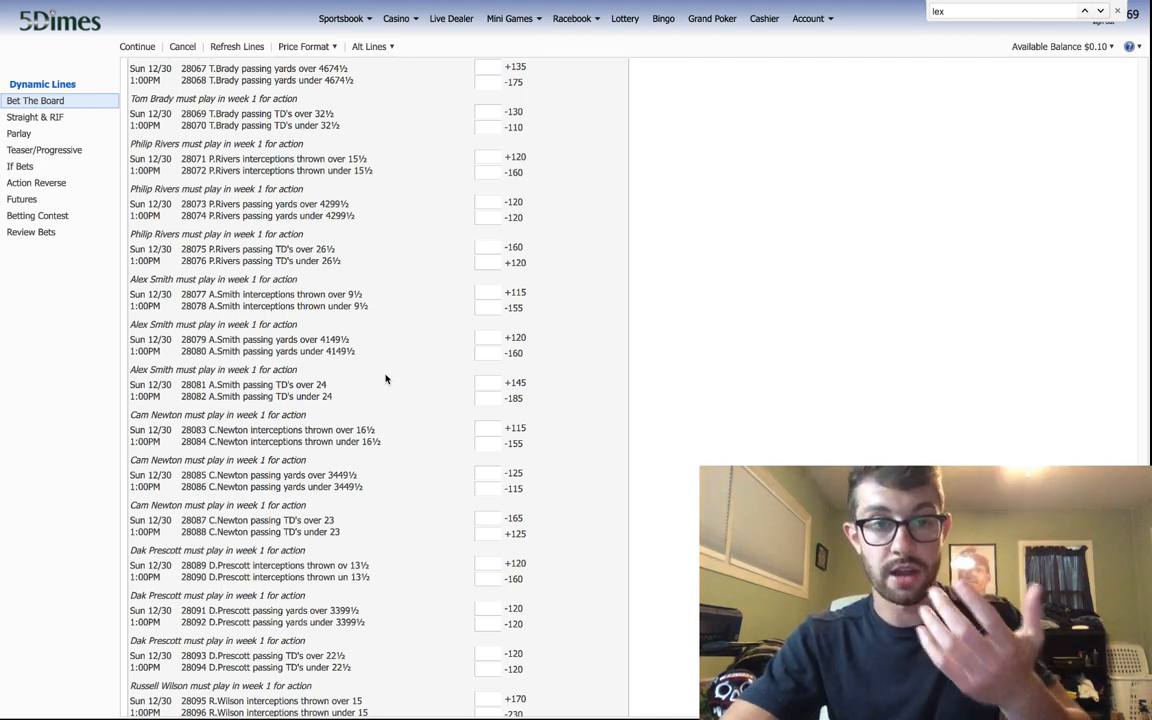
mouse_move(304, 328)
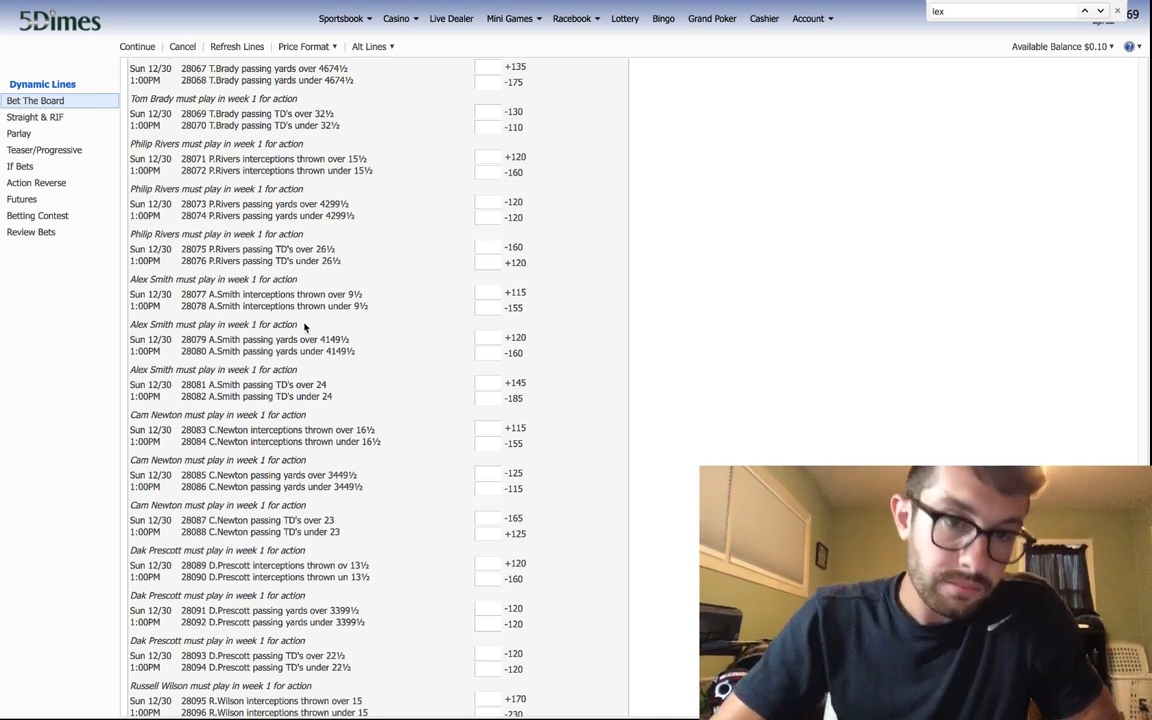
scroll(down, 3)
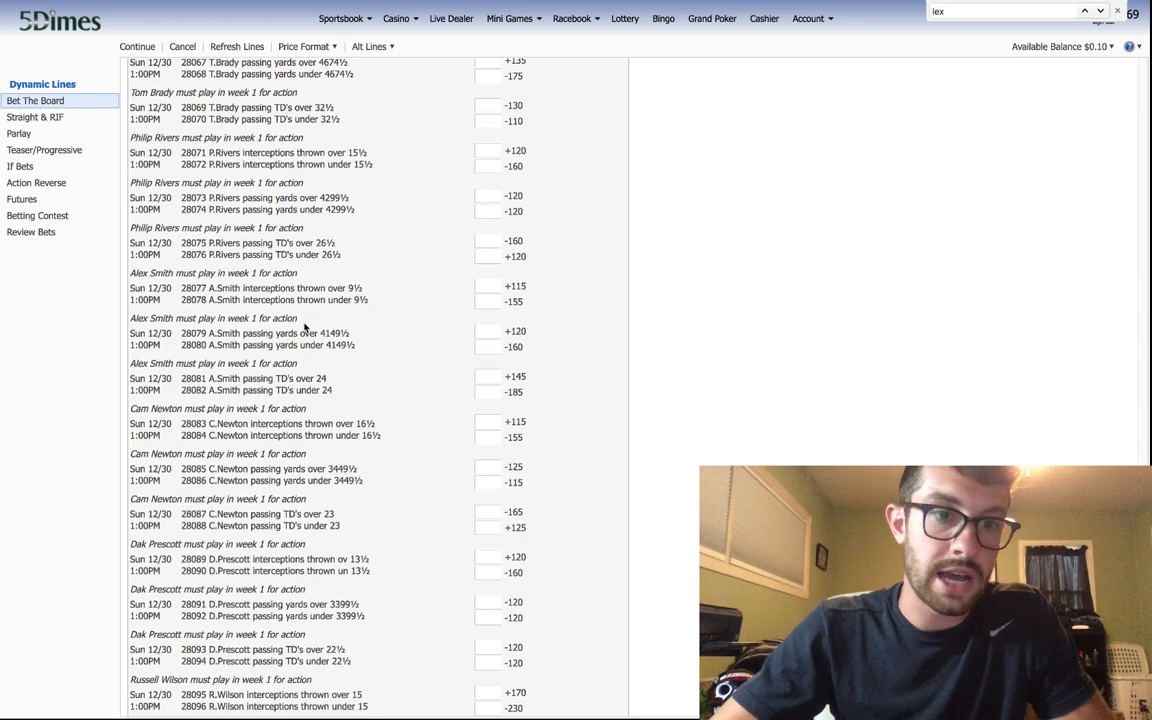
scroll(down, 3)
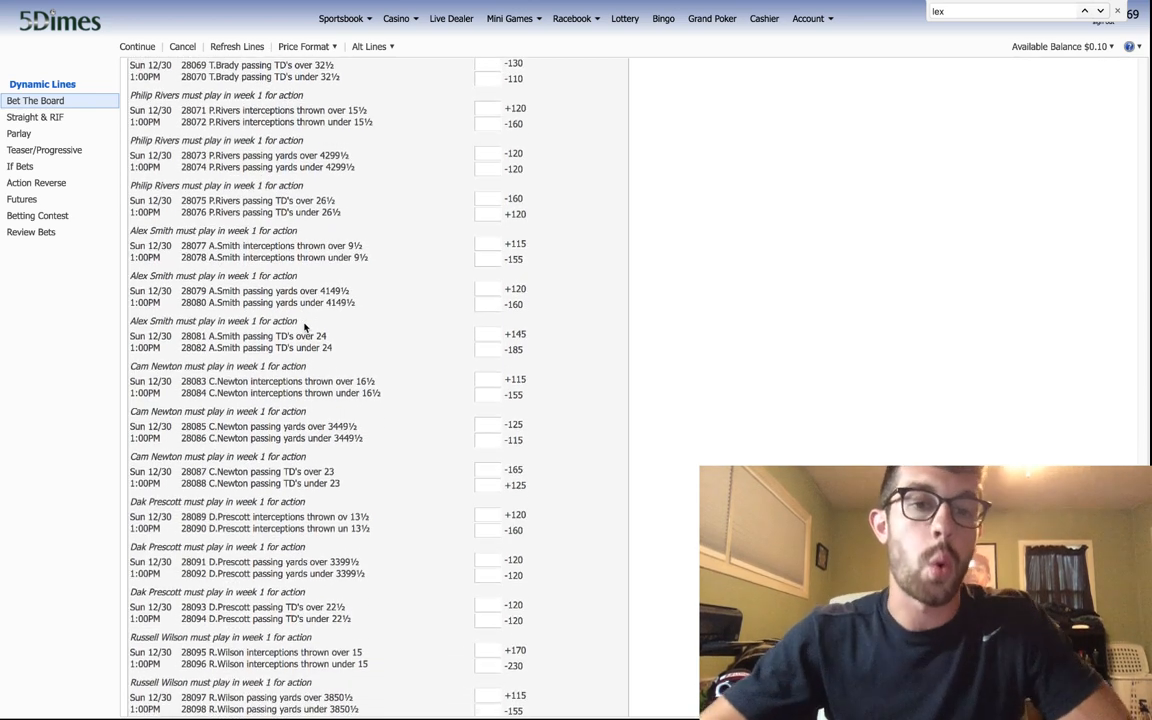
scroll(down, 3)
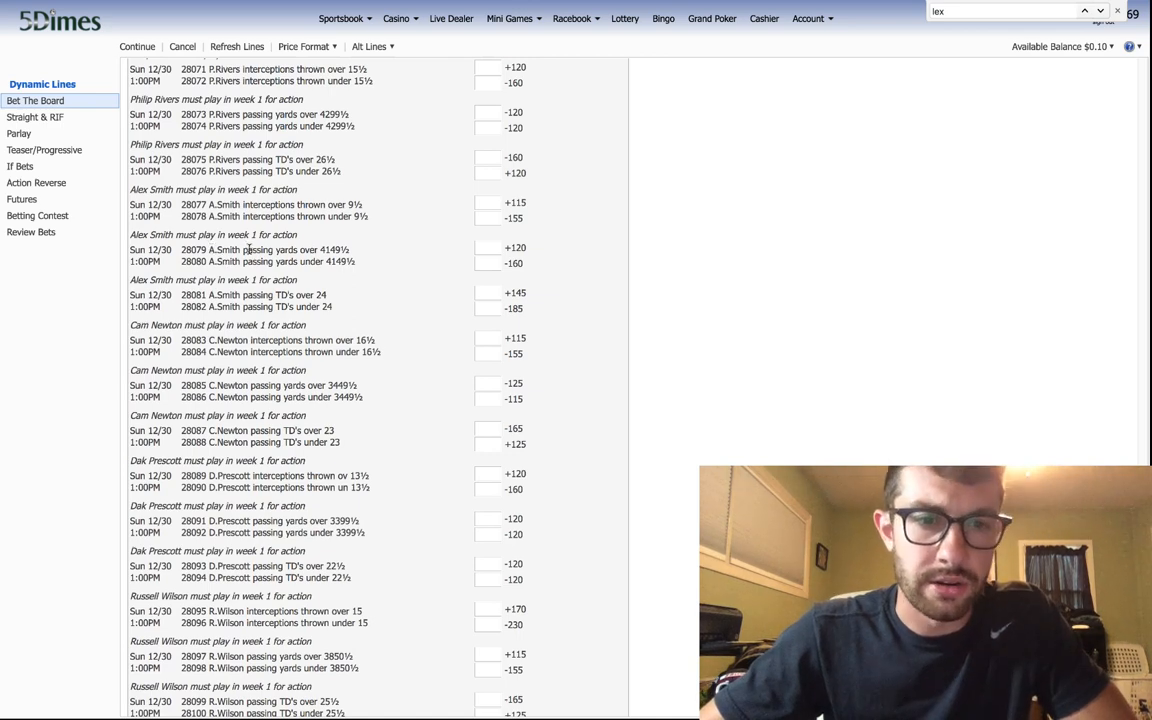
click(280, 256)
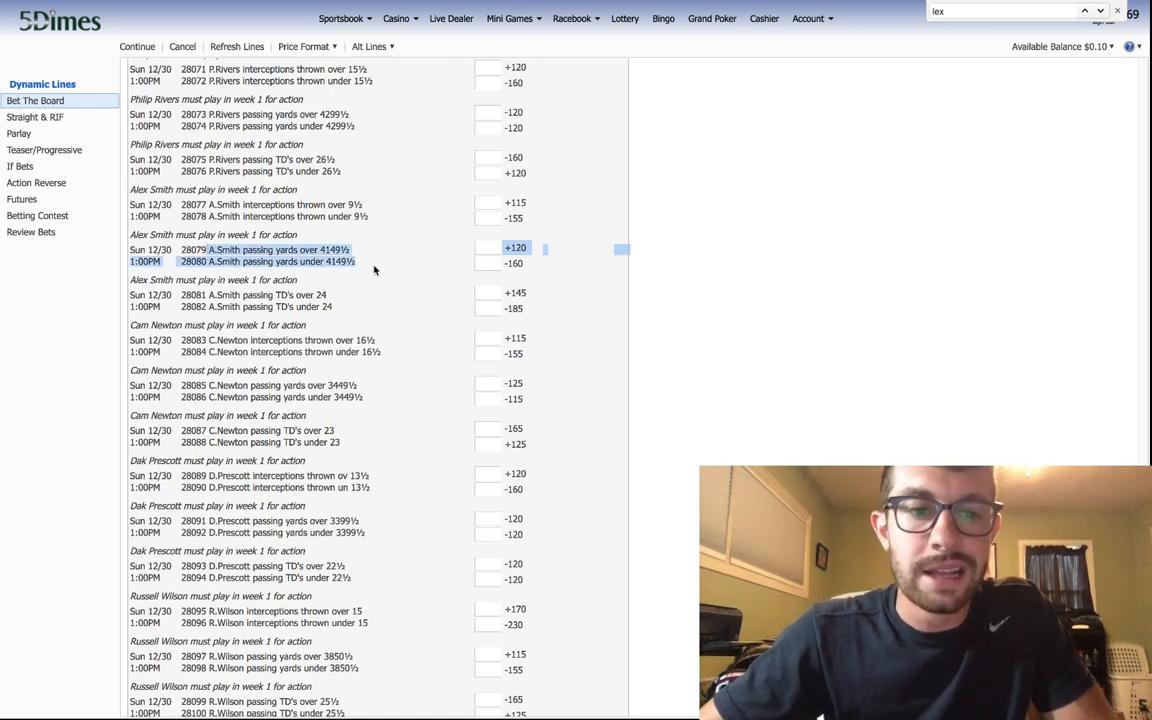
- Continue down the board to the Carr, Goff, Crabtree, Jeffery and Jones prop lines
scroll(down, 3)
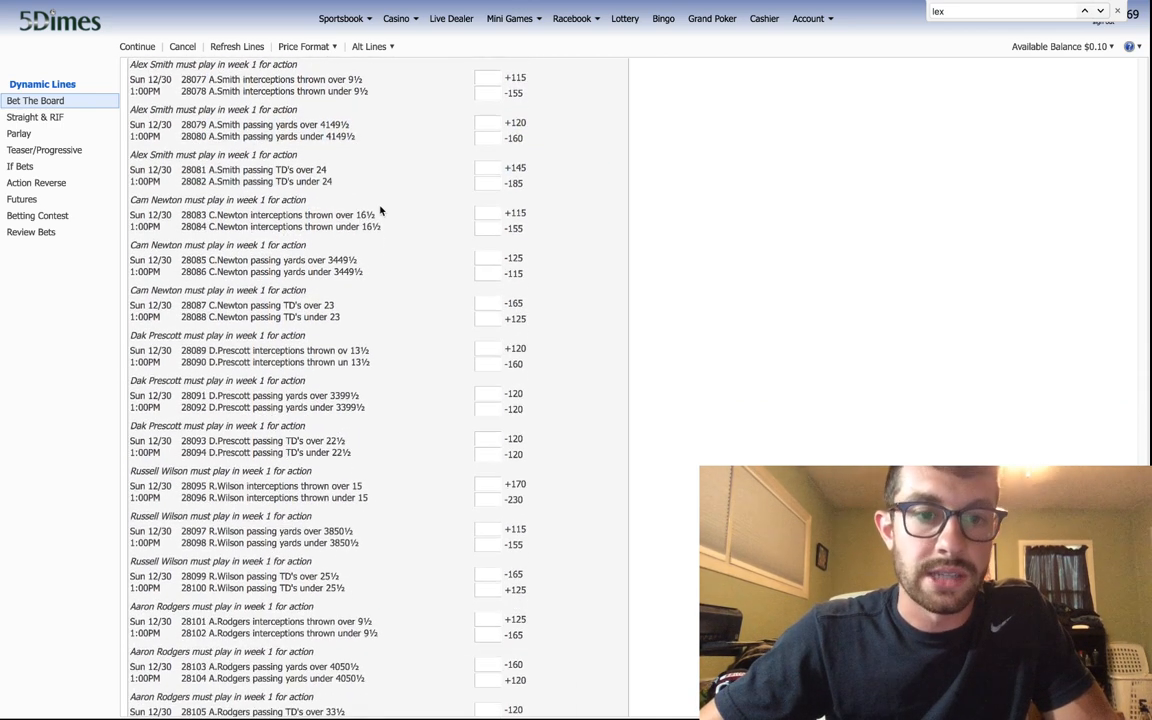
scroll(down, 3)
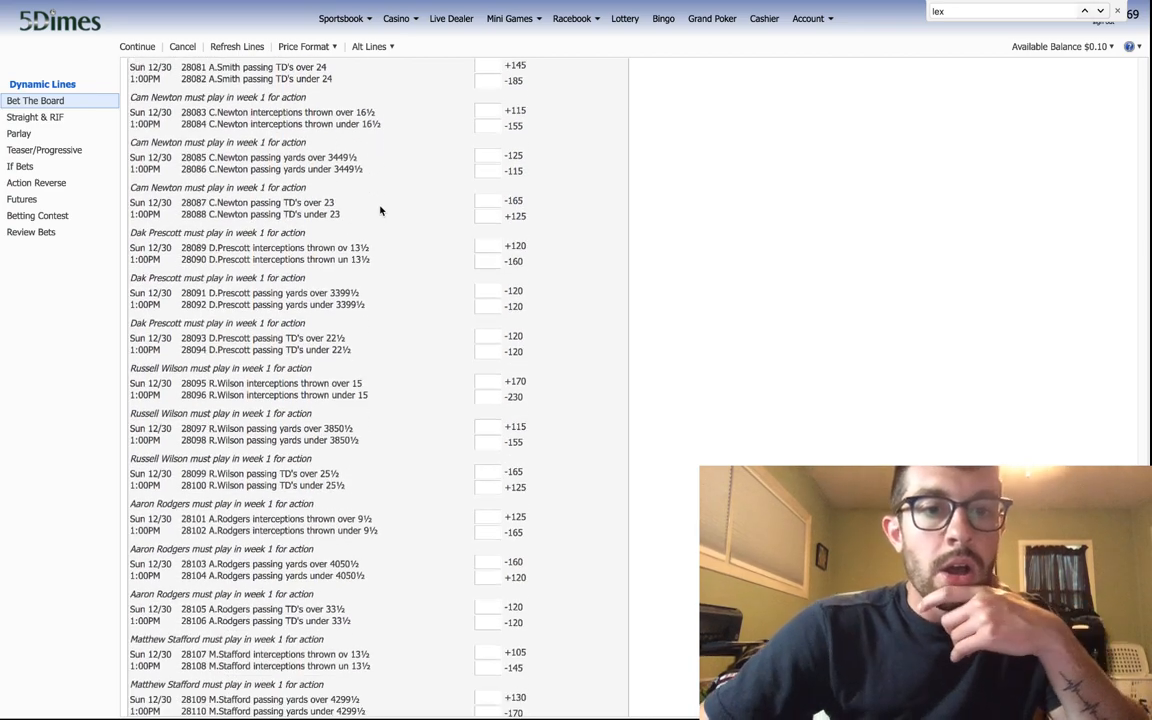
scroll(down, 3)
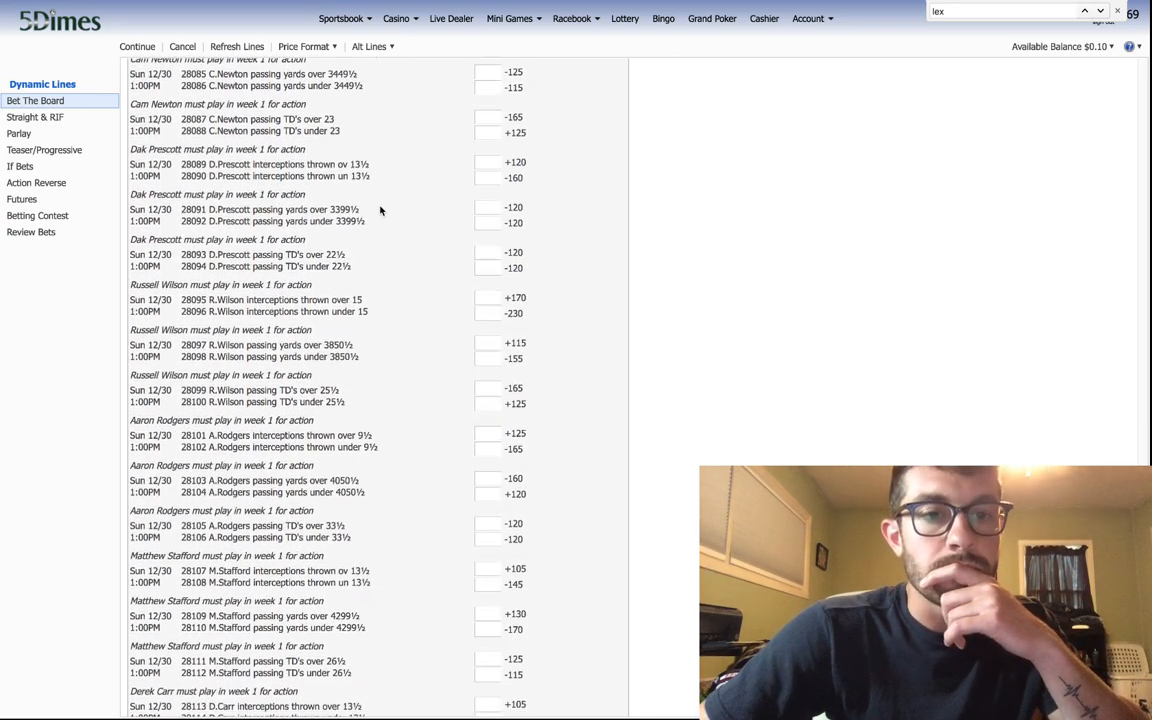
scroll(down, 3)
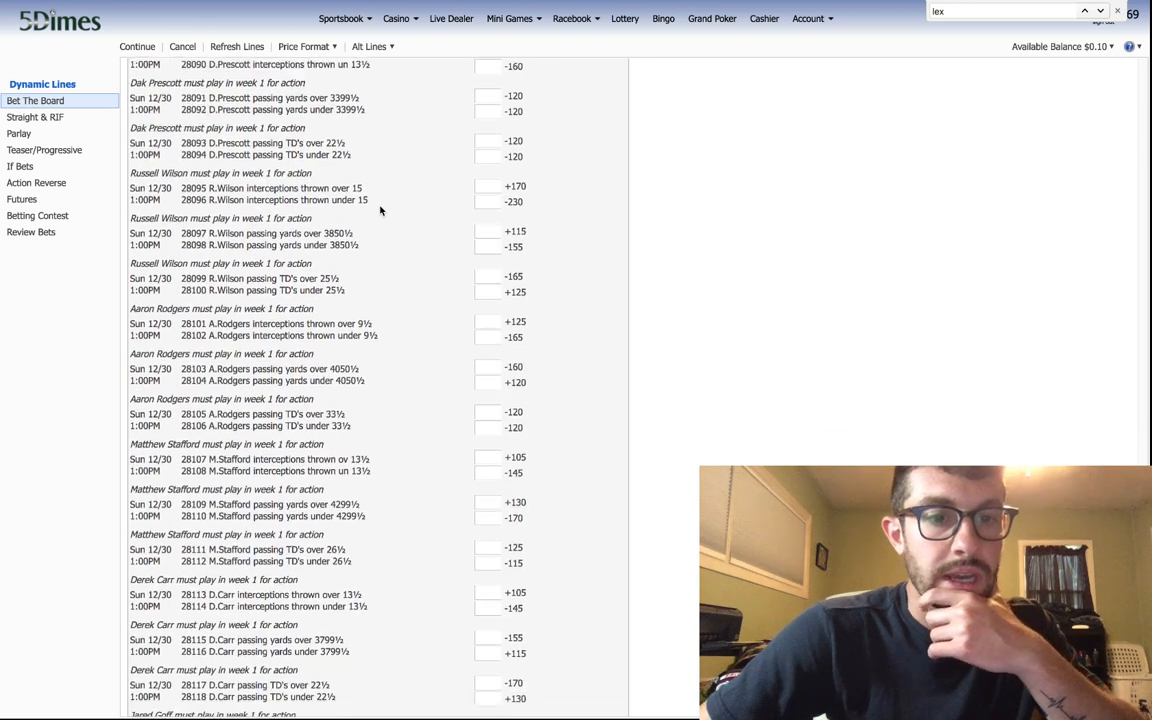
scroll(up, 3)
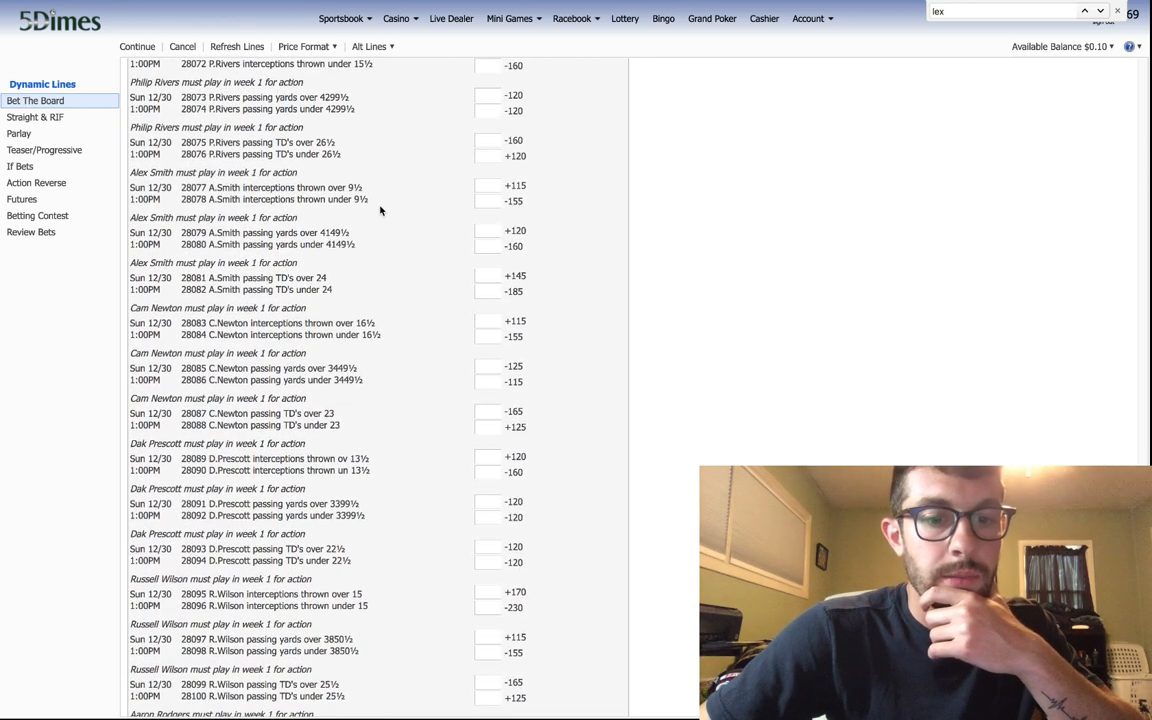
scroll(down, 3)
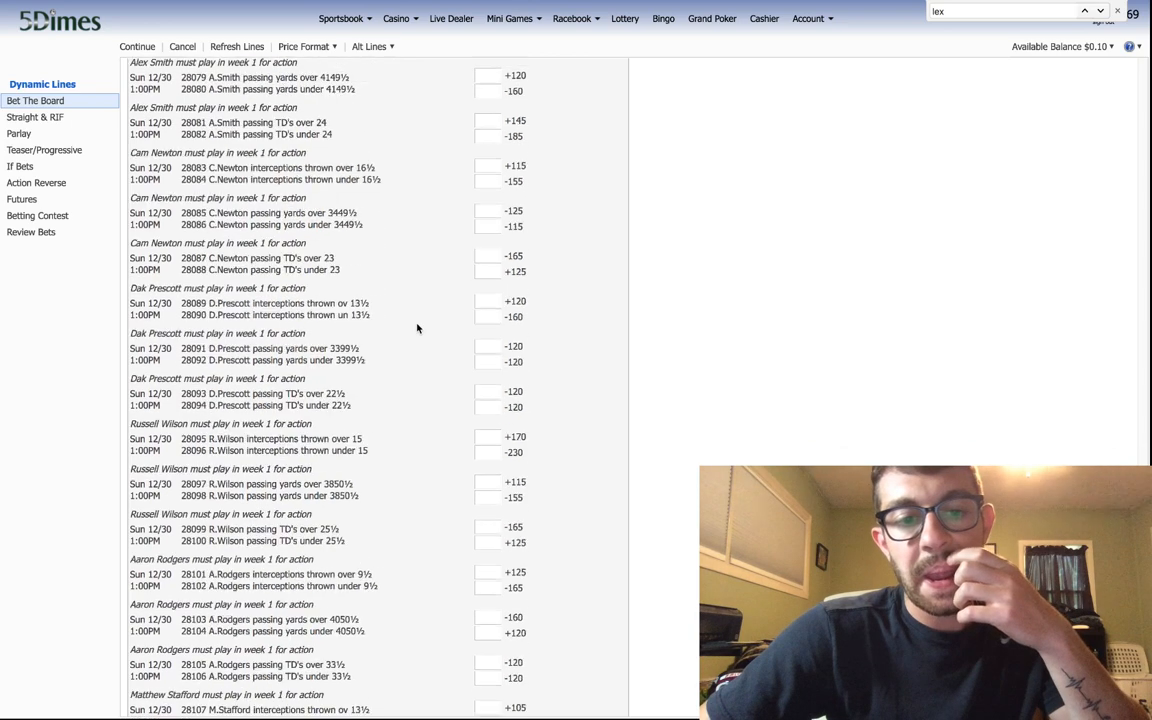
scroll(down, 3)
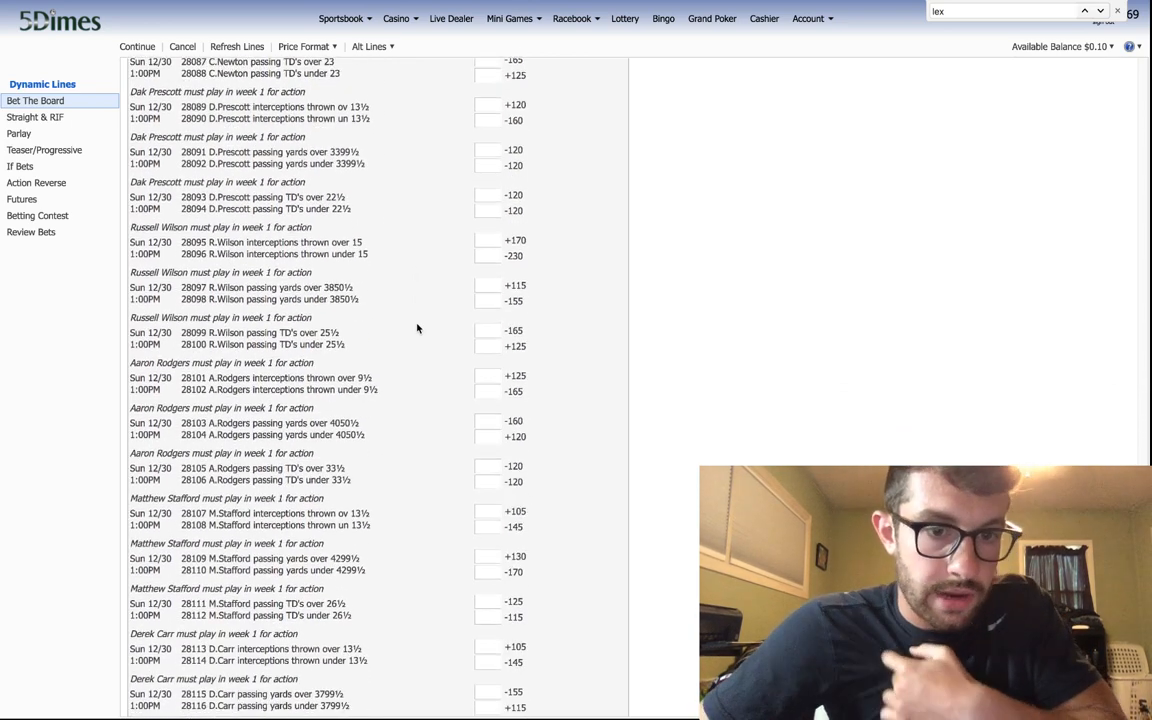
scroll(down, 3)
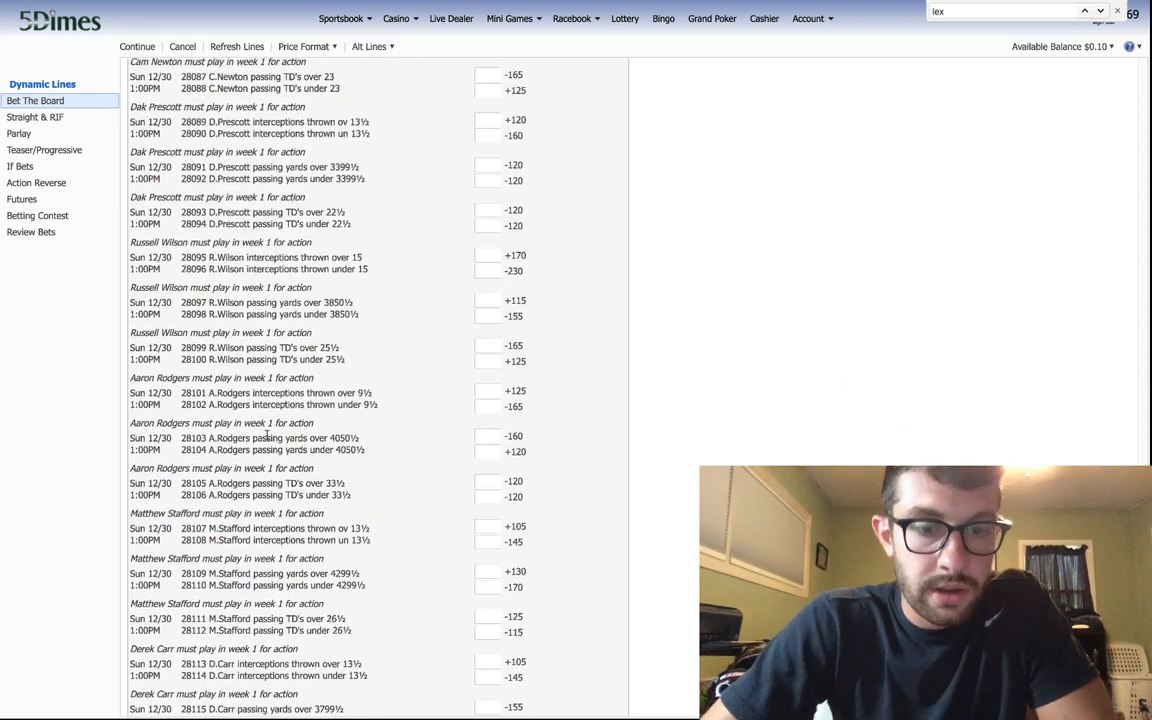
mouse_move(376, 452)
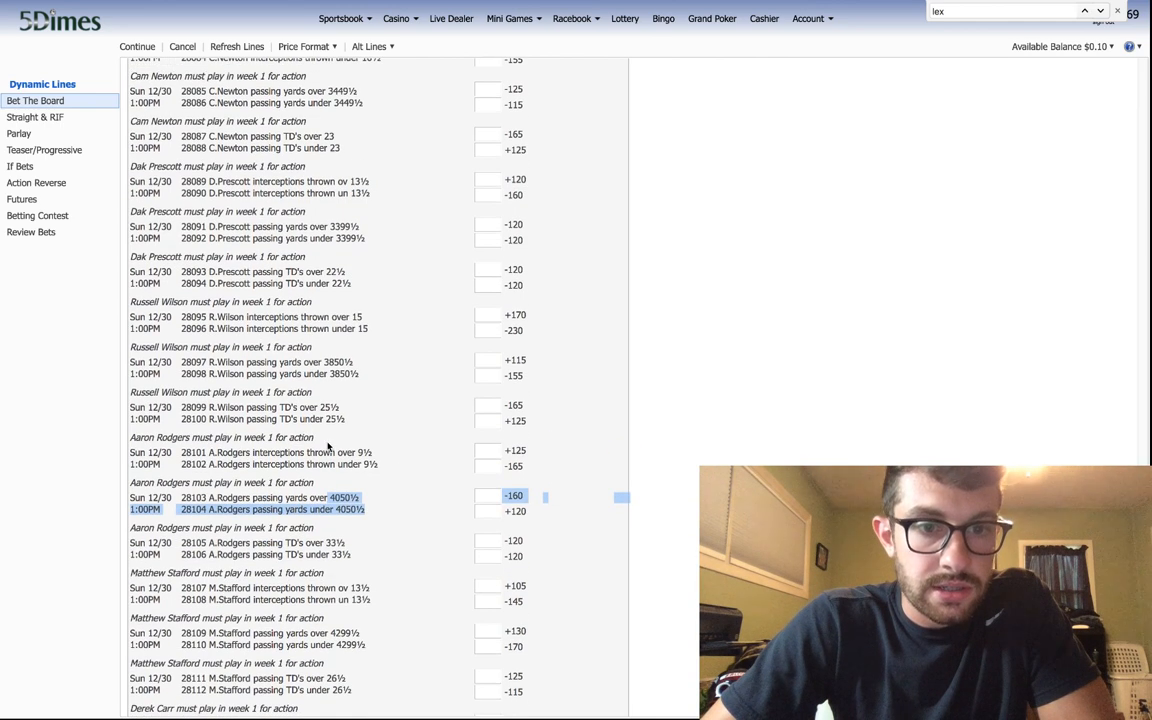
scroll(down, 3)
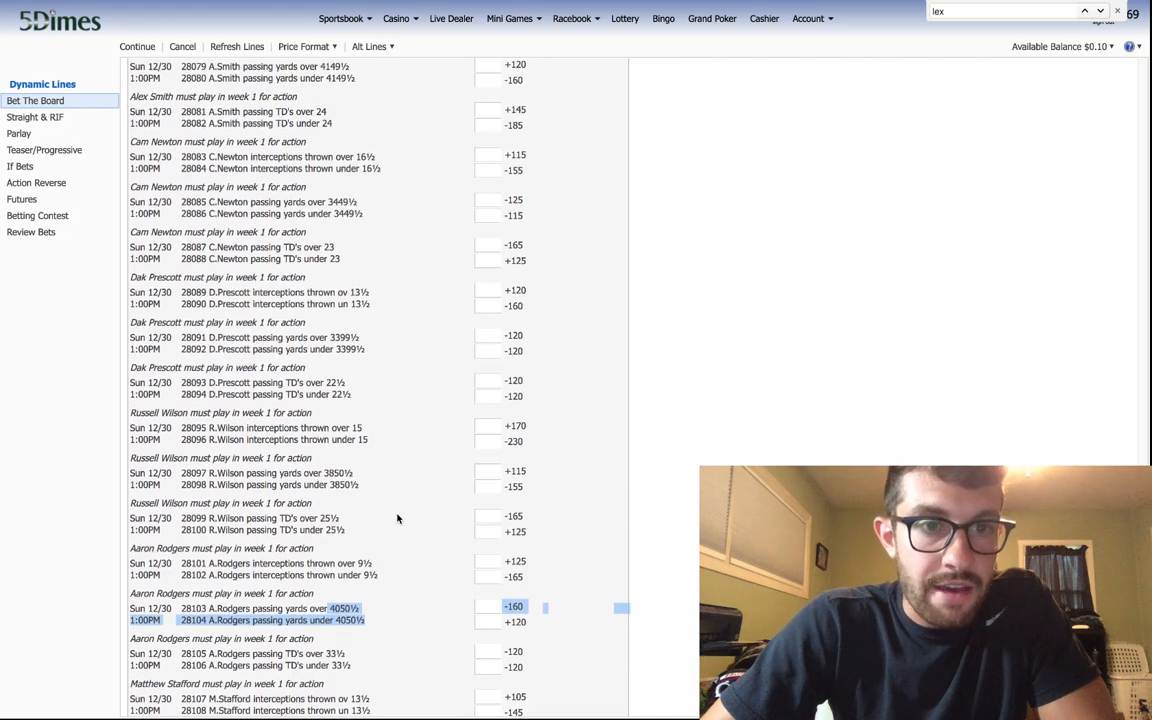
scroll(down, 3)
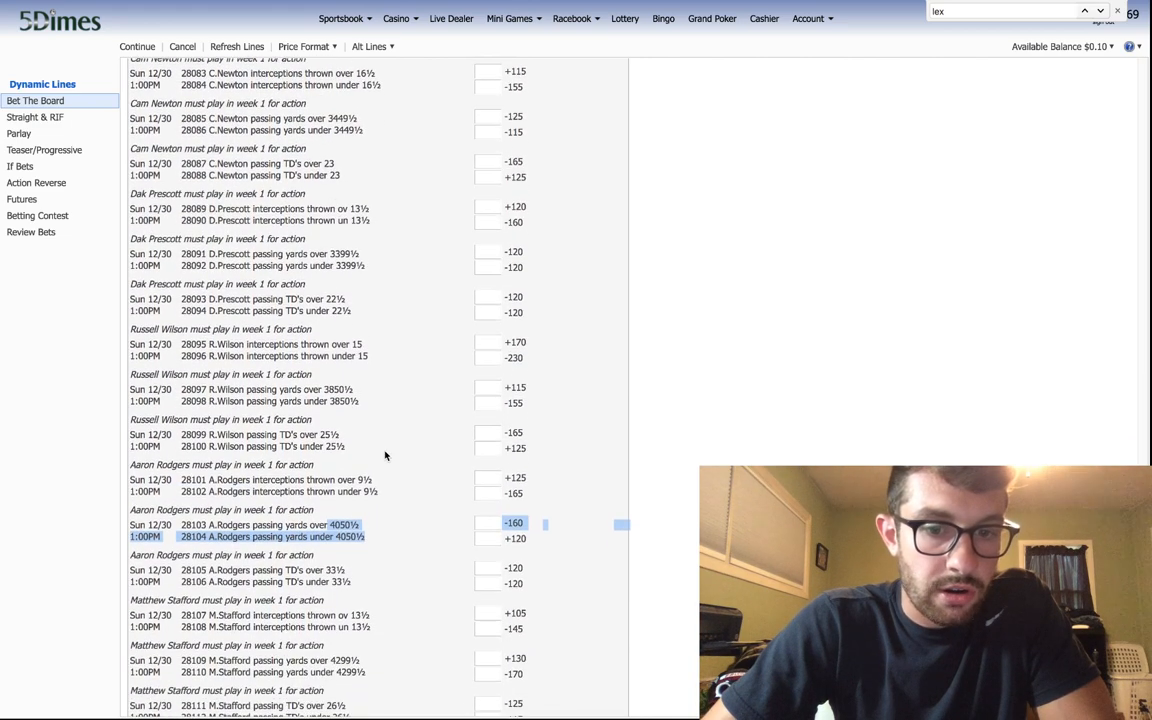
scroll(down, 3)
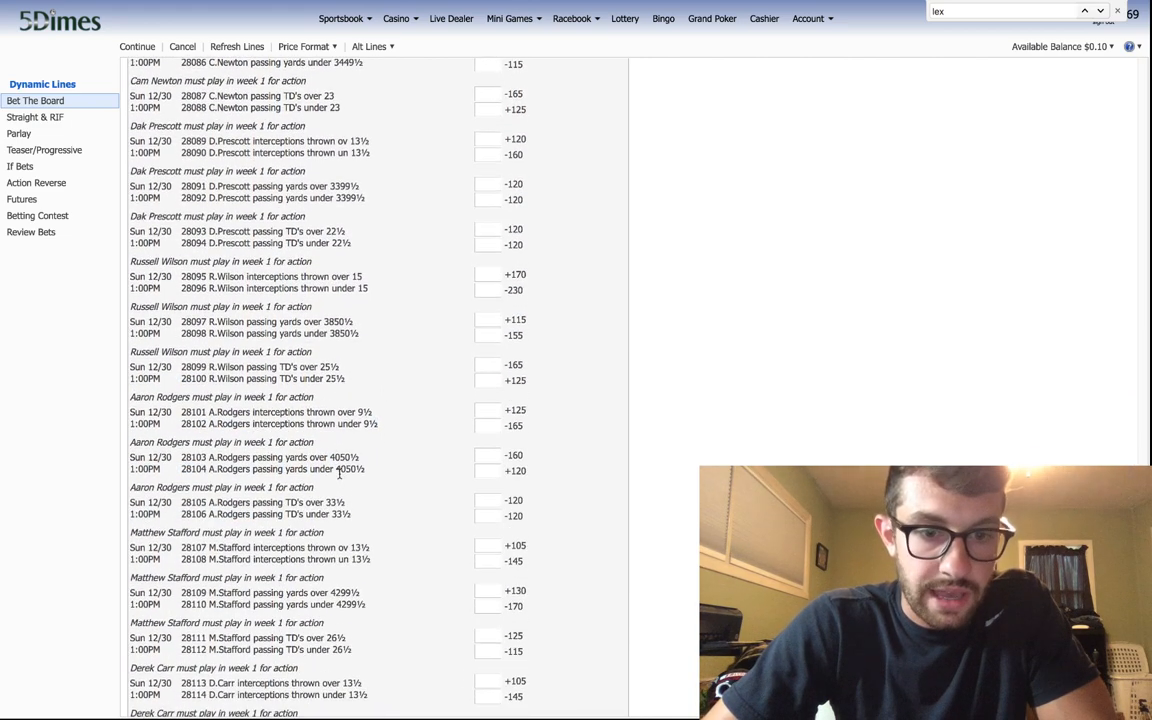
scroll(down, 3)
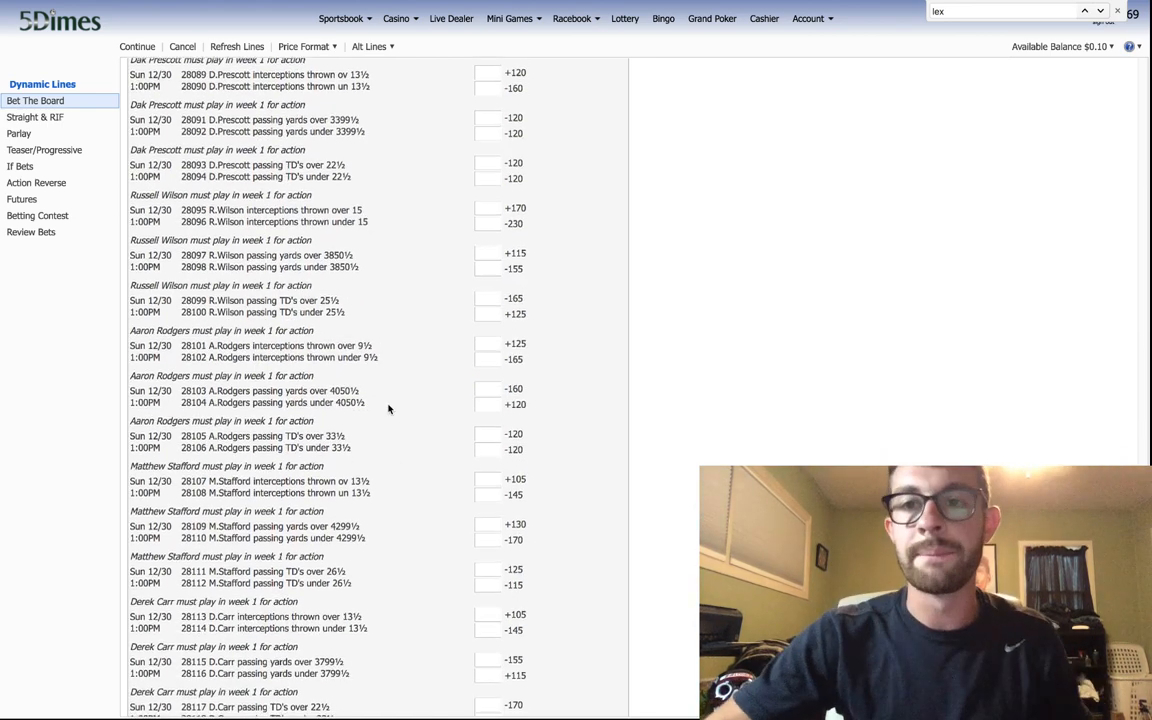
scroll(down, 3)
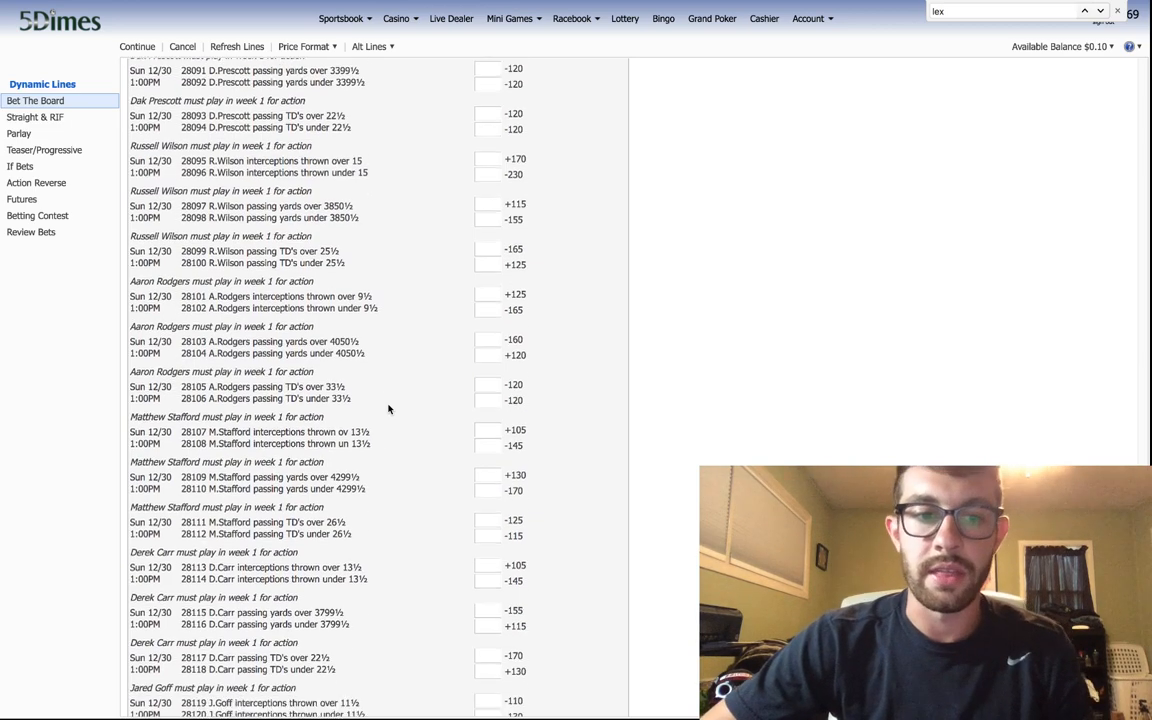
scroll(down, 3)
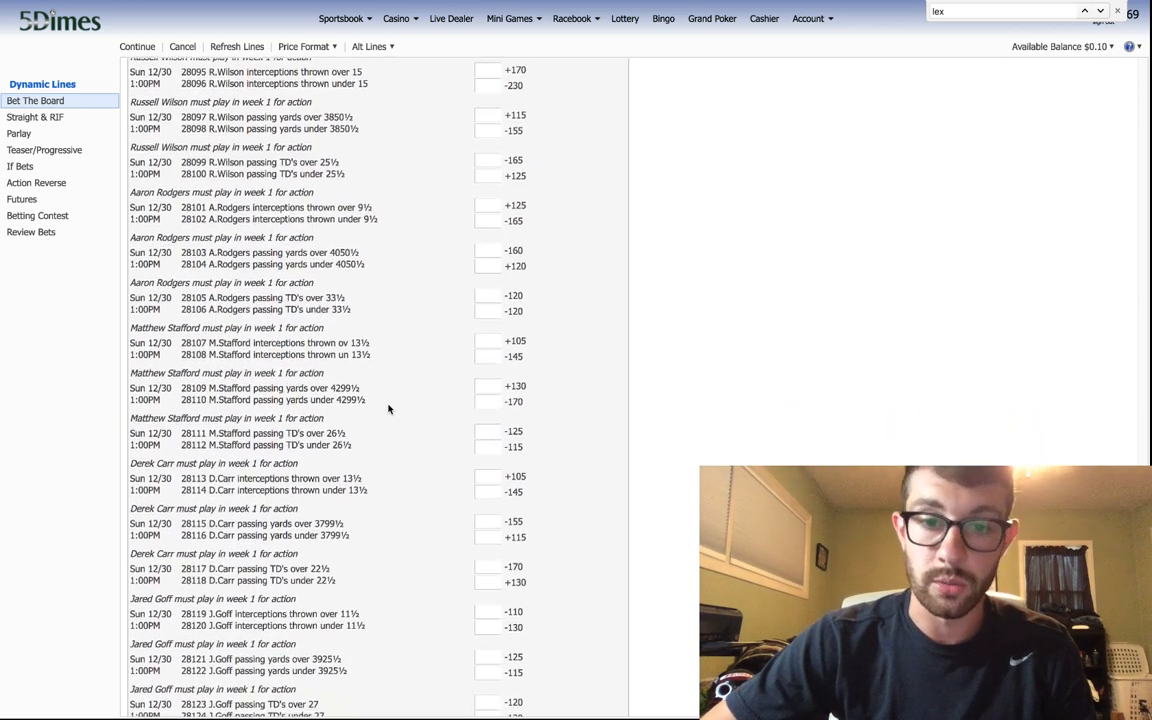
scroll(down, 3)
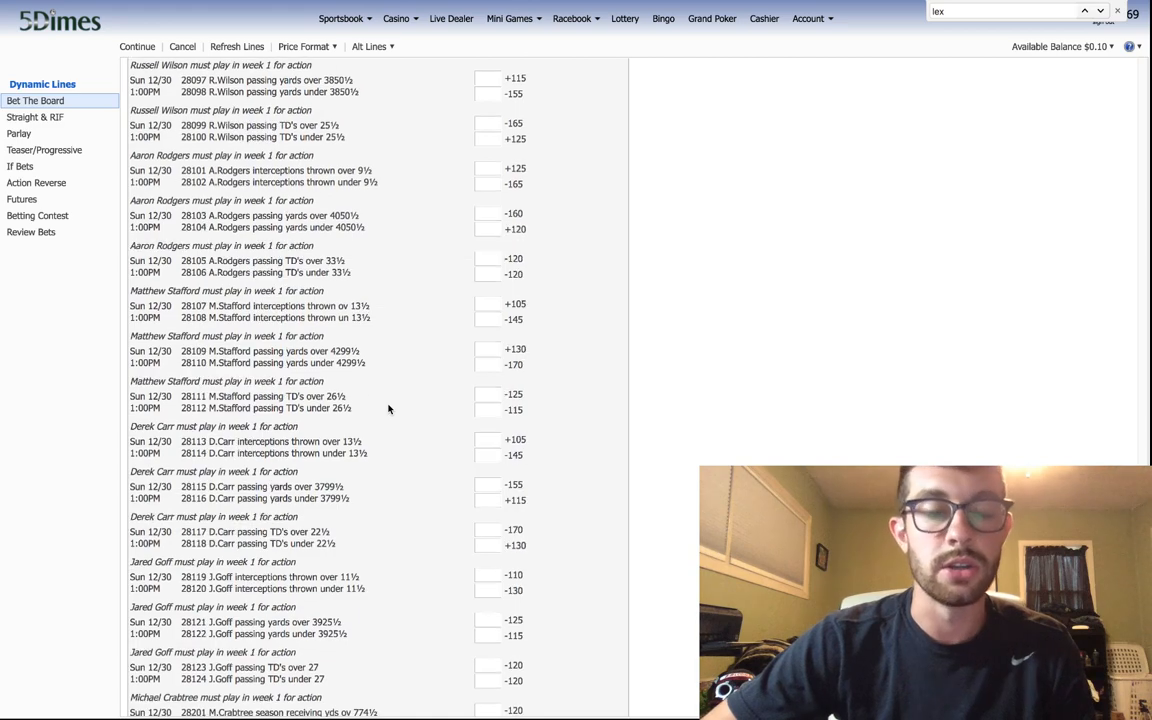
scroll(down, 3)
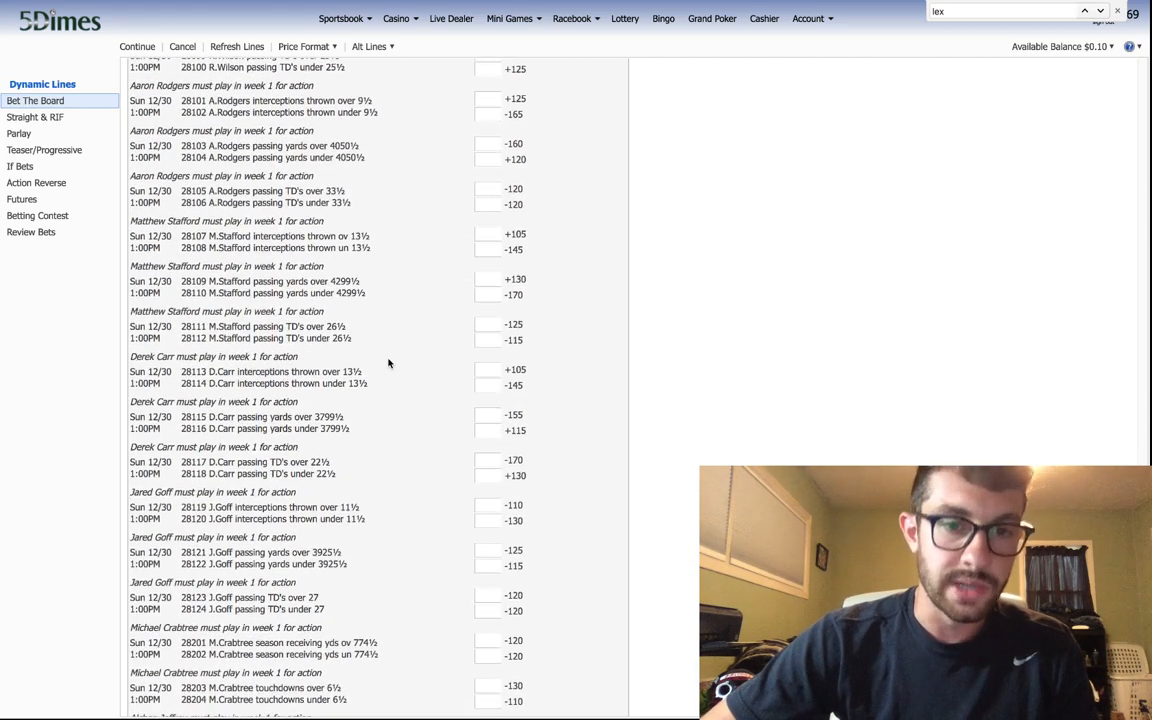
scroll(down, 3)
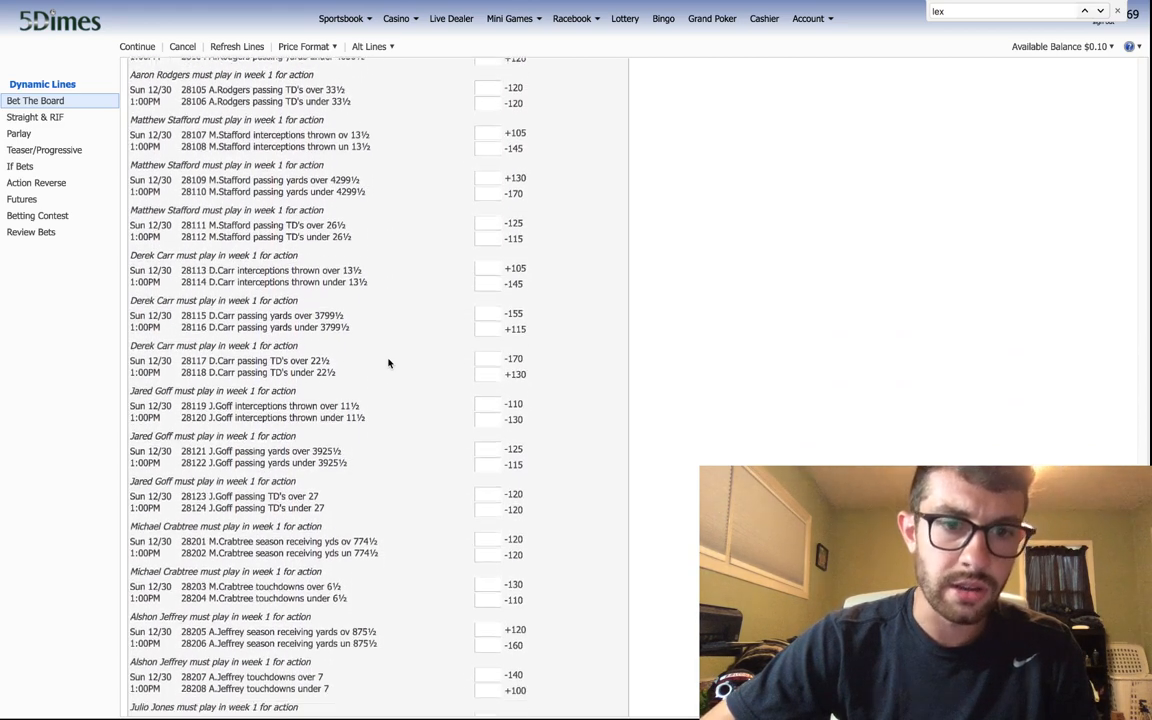
scroll(down, 3)
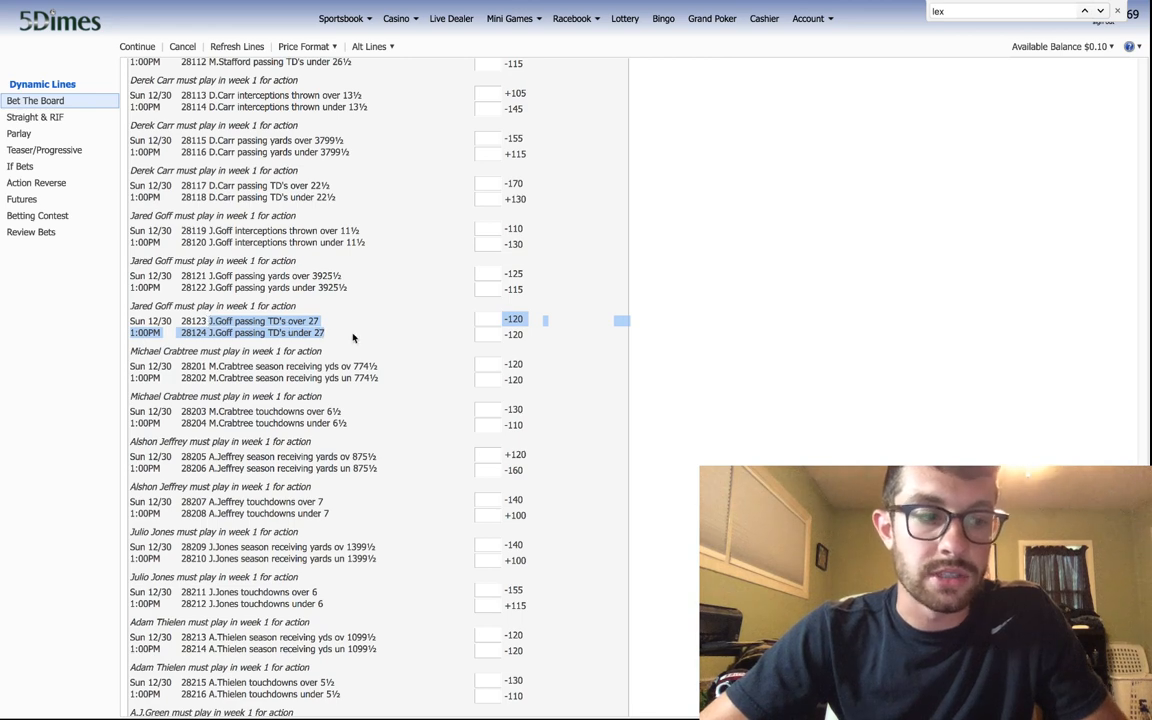
- Scroll into the receiver props down to the Thielen, A.J. Green and Antonio Brown lines
scroll(down, 3)
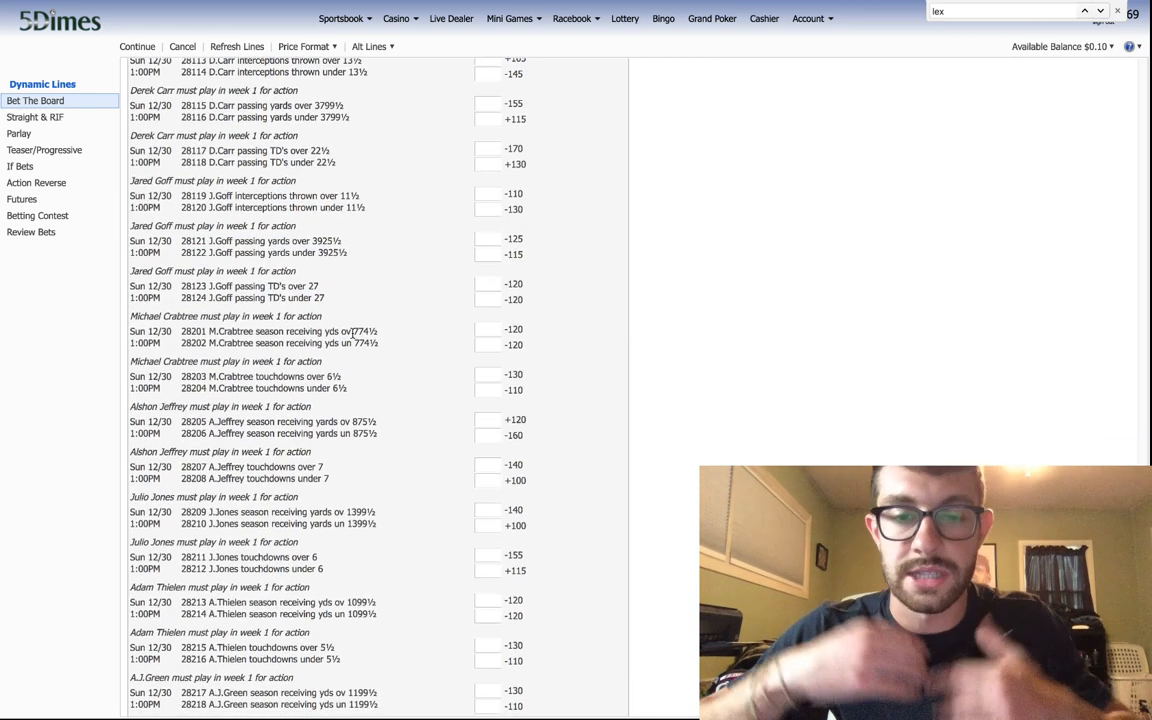
scroll(down, 3)
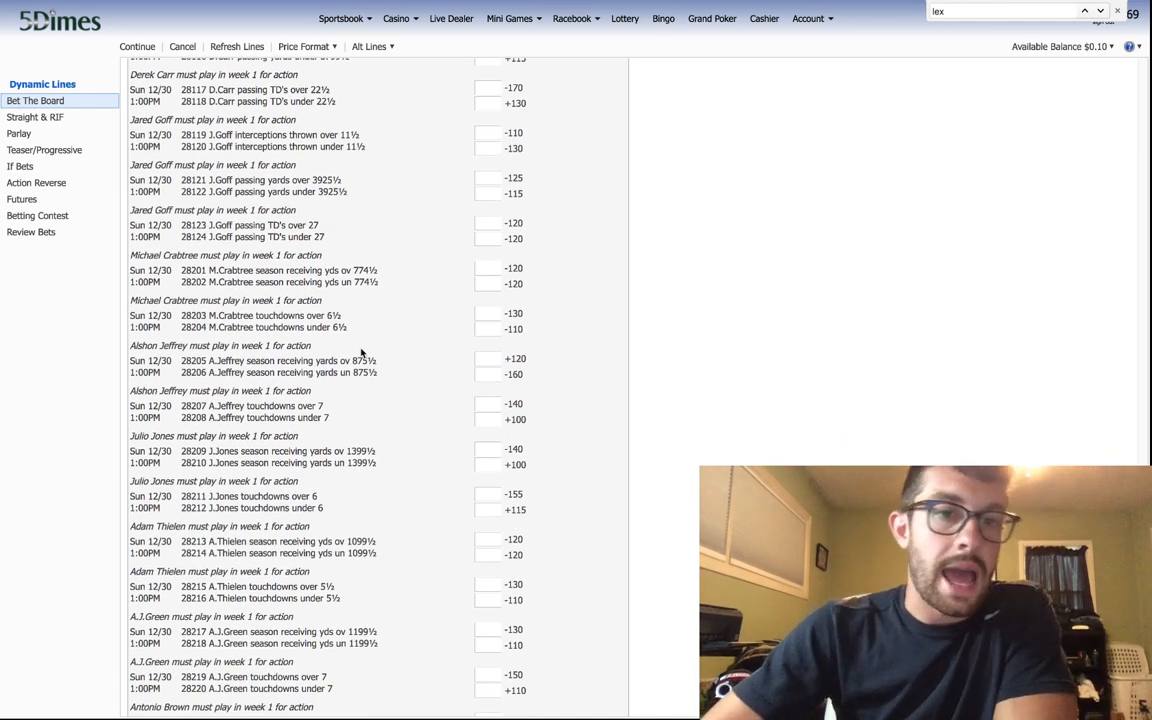
scroll(down, 3)
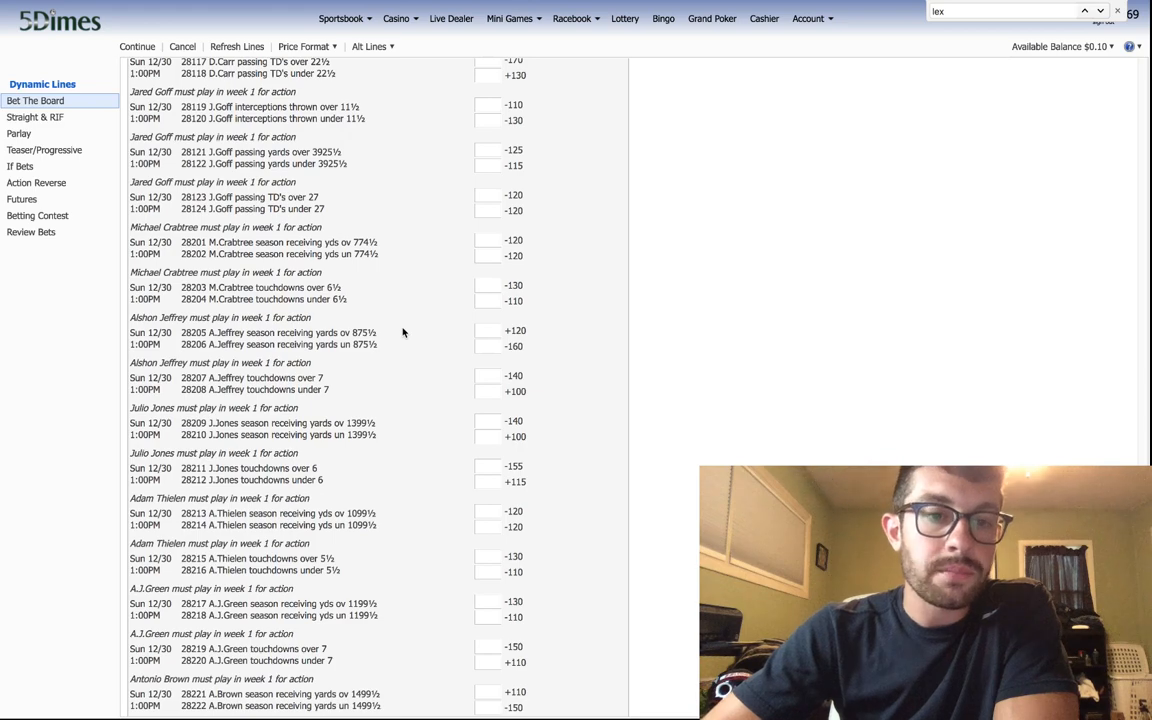
scroll(down, 3)
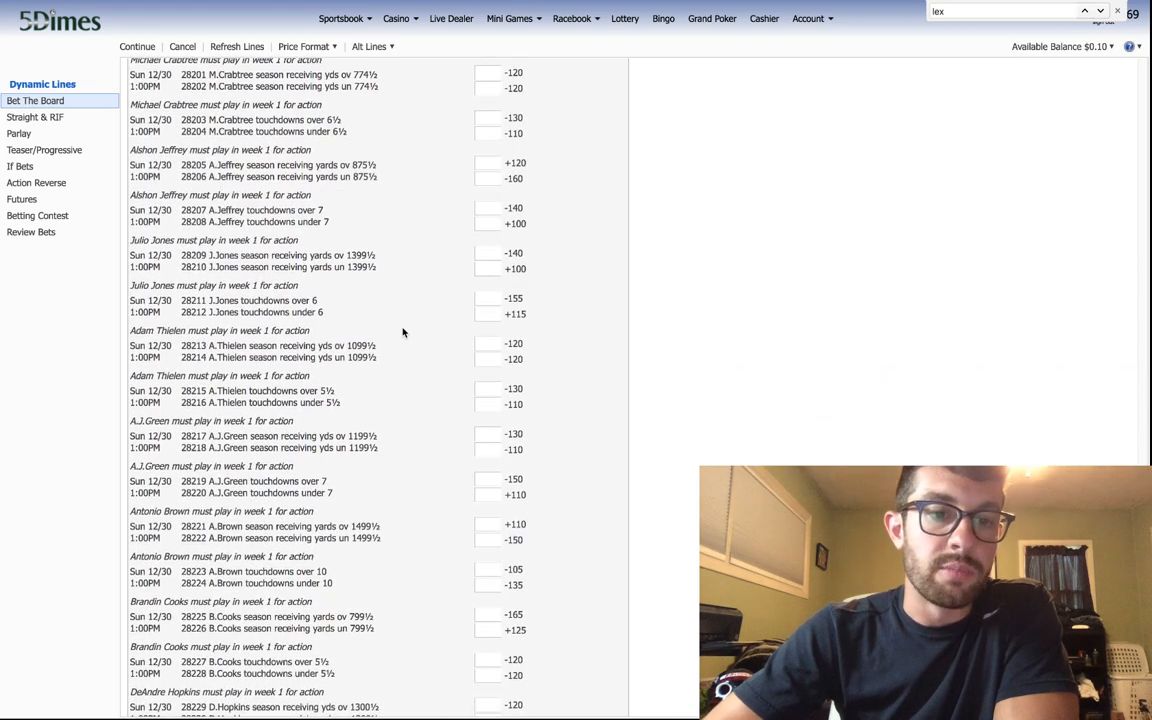
scroll(down, 3)
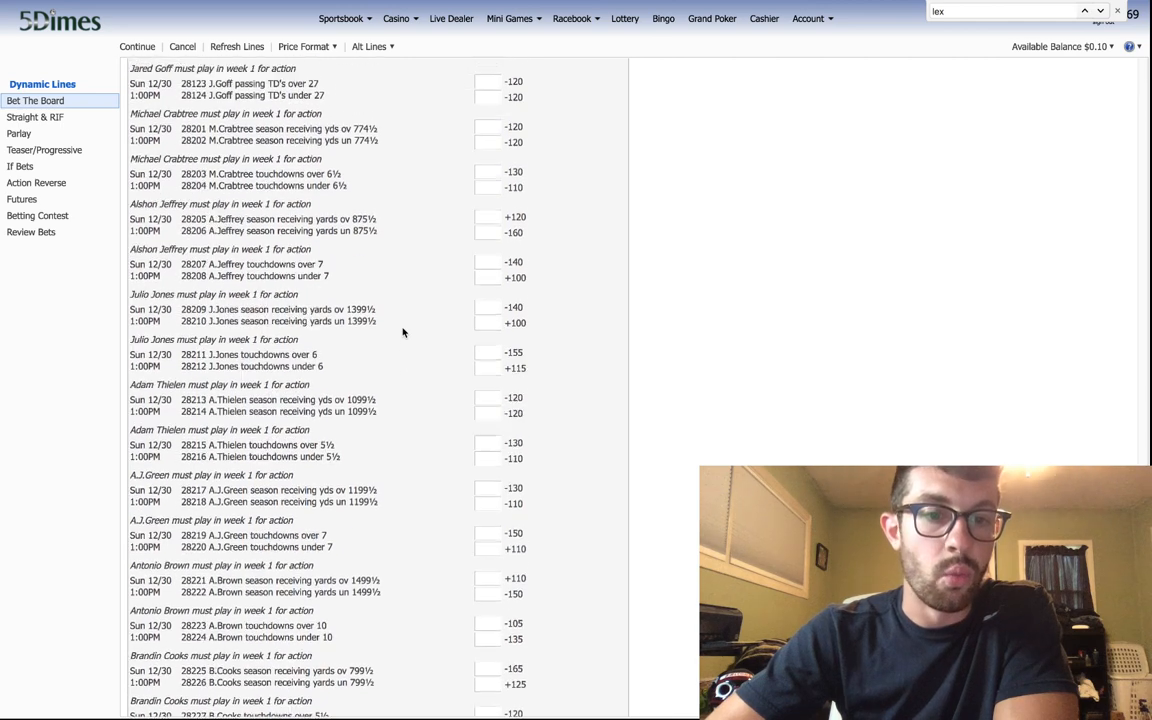
scroll(up, 3)
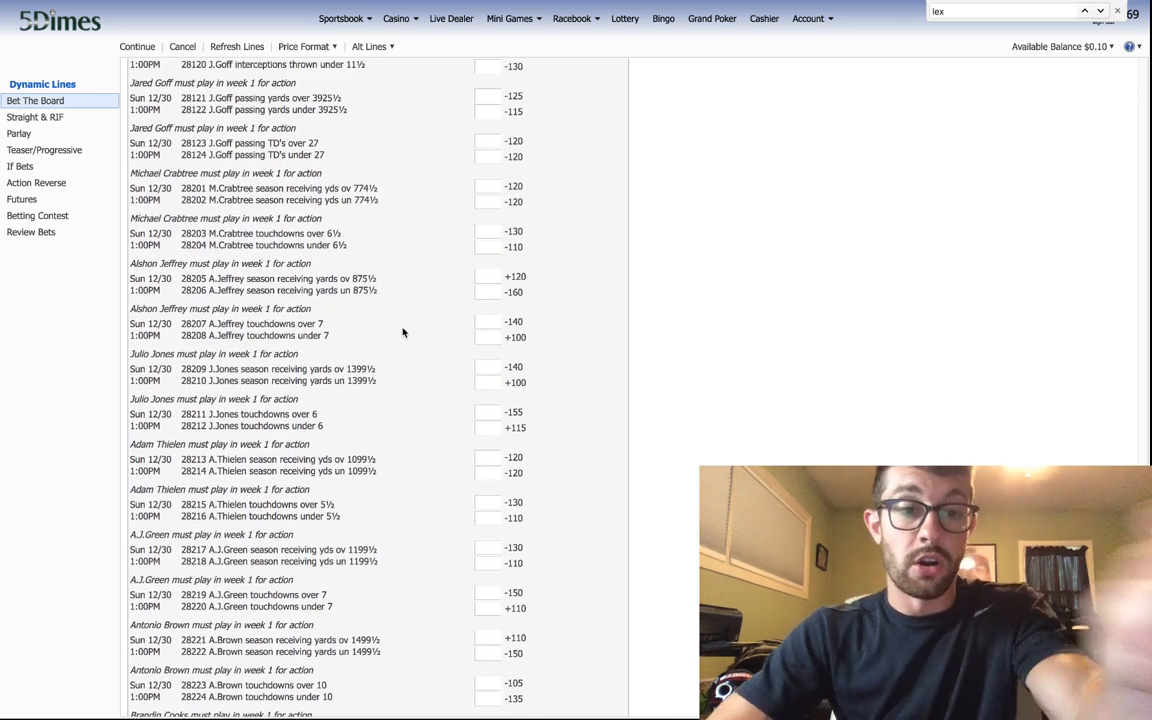
scroll(down, 3)
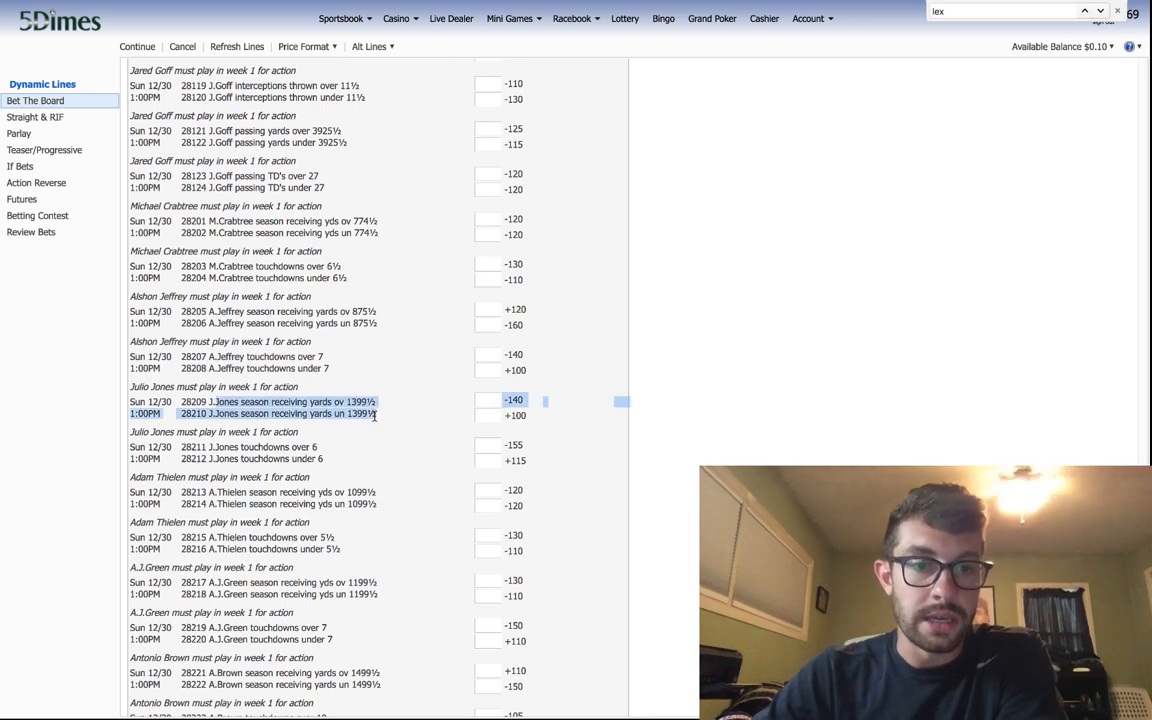
- Scroll the props list past Crabtree and Jeffrey to the Brandin Cooks, DeAndre Hopkins and DeVante Parker receiving lines
click(488, 400)
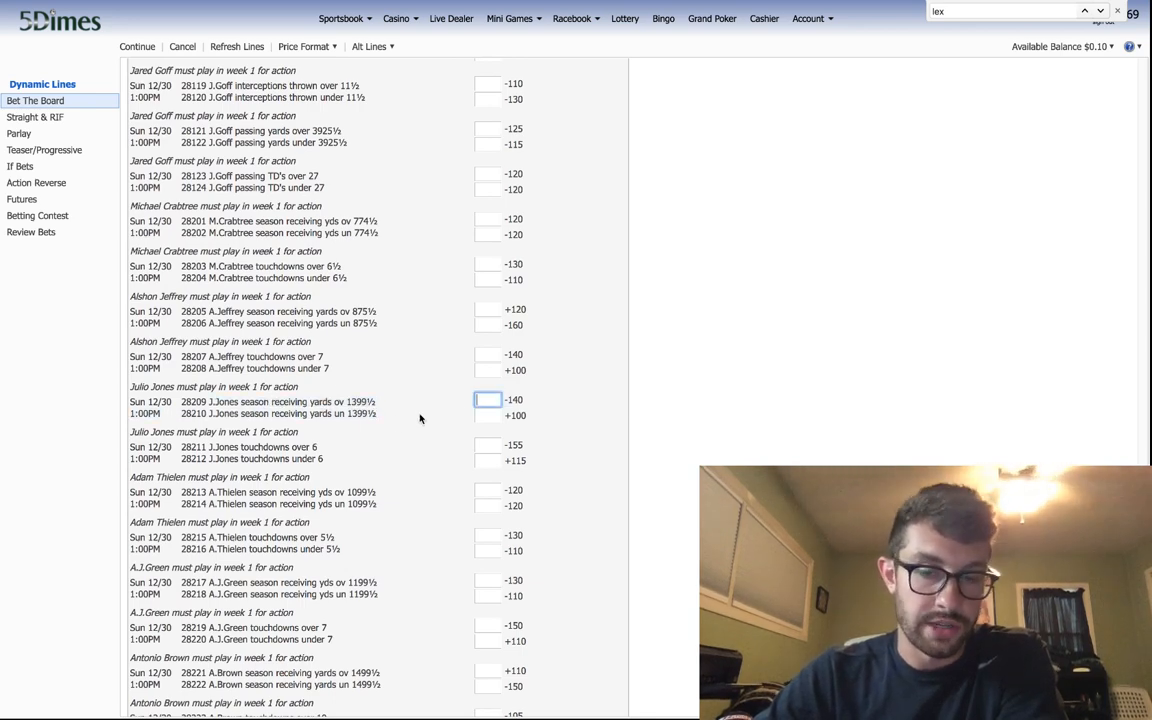
scroll(down, 3)
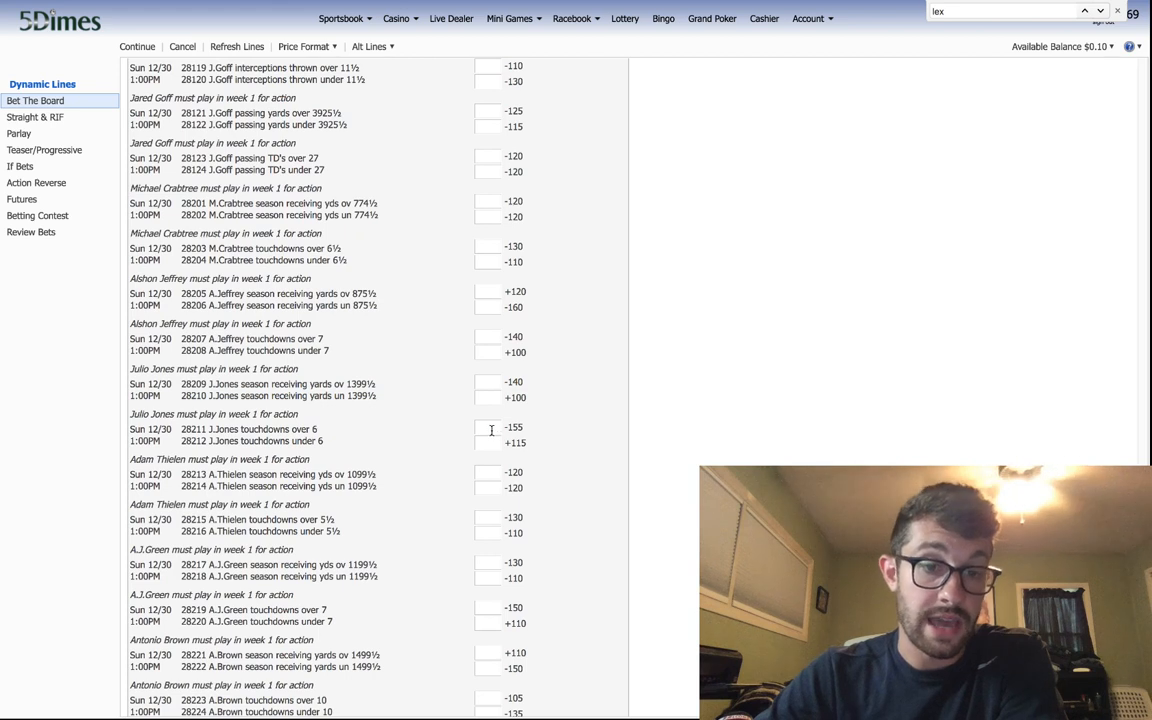
scroll(down, 3)
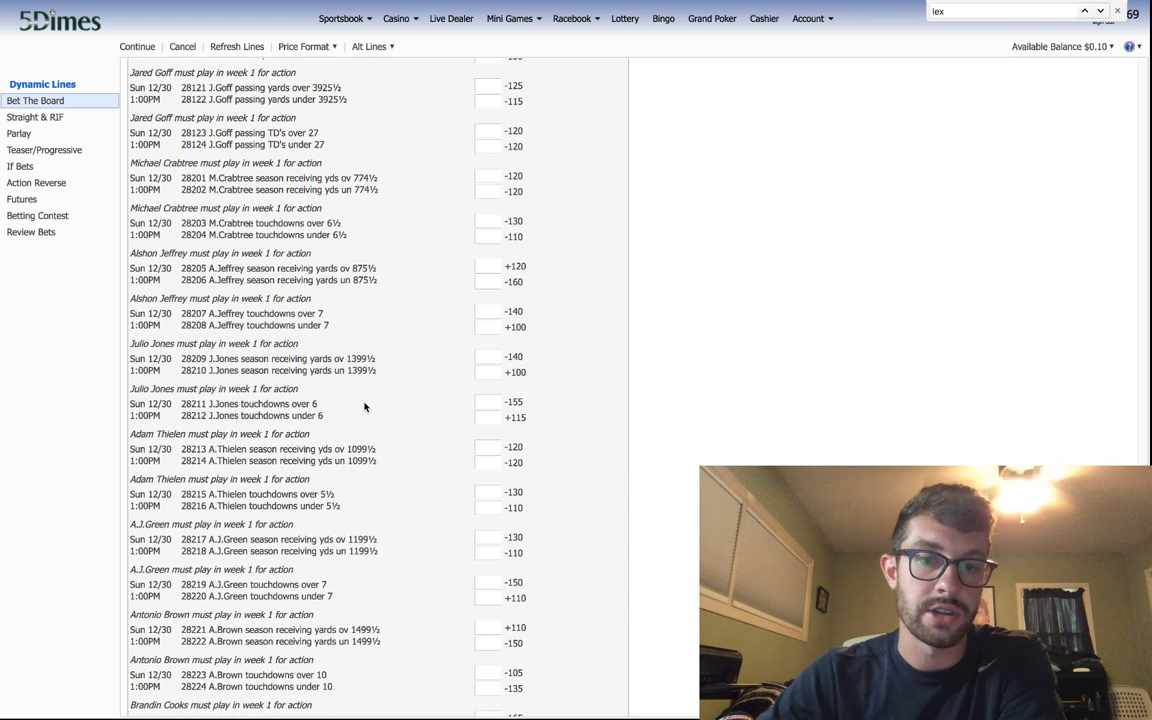
scroll(down, 3)
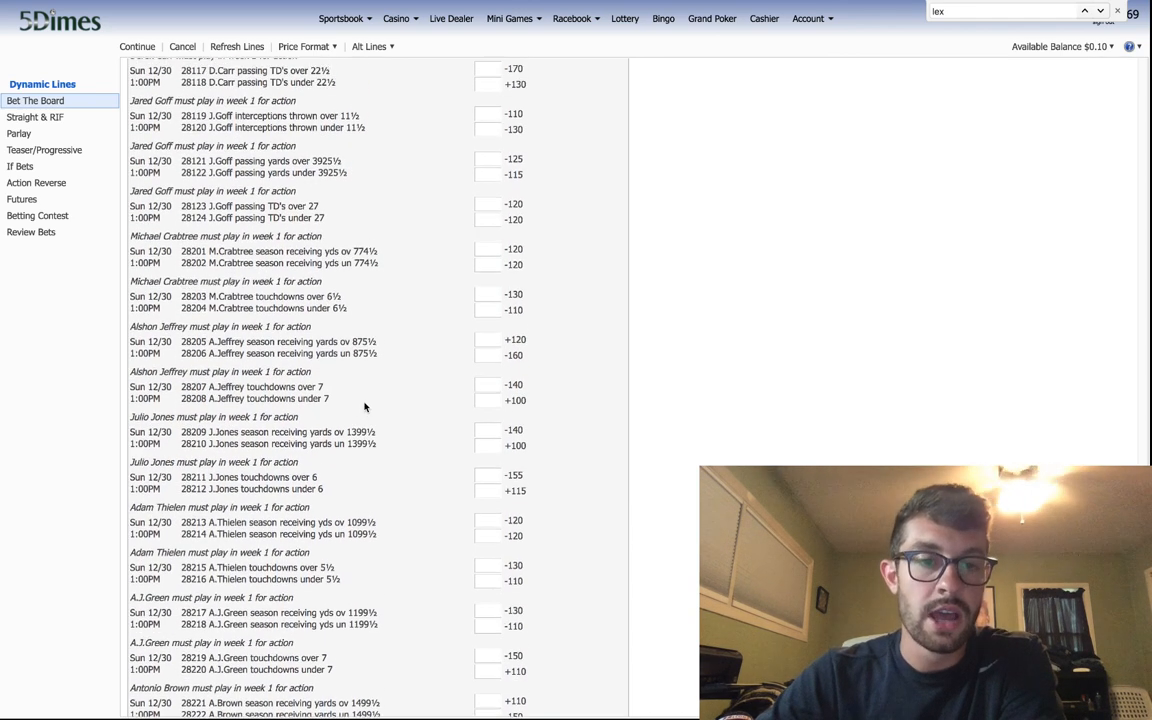
scroll(up, 3)
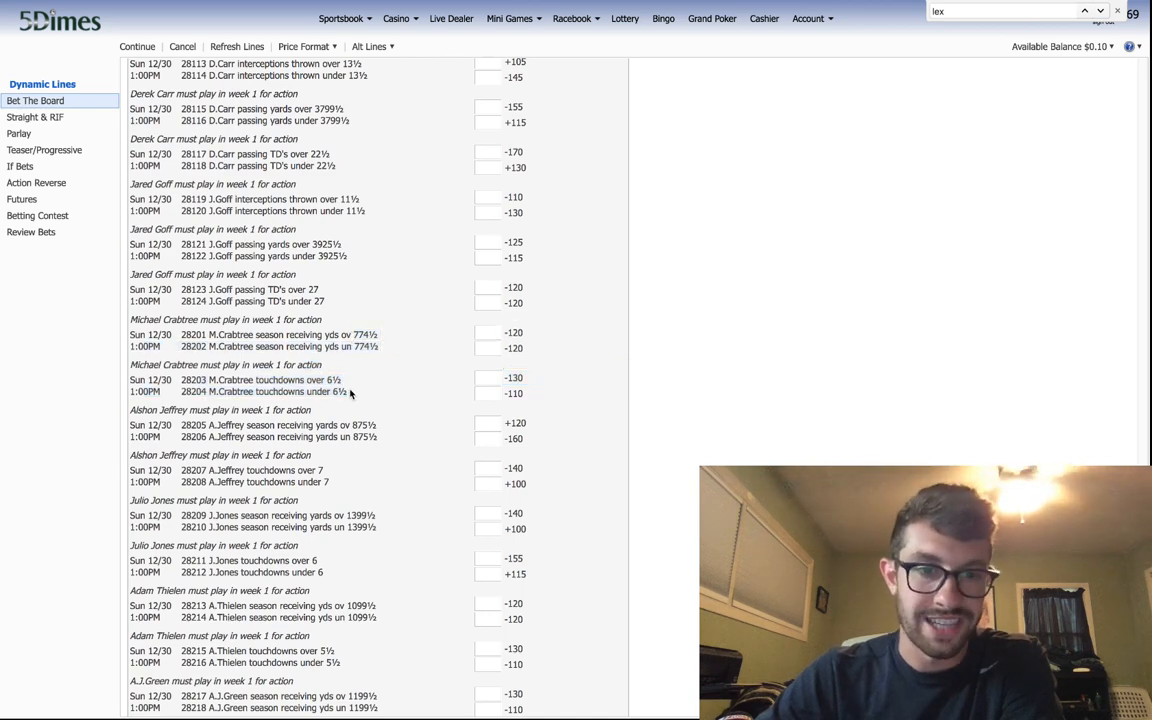
scroll(down, 3)
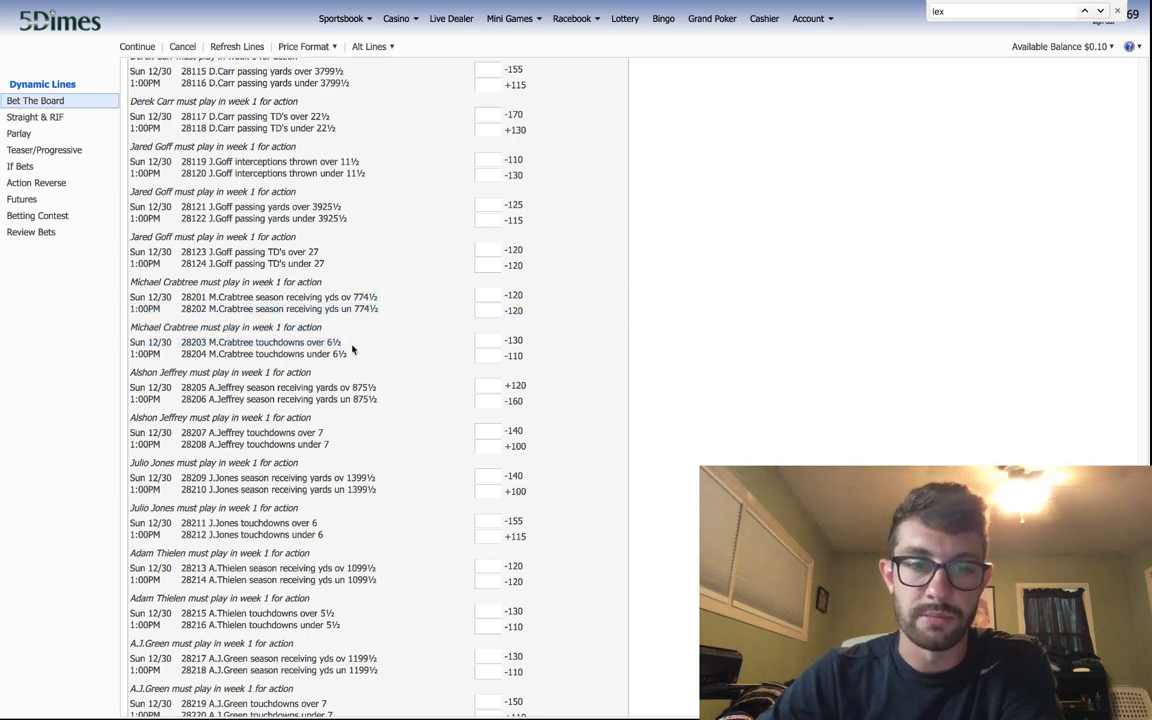
scroll(down, 3)
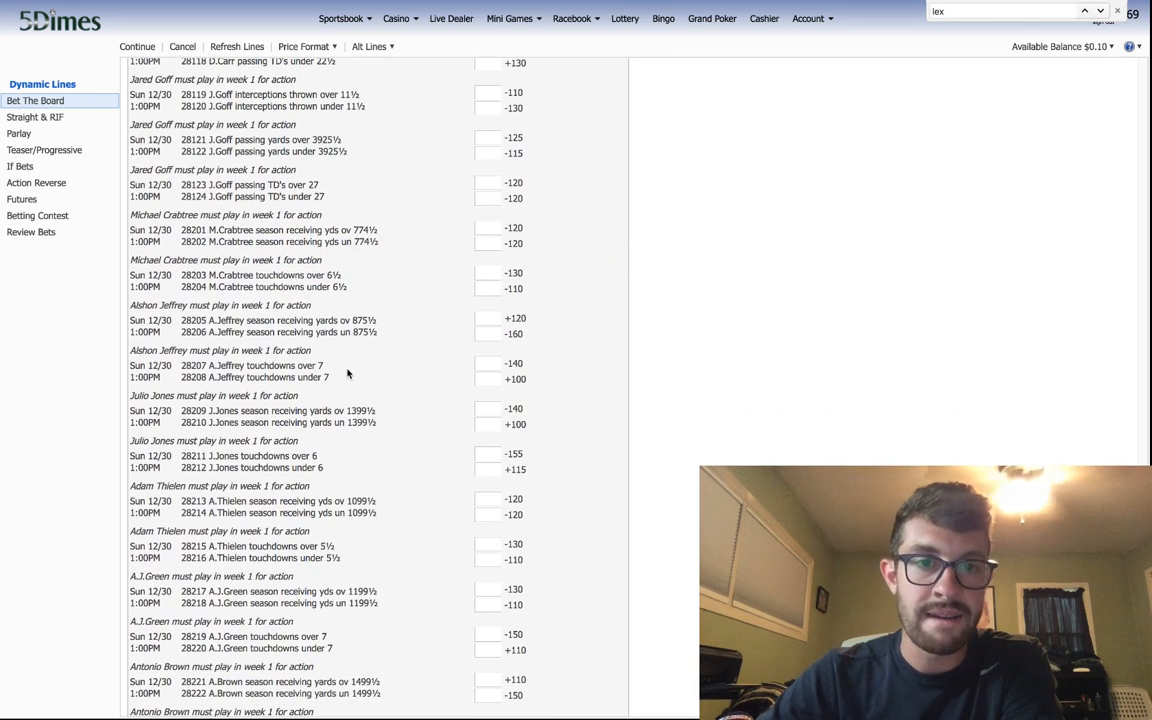
scroll(down, 3)
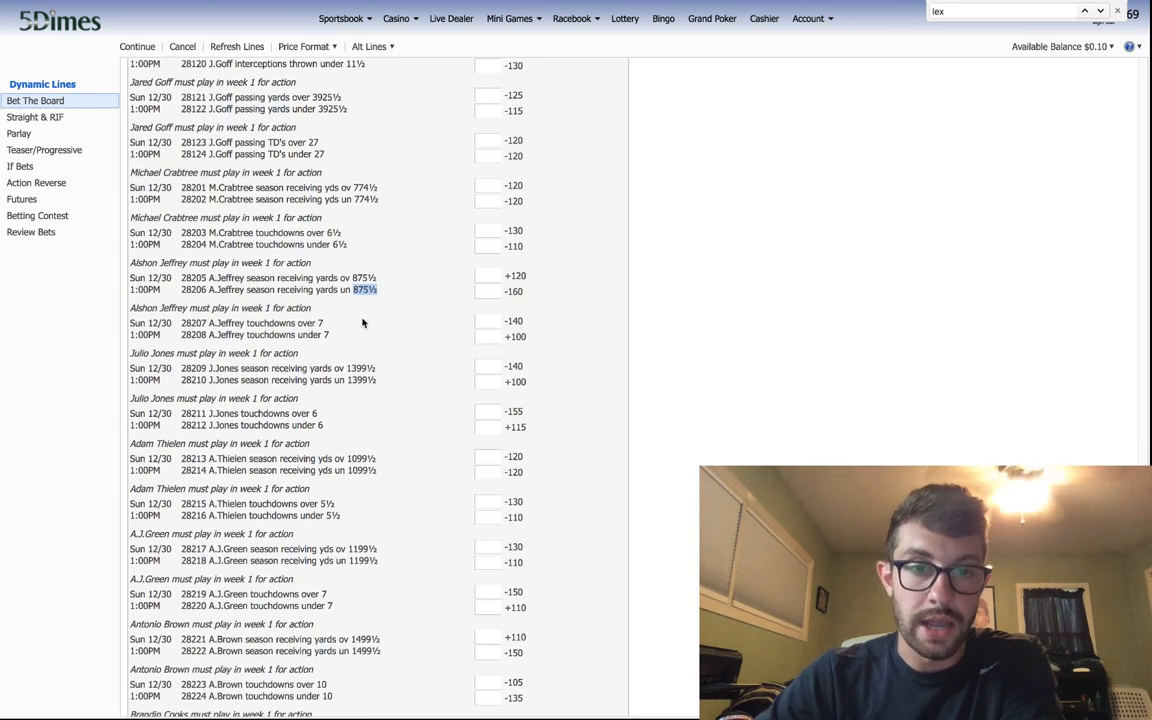
scroll(down, 3)
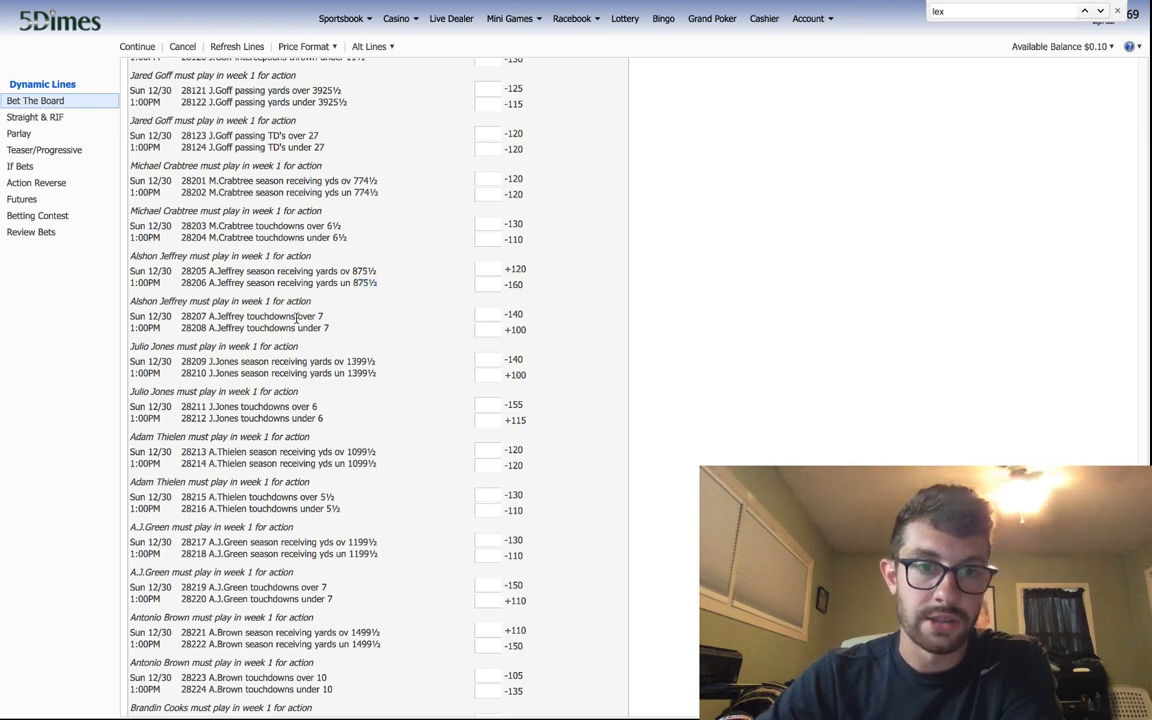
scroll(down, 3)
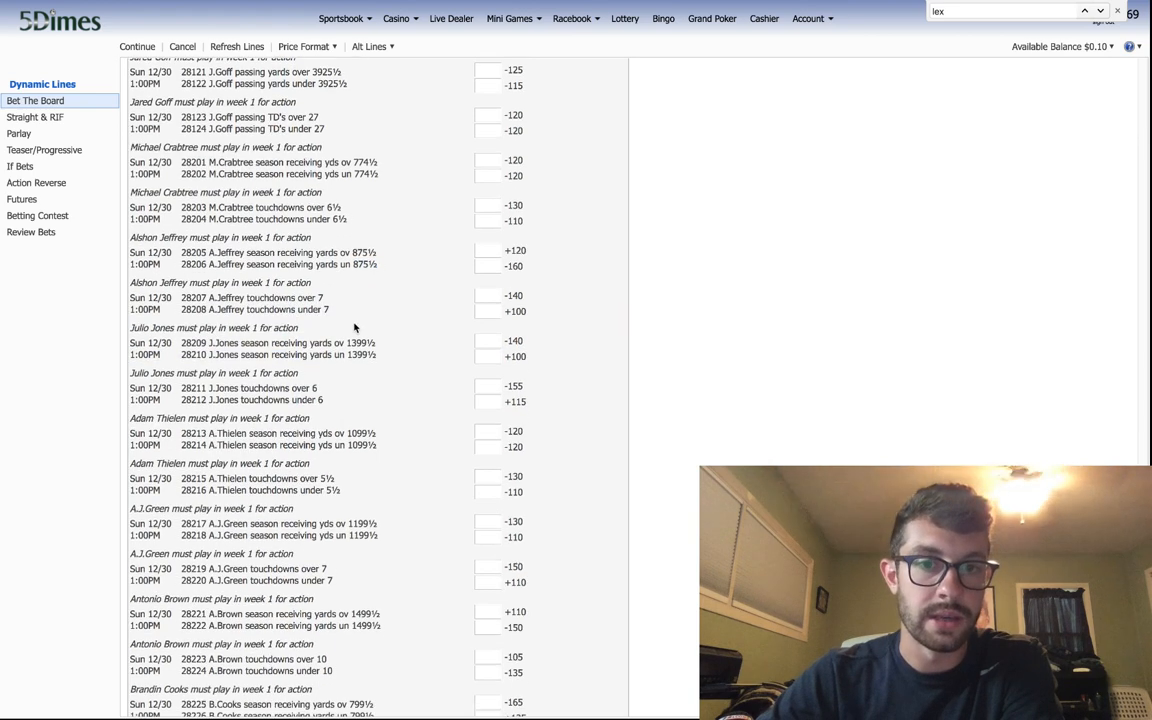
scroll(down, 3)
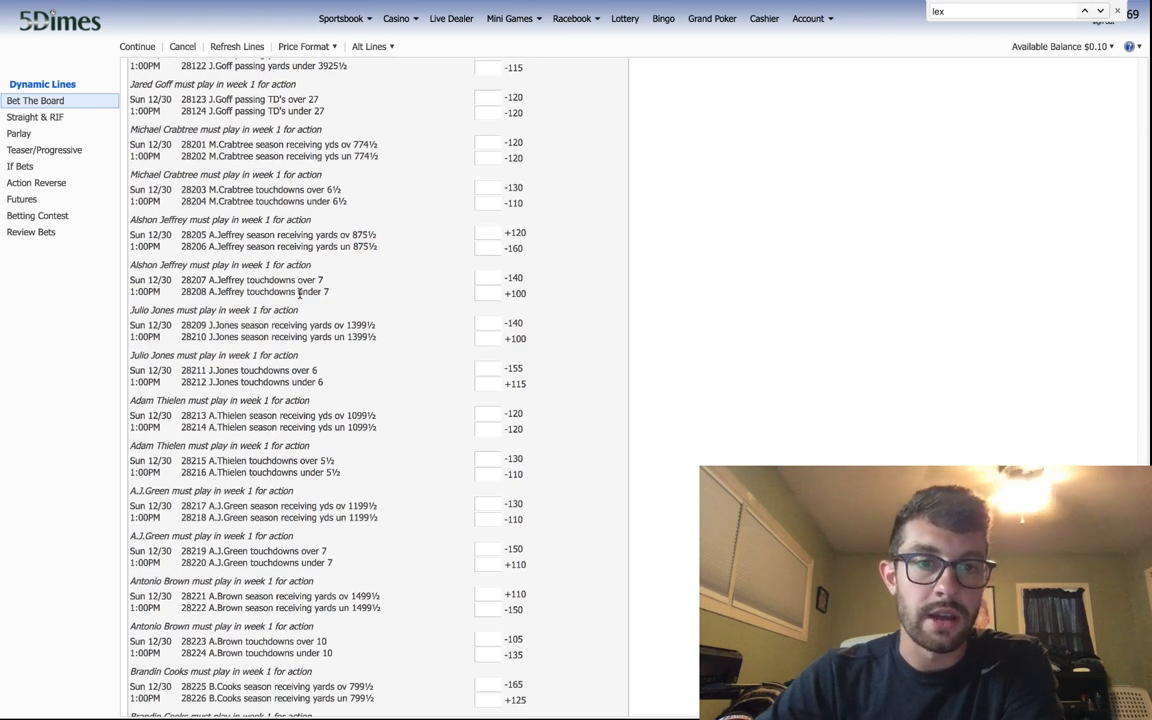
scroll(down, 3)
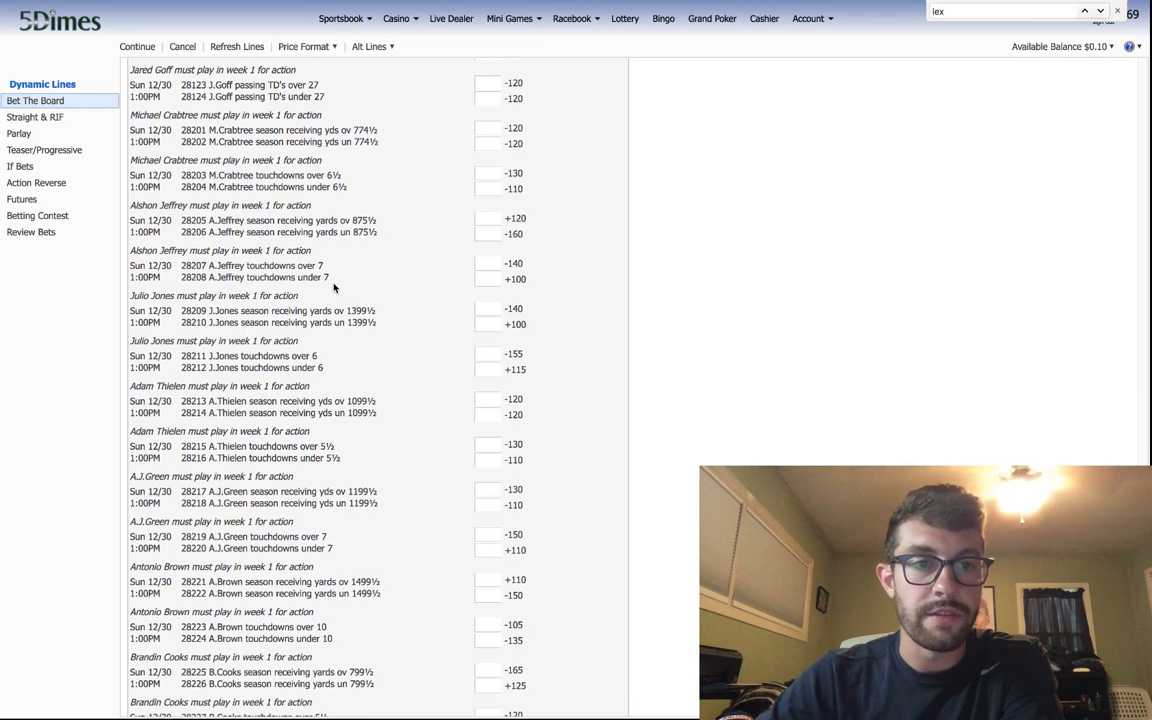
scroll(down, 3)
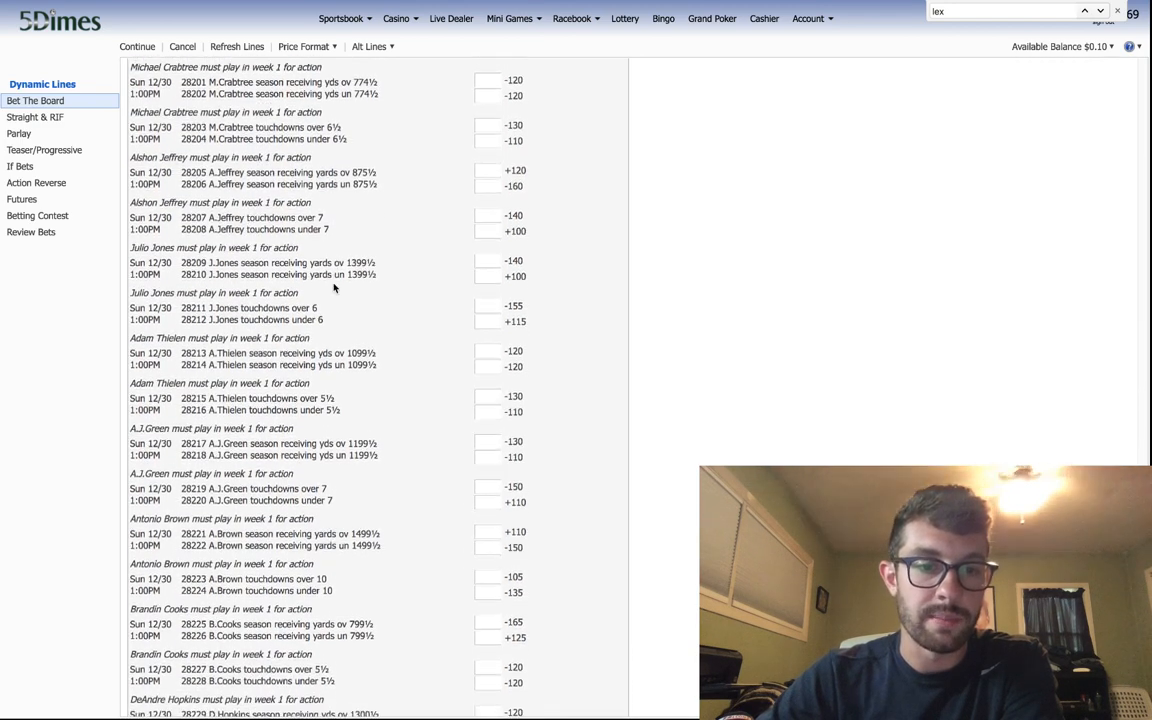
scroll(down, 3)
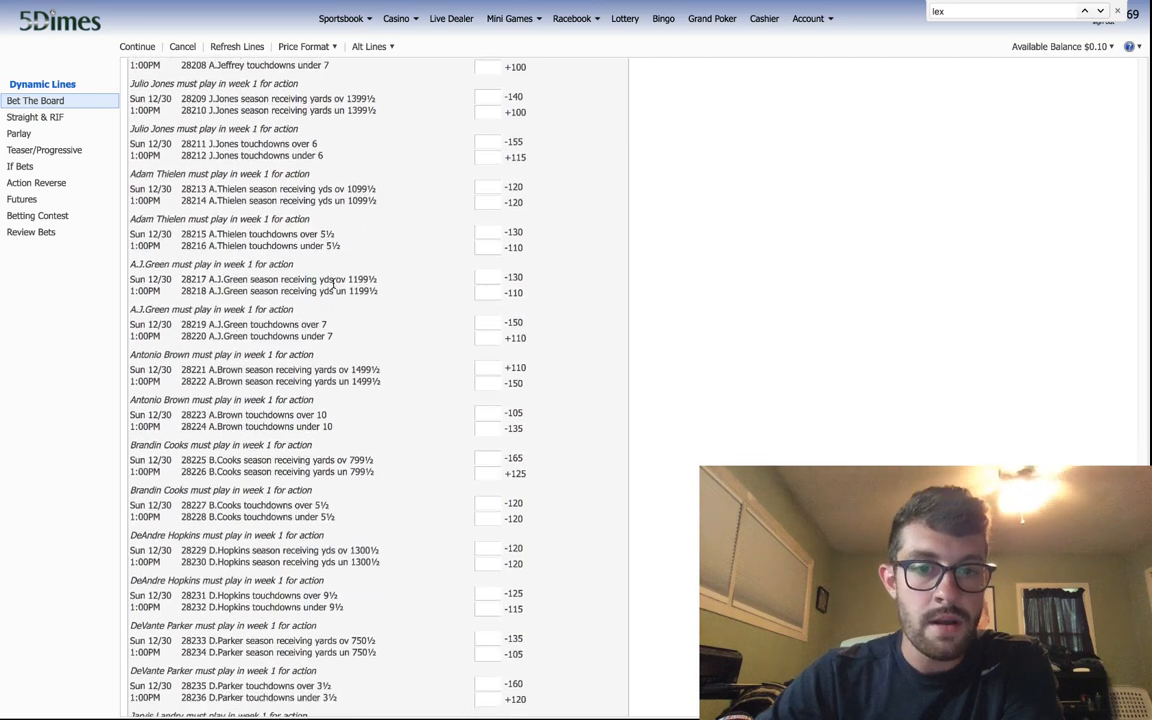
- Scroll down the props board from Brandin Cooks through the Landry and Michael Thomas lines
scroll(down, 3)
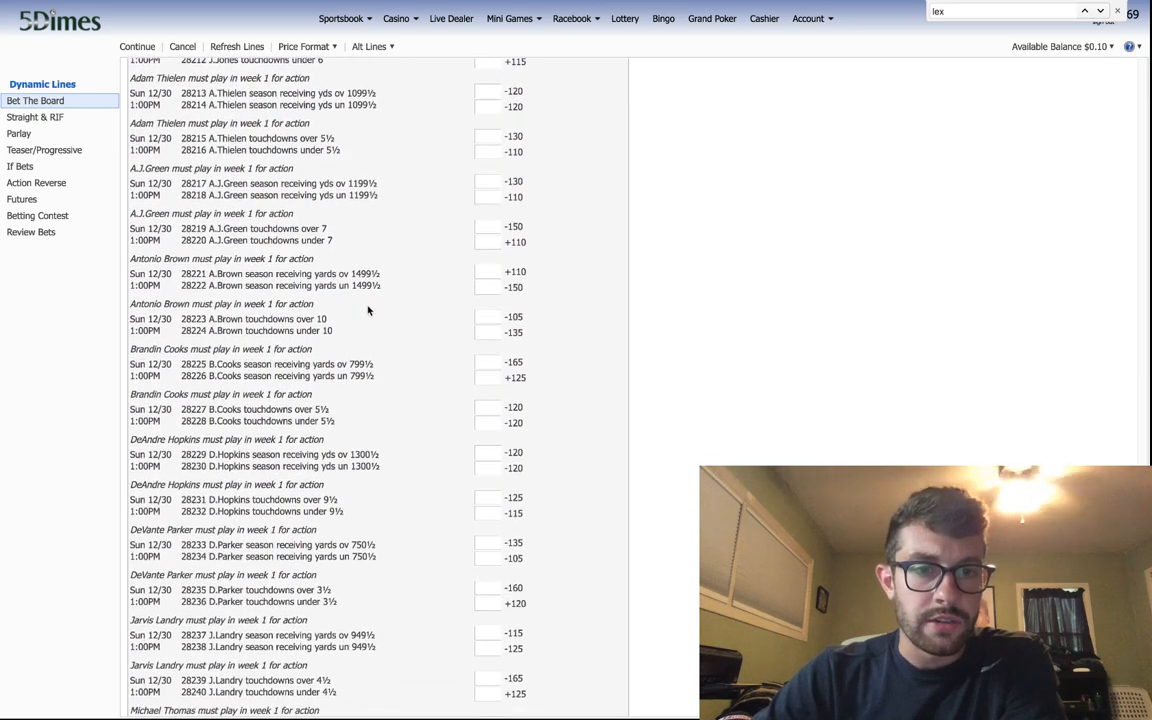
mouse_move(378, 320)
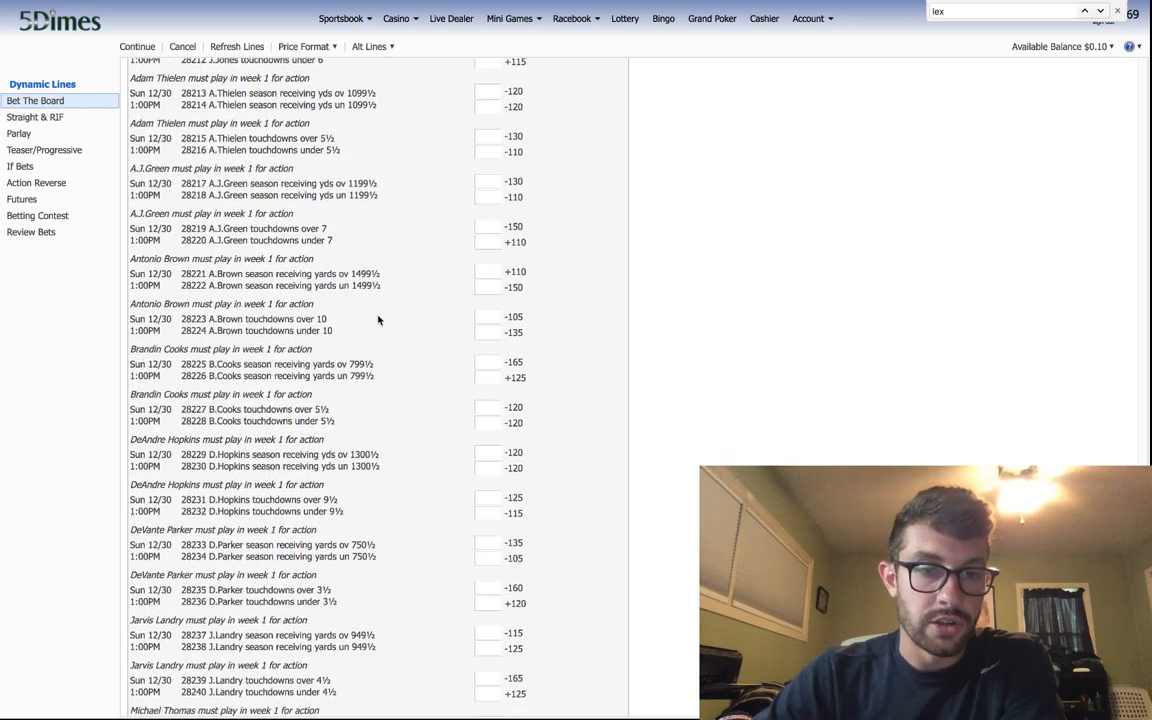
scroll(down, 3)
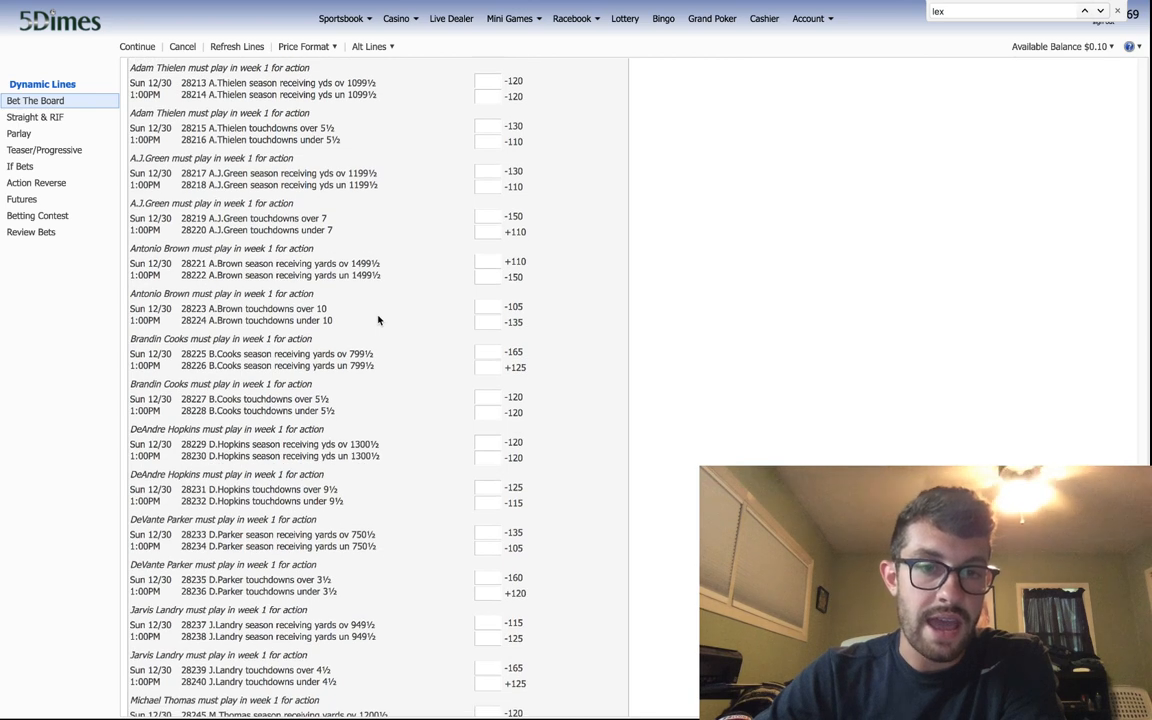
scroll(down, 3)
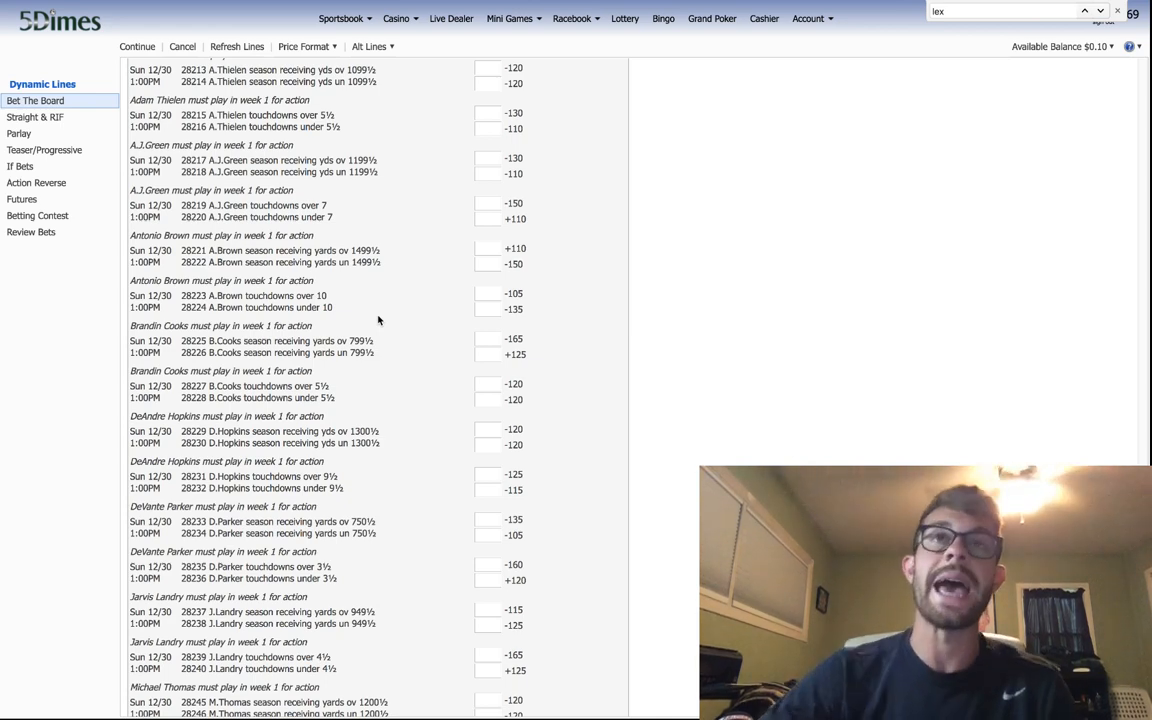
scroll(down, 3)
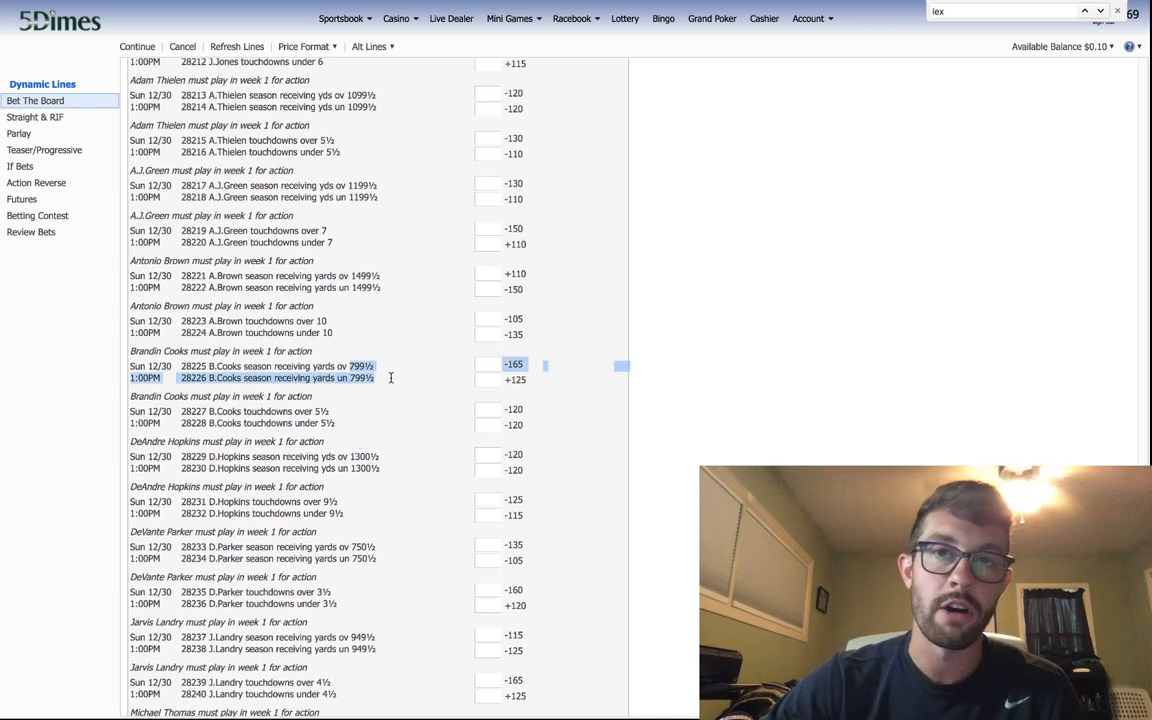
mouse_move(356, 412)
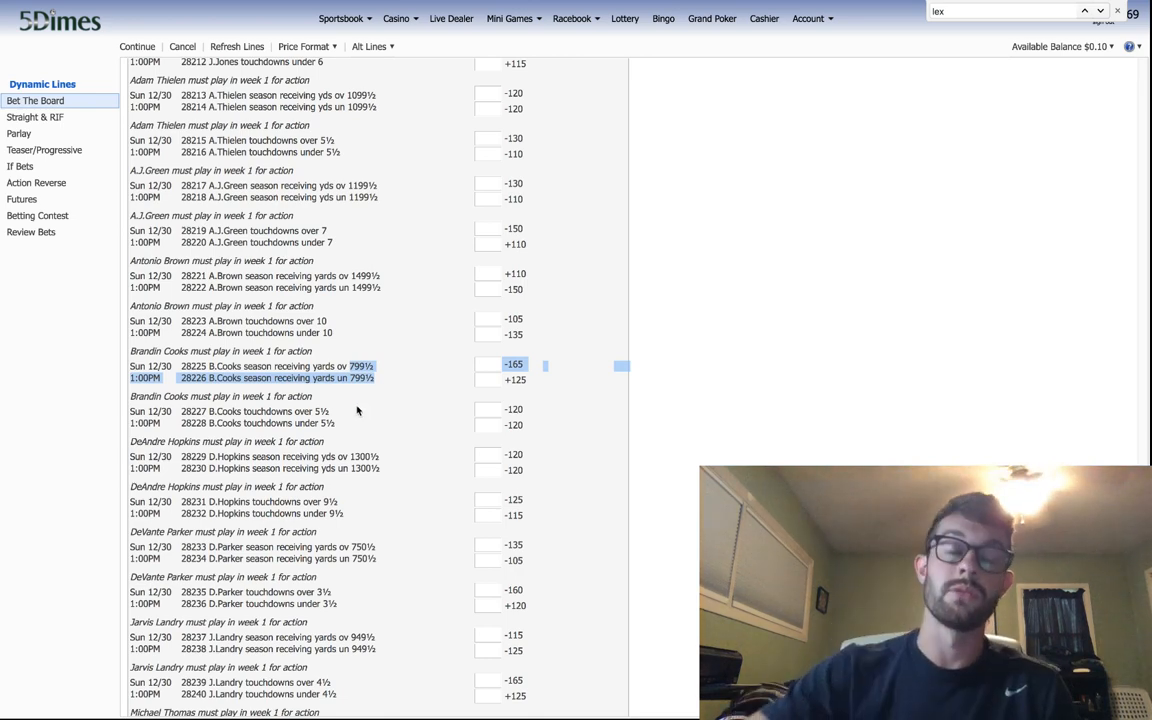
scroll(down, 3)
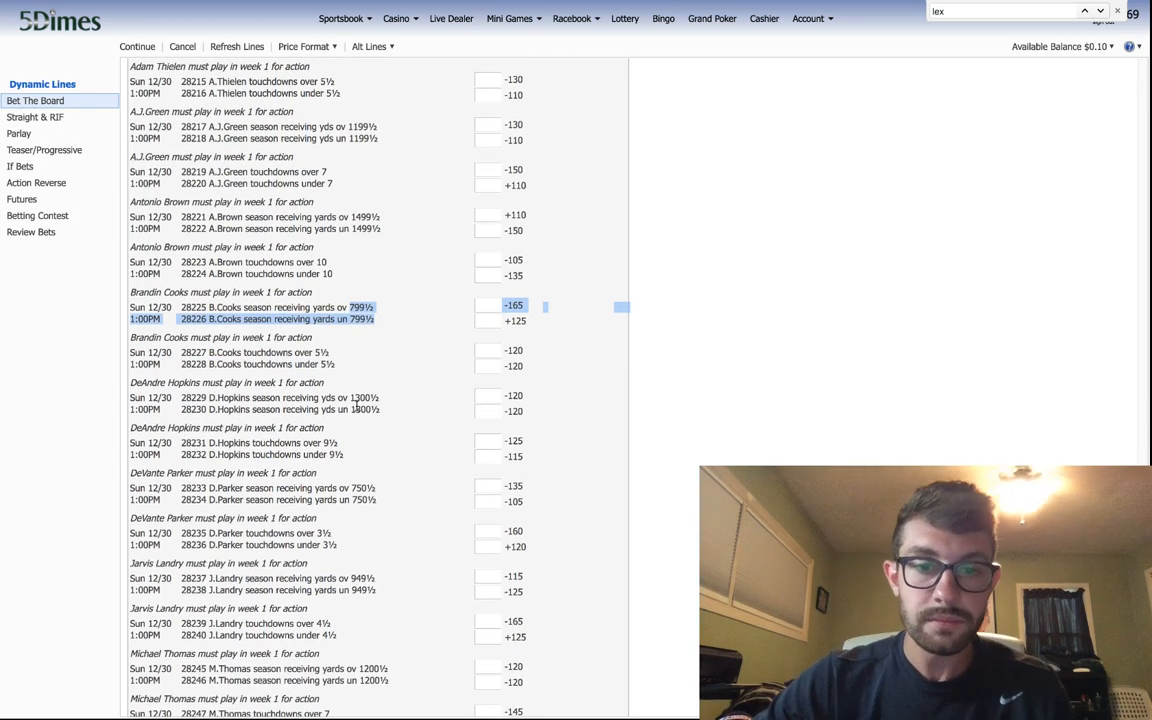
scroll(down, 3)
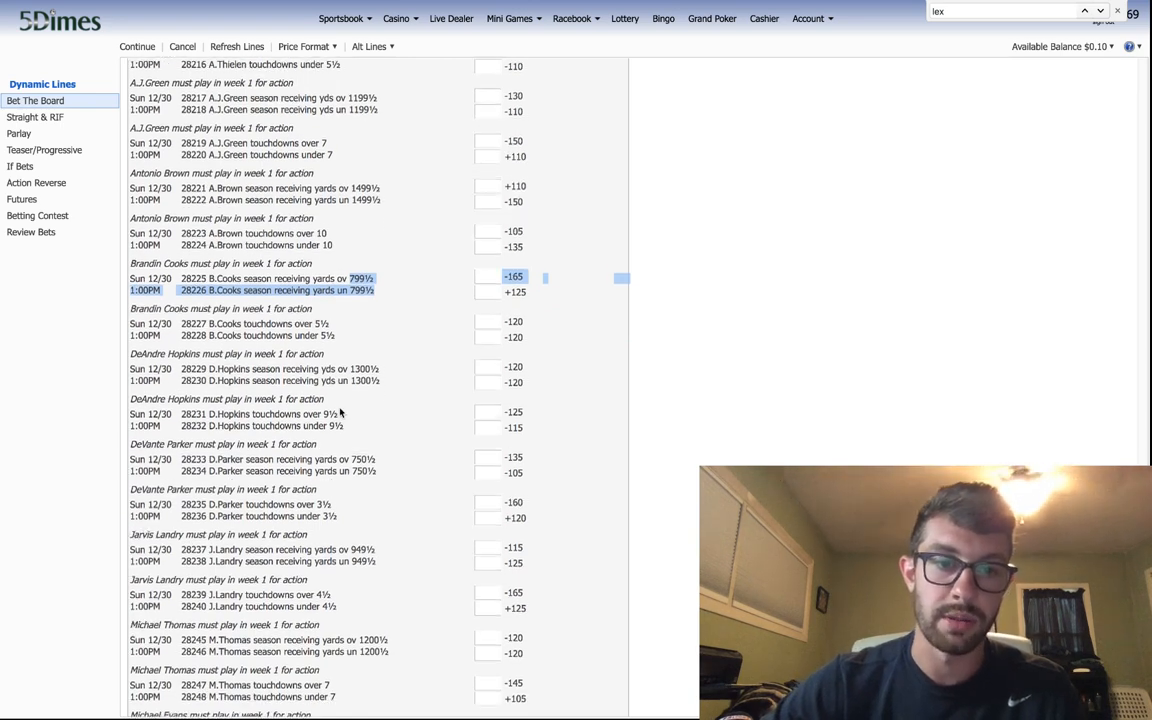
scroll(down, 3)
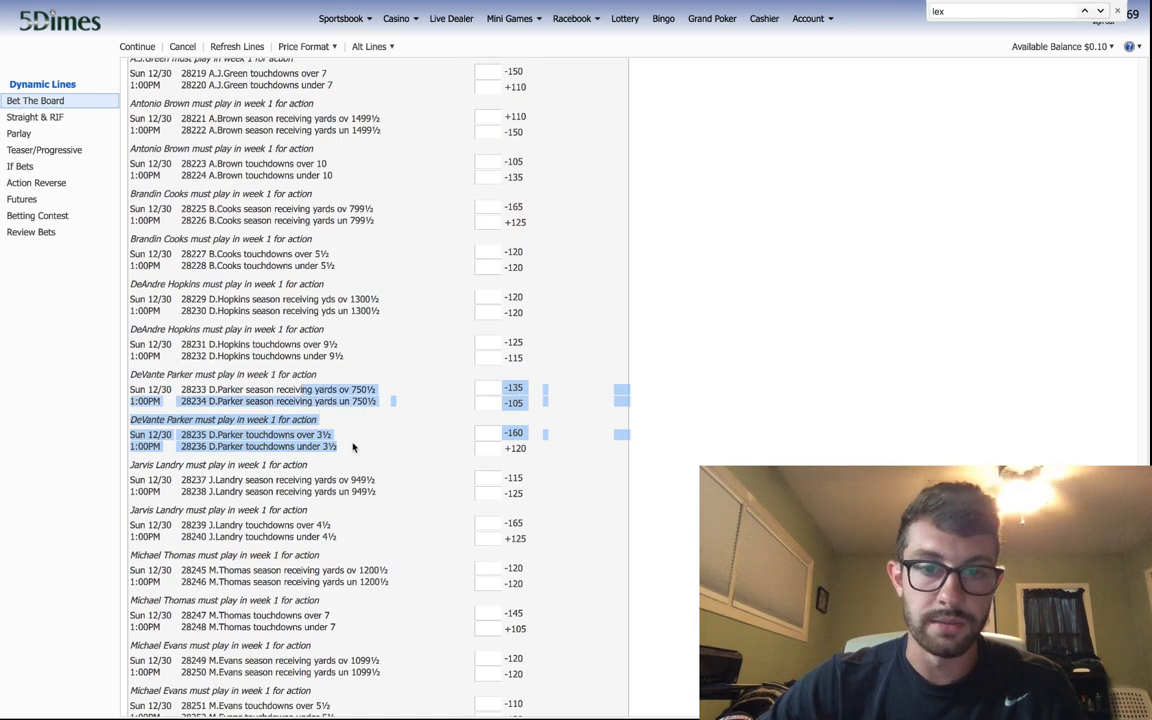
scroll(down, 3)
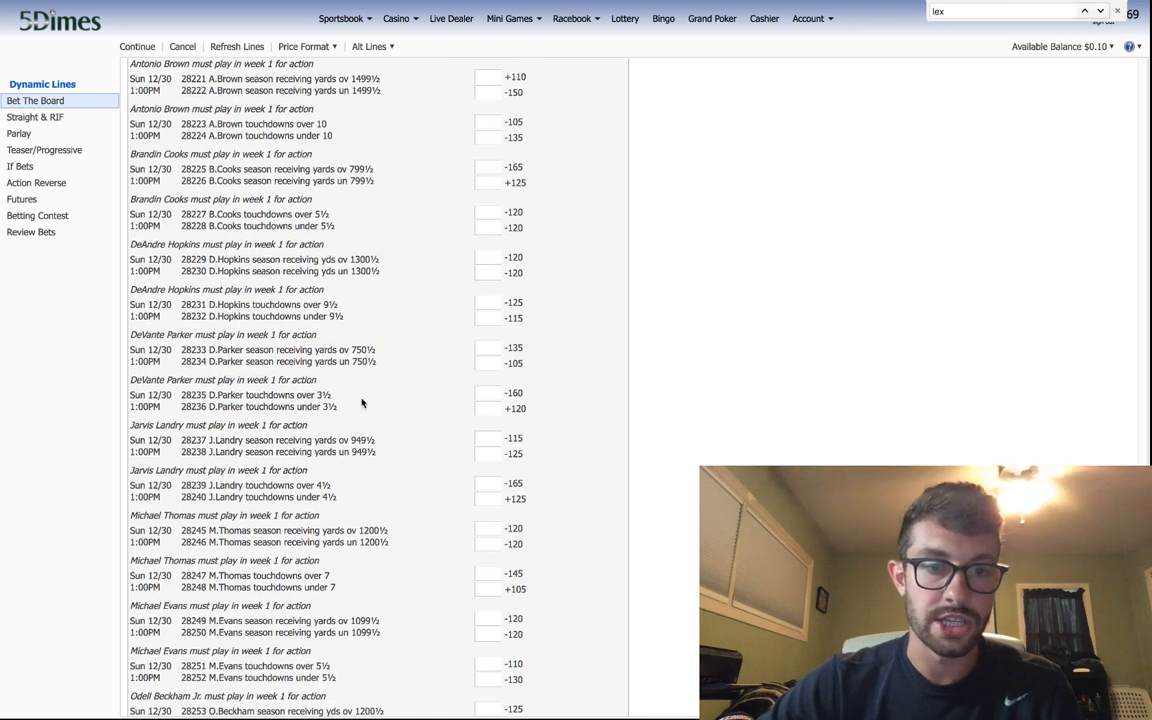
- Continue down to the Evans, Beckham, Gronkowski, T.Y. Hilton and Keenan Allen receiving lines
scroll(down, 3)
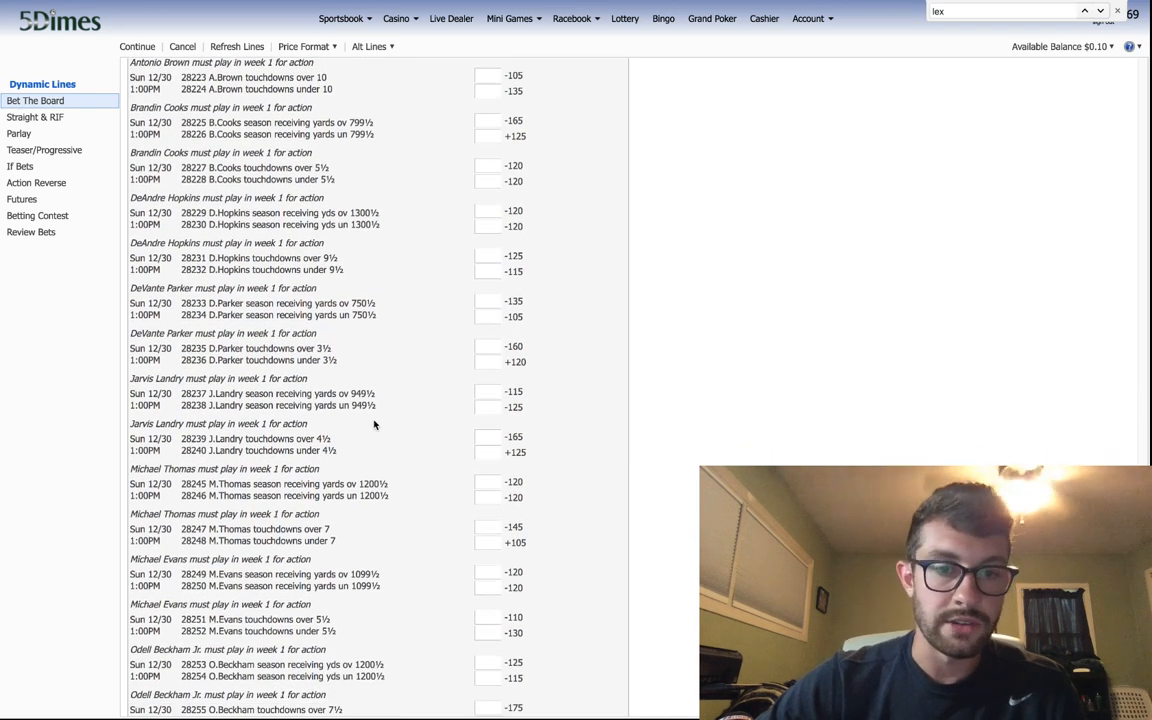
scroll(down, 3)
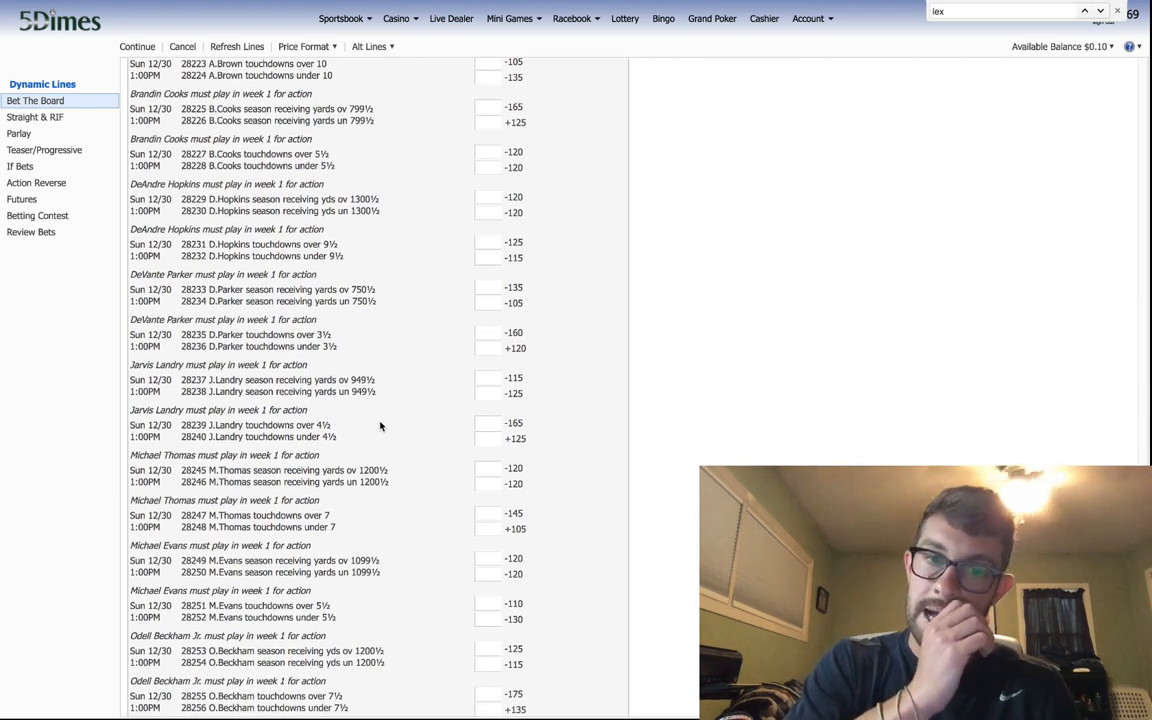
mouse_move(352, 428)
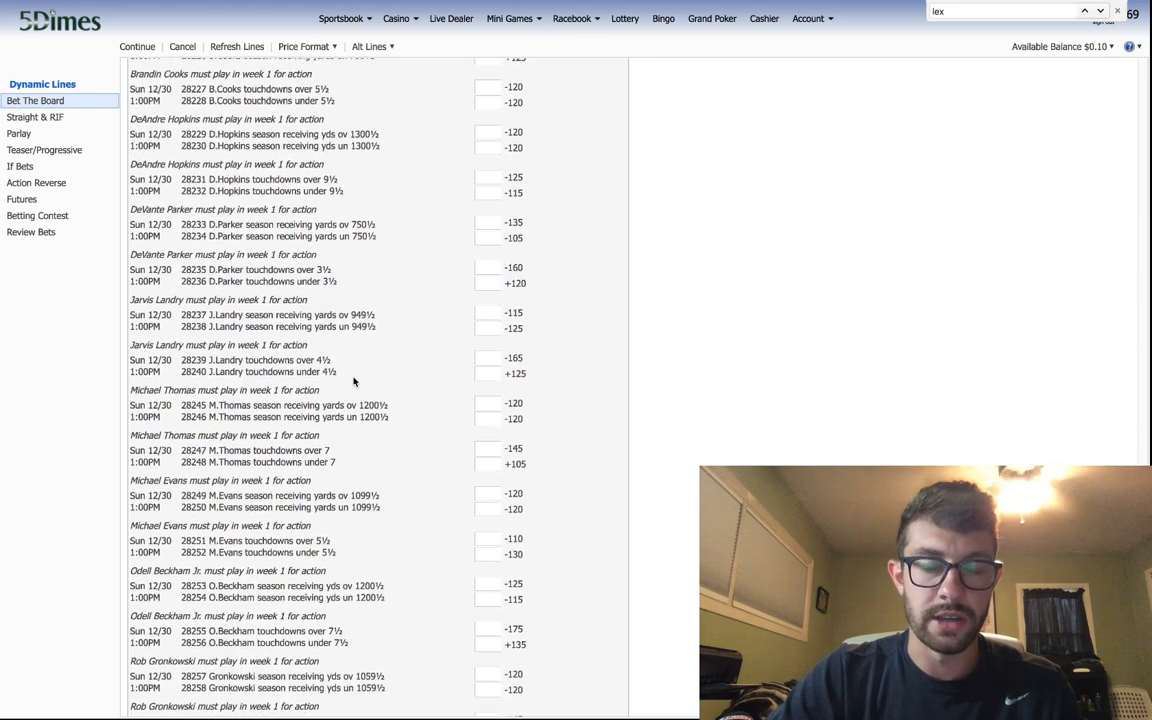
scroll(down, 3)
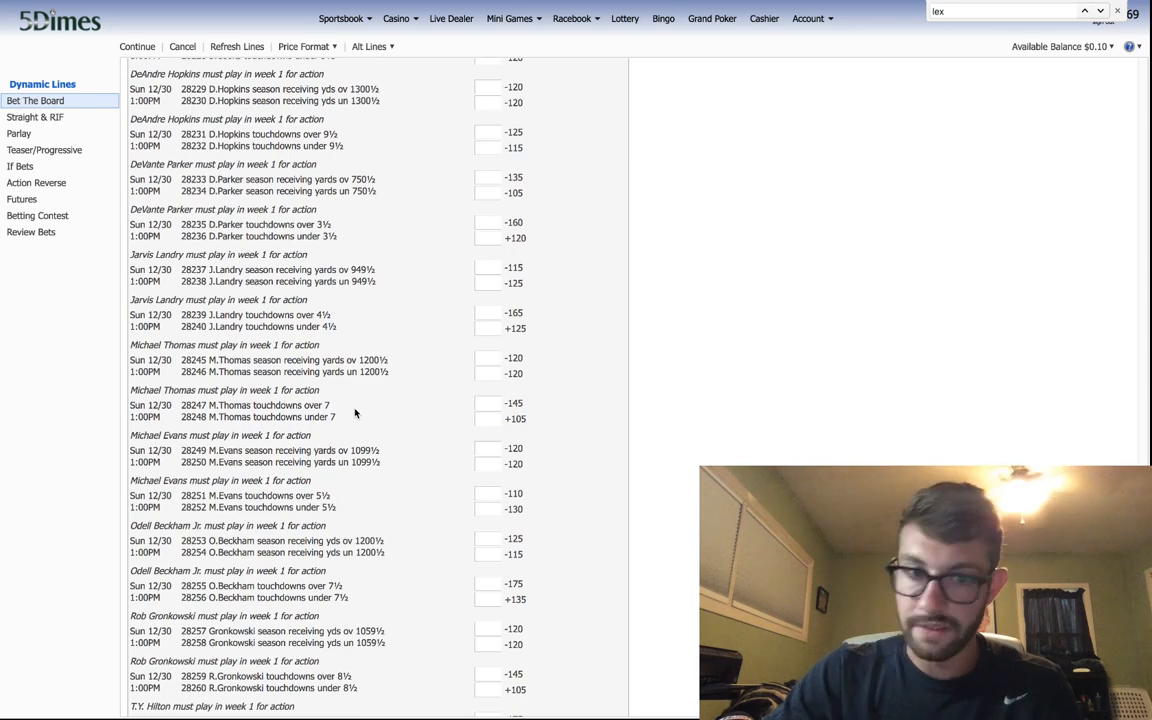
scroll(down, 3)
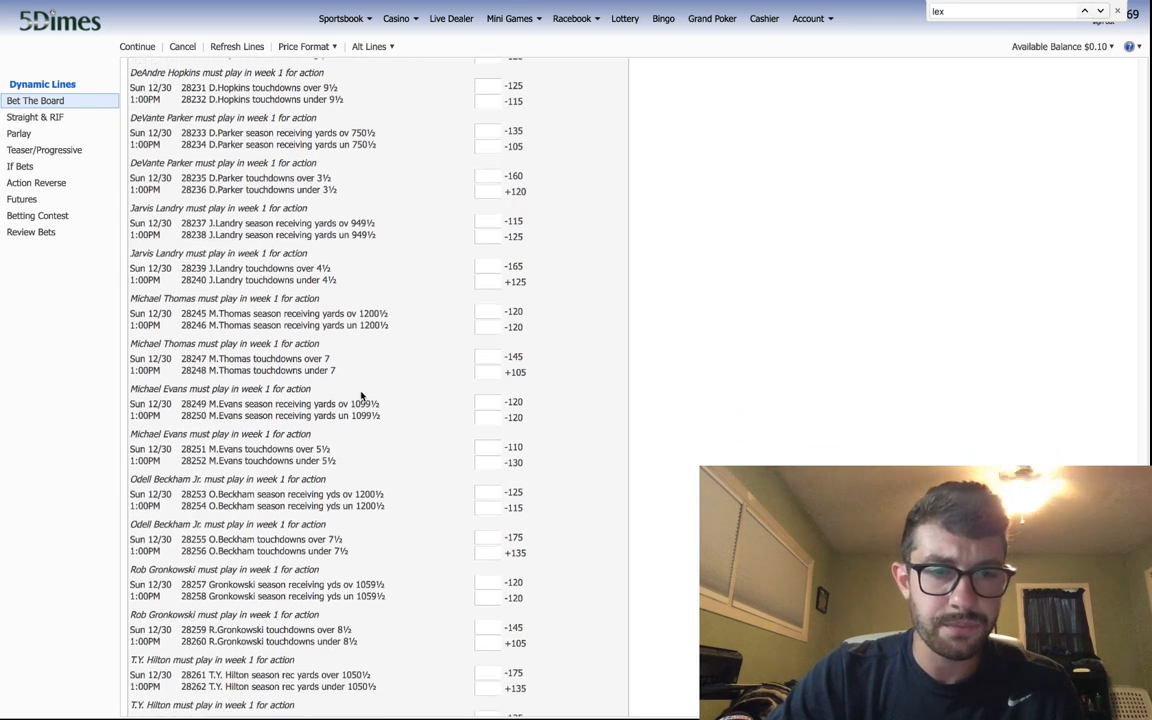
scroll(down, 3)
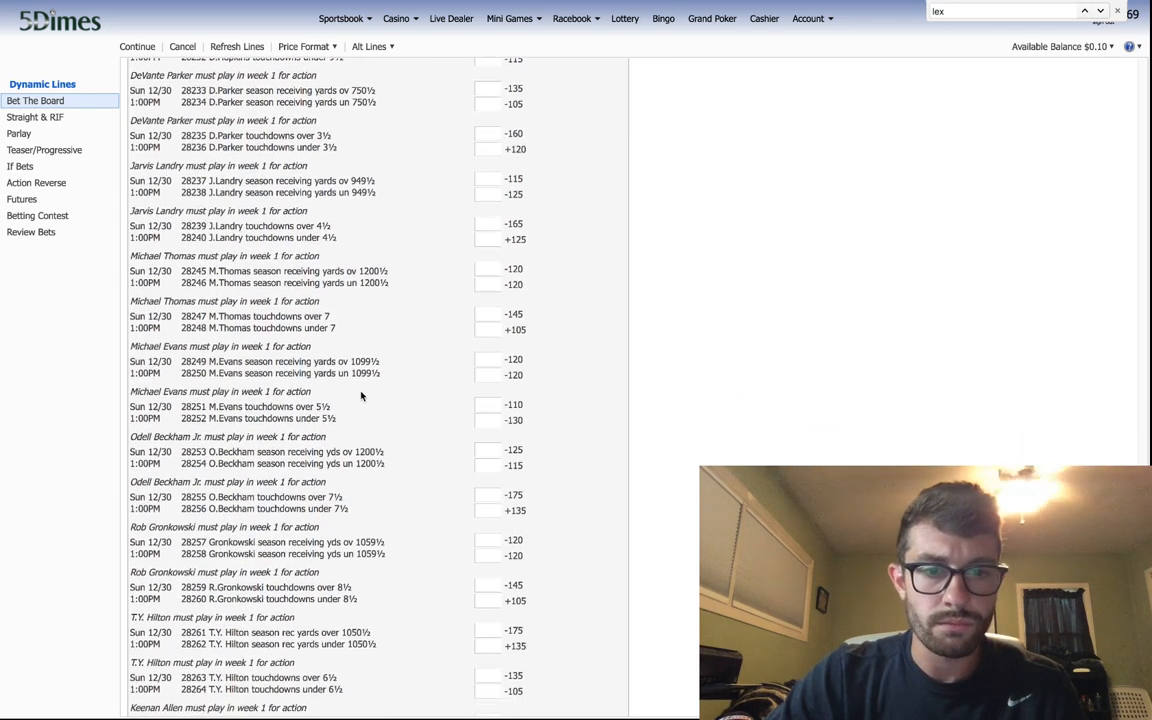
scroll(down, 3)
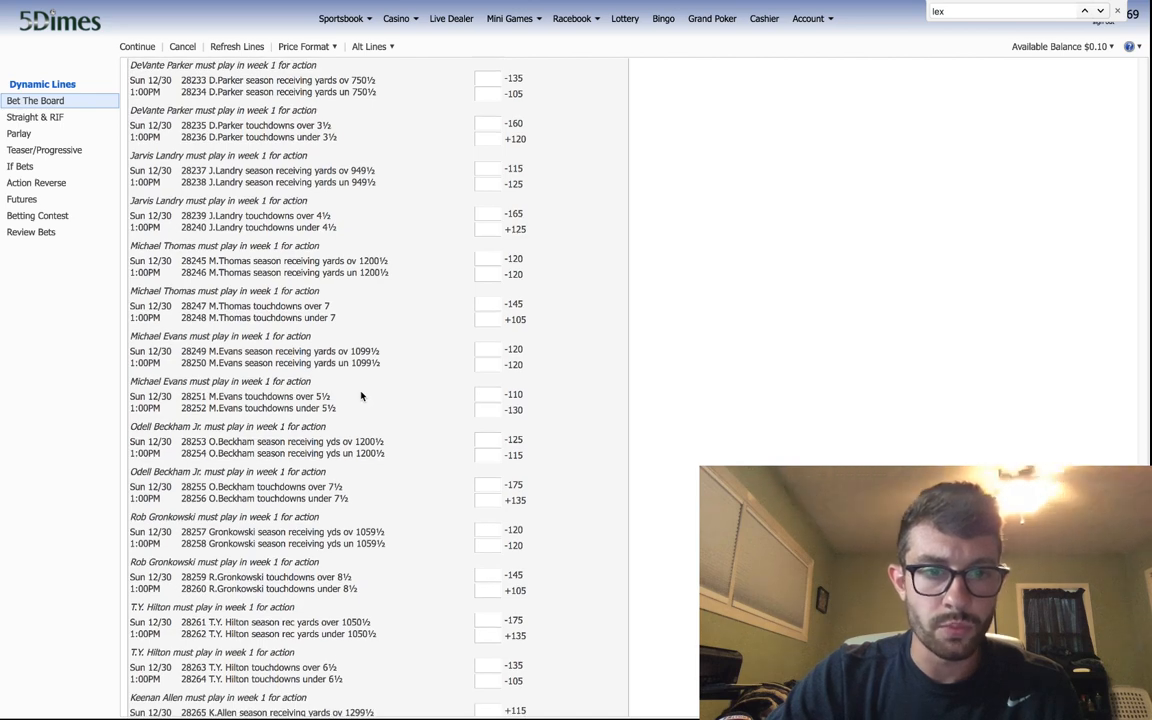
scroll(down, 3)
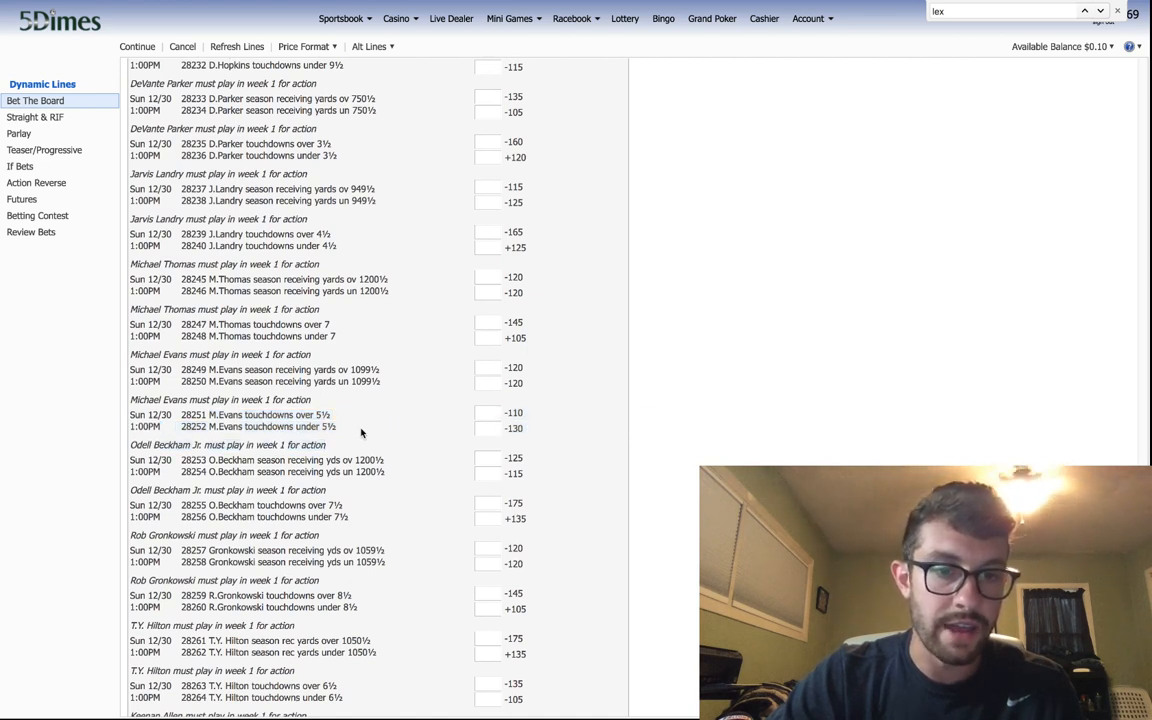
mouse_move(328, 426)
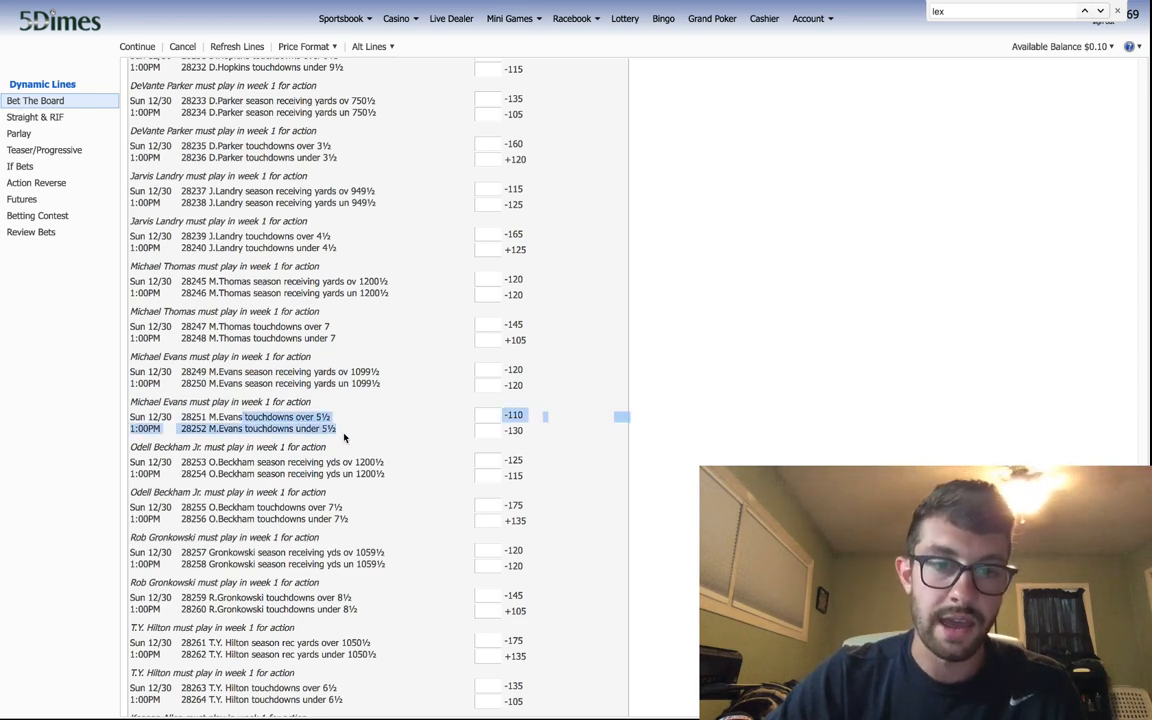
scroll(down, 3)
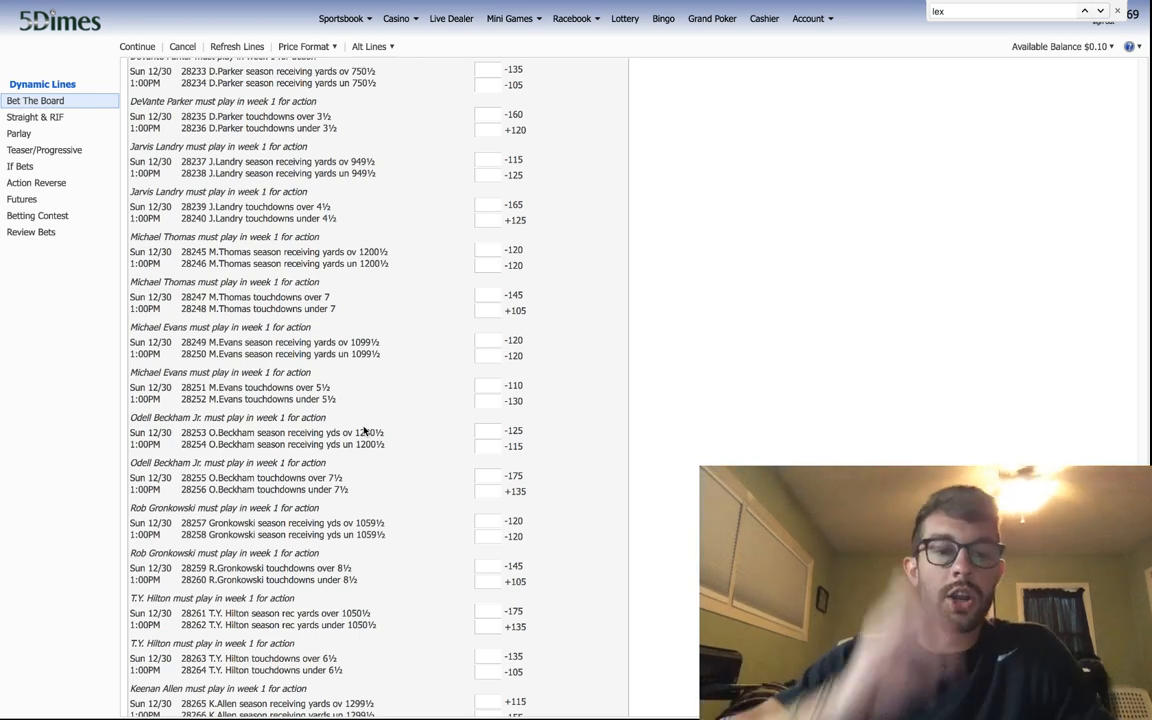
scroll(down, 3)
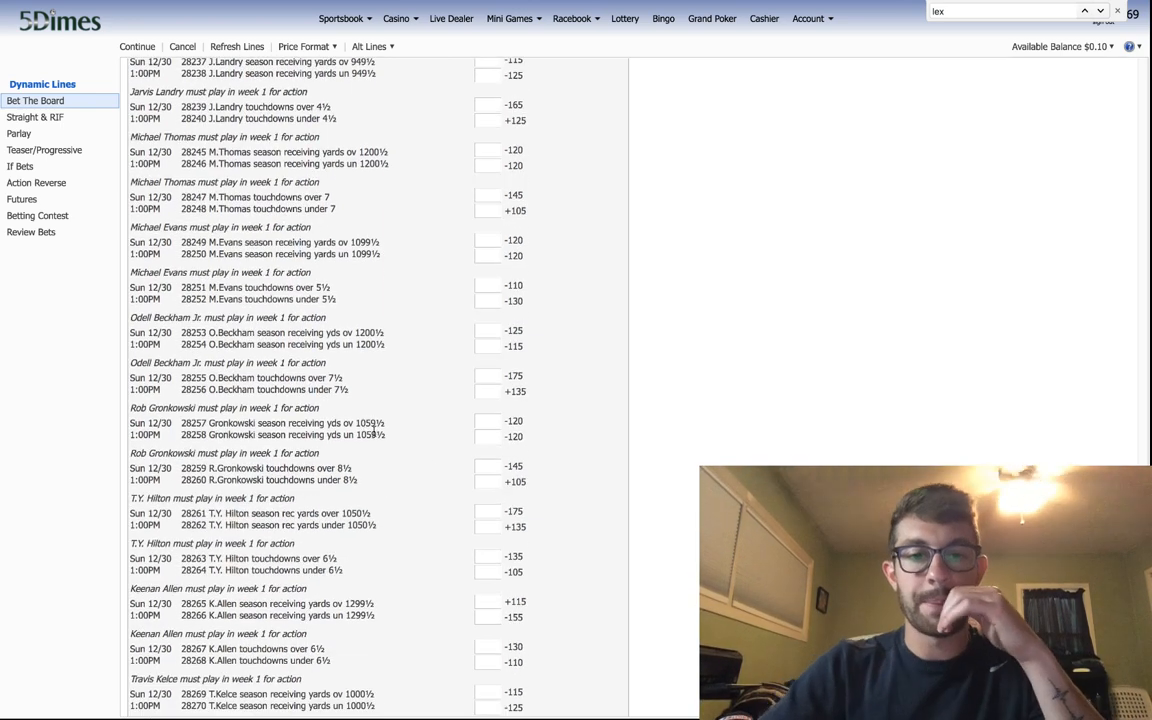
scroll(down, 3)
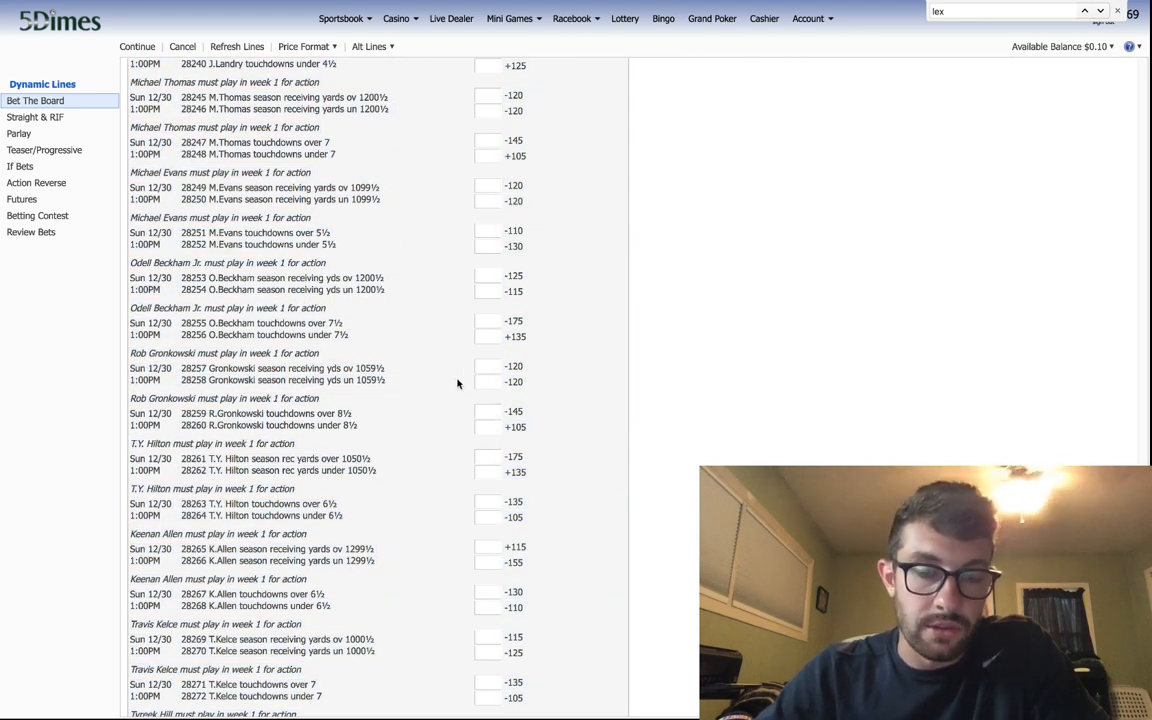
mouse_move(218, 438)
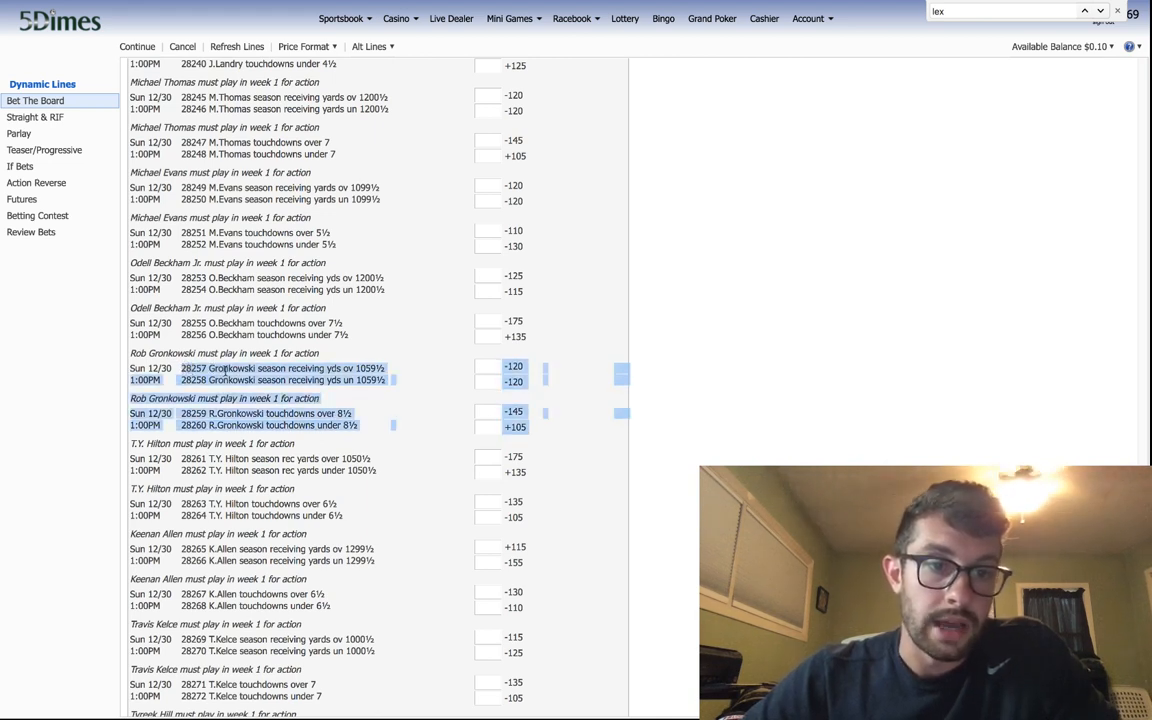
scroll(down, 3)
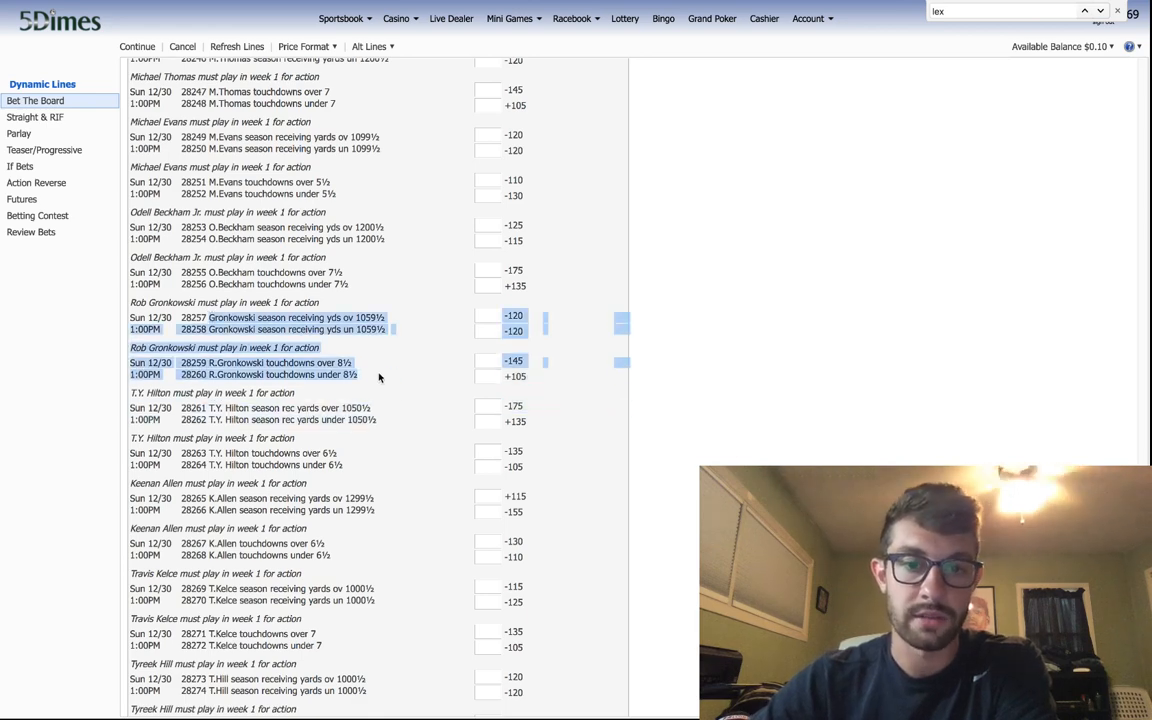
scroll(down, 3)
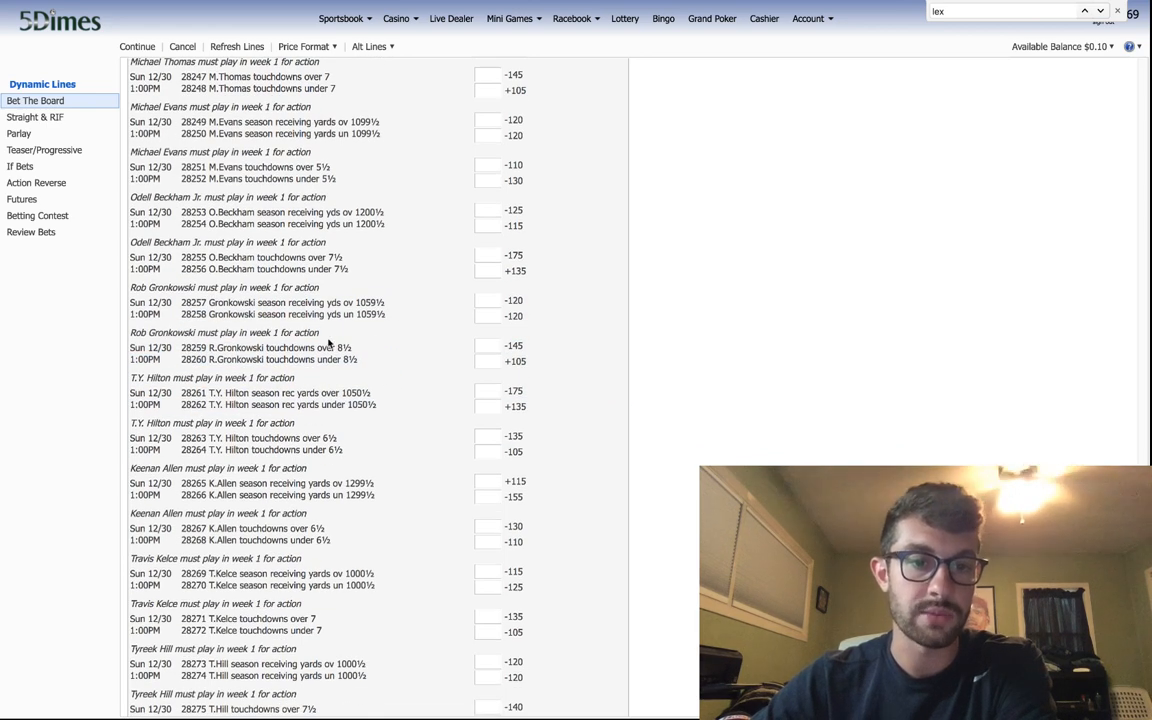
scroll(down, 3)
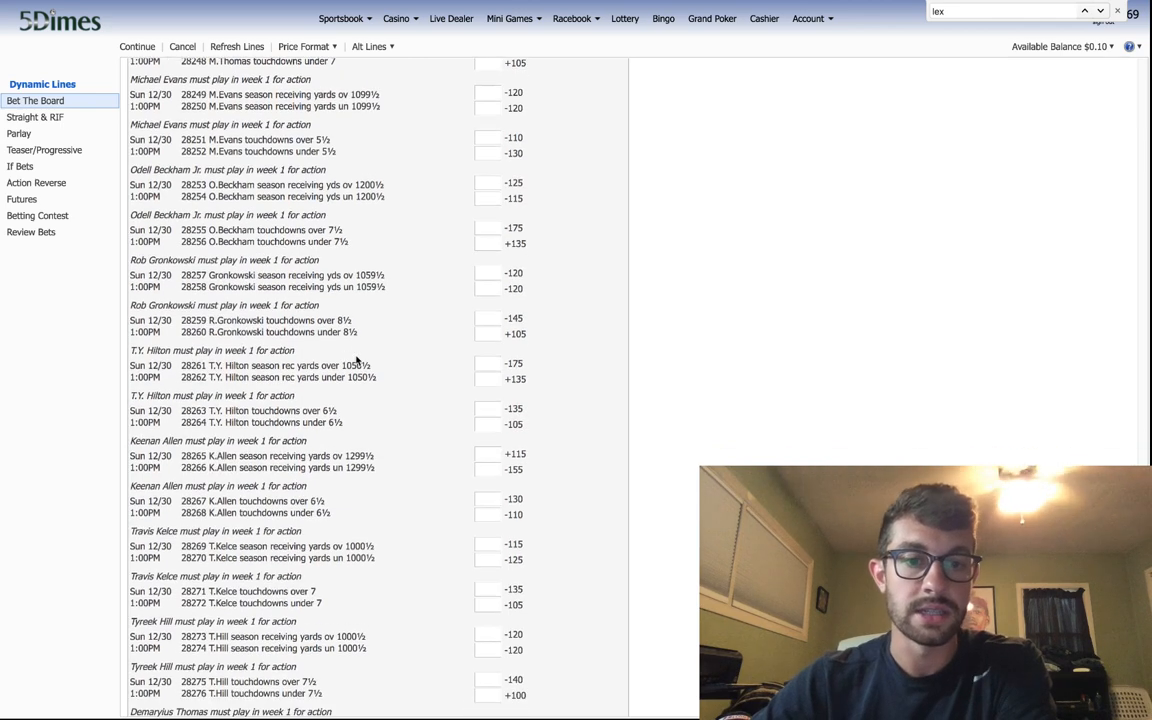
scroll(down, 3)
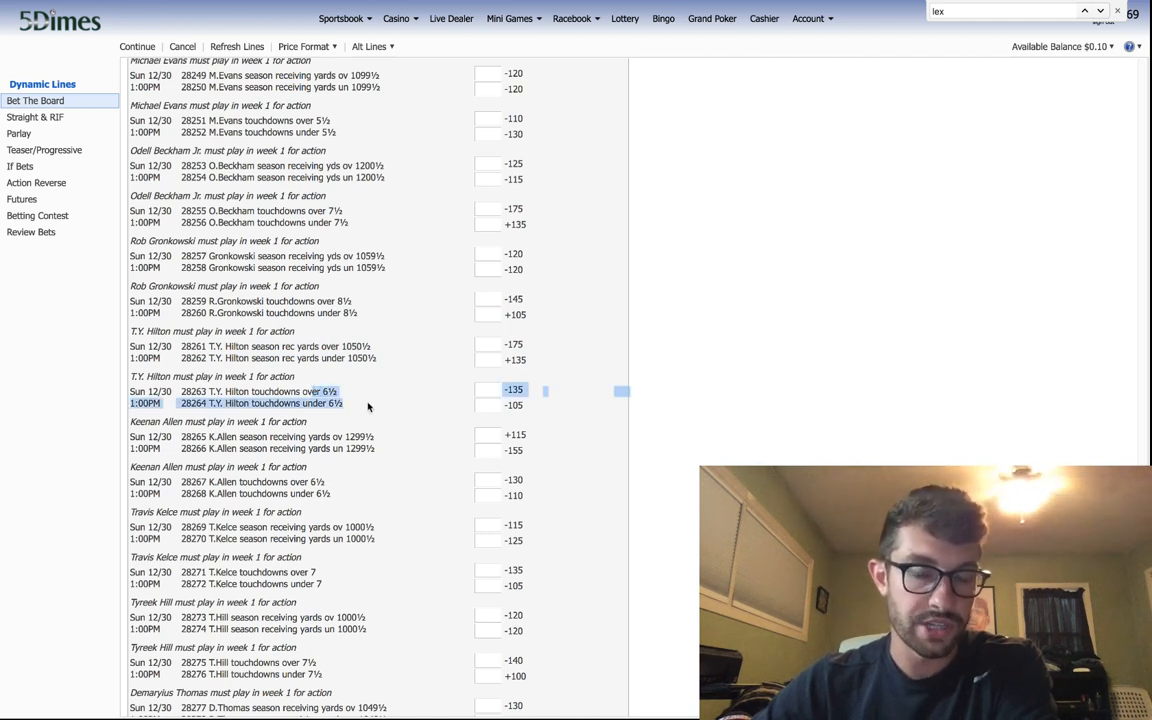
click(380, 408)
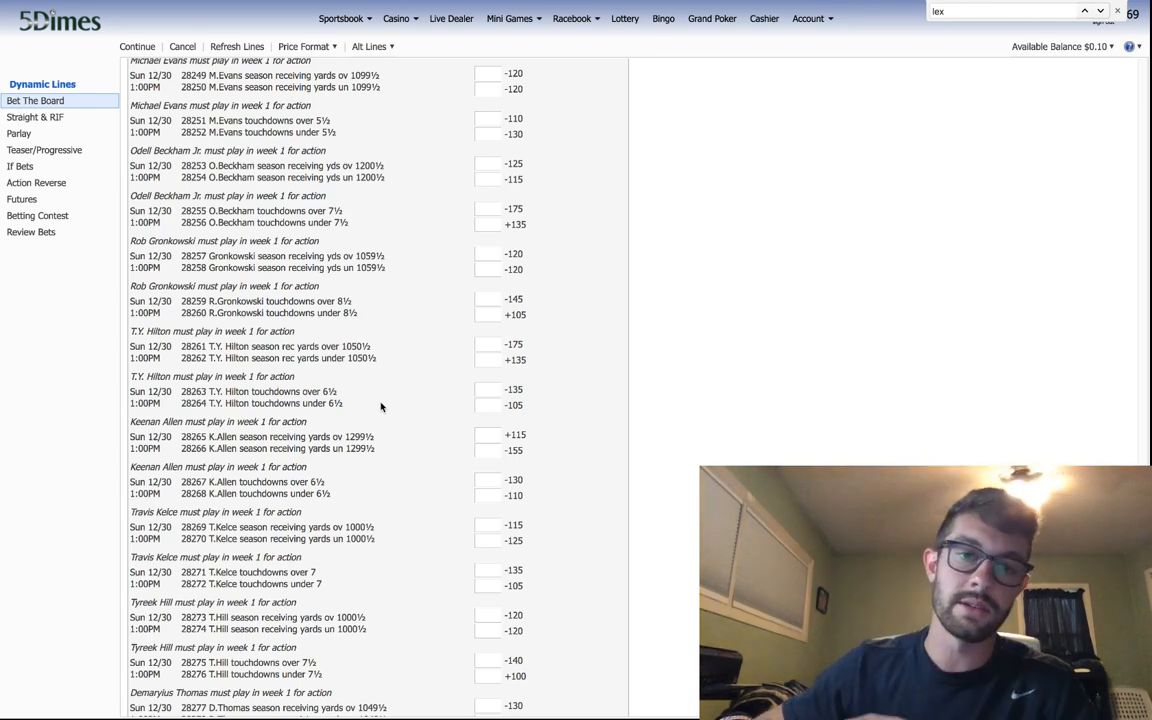
scroll(down, 3)
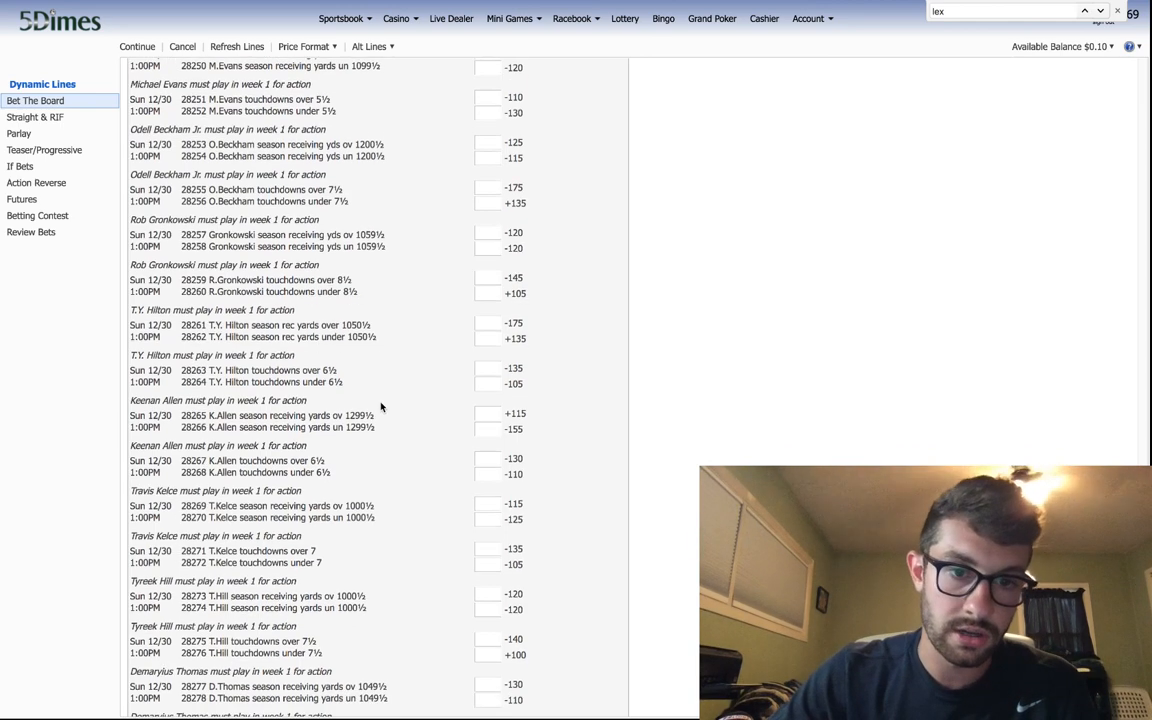
scroll(down, 3)
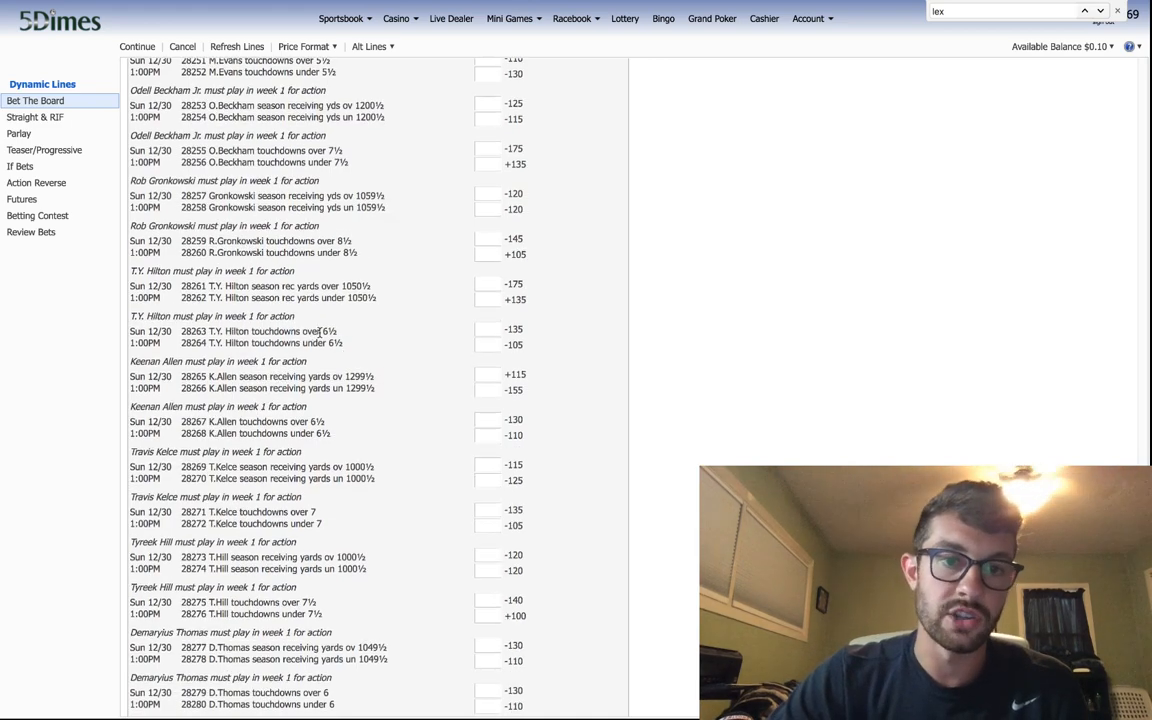
scroll(down, 3)
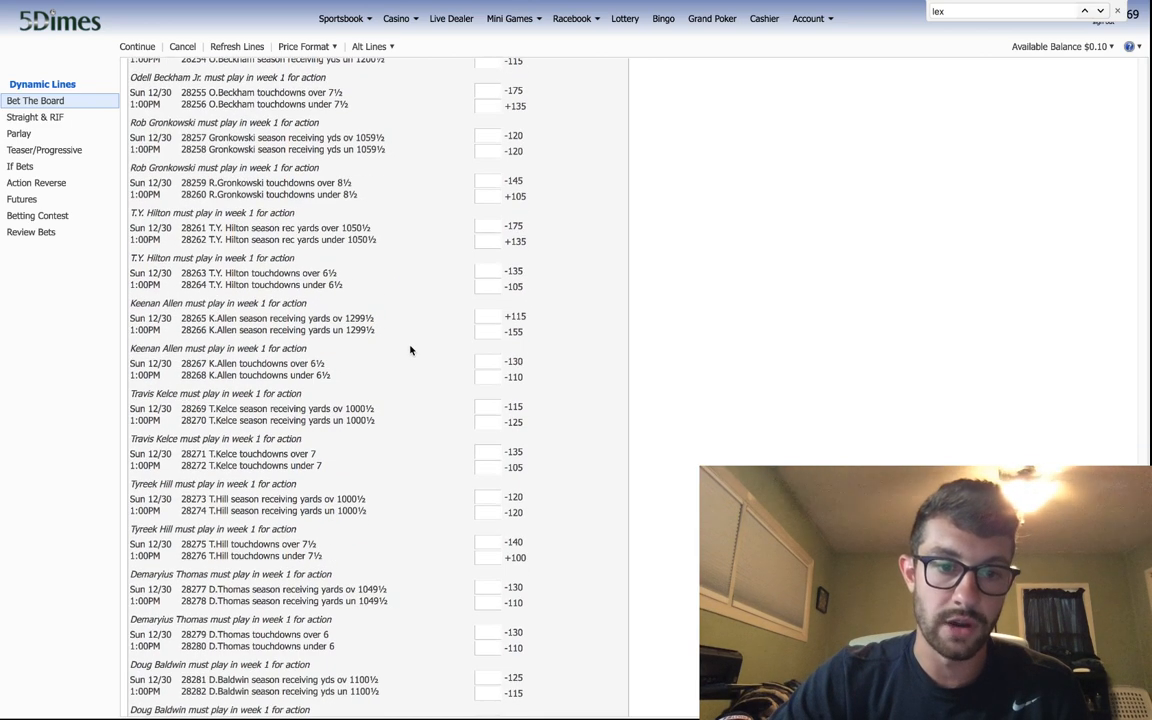
scroll(down, 3)
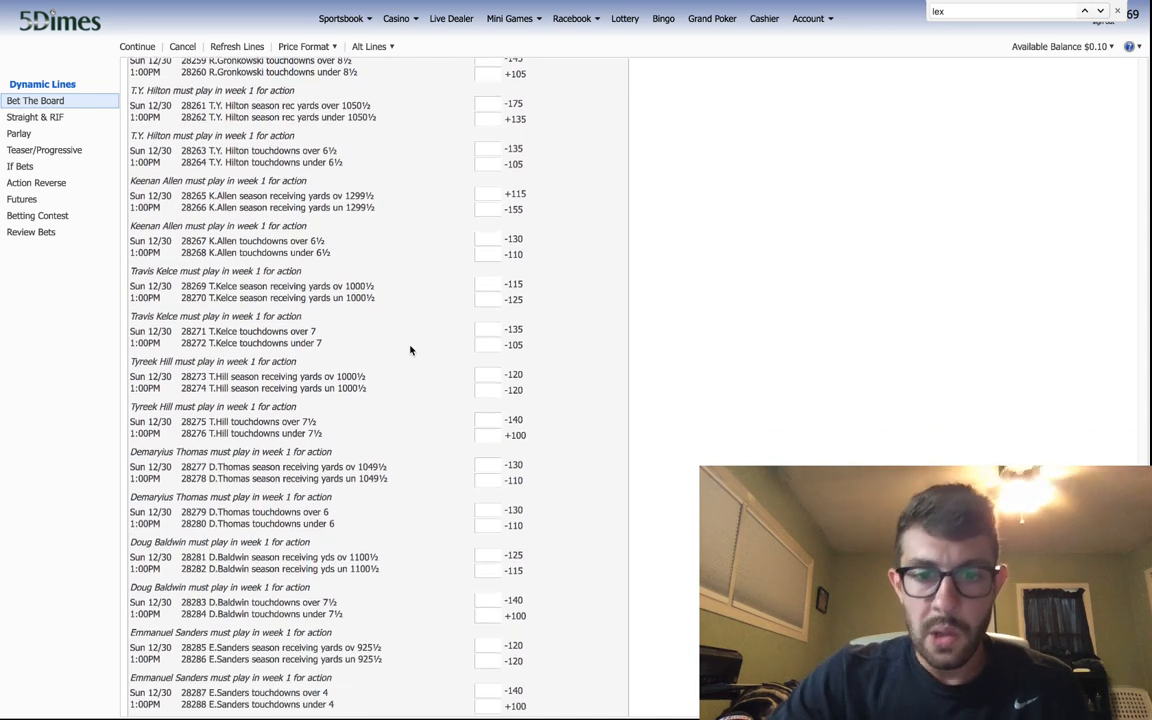
scroll(down, 3)
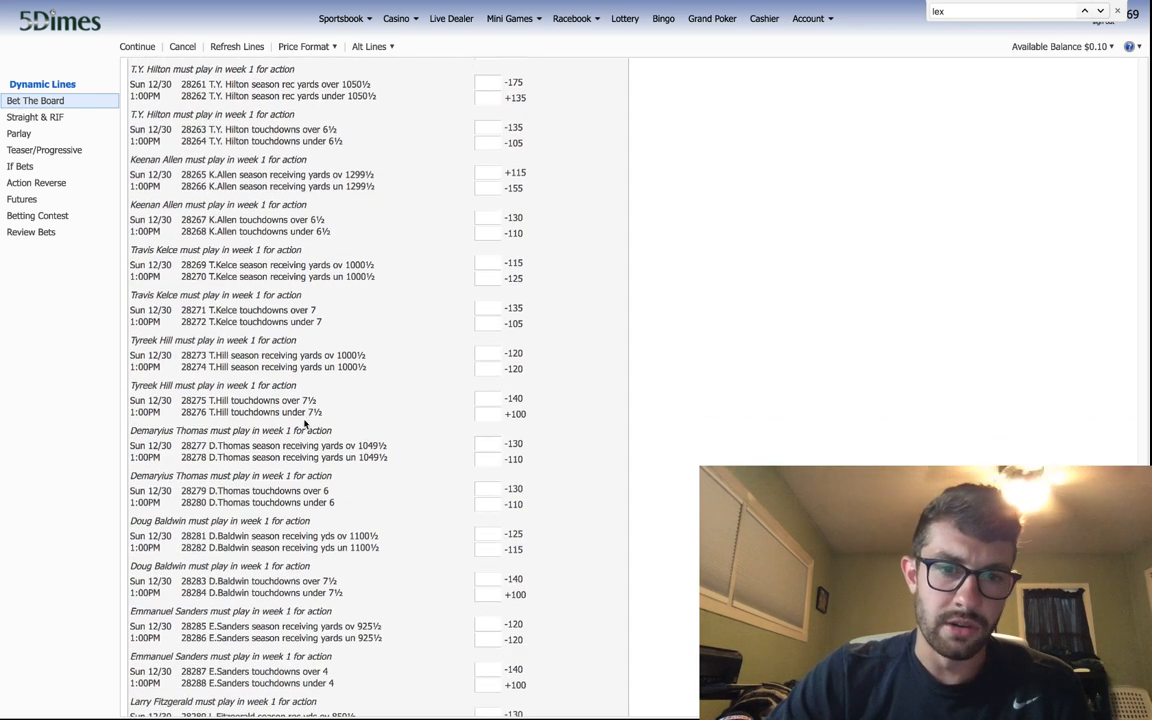
- Scroll the receiver props down to the Larry Fitzgerald, Davante Adams, Golden Tate, Amari Cooper and David Johnson lines
click(276, 360)
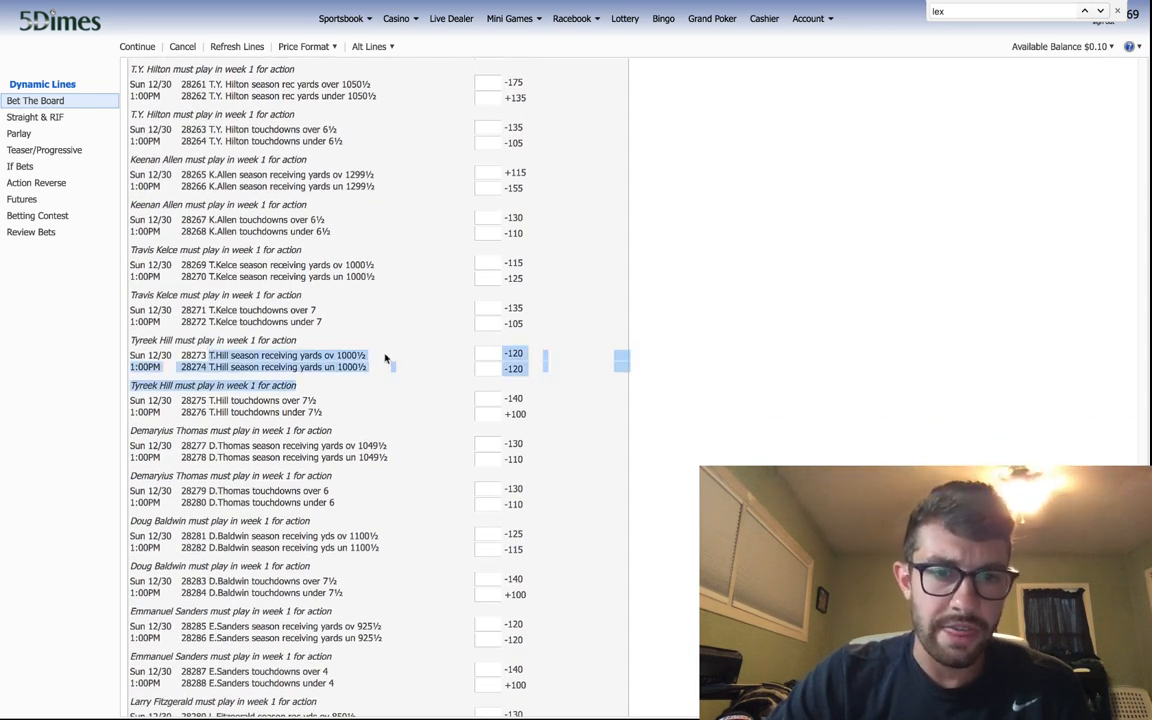
scroll(down, 3)
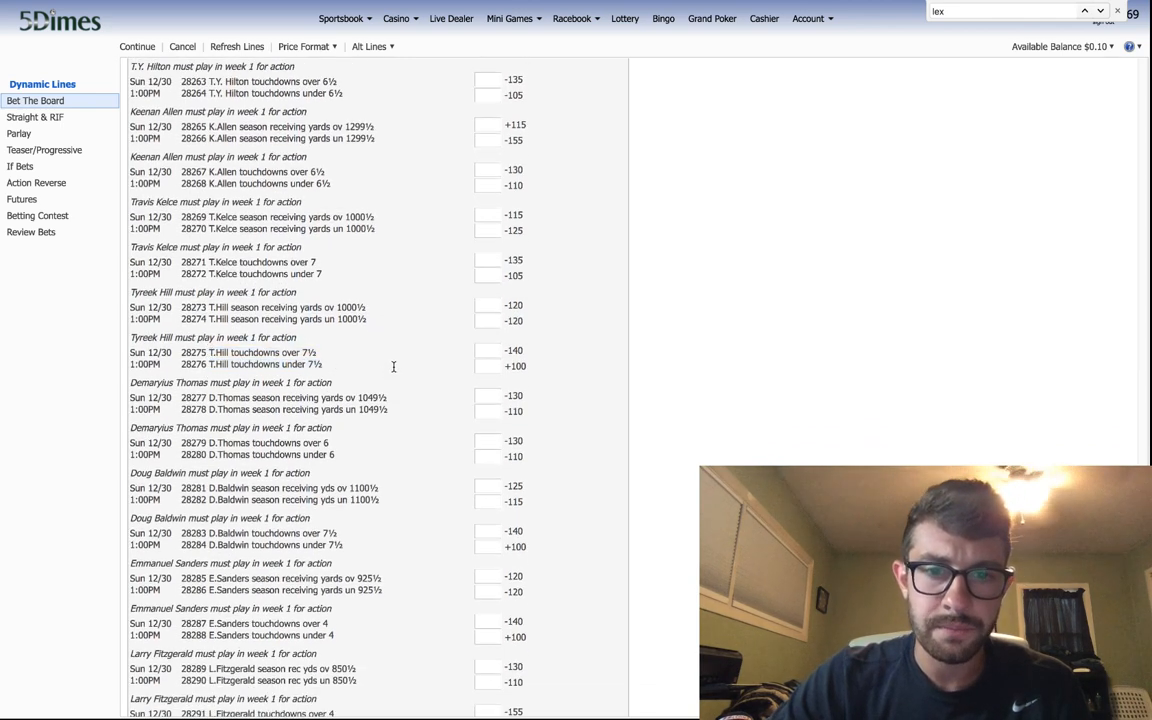
scroll(down, 3)
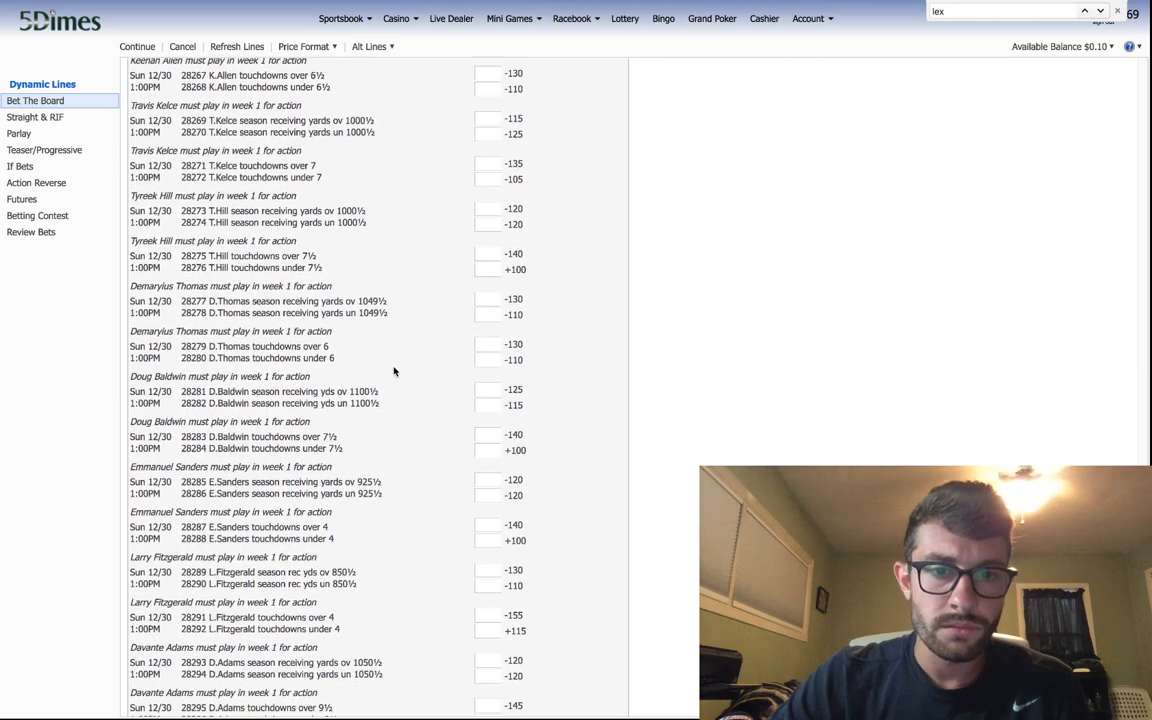
scroll(down, 3)
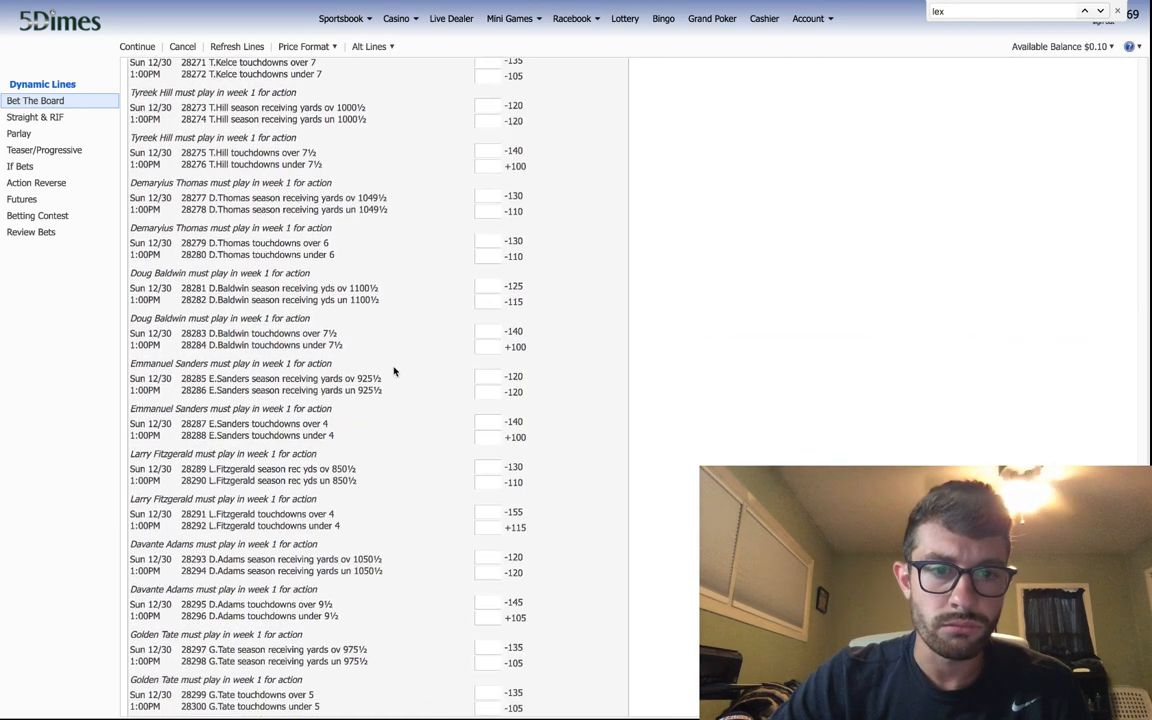
scroll(down, 3)
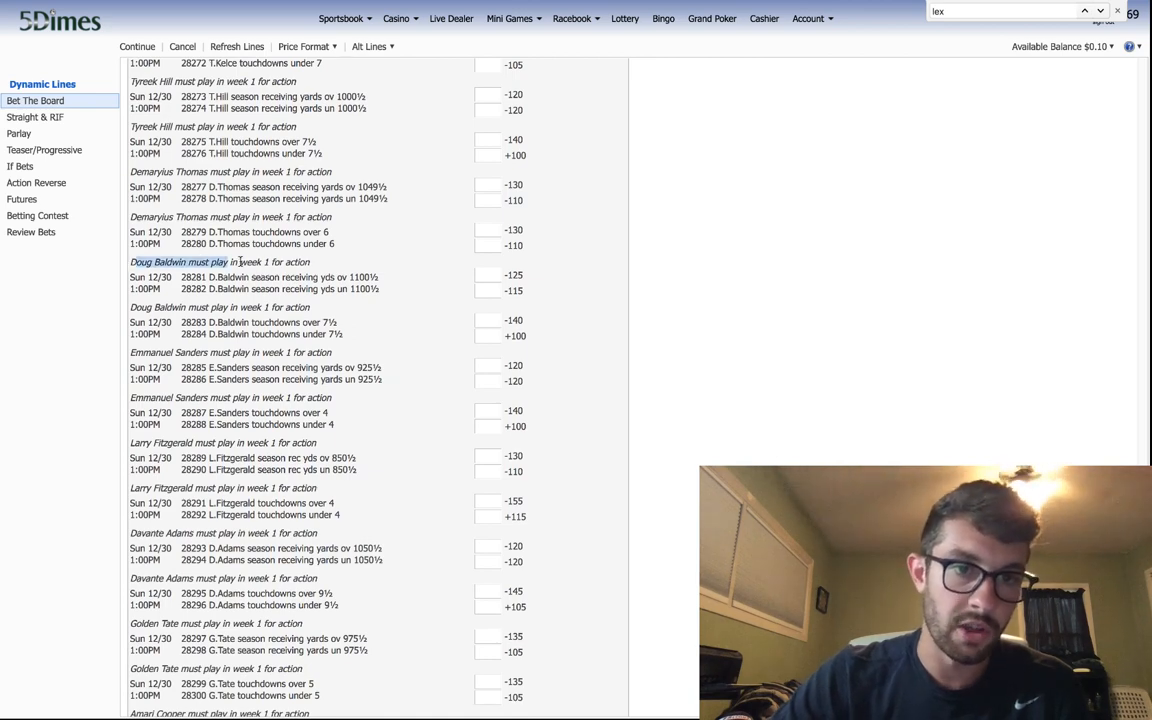
scroll(down, 3)
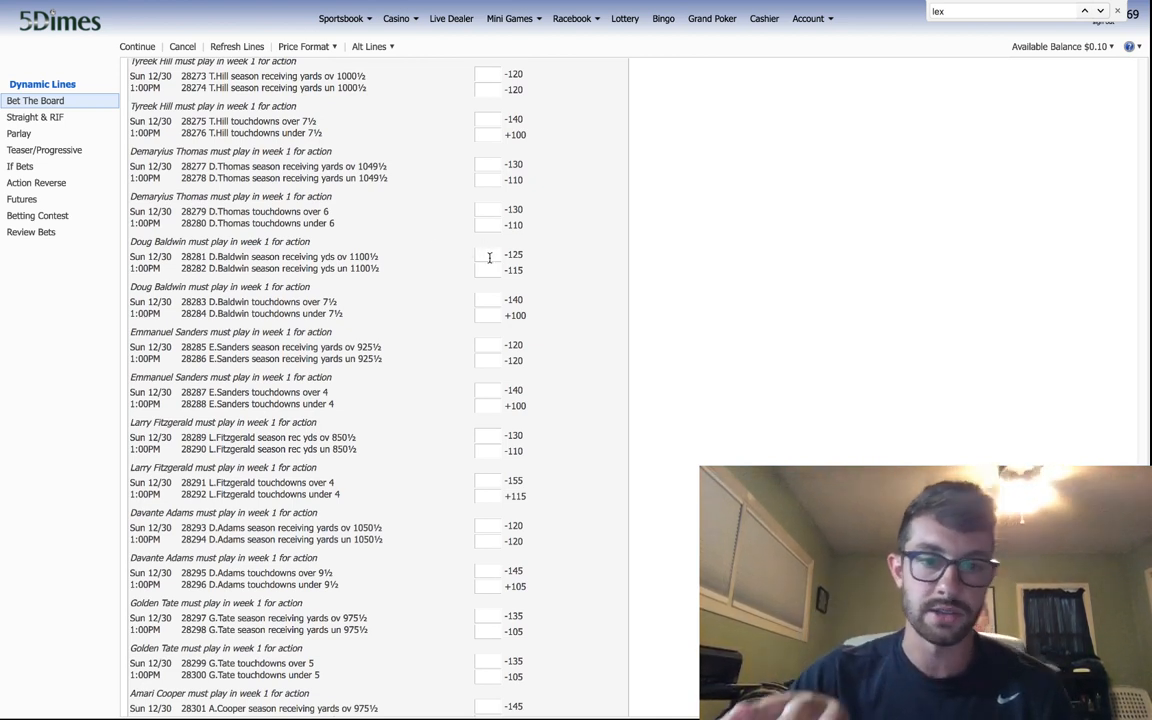
scroll(down, 3)
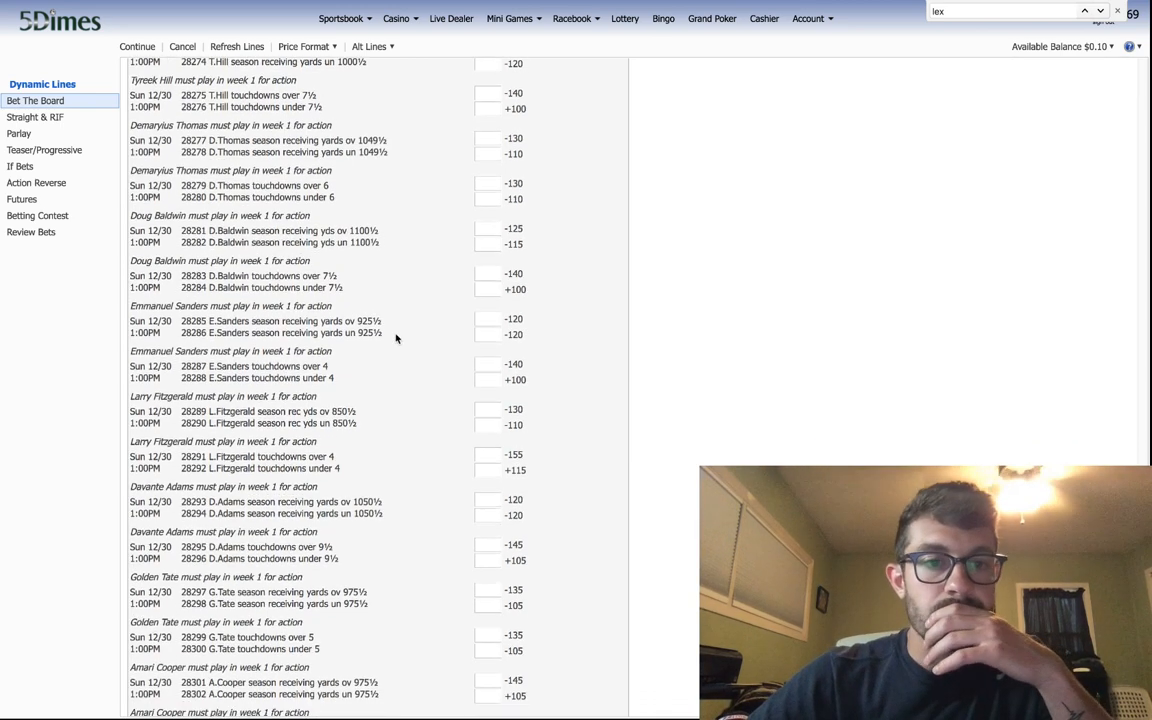
scroll(down, 3)
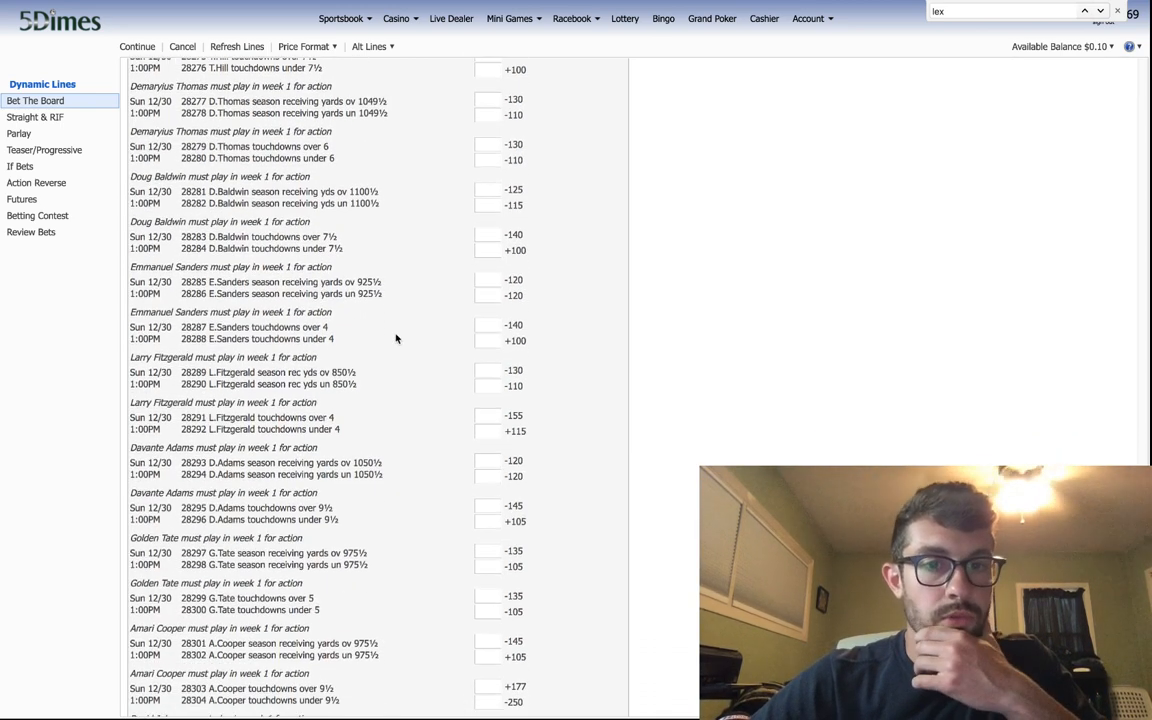
scroll(down, 3)
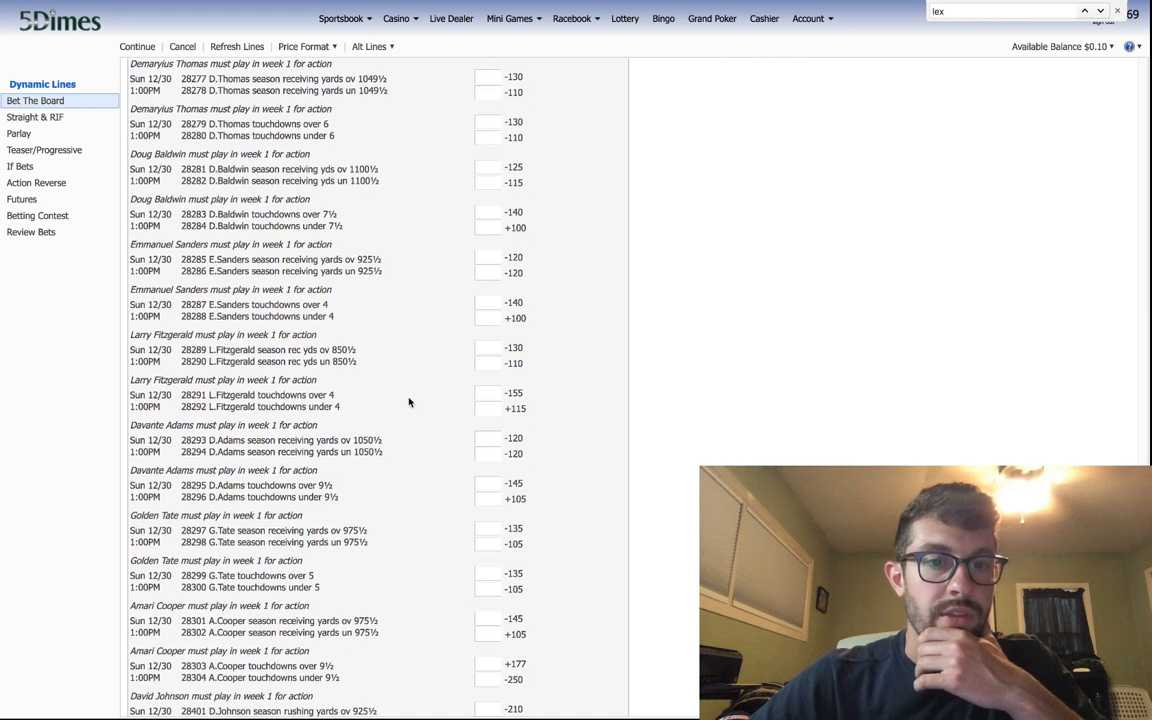
mouse_move(142, 256)
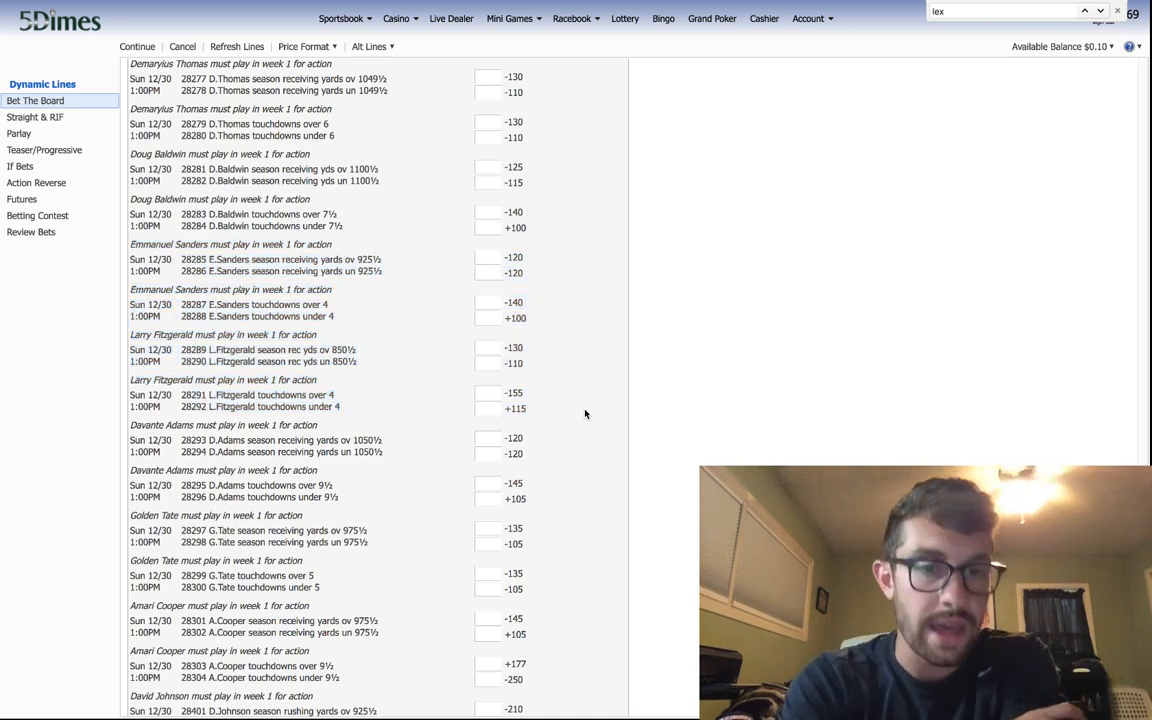
mouse_move(544, 4)
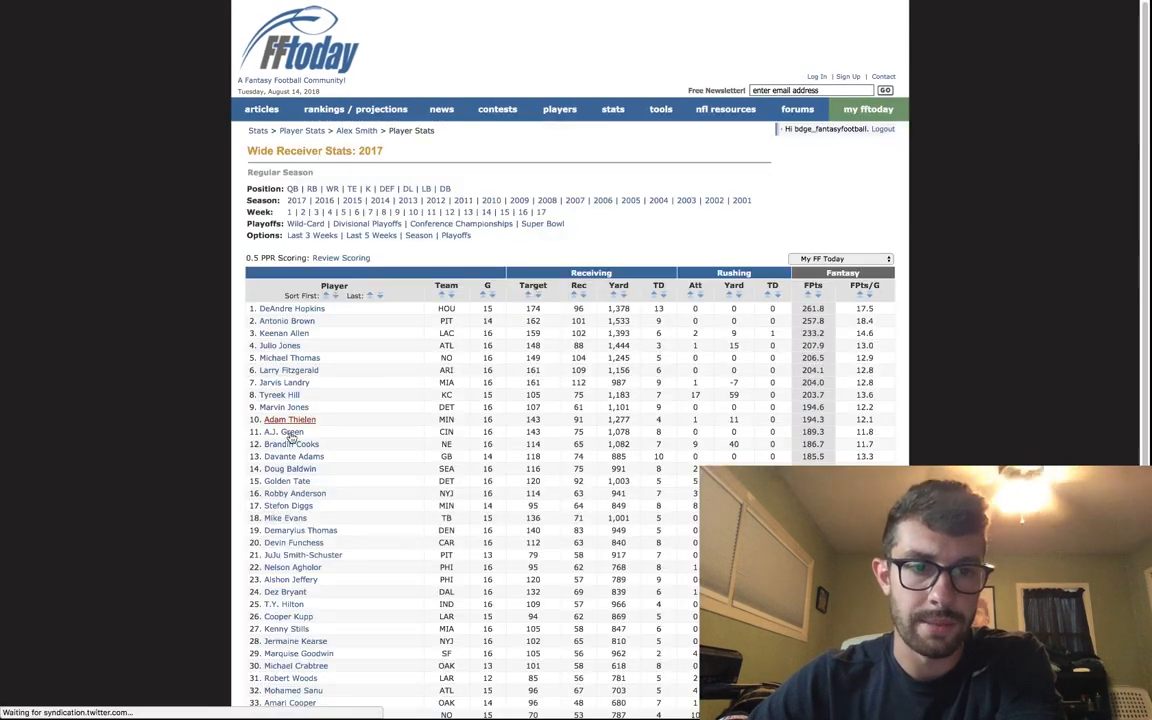
- View Larry Fitzgerald's FFToday stats page, glance at the week 1 notes article, and return to the 5Dimes props board
click(288, 370)
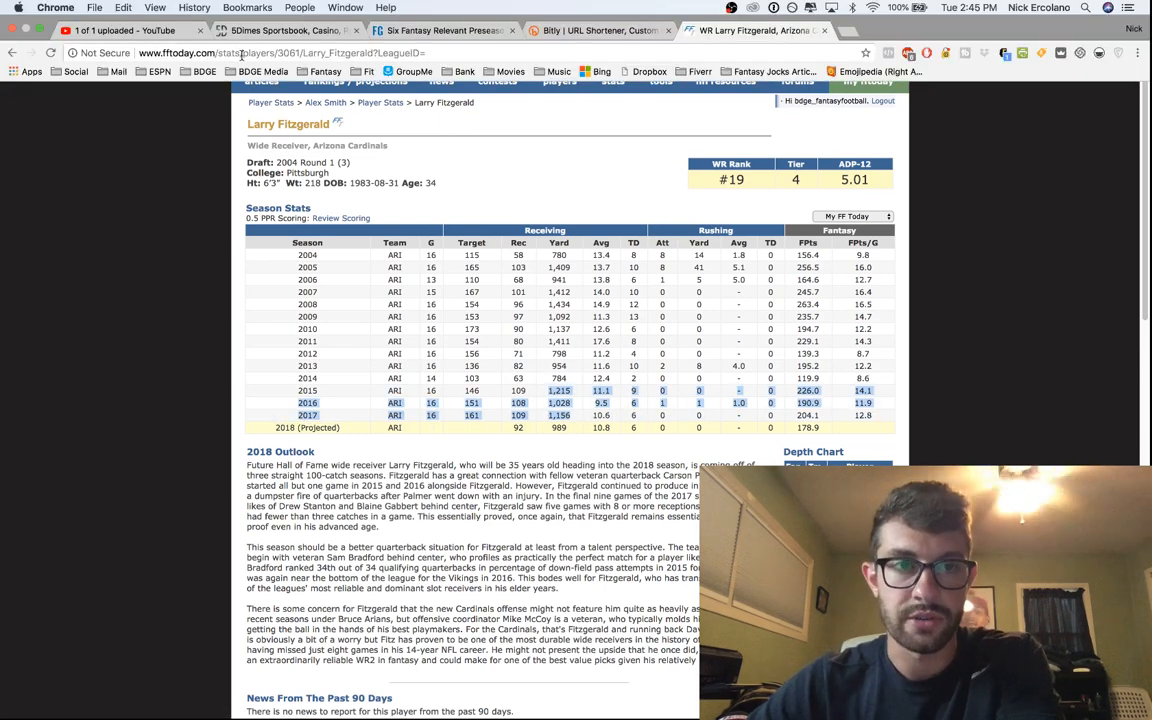
click(444, 30)
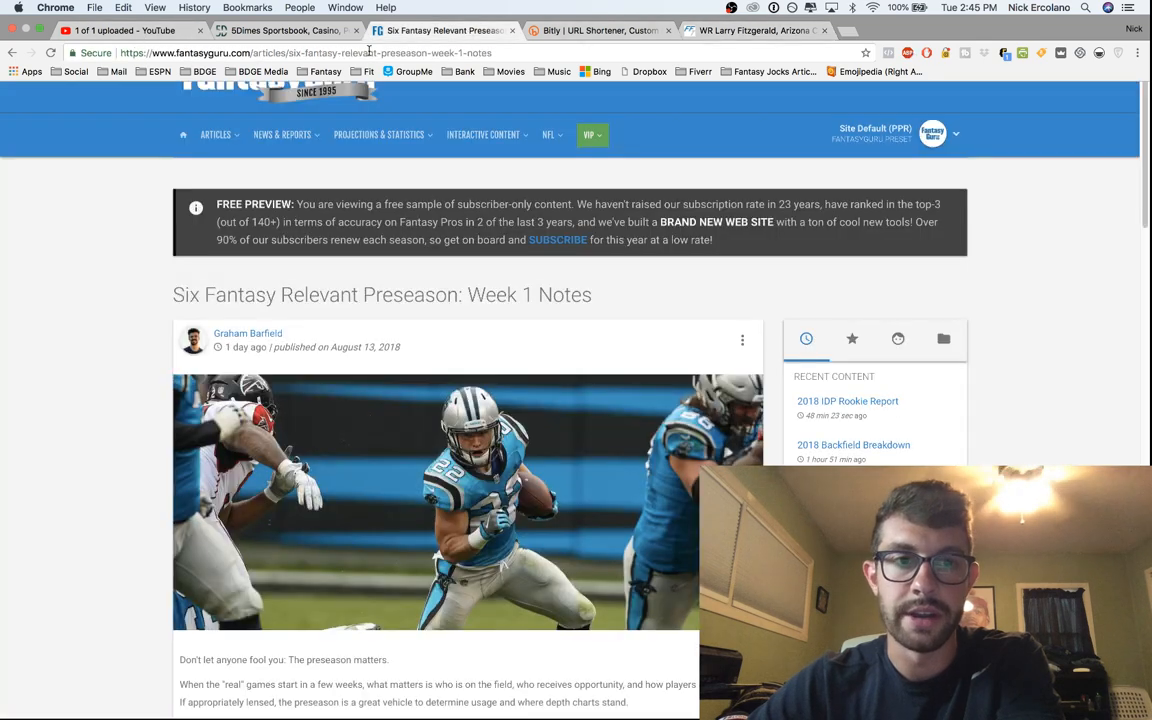
click(288, 30)
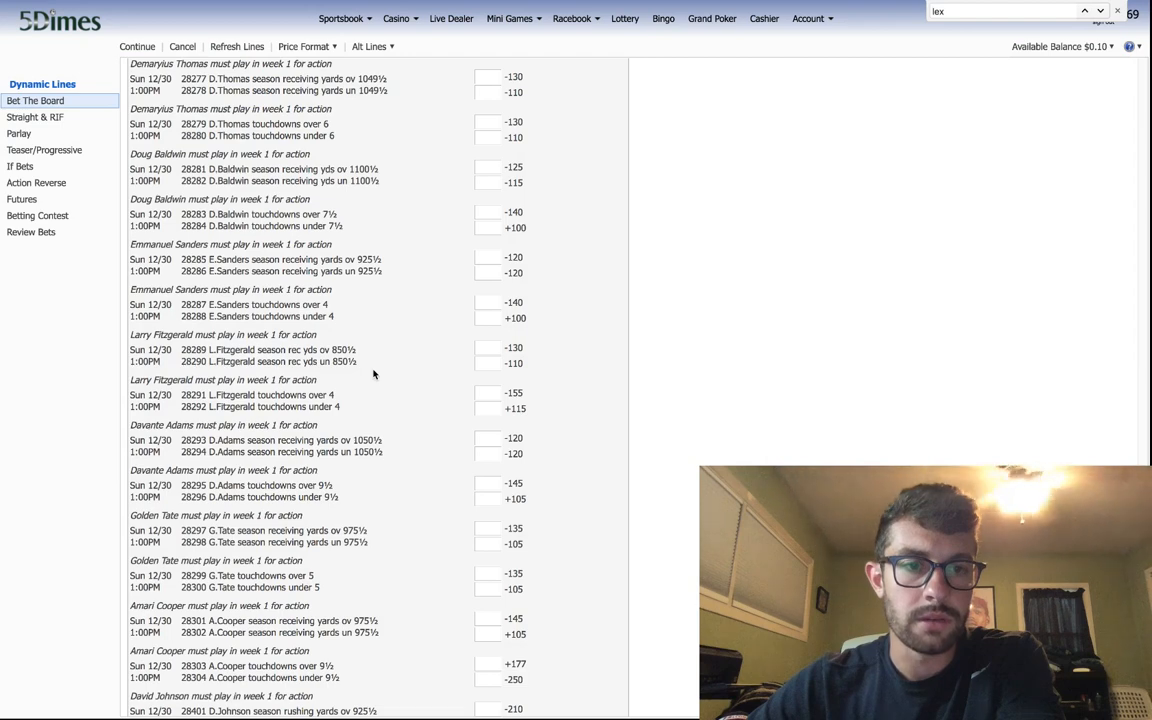
scroll(down, 3)
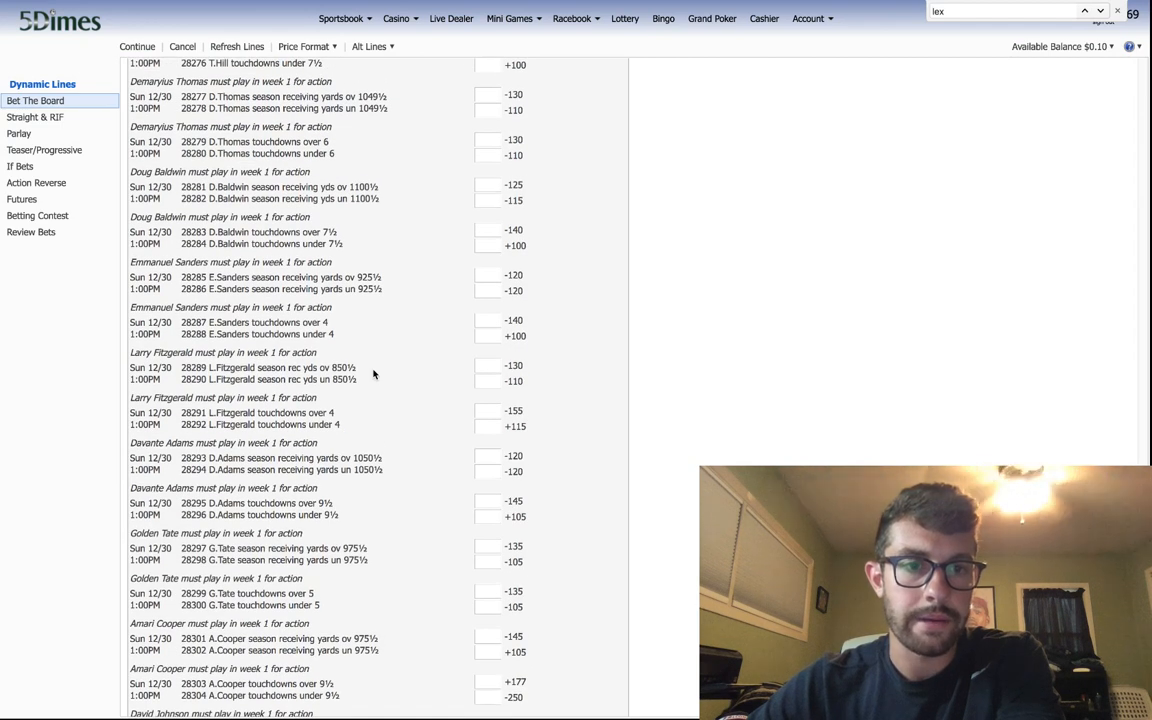
scroll(down, 3)
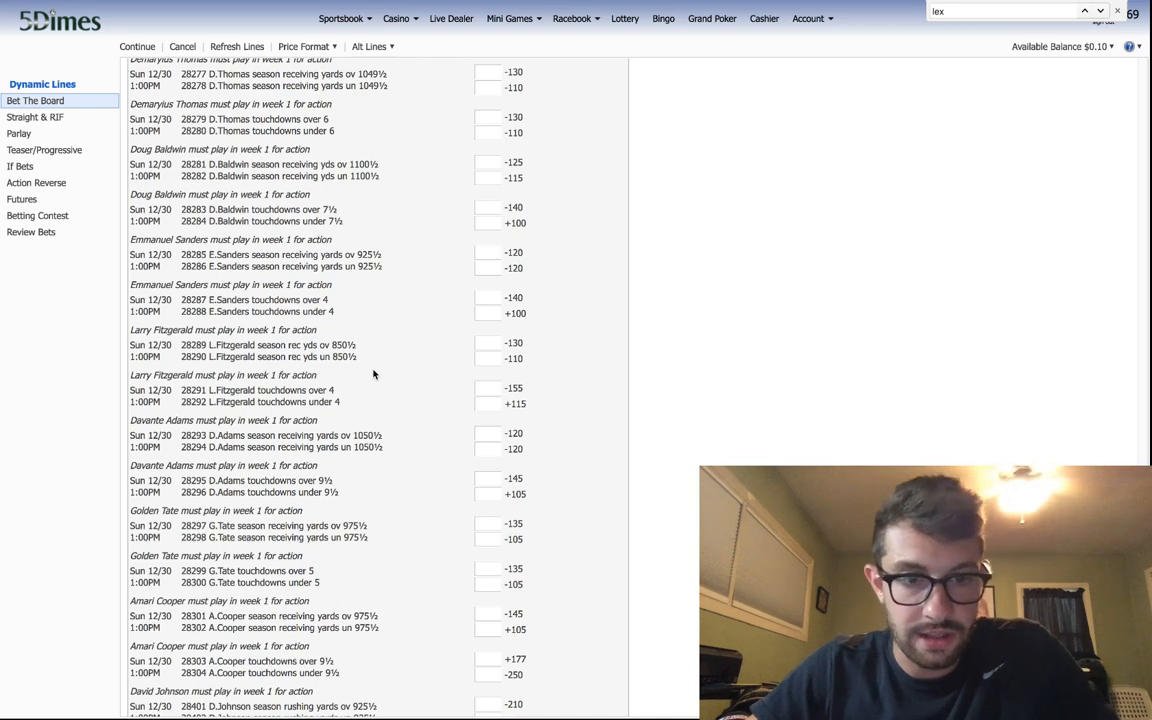
scroll(down, 3)
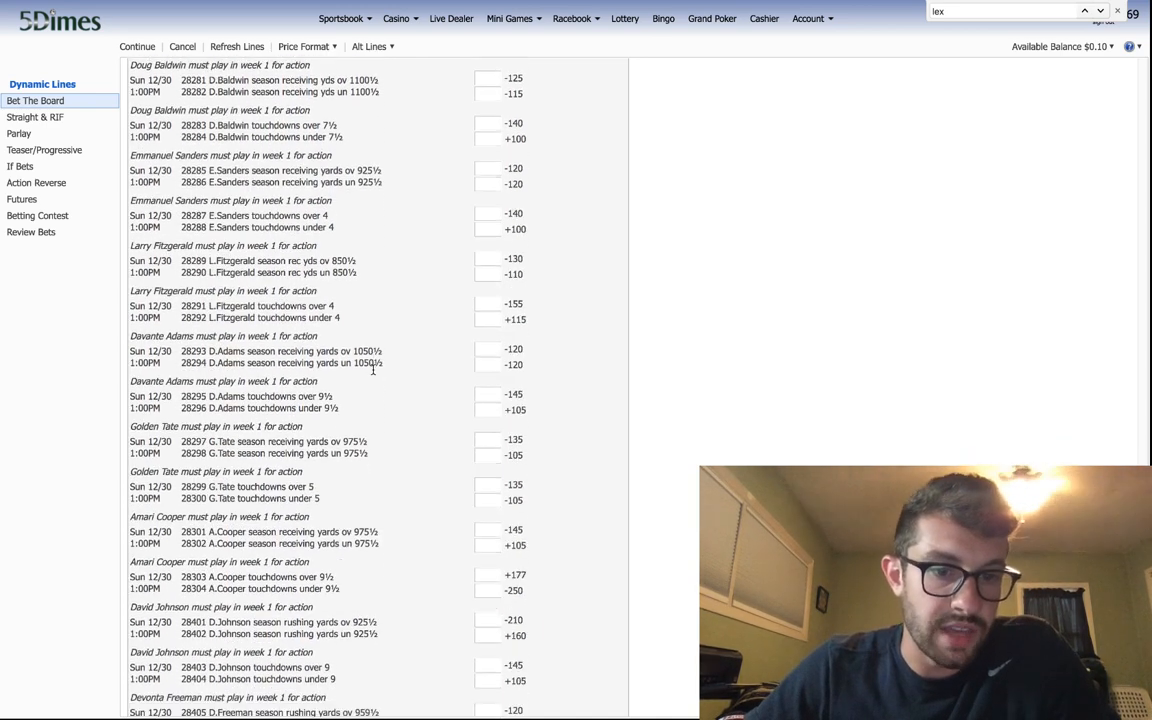
scroll(down, 3)
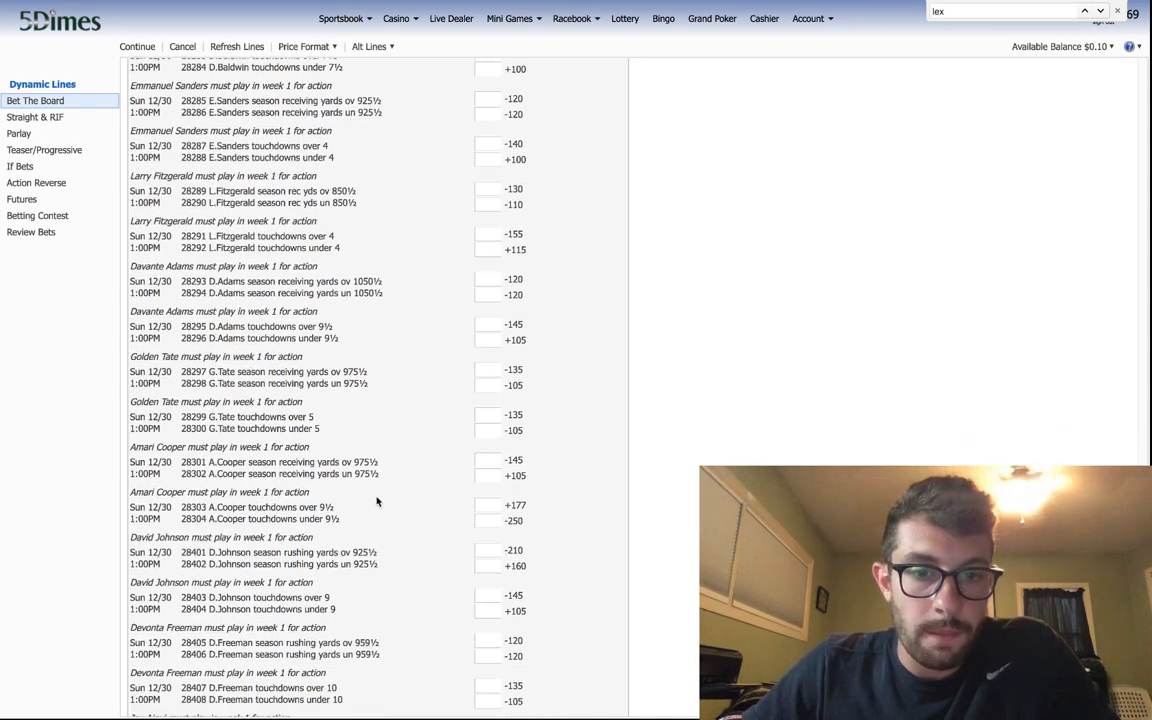
scroll(down, 3)
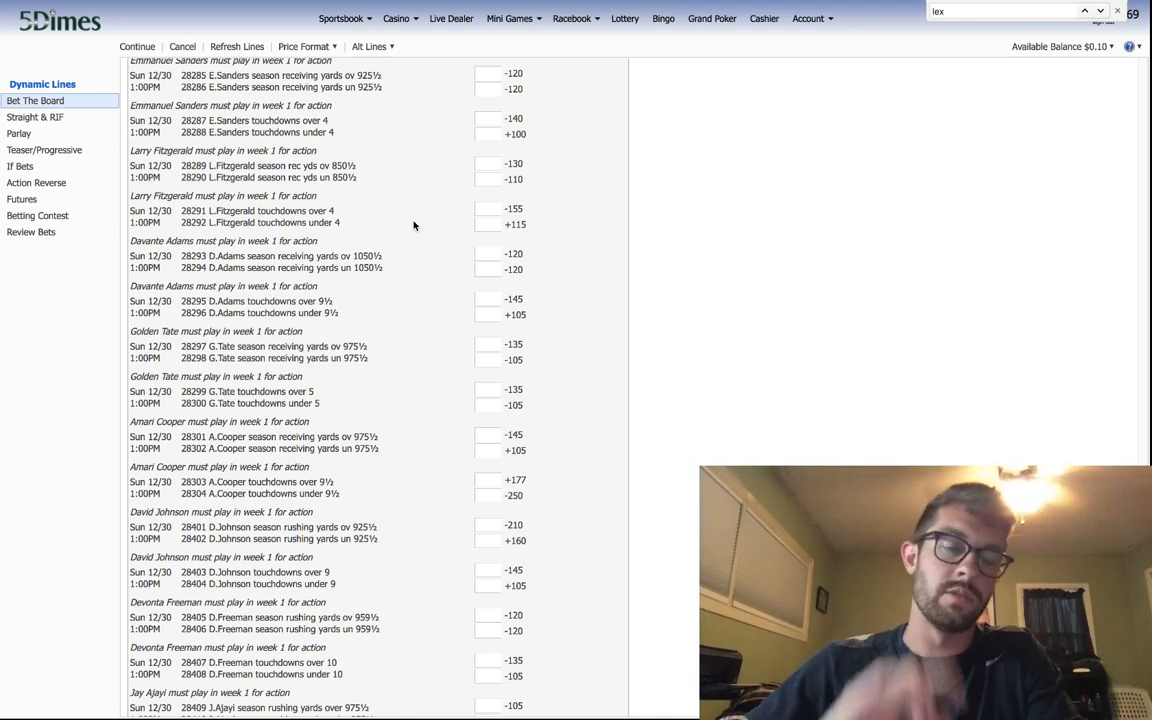
scroll(down, 3)
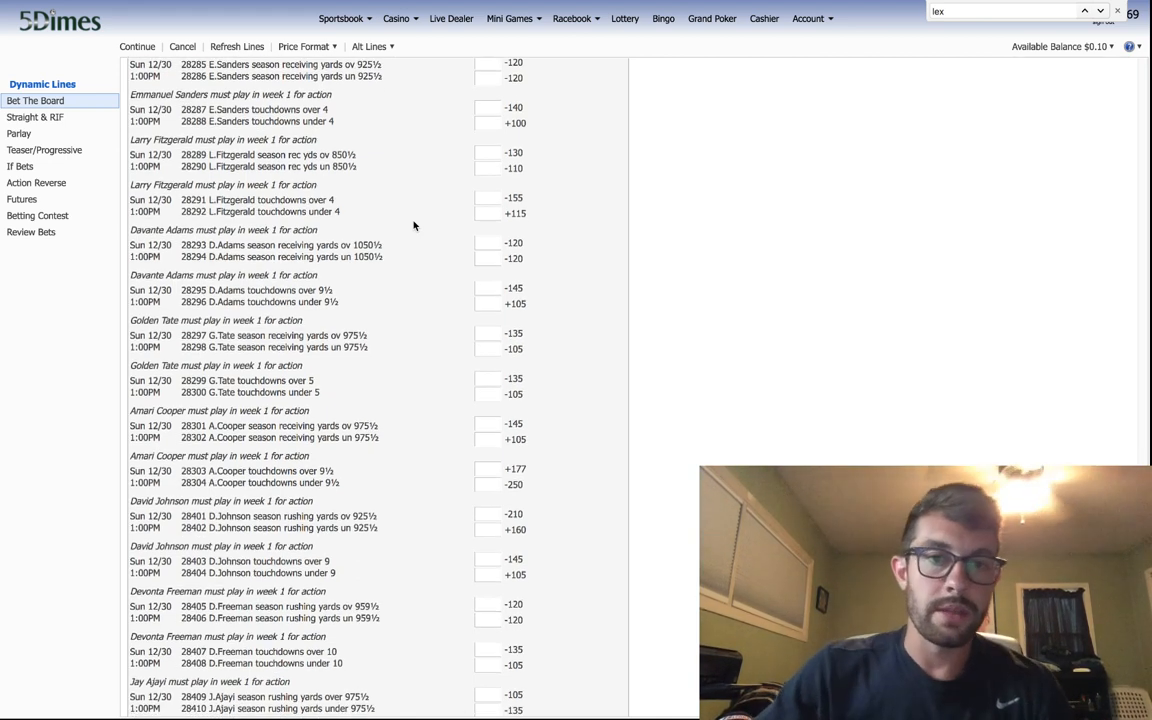
scroll(down, 3)
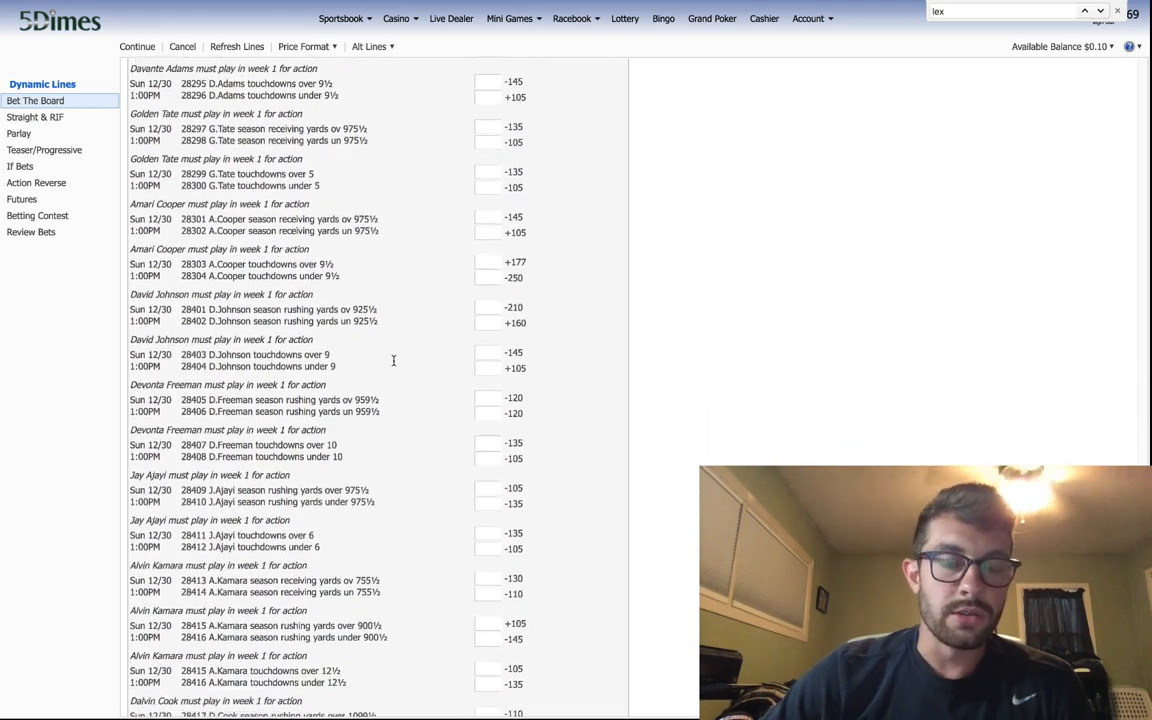
scroll(down, 3)
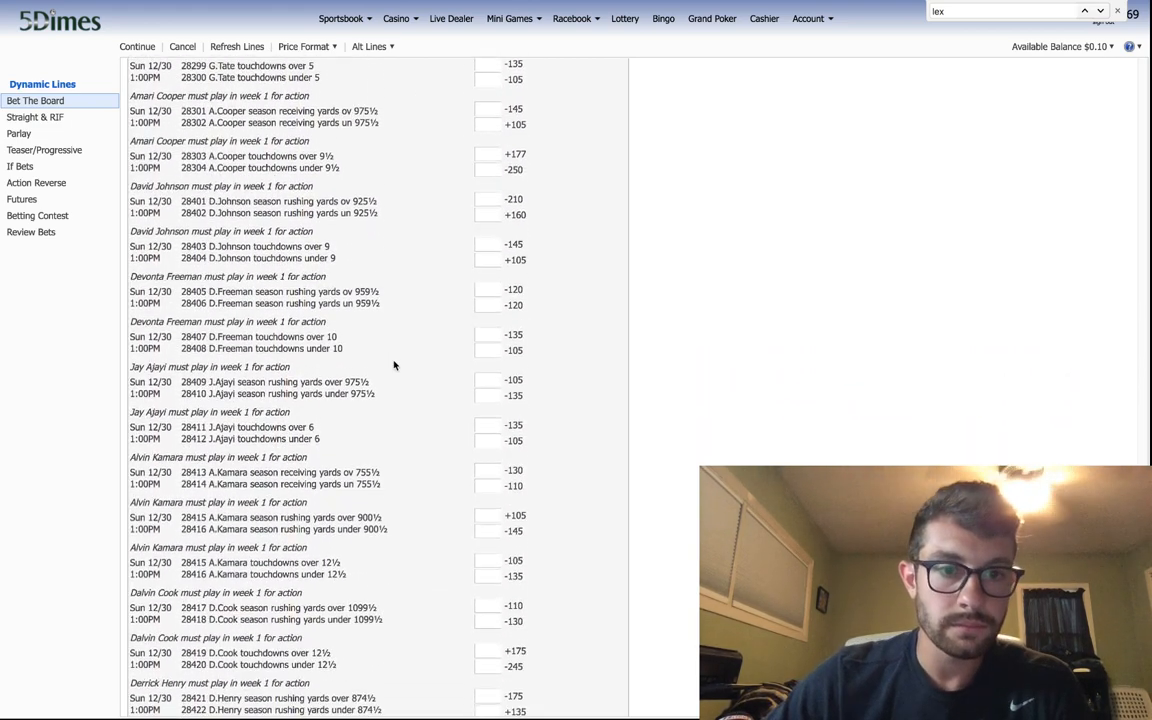
scroll(down, 3)
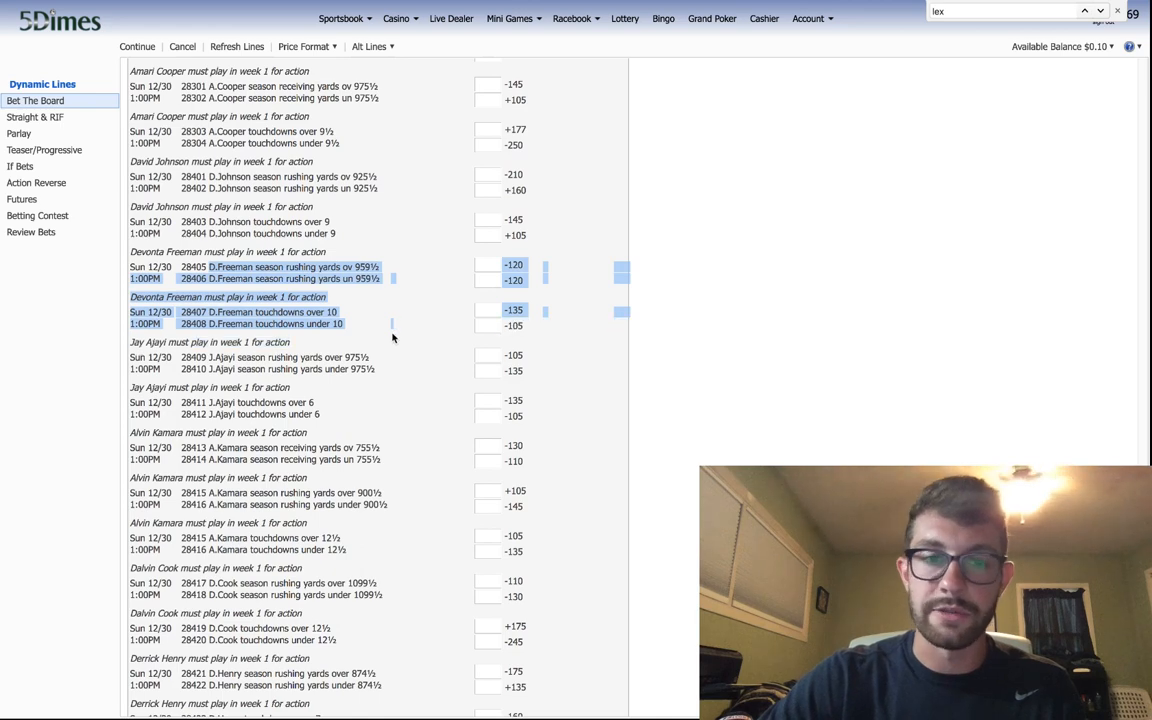
scroll(down, 3)
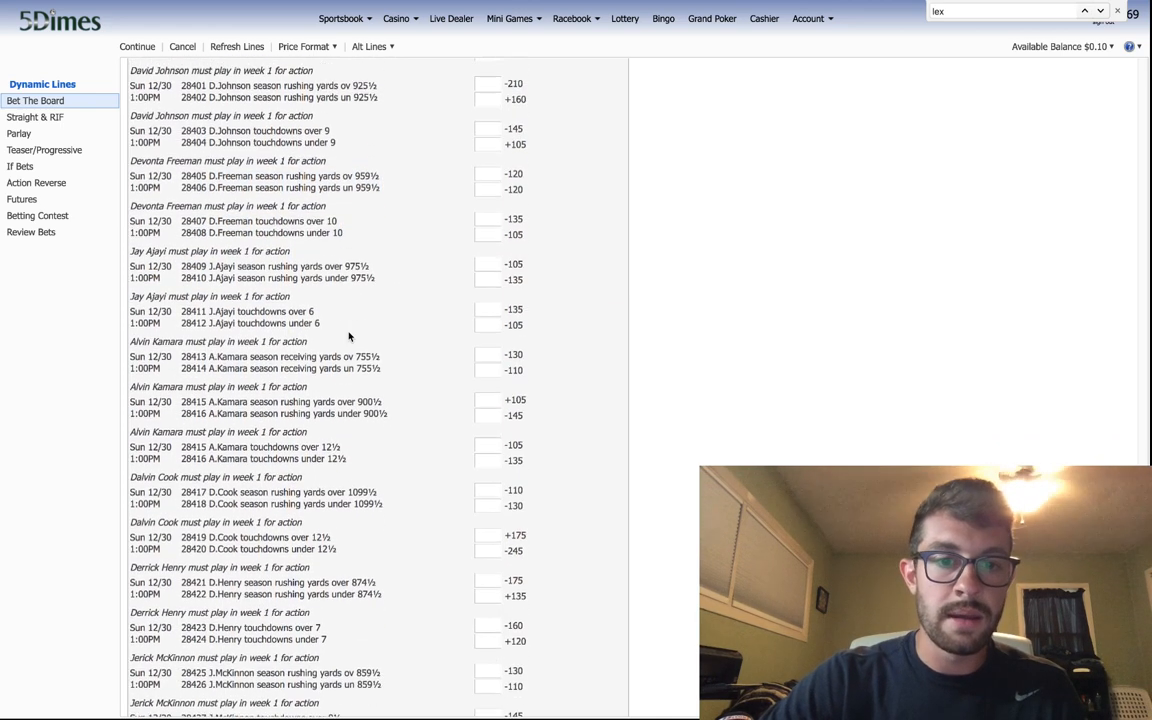
scroll(down, 3)
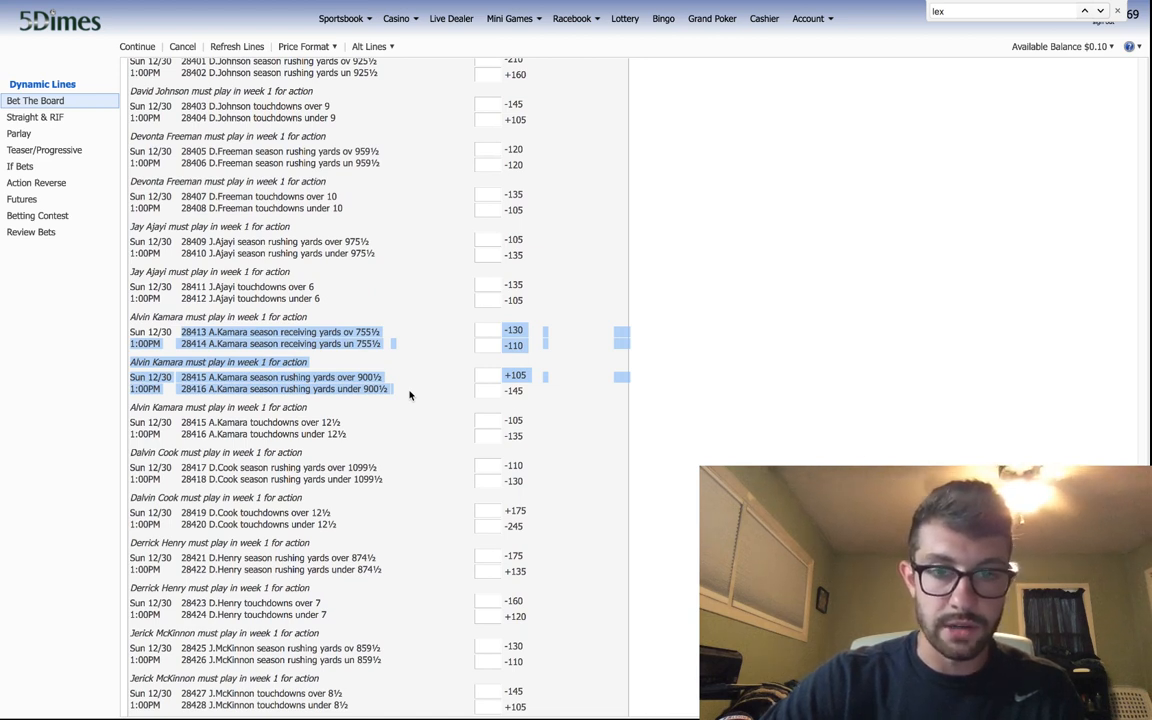
mouse_move(390, 344)
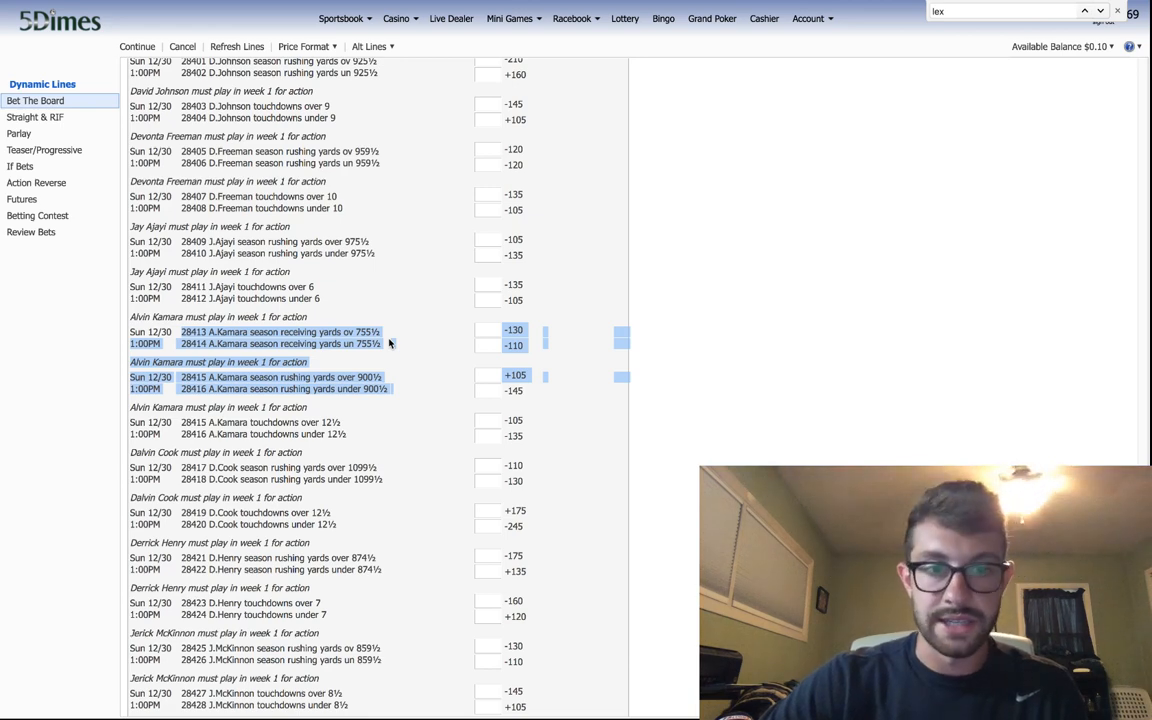
scroll(down, 3)
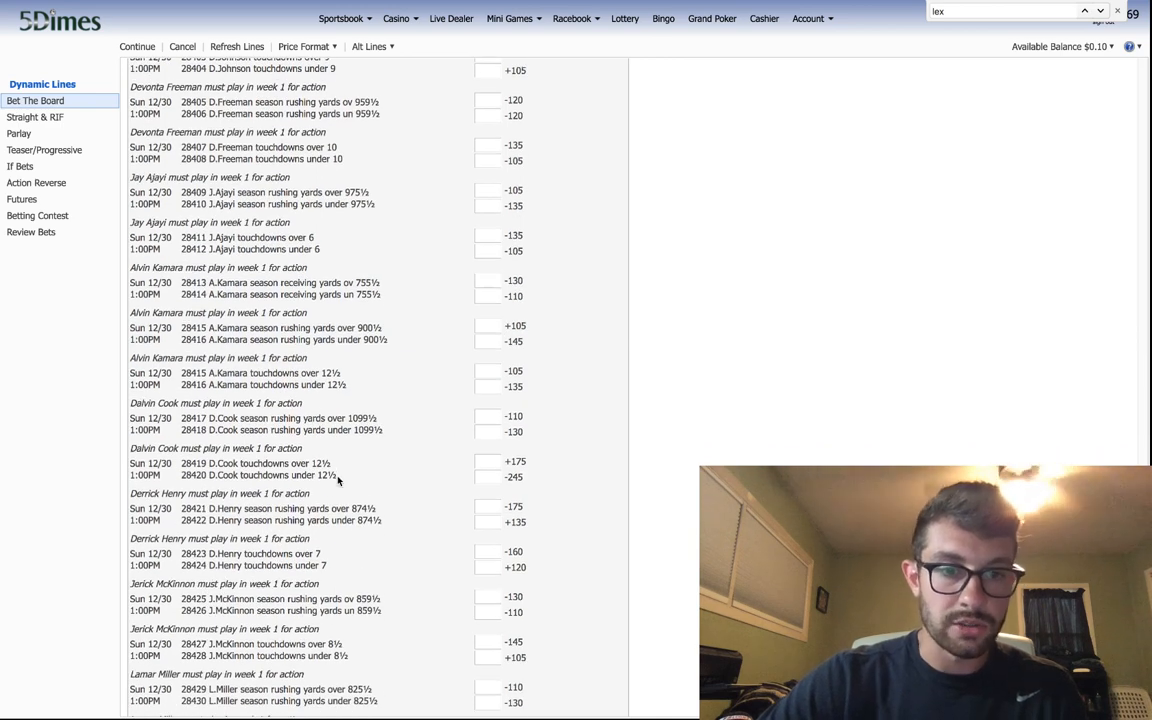
scroll(down, 3)
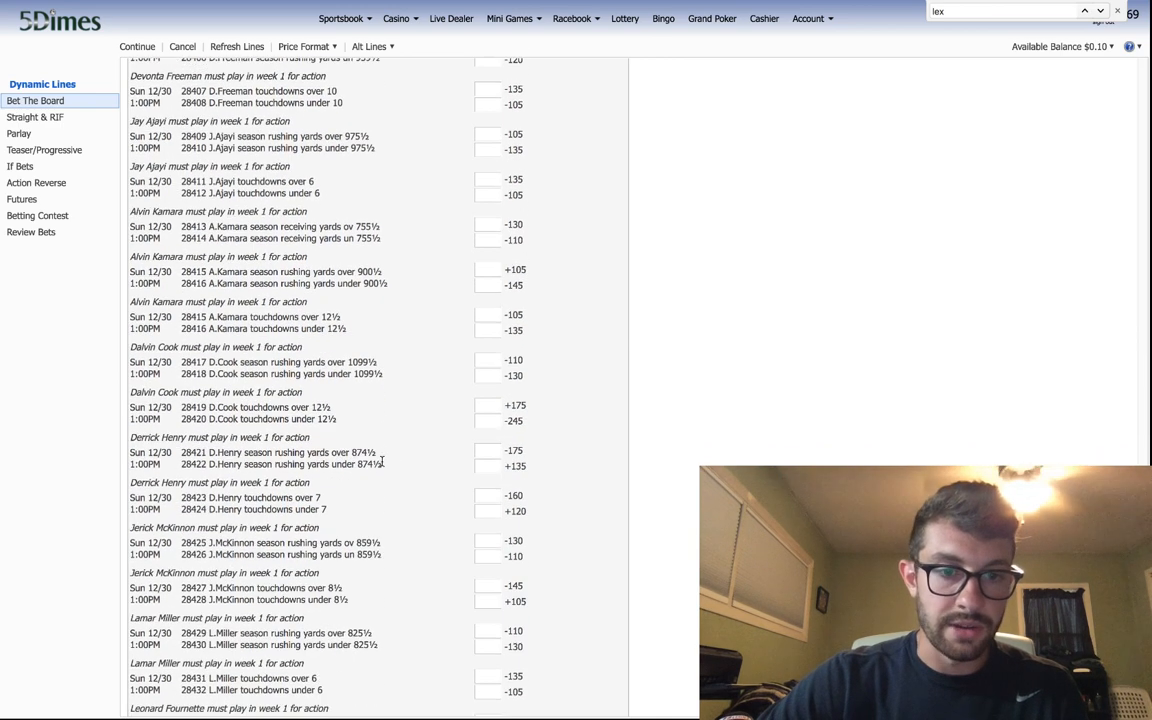
scroll(down, 3)
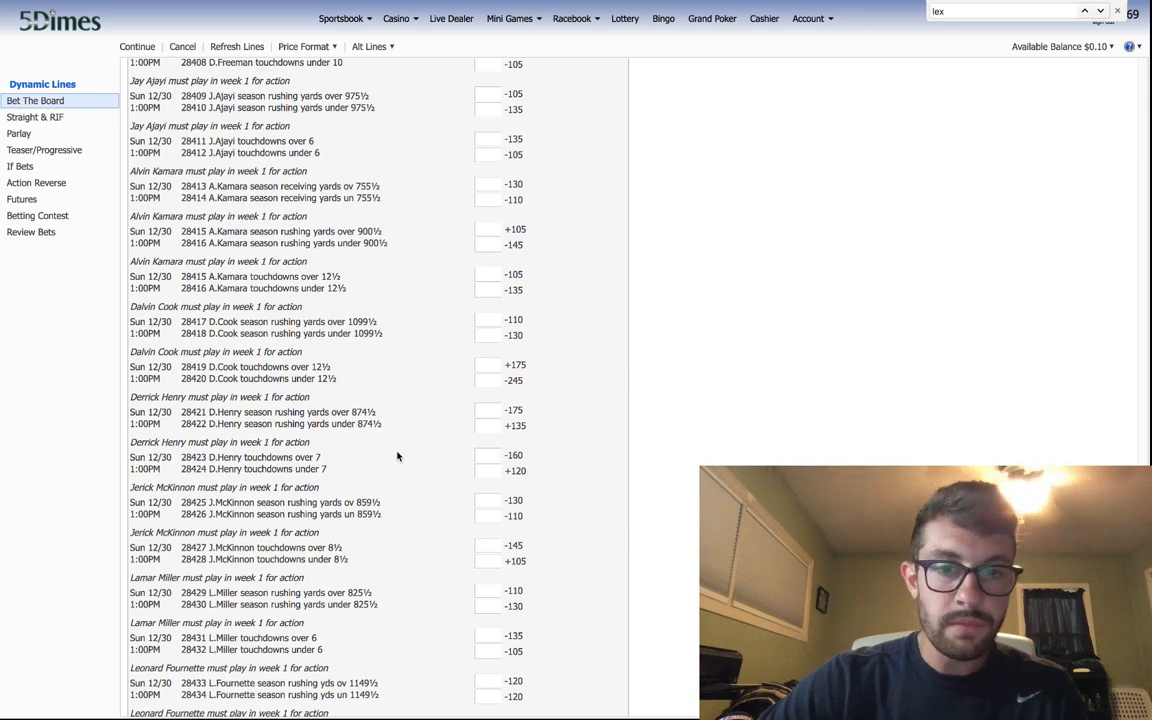
scroll(down, 3)
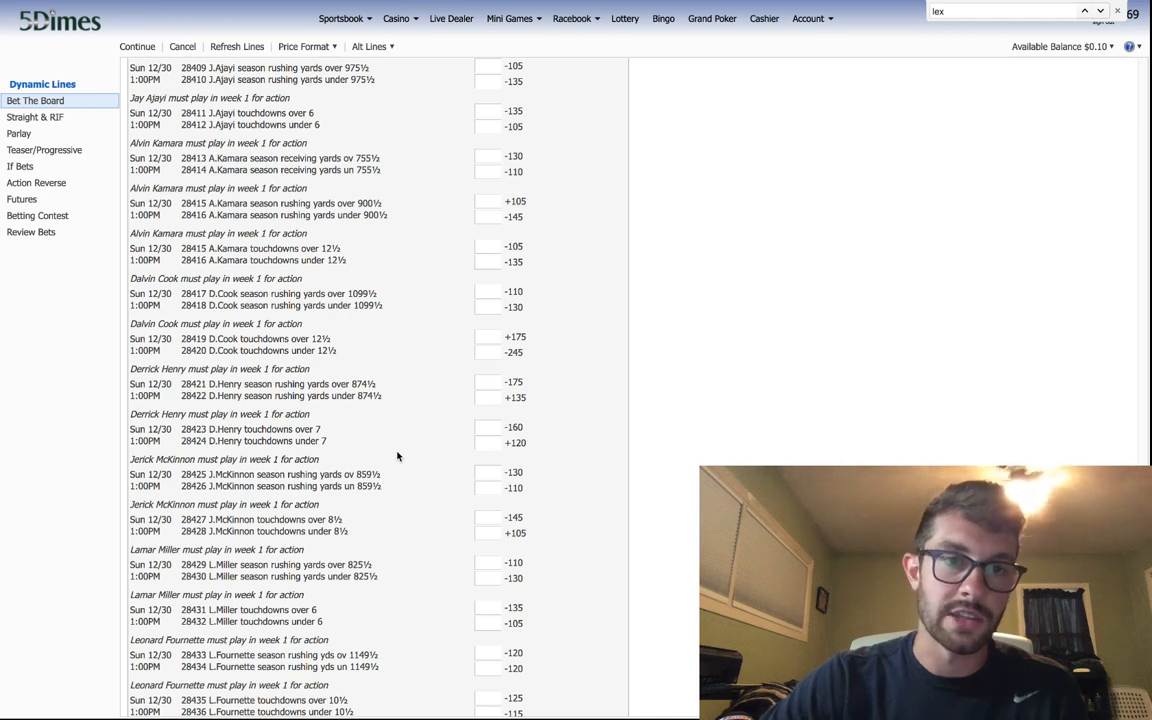
mouse_move(396, 284)
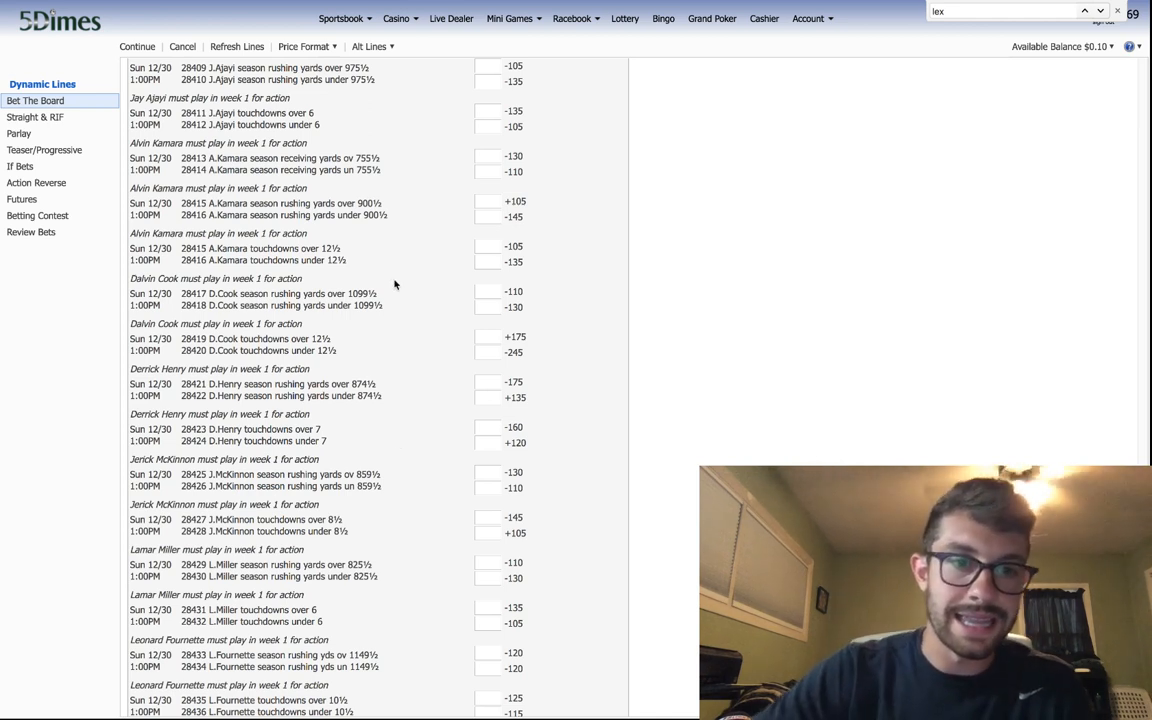
scroll(down, 3)
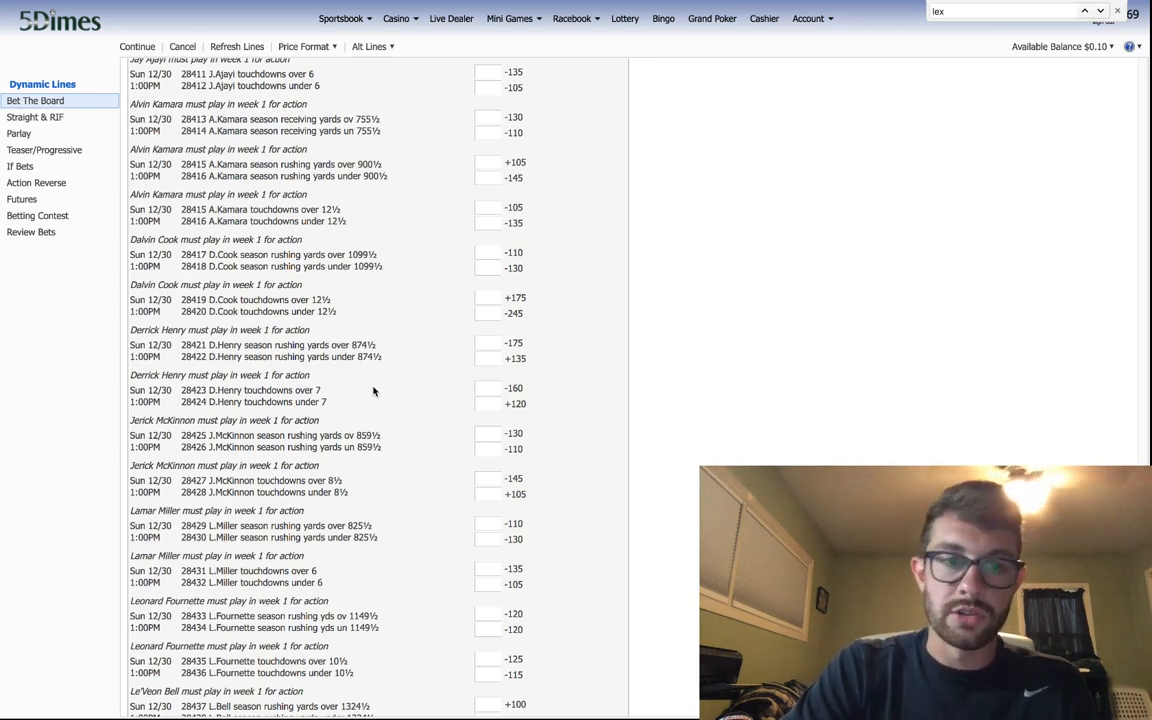
scroll(down, 3)
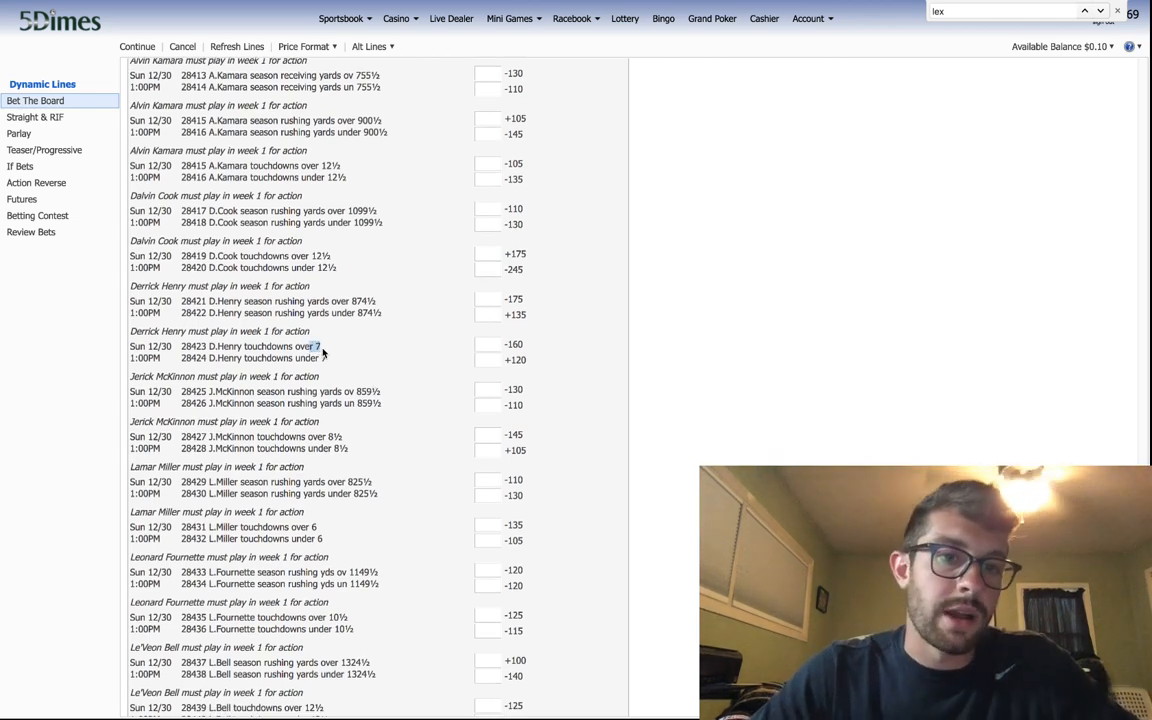
scroll(down, 3)
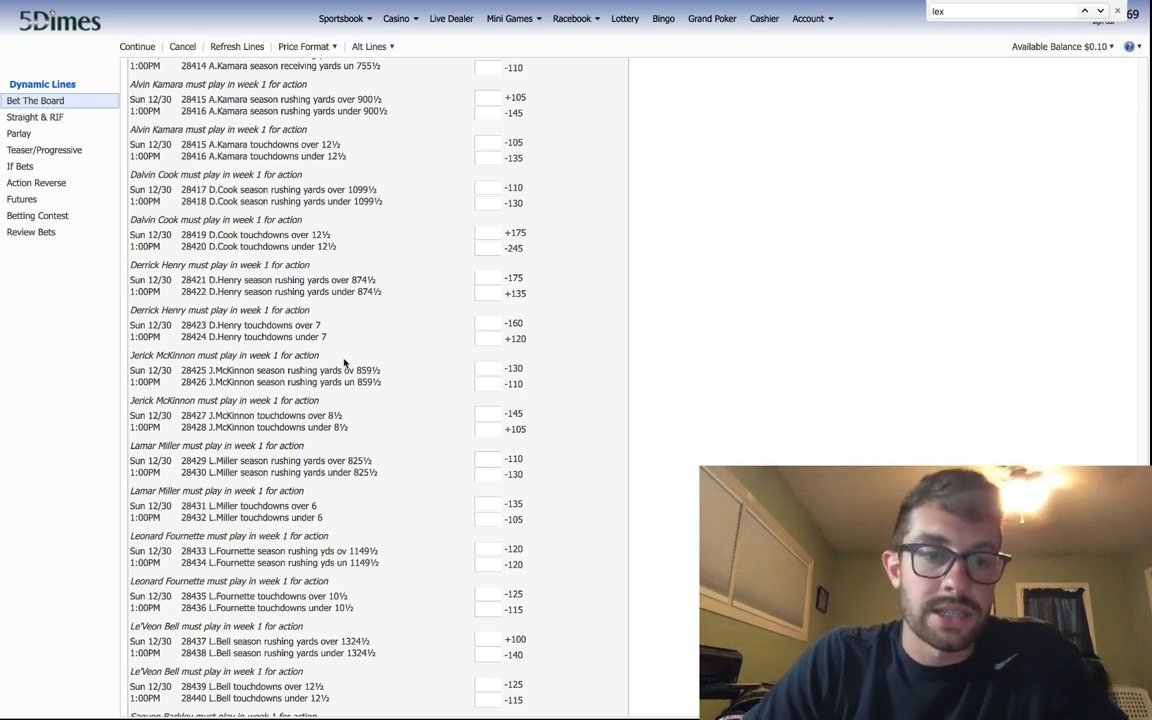
scroll(down, 3)
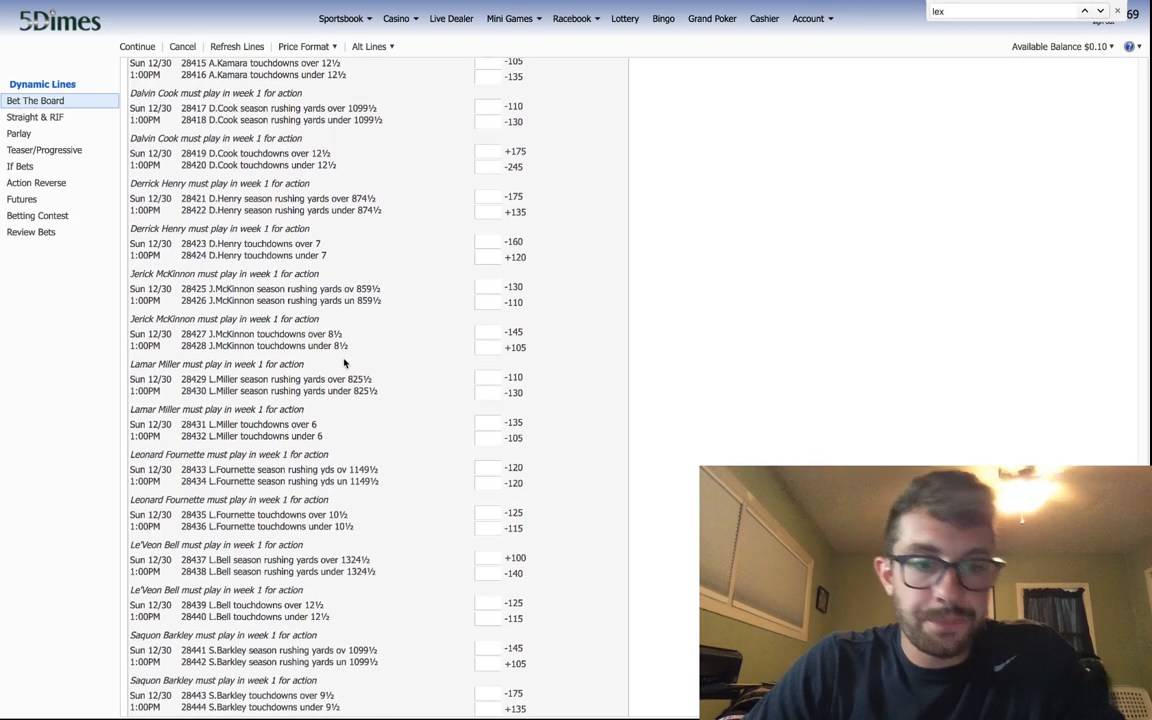
scroll(down, 3)
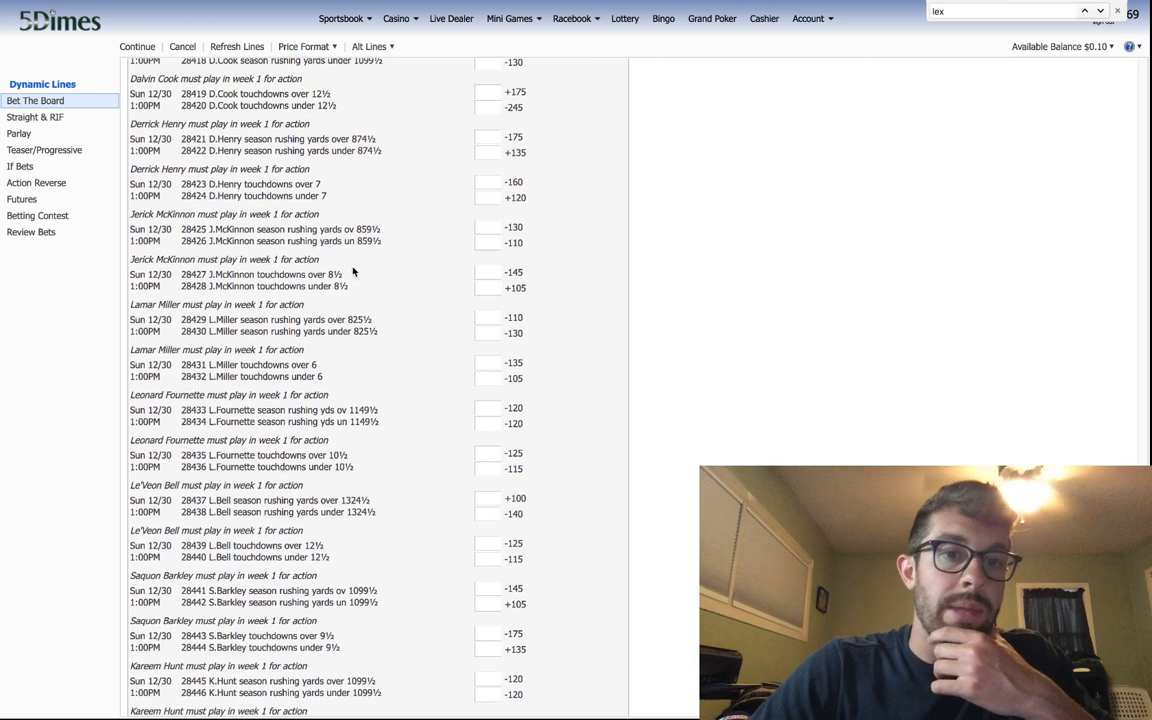
scroll(down, 3)
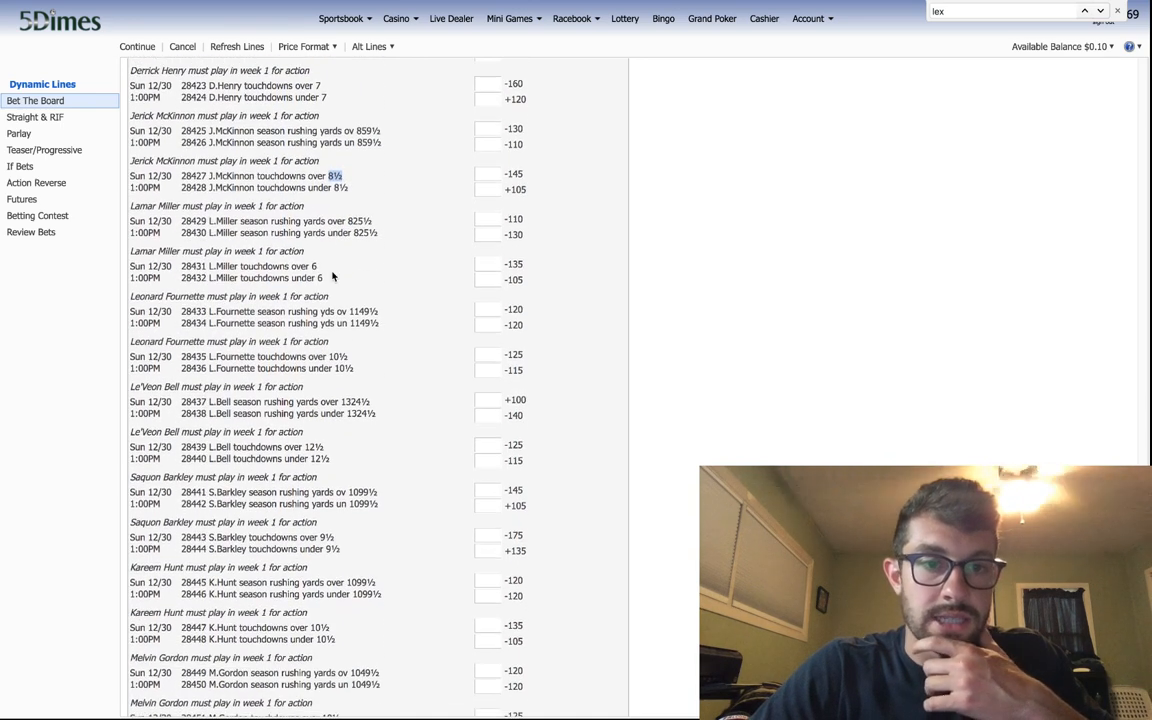
scroll(down, 3)
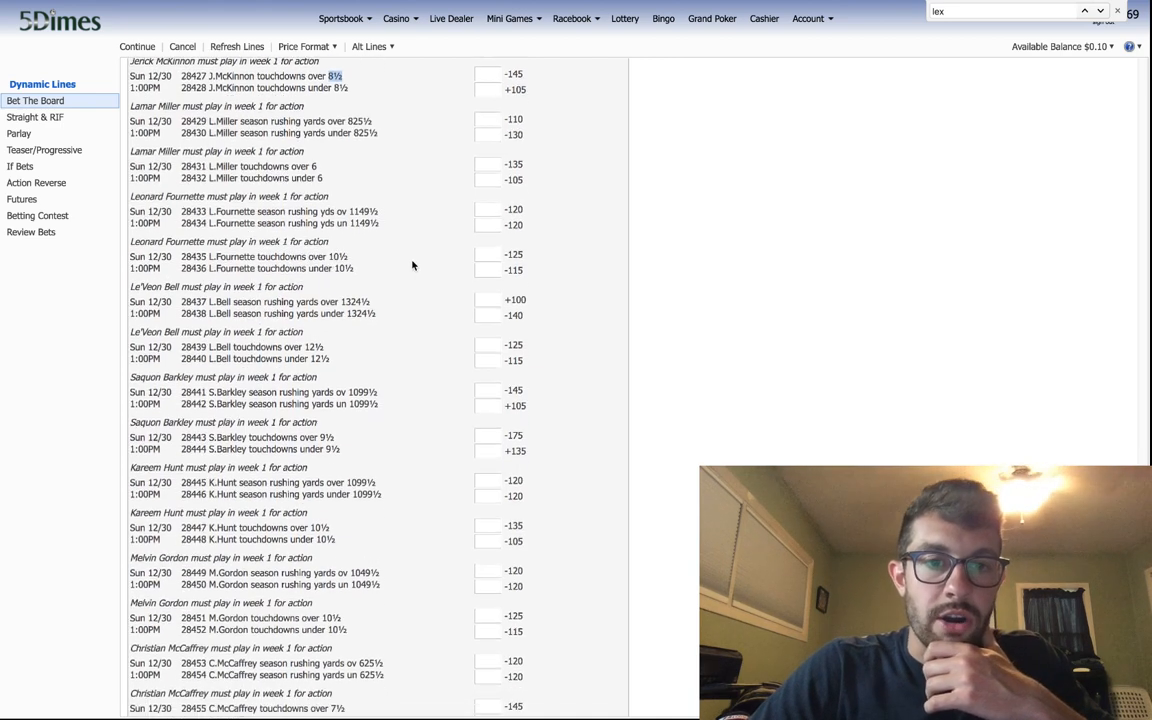
scroll(down, 3)
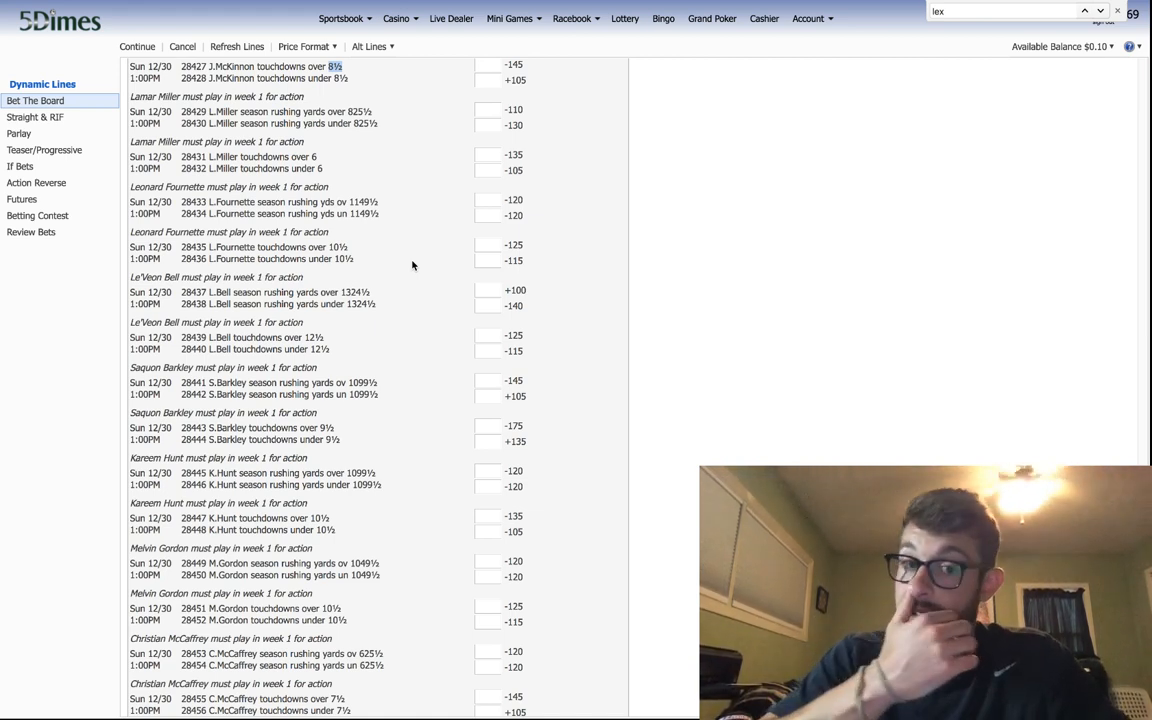
scroll(down, 3)
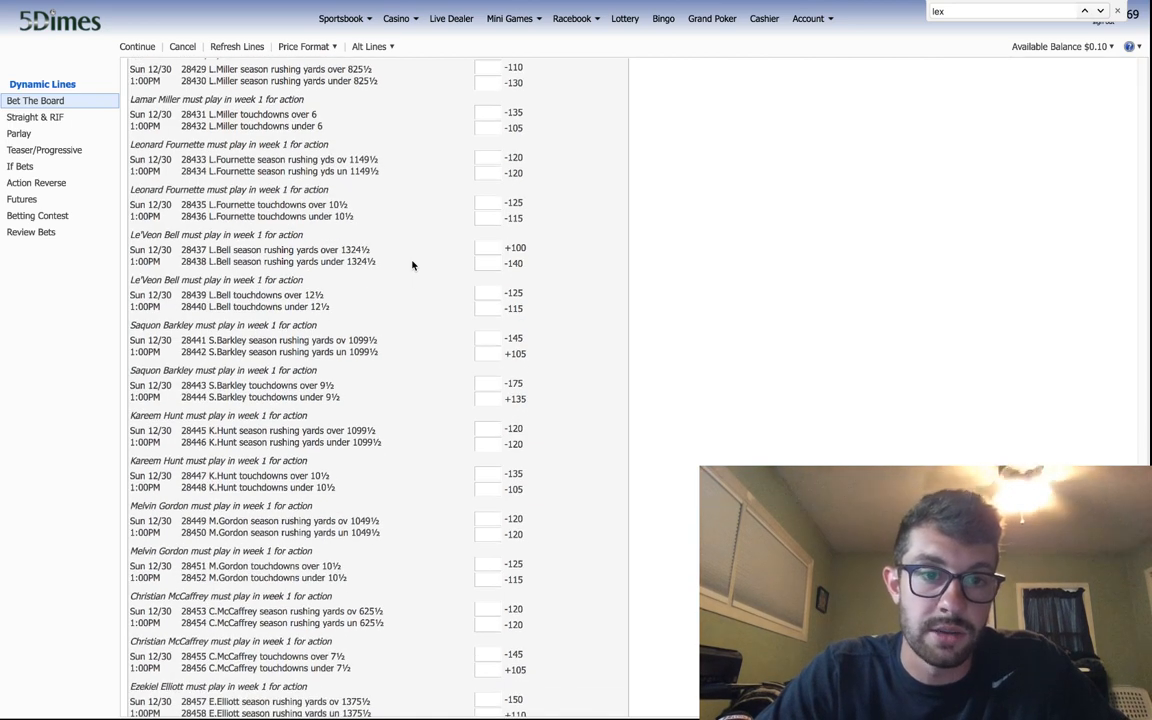
scroll(down, 3)
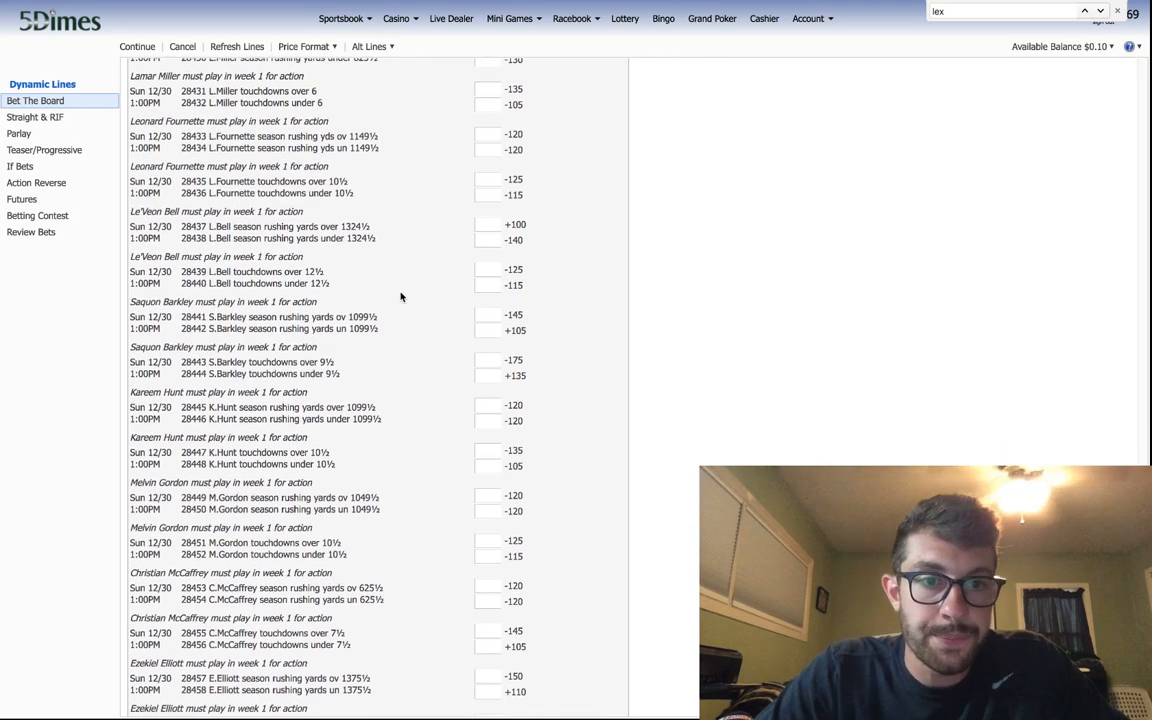
scroll(down, 3)
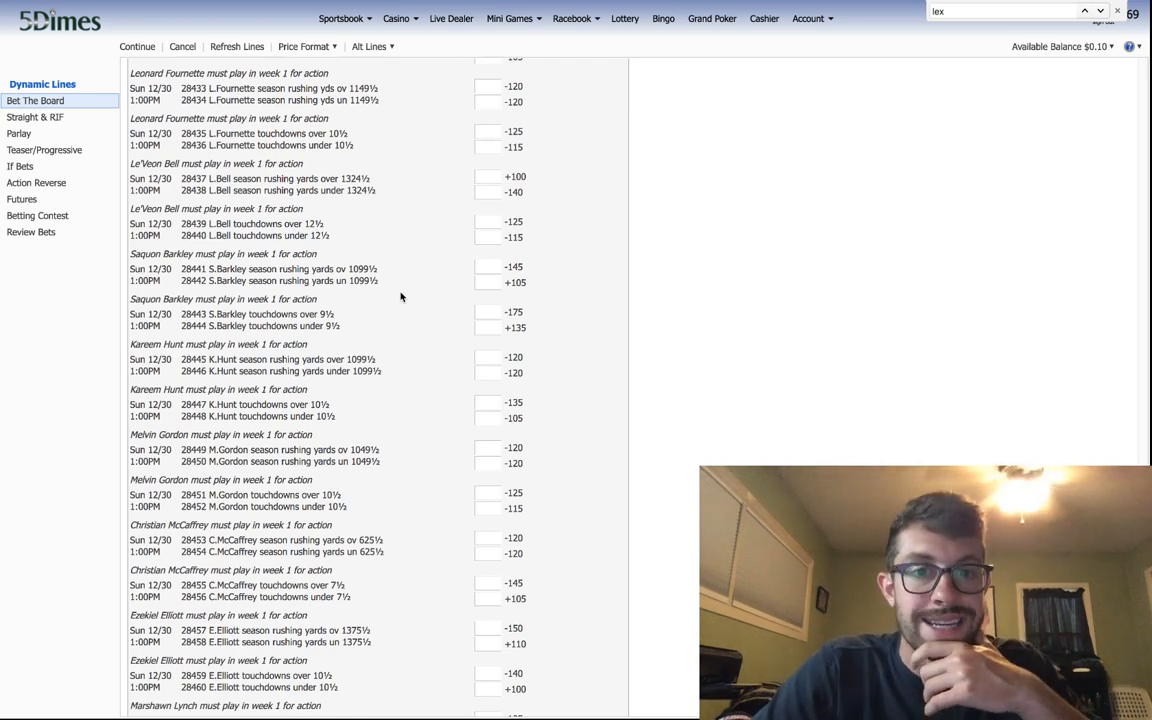
scroll(down, 3)
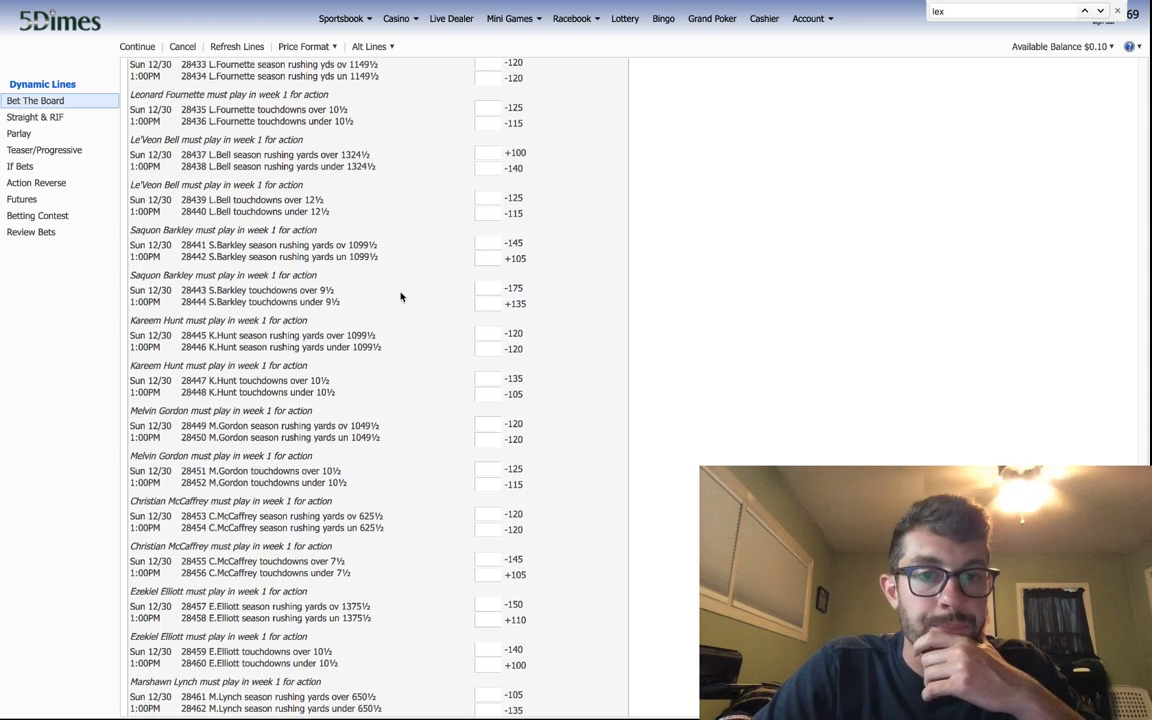
scroll(down, 3)
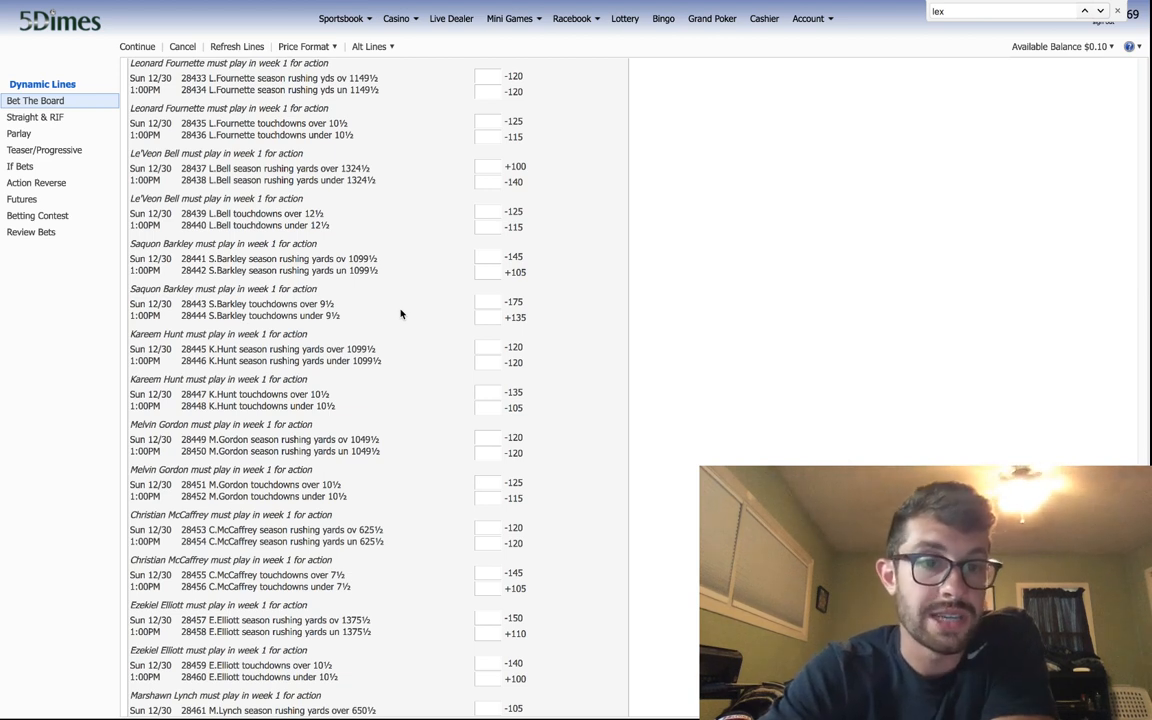
scroll(down, 3)
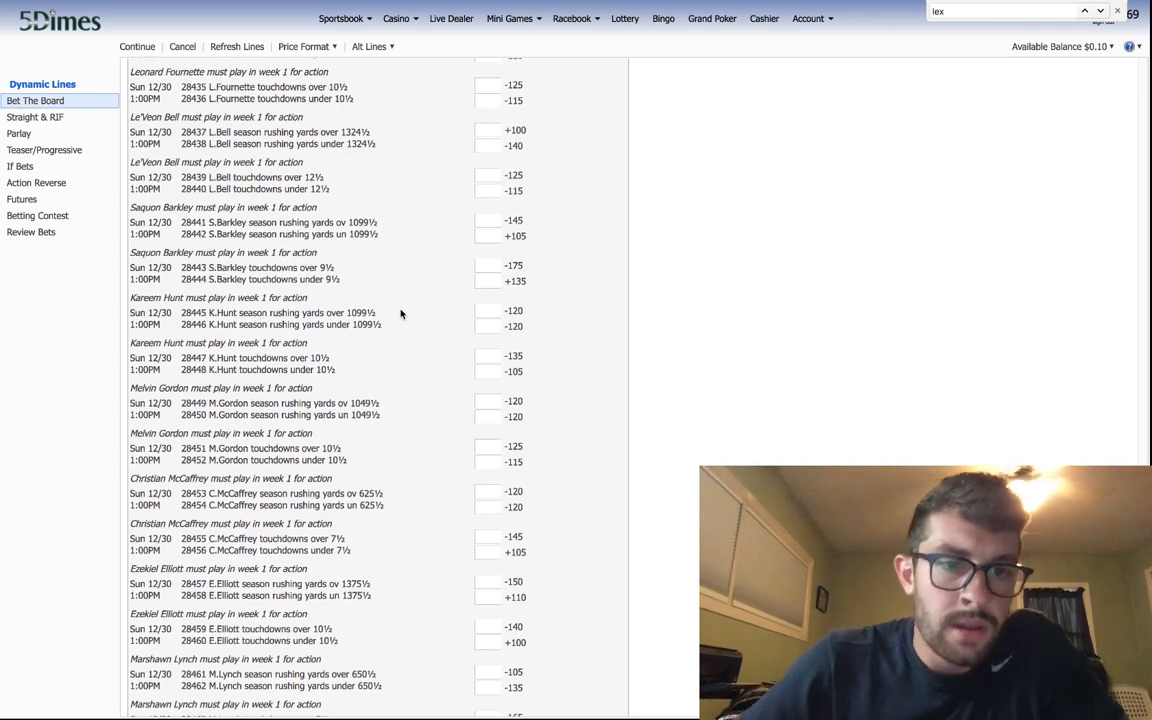
scroll(down, 3)
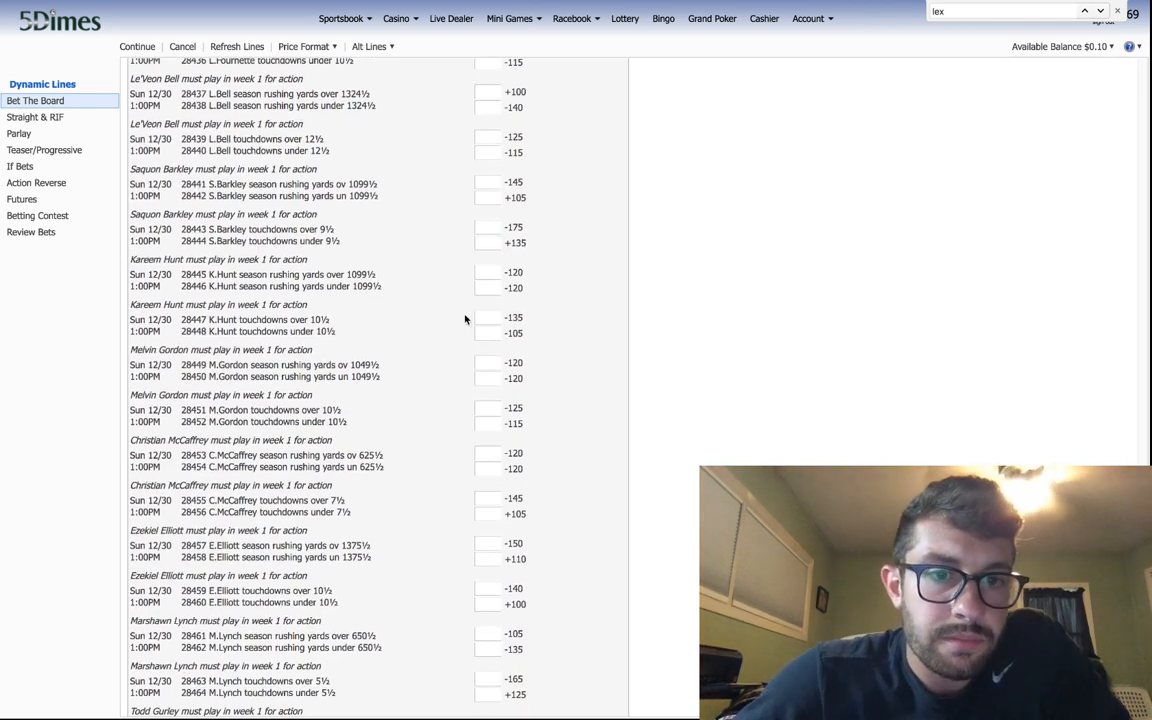
mouse_move(386, 336)
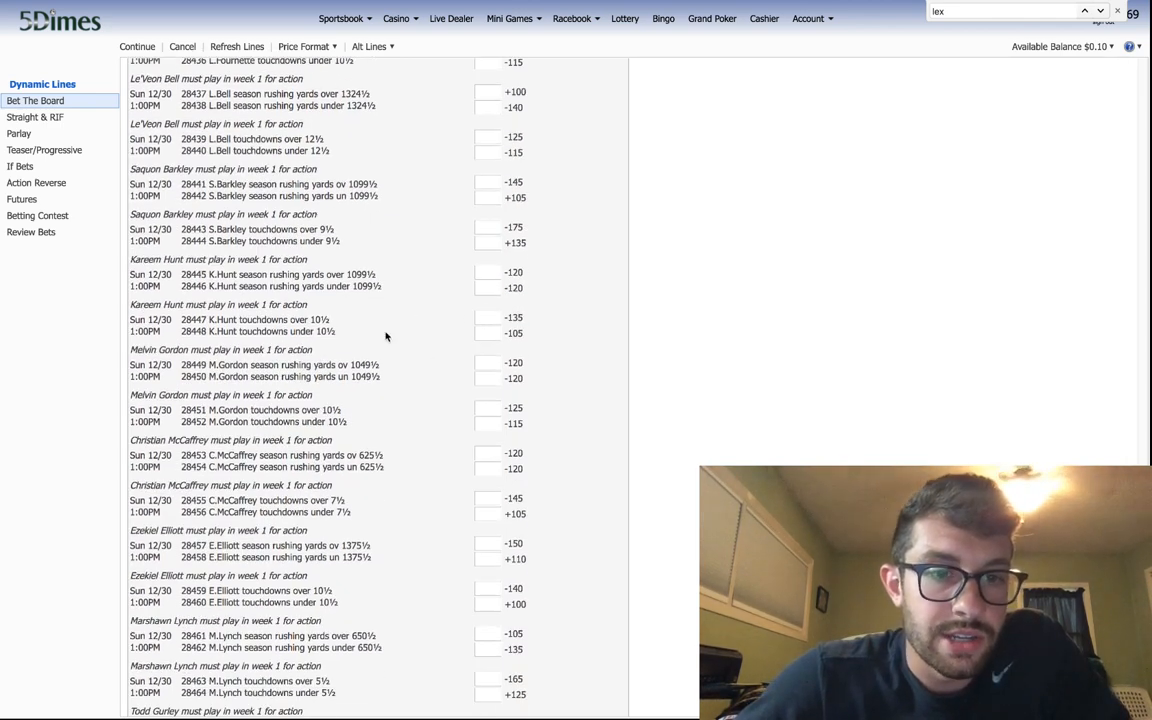
scroll(down, 3)
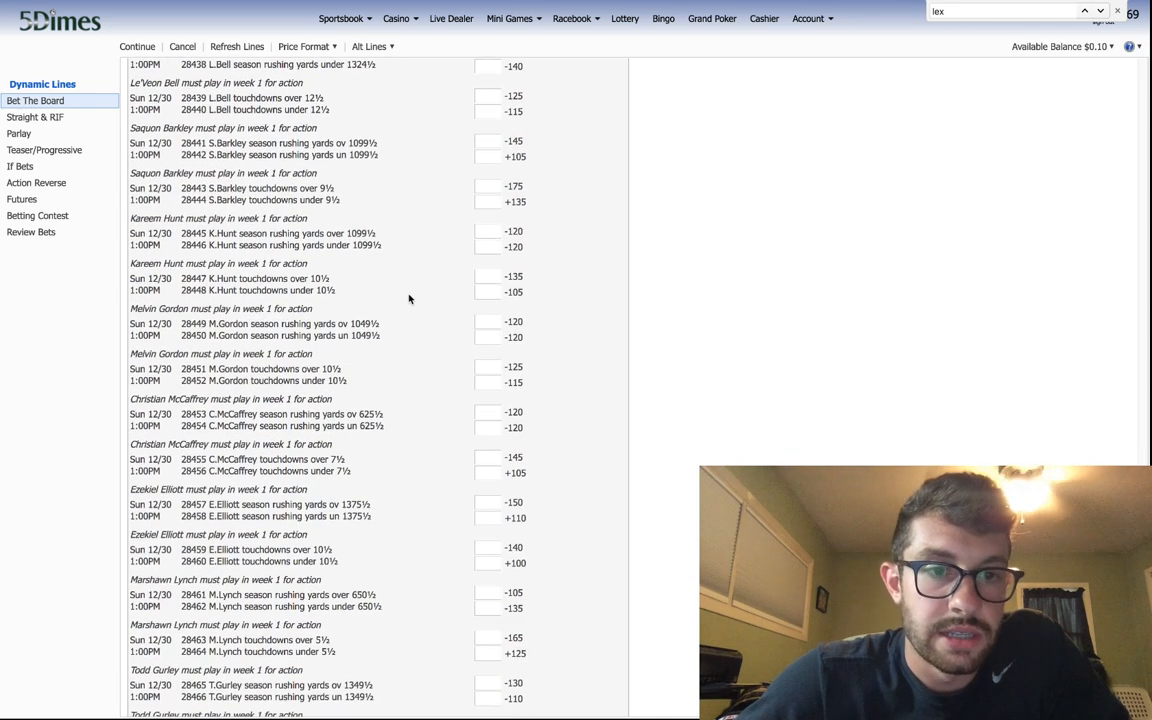
scroll(down, 3)
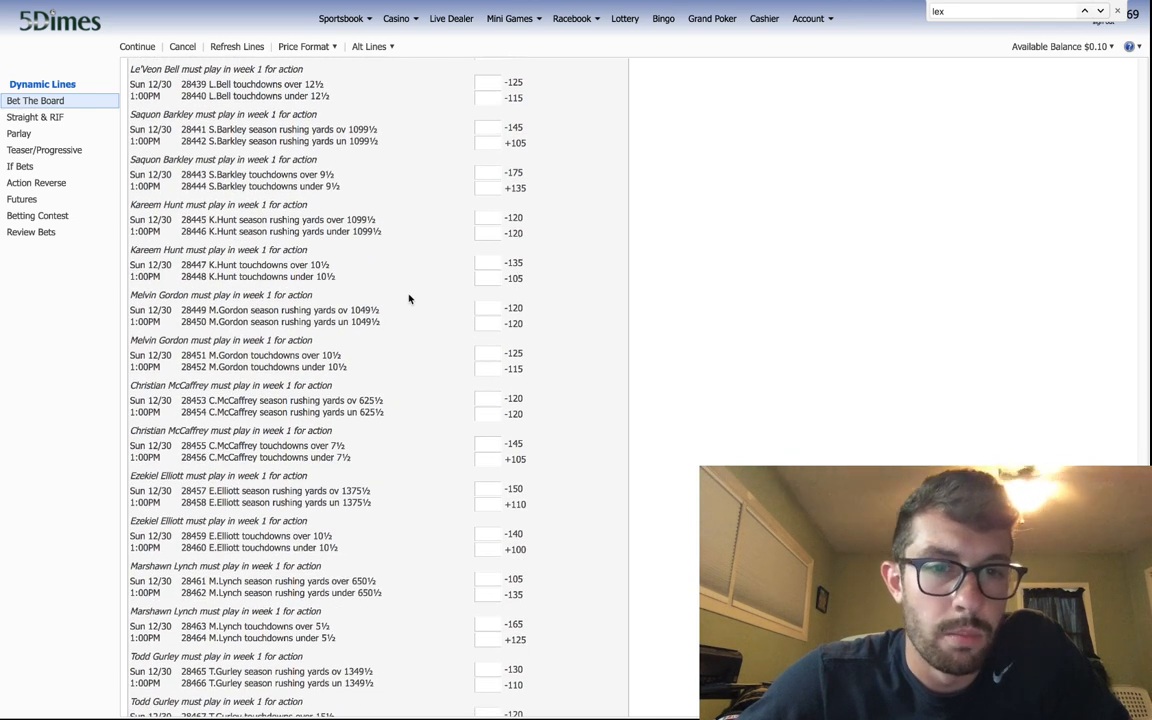
scroll(down, 3)
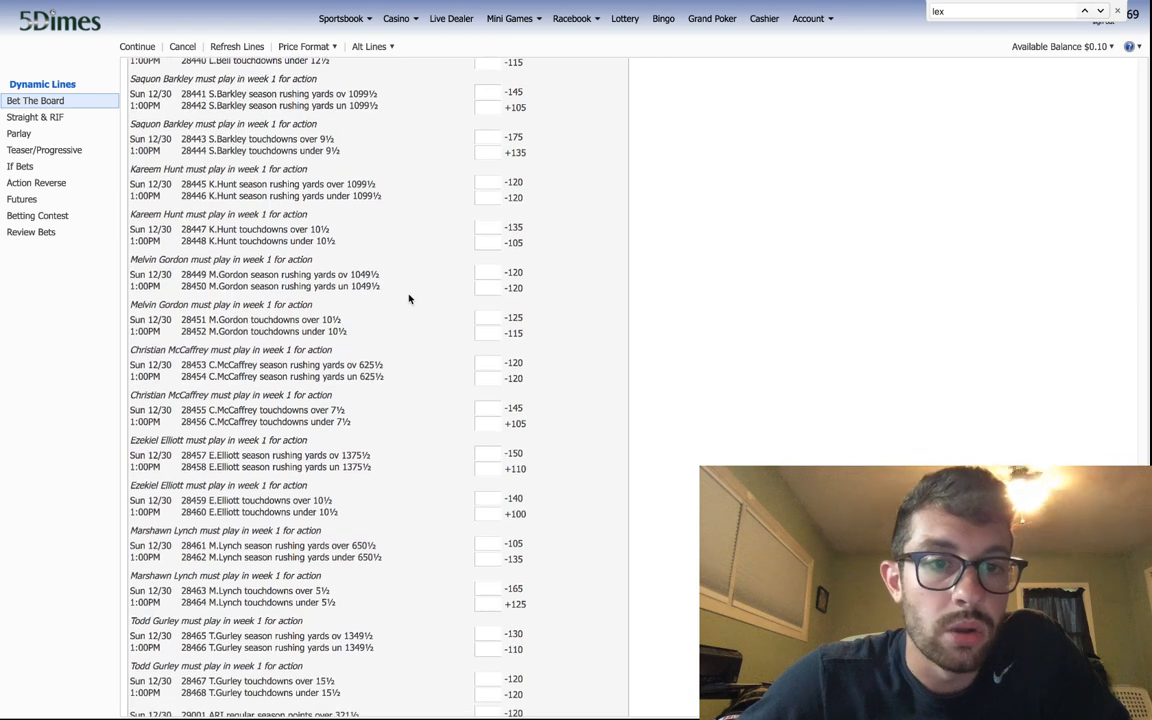
scroll(down, 3)
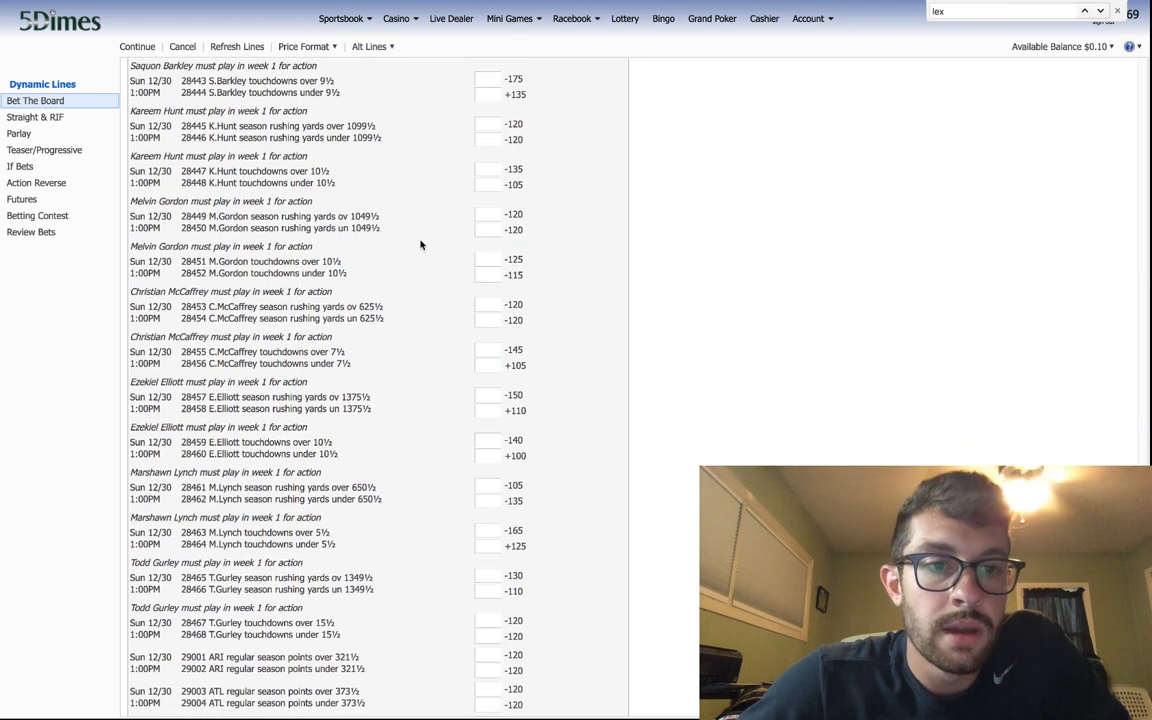
scroll(down, 3)
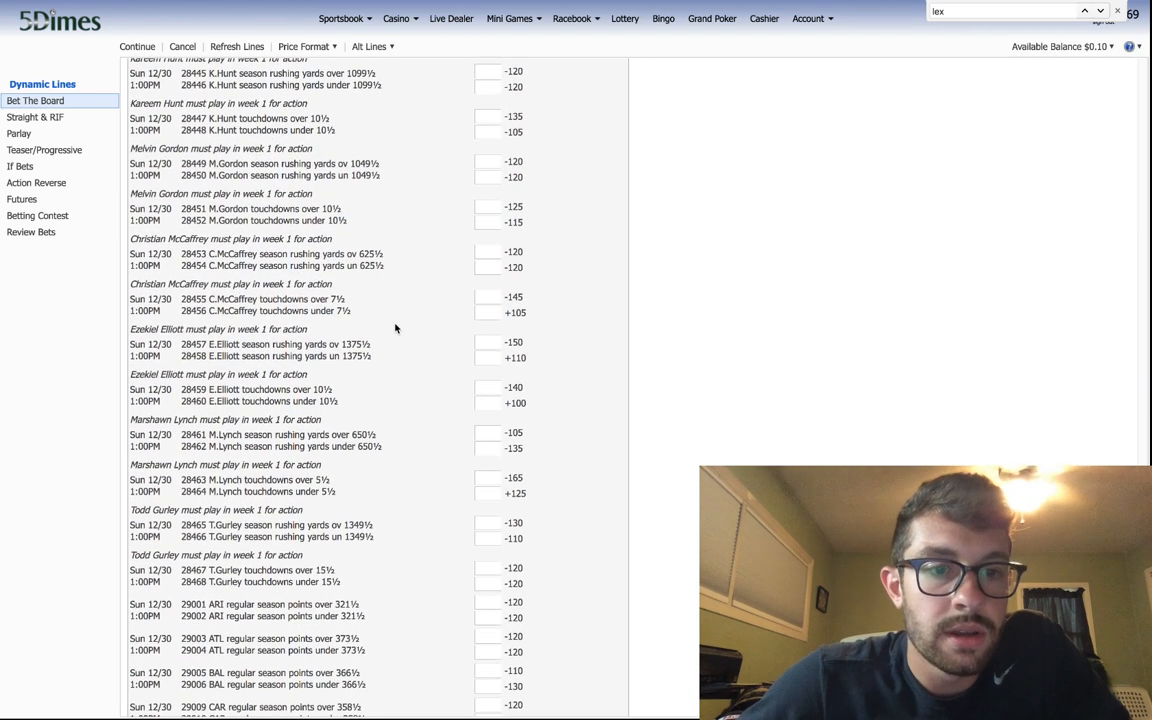
mouse_move(376, 316)
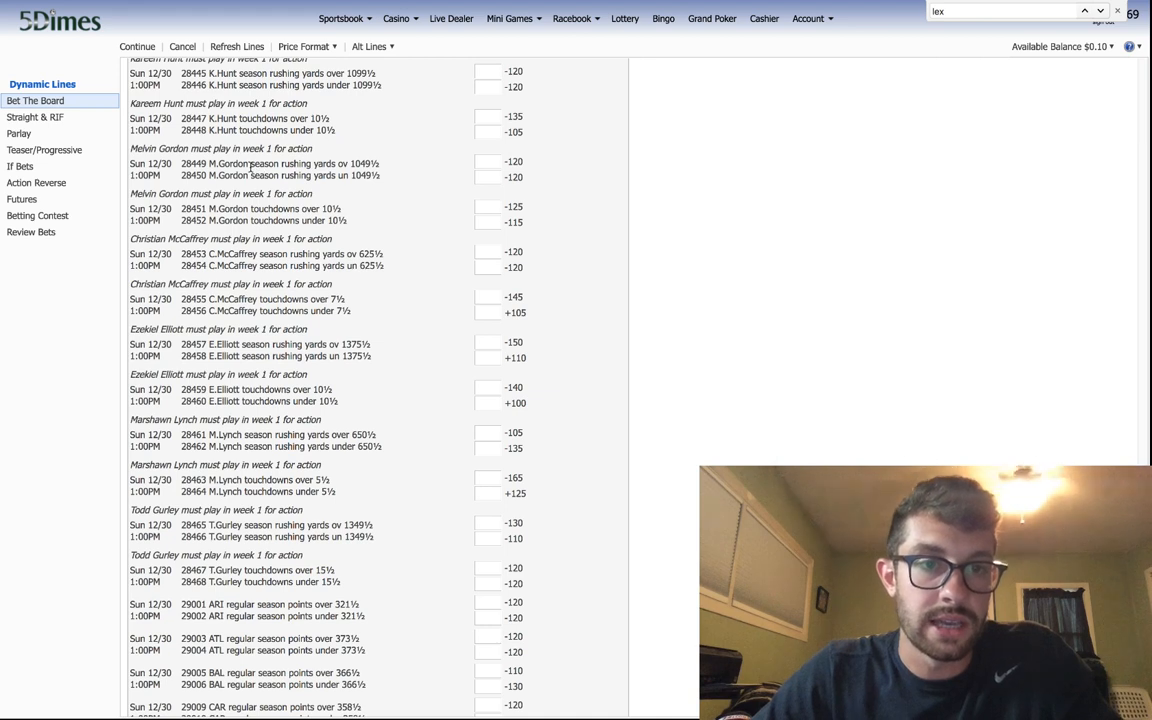
double_click(300, 164)
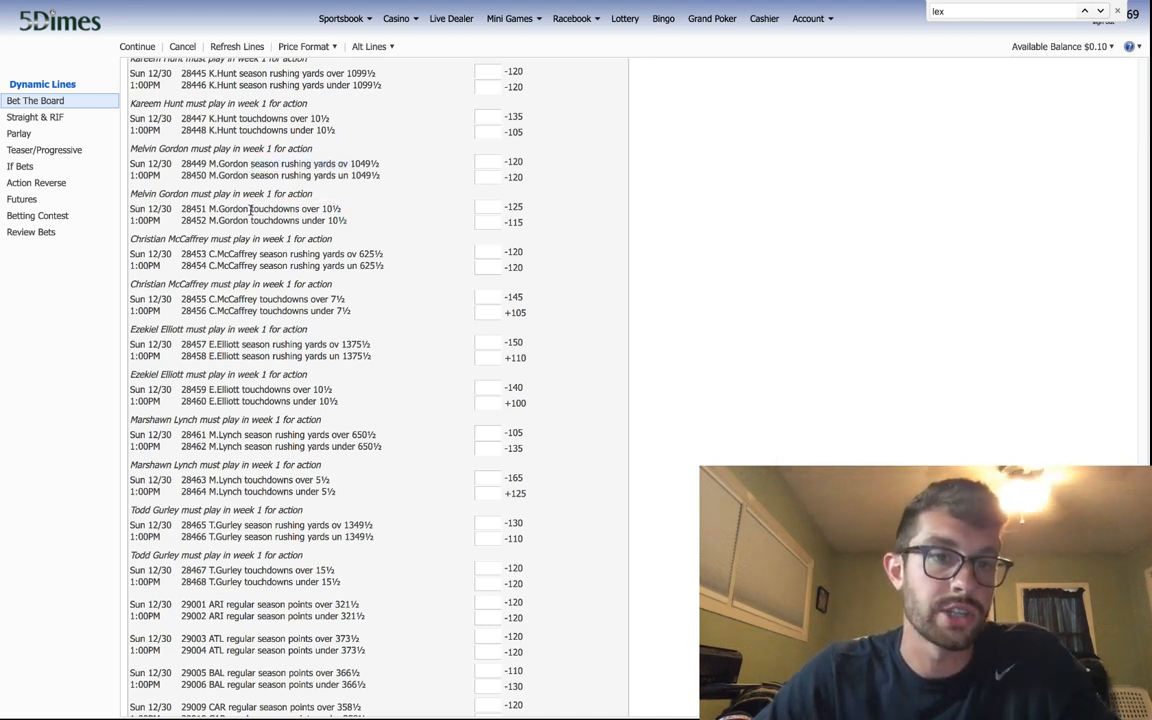
scroll(down, 3)
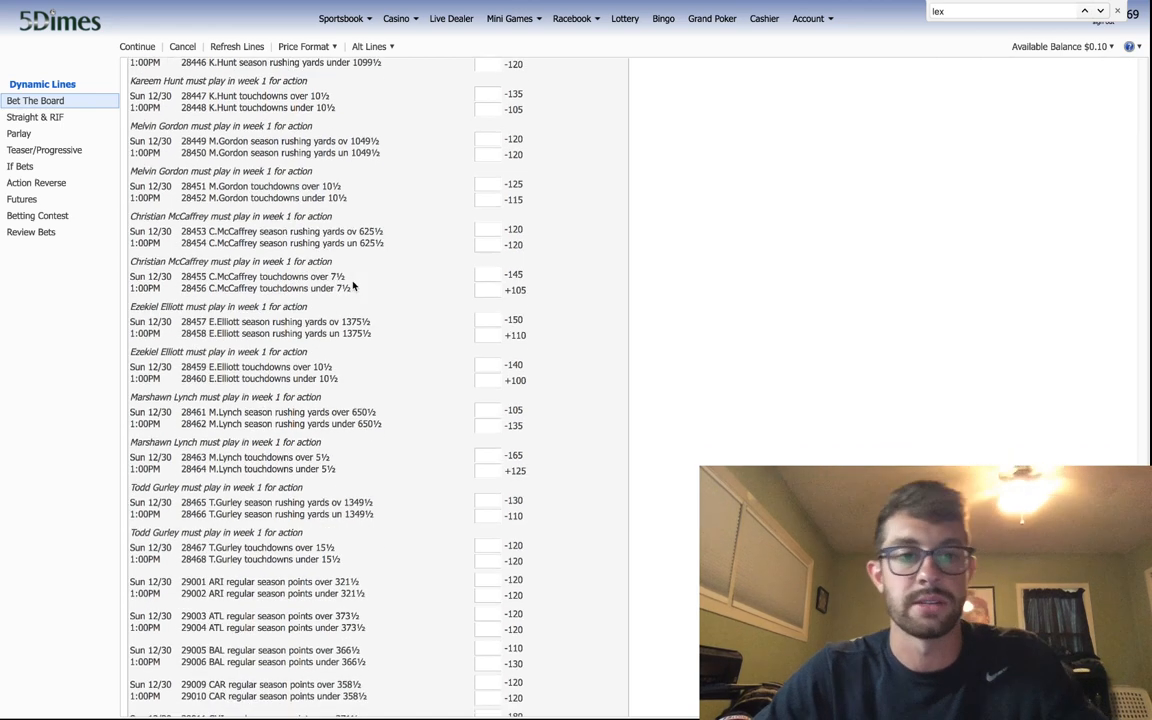
scroll(down, 3)
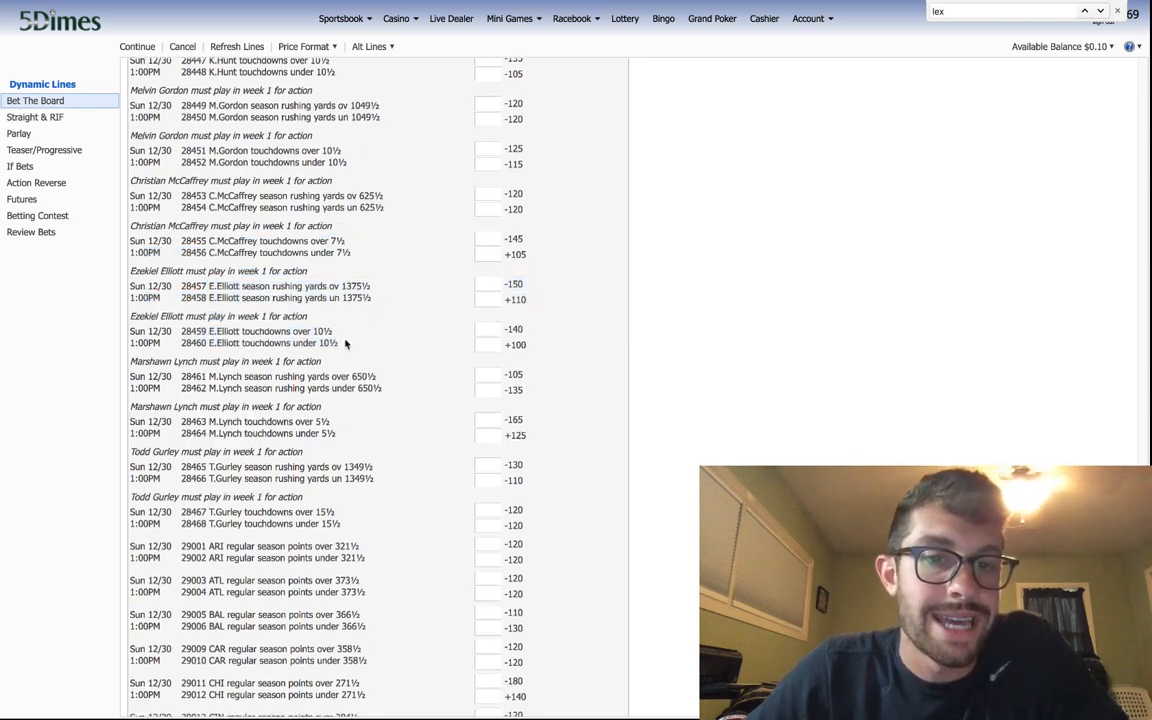
scroll(down, 3)
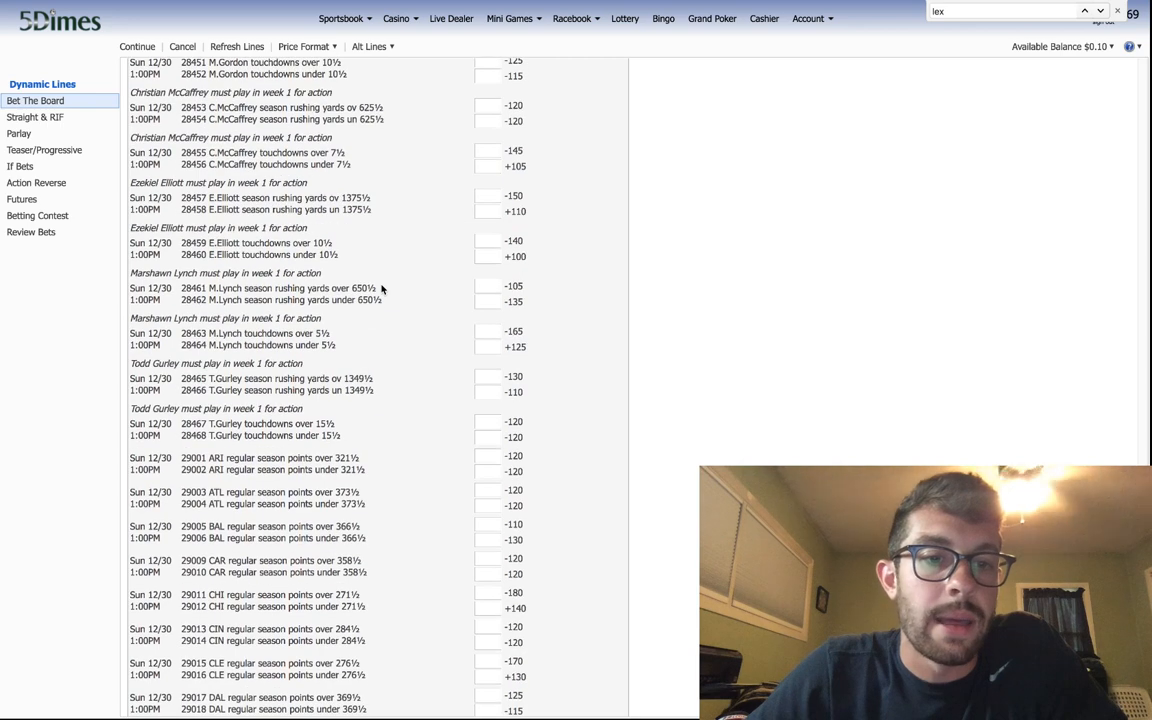
click(280, 288)
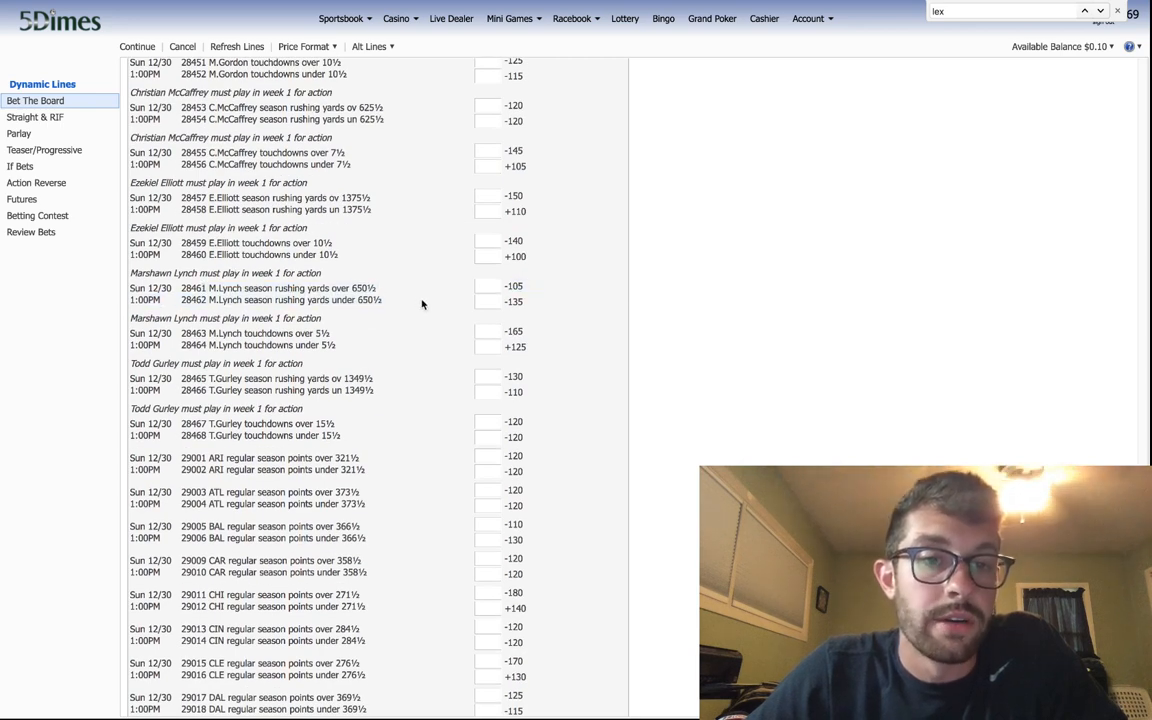
scroll(down, 3)
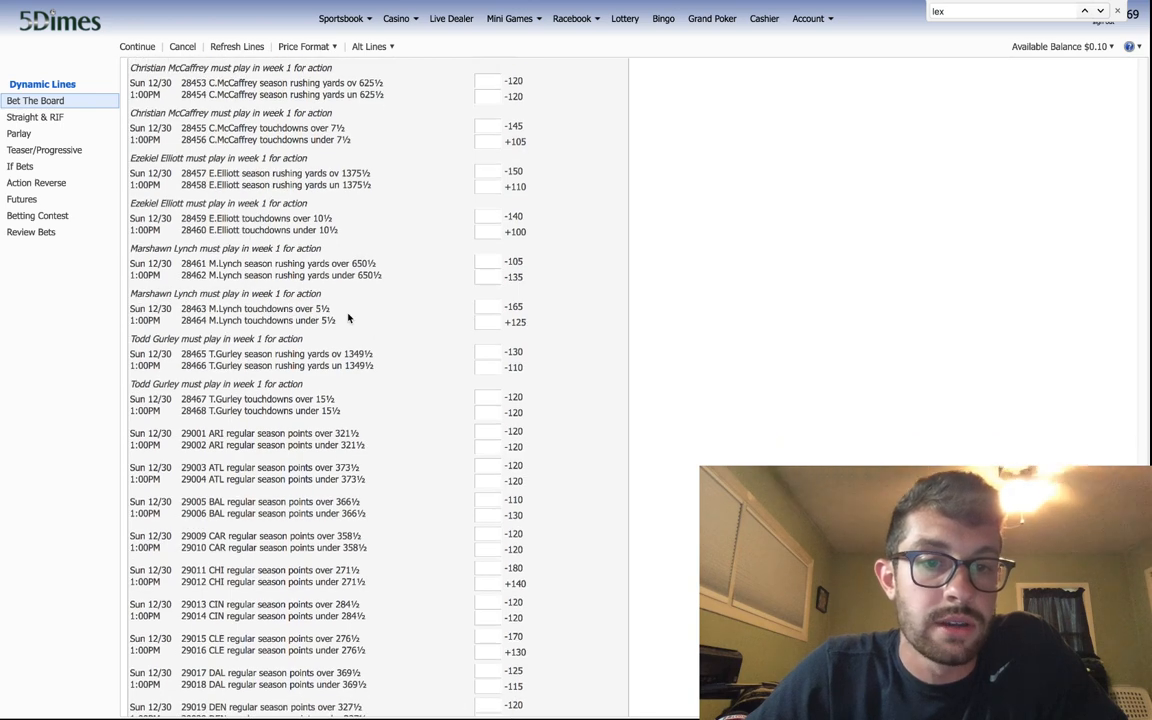
scroll(down, 3)
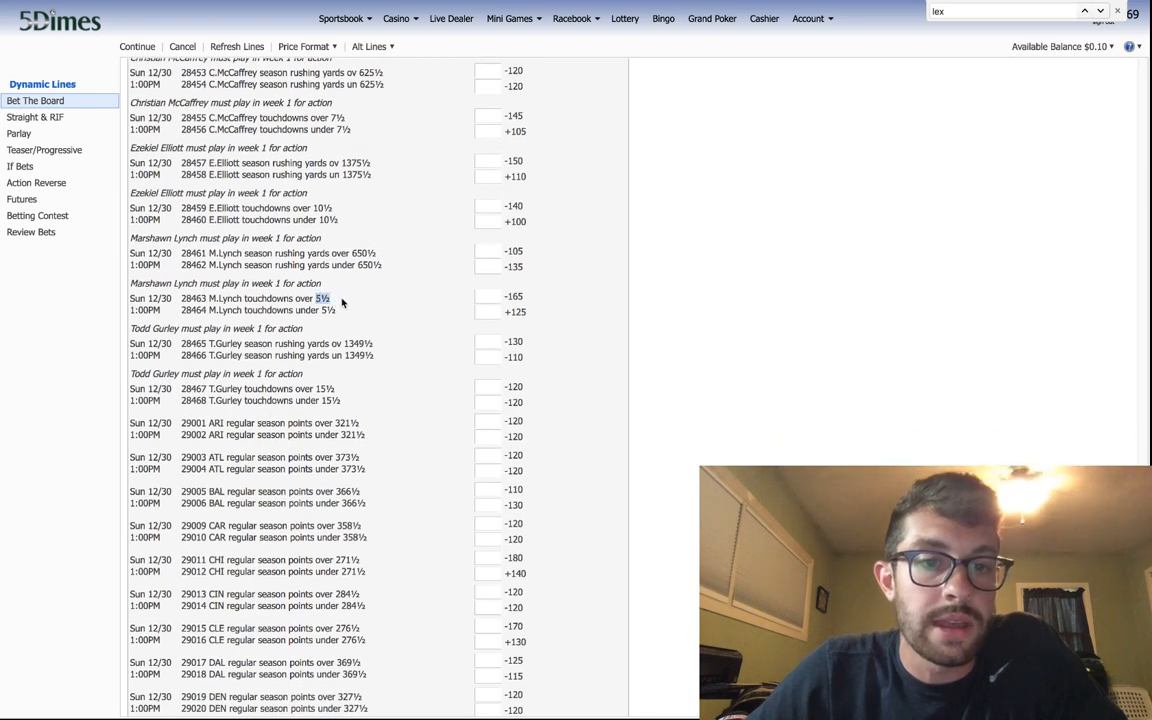
scroll(down, 3)
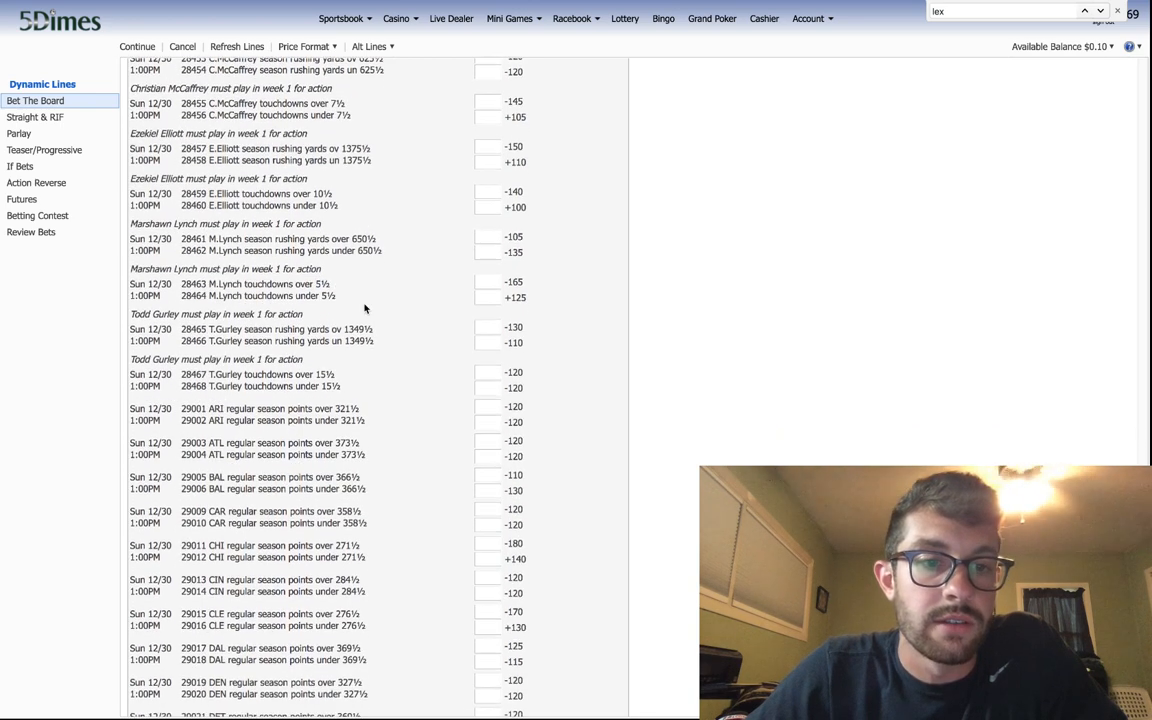
scroll(down, 3)
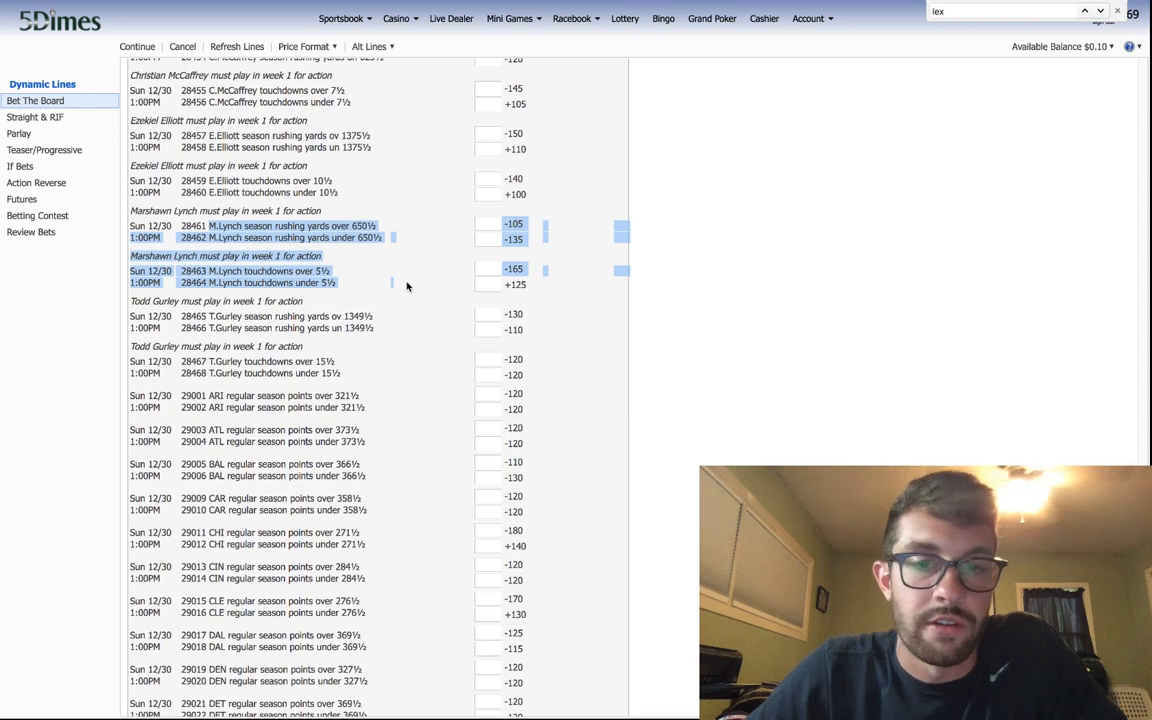
scroll(down, 3)
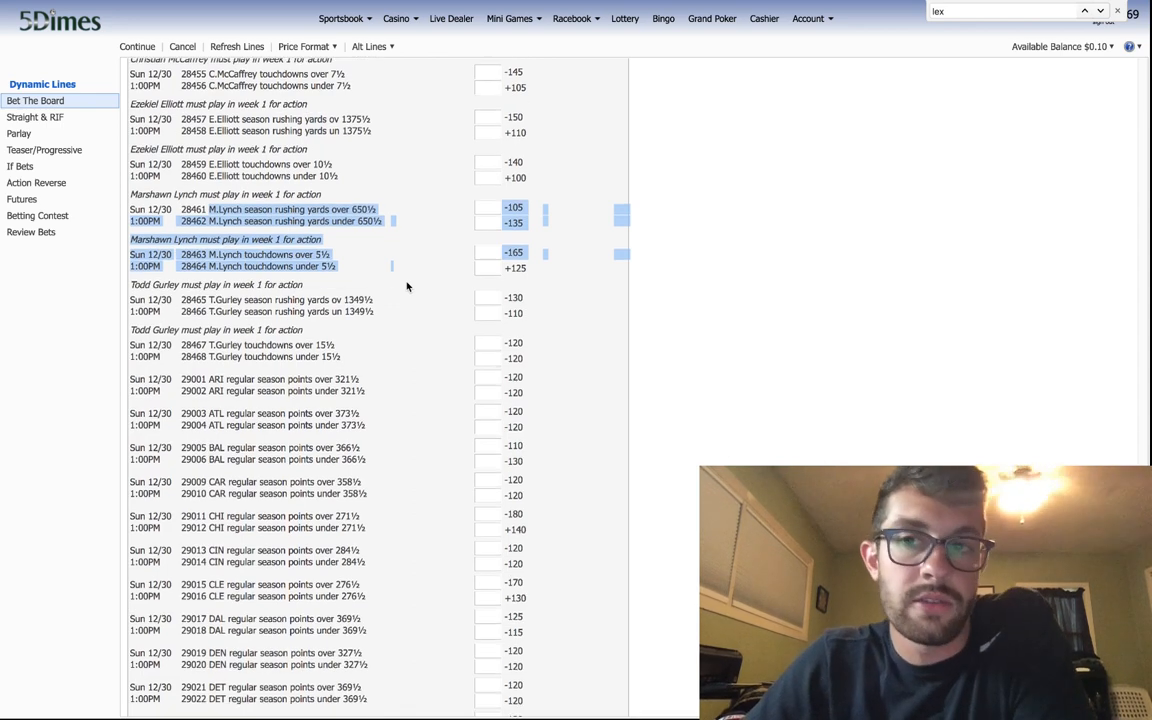
scroll(down, 3)
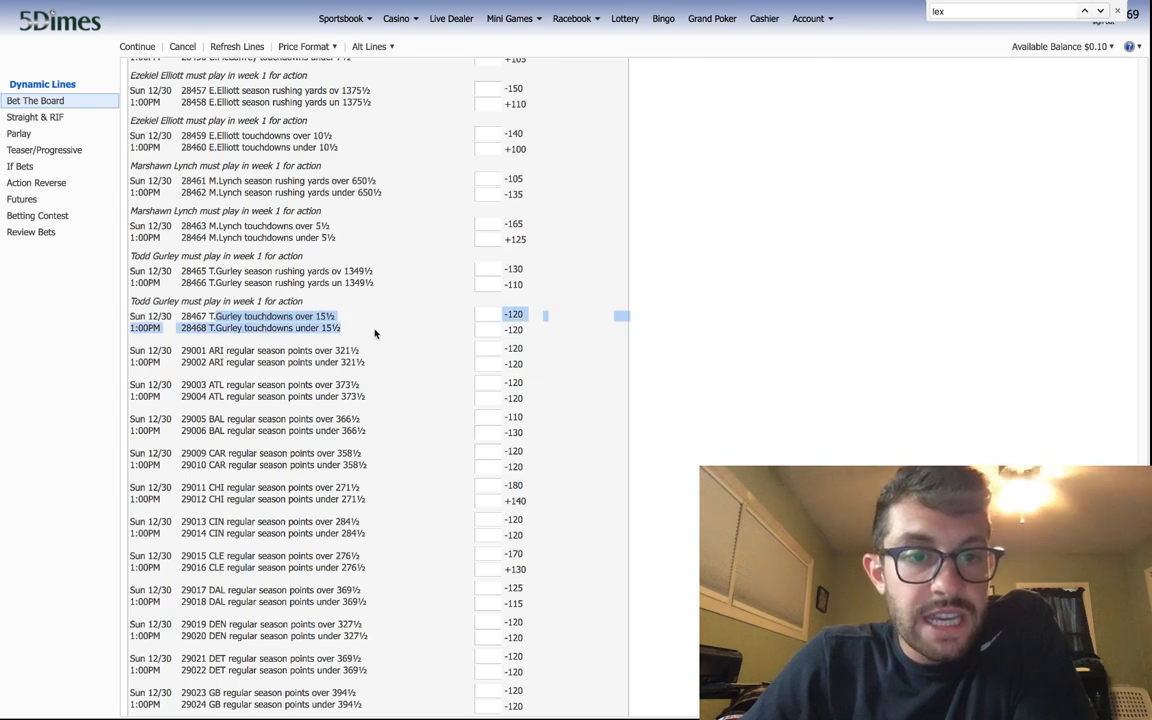
scroll(down, 3)
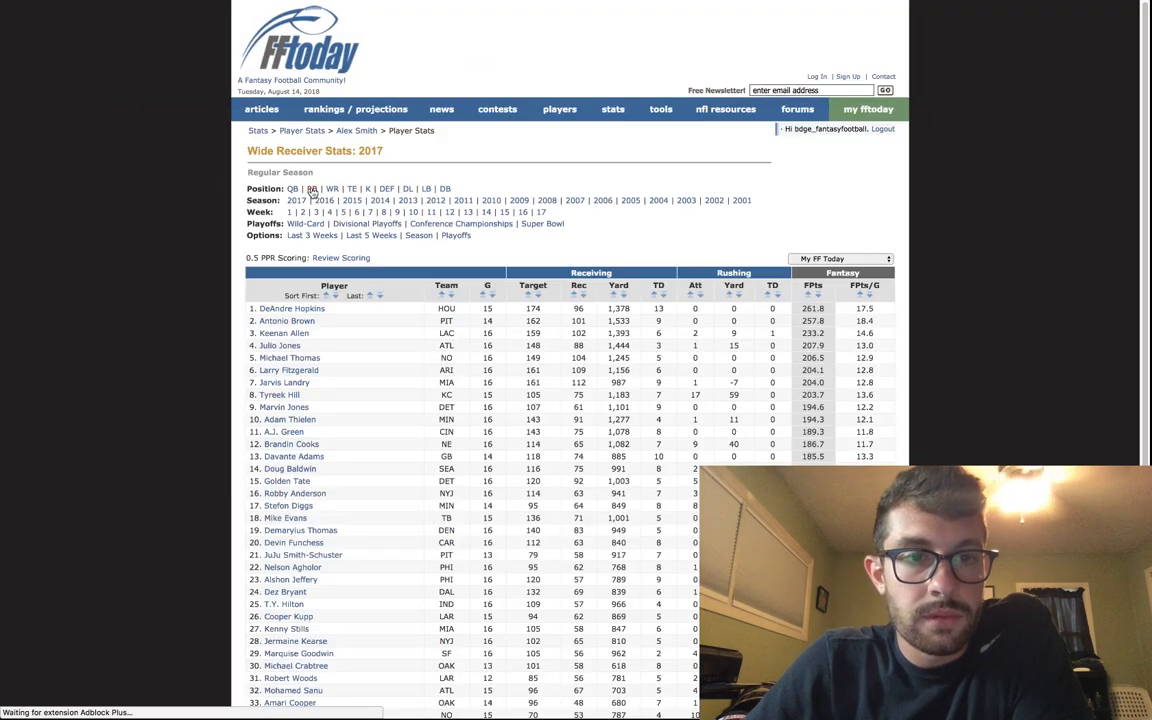
click(312, 188)
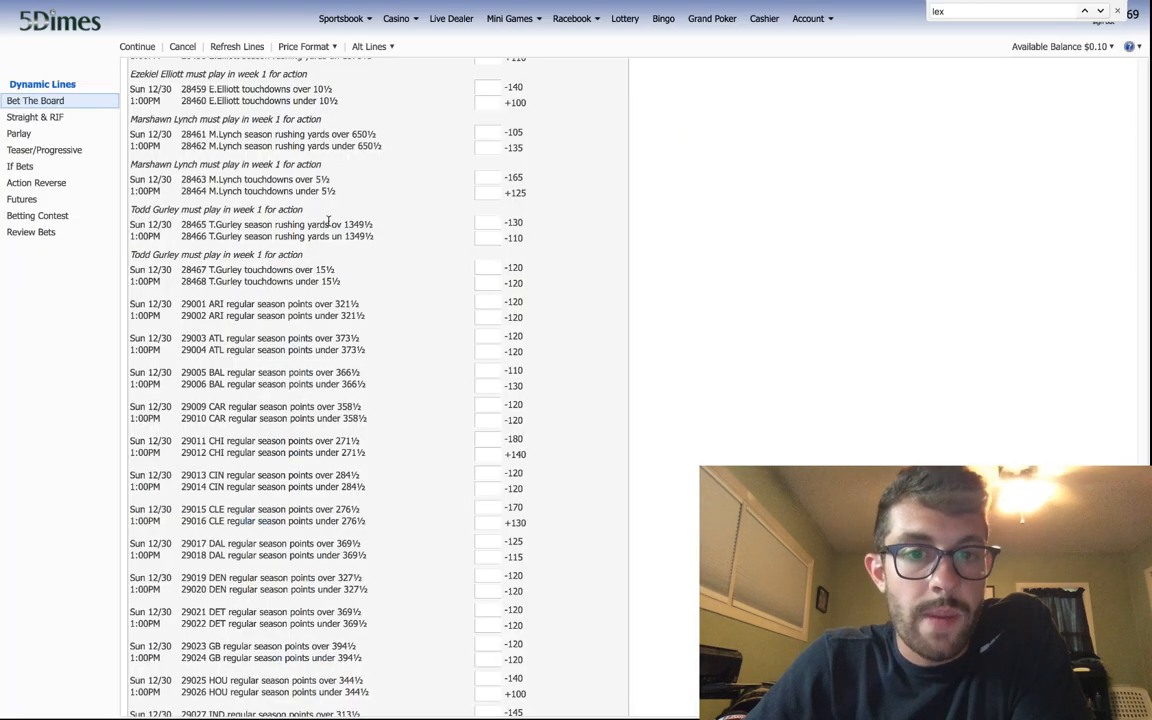
mouse_move(424, 284)
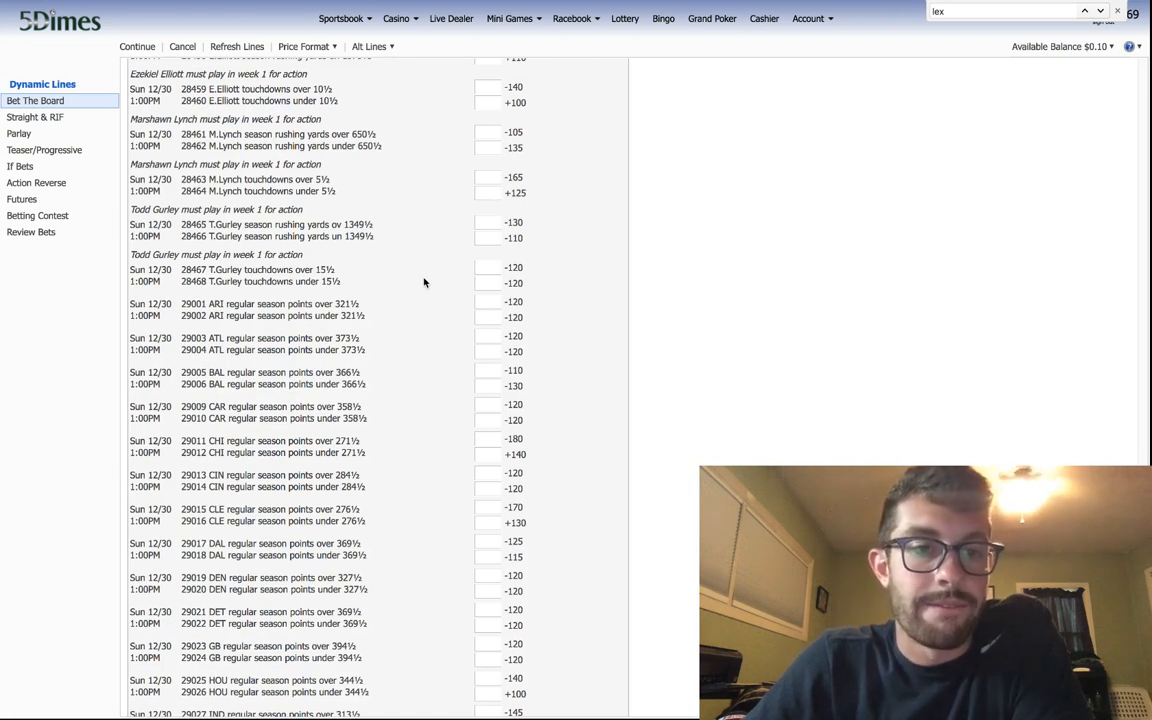
mouse_move(400, 276)
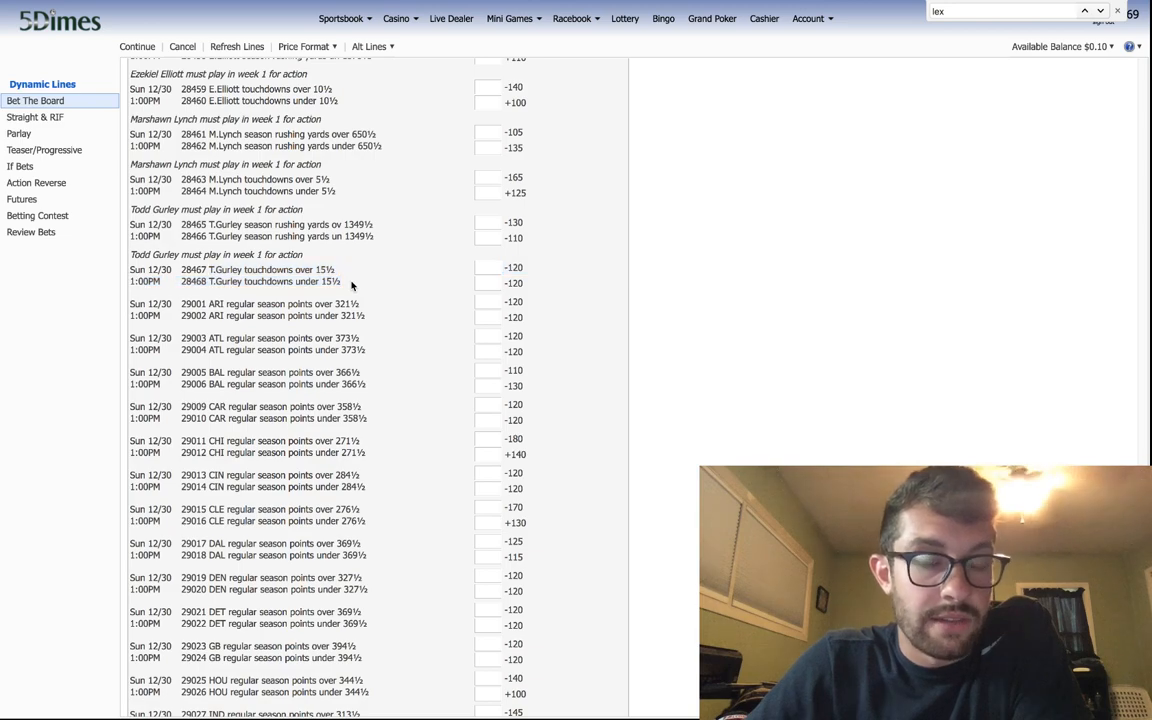
scroll(down, 3)
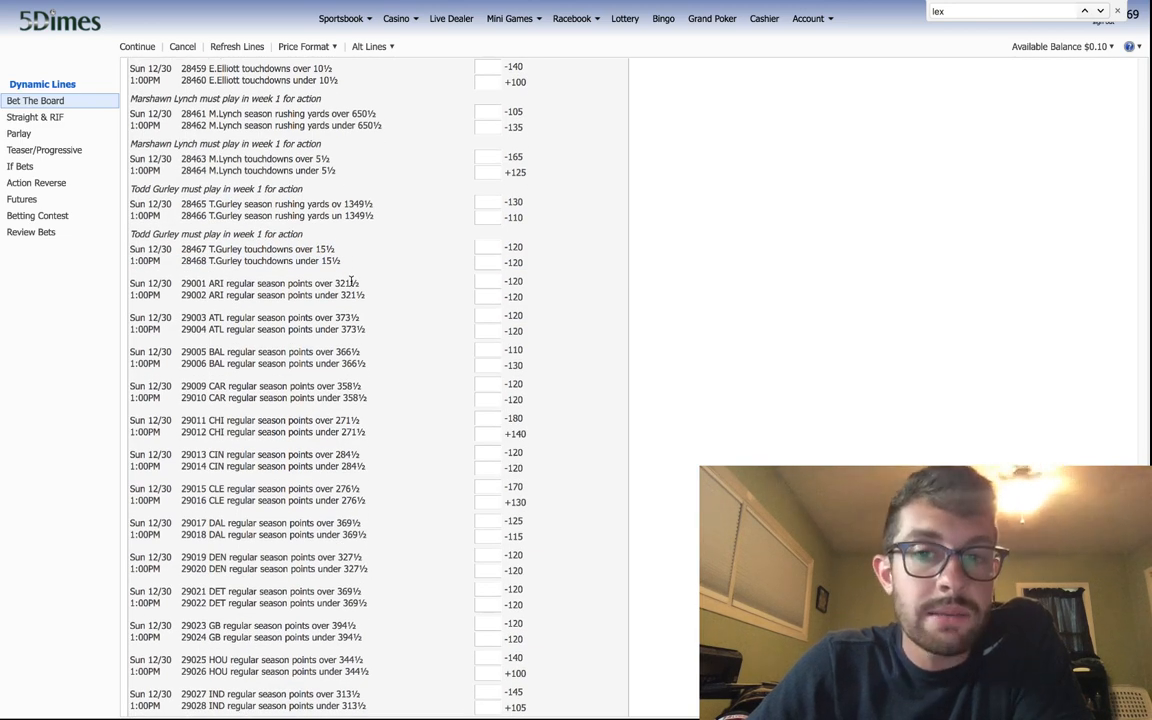
scroll(down, 3)
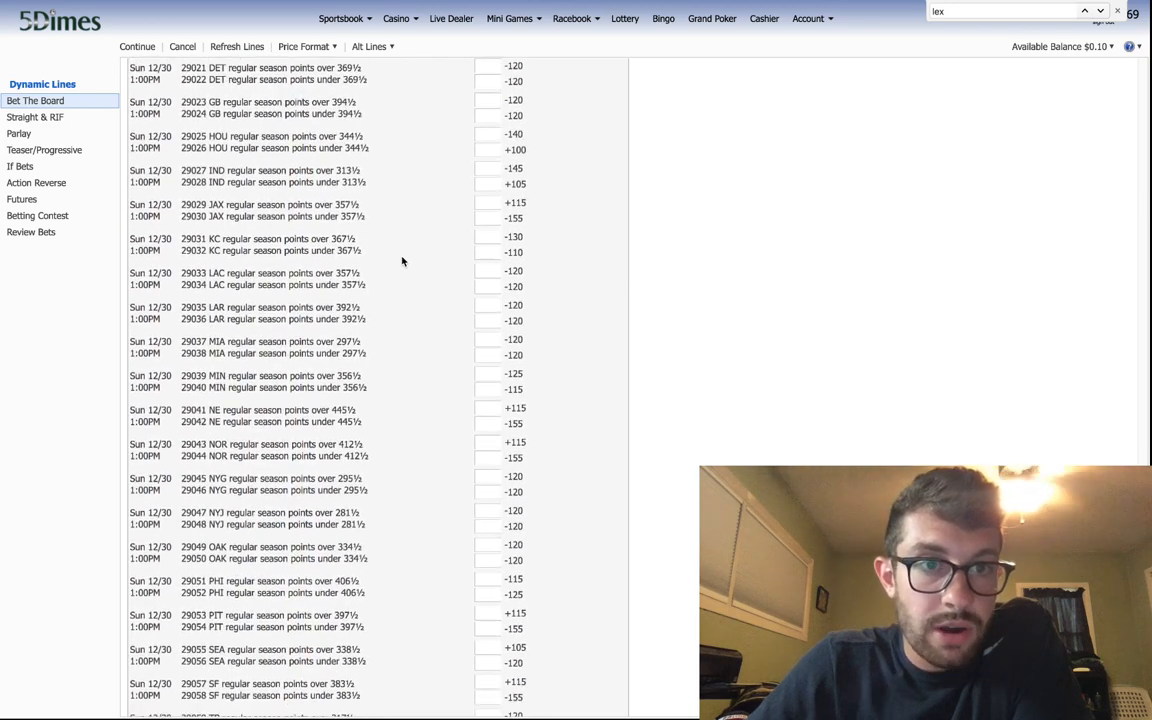
scroll(down, 3)
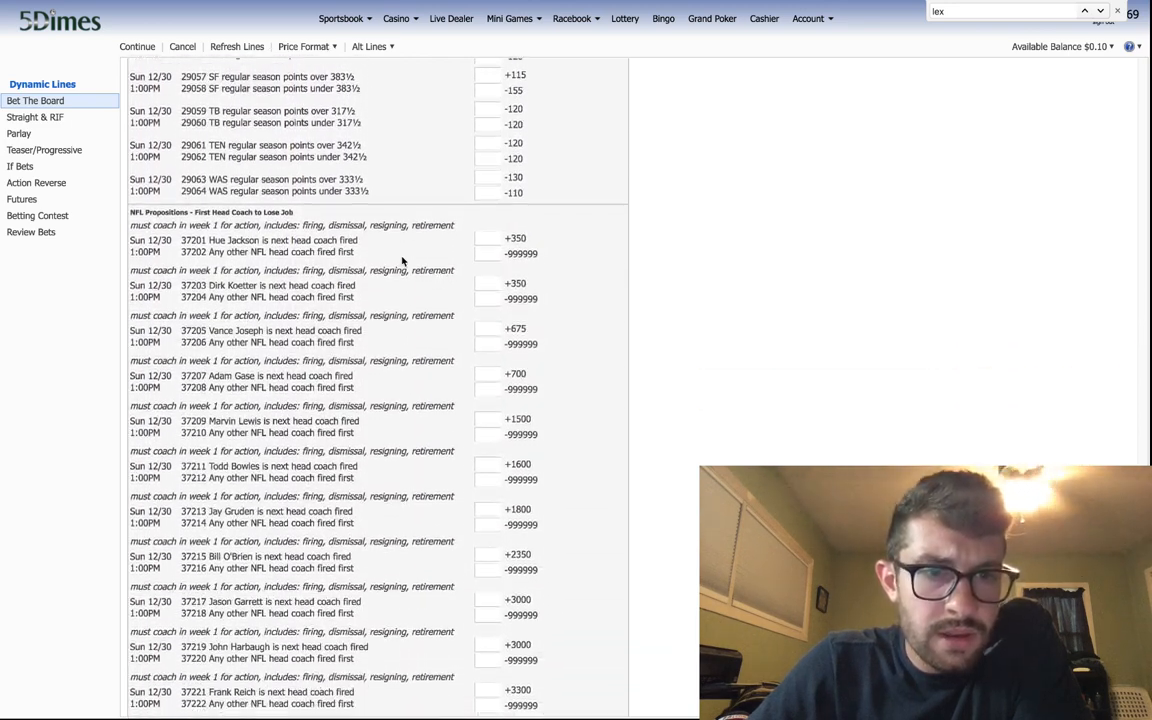
scroll(down, 3)
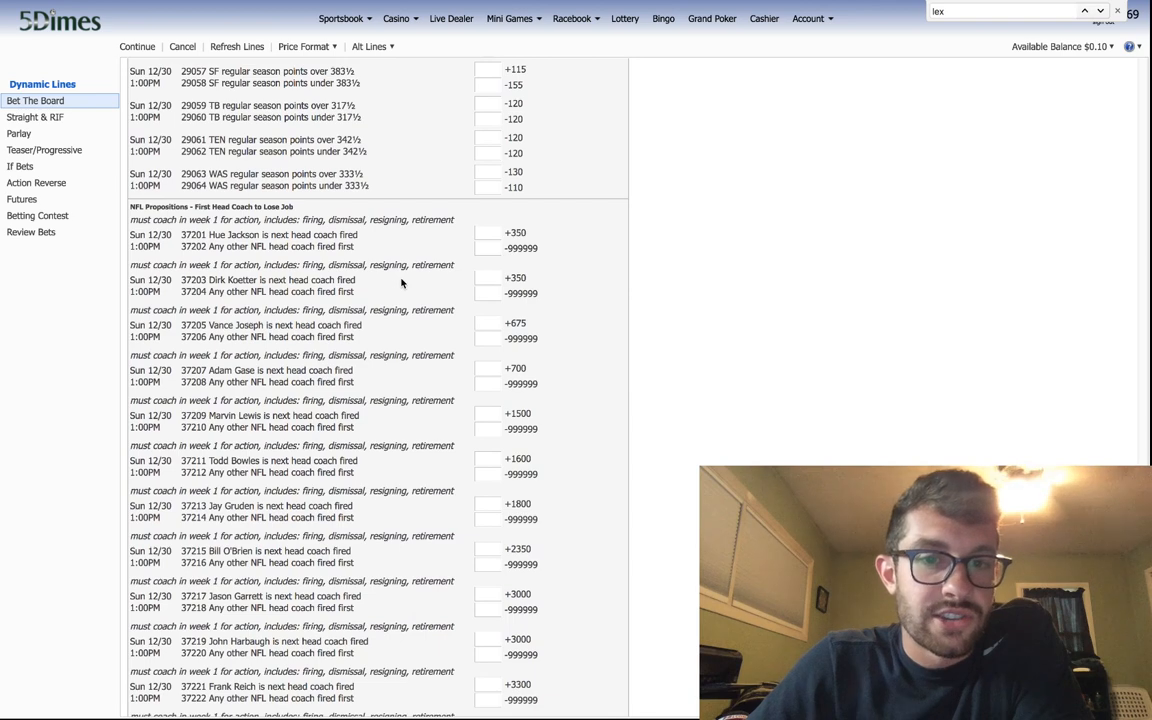
scroll(down, 3)
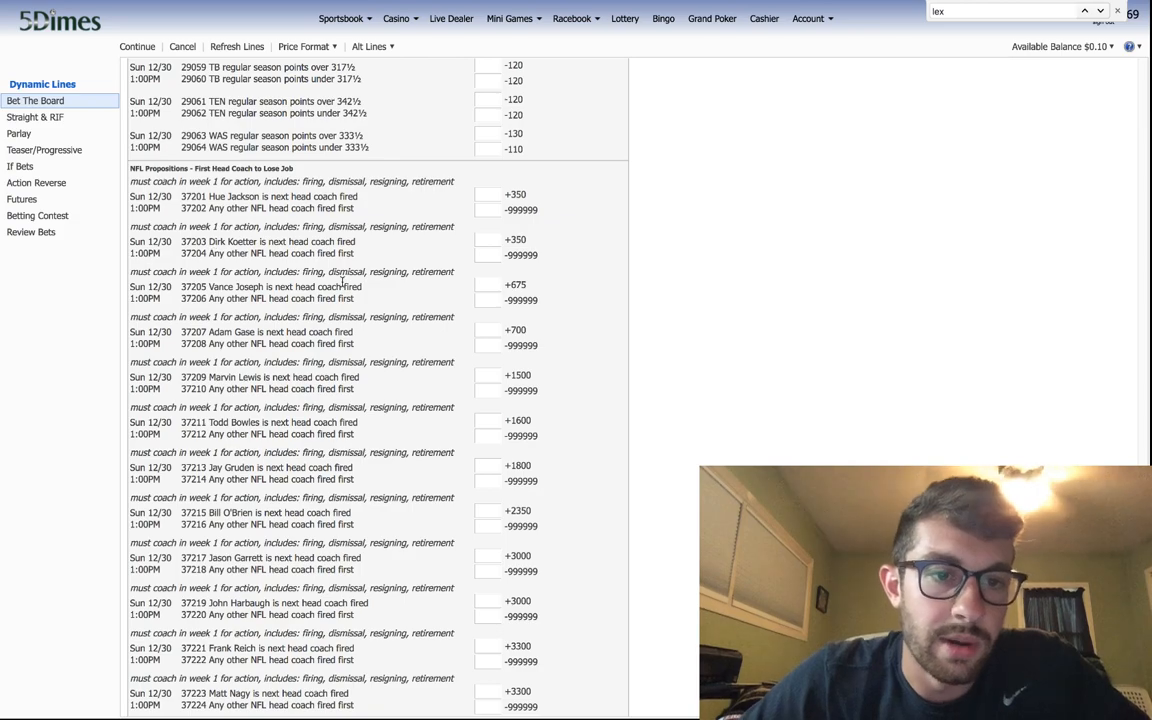
scroll(down, 3)
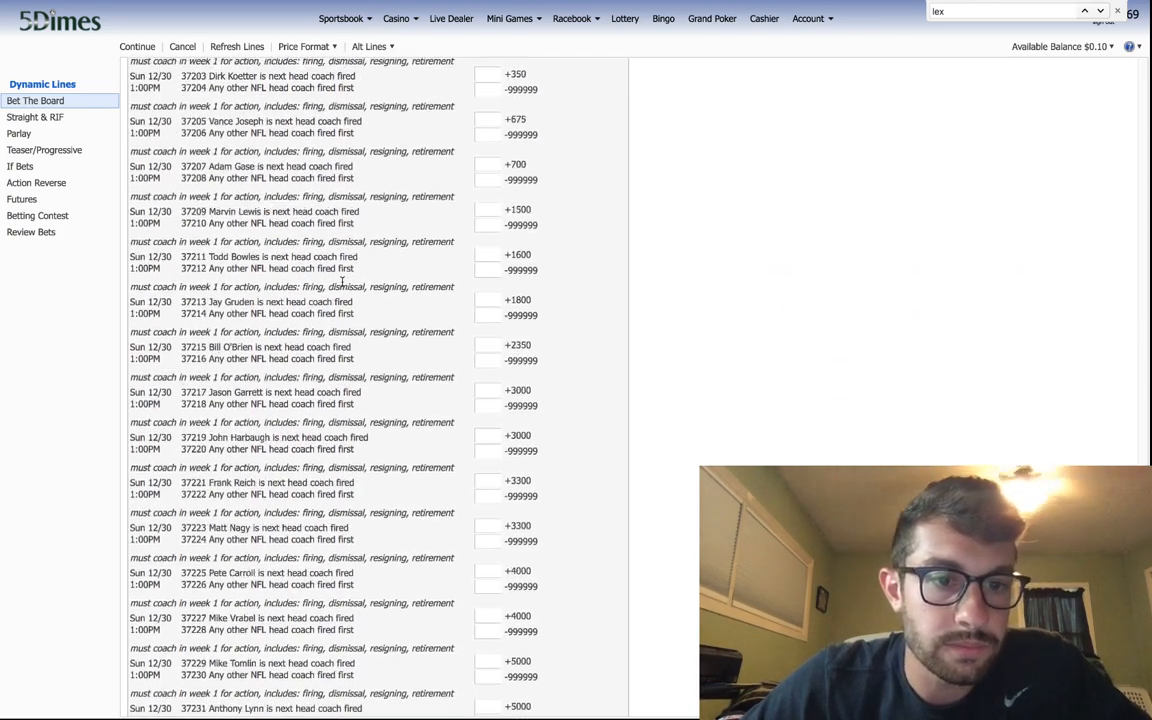
scroll(down, 3)
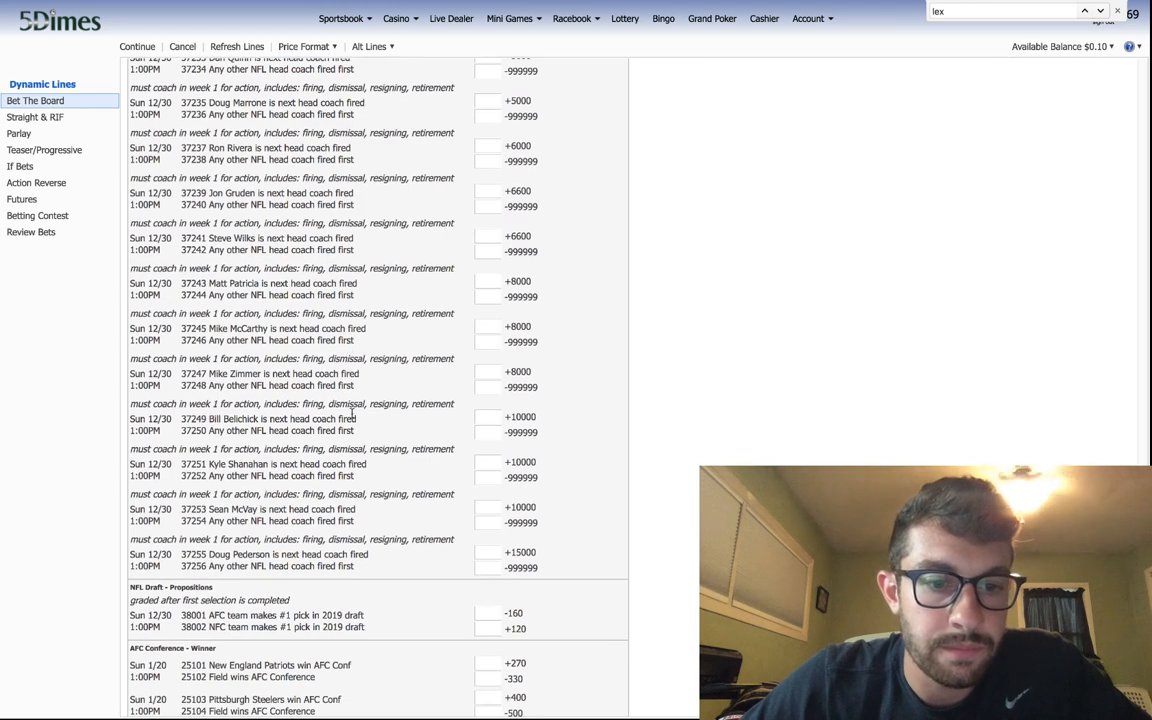
scroll(down, 3)
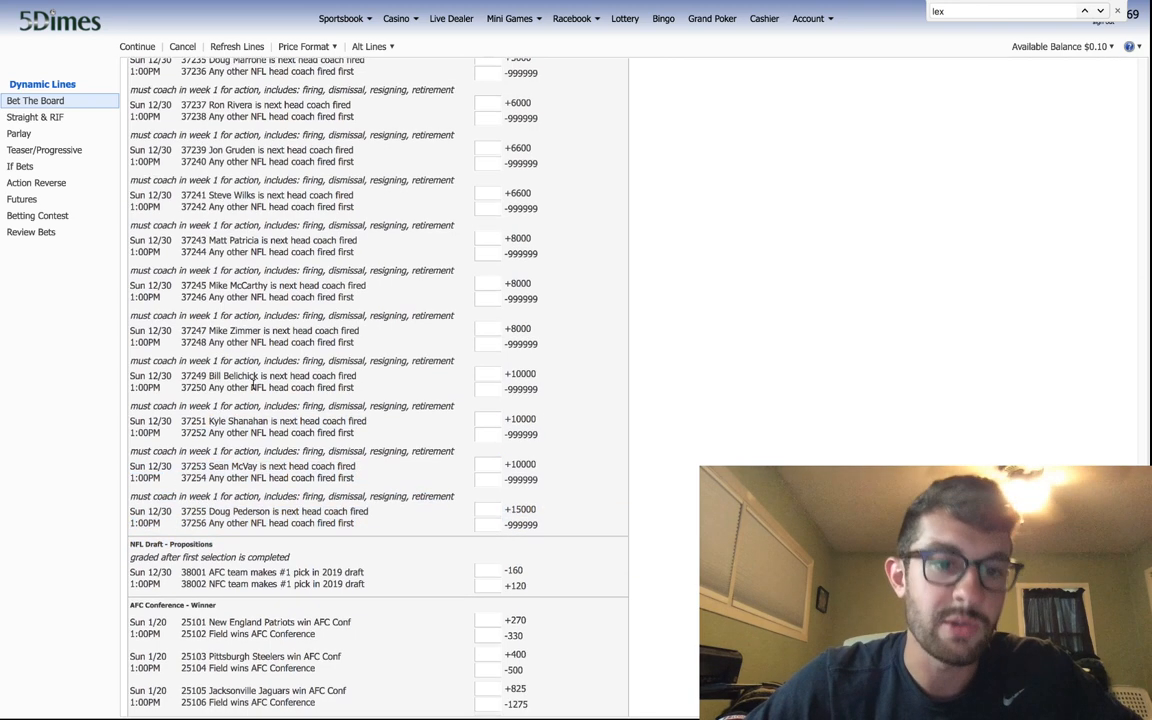
scroll(down, 3)
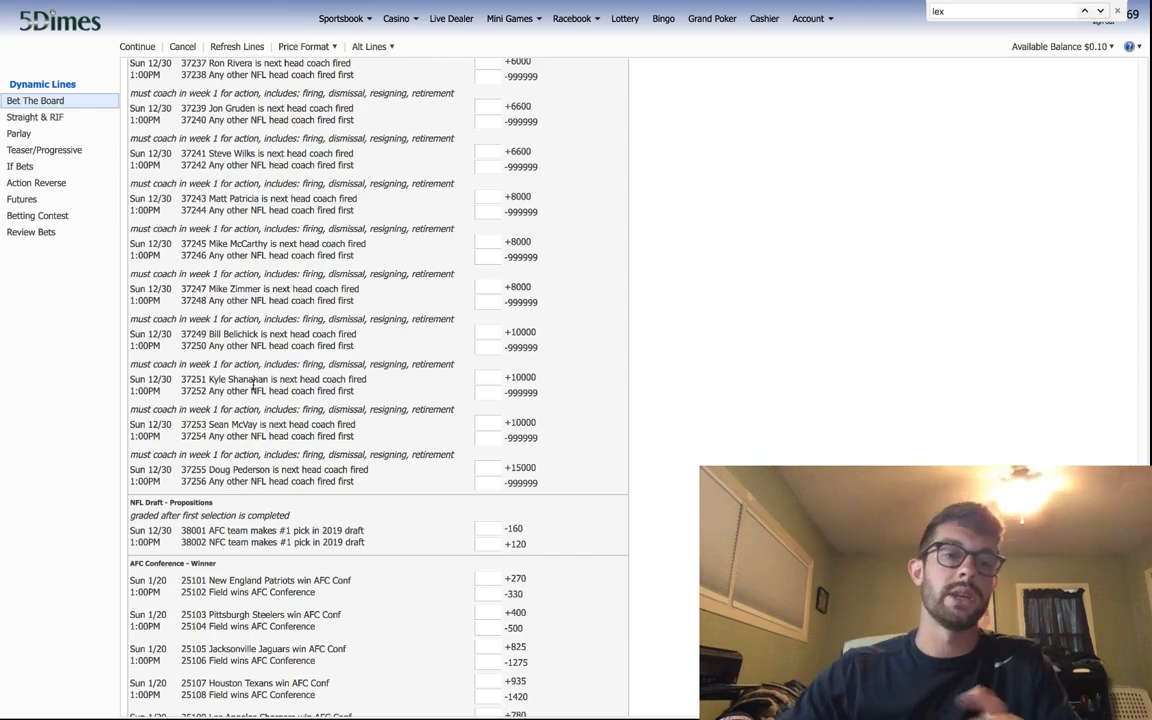
- Sign back into 5Dimes after the expired session and select NFL to show the game board
scroll(down, 3)
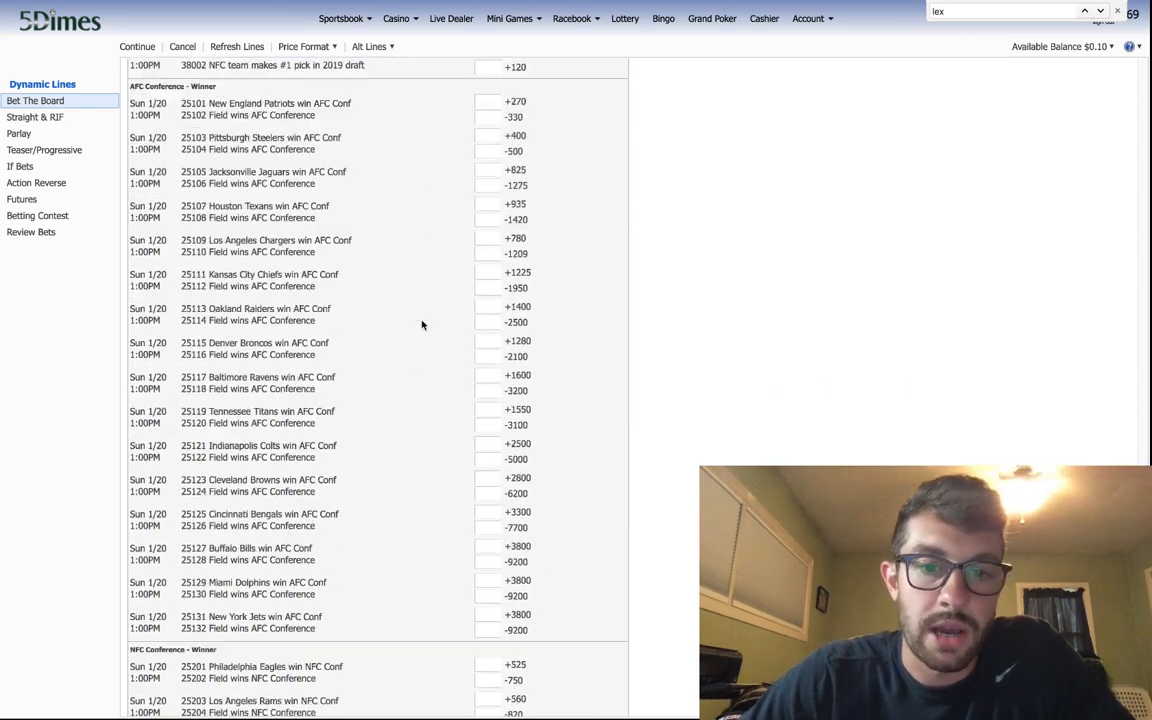
scroll(down, 3)
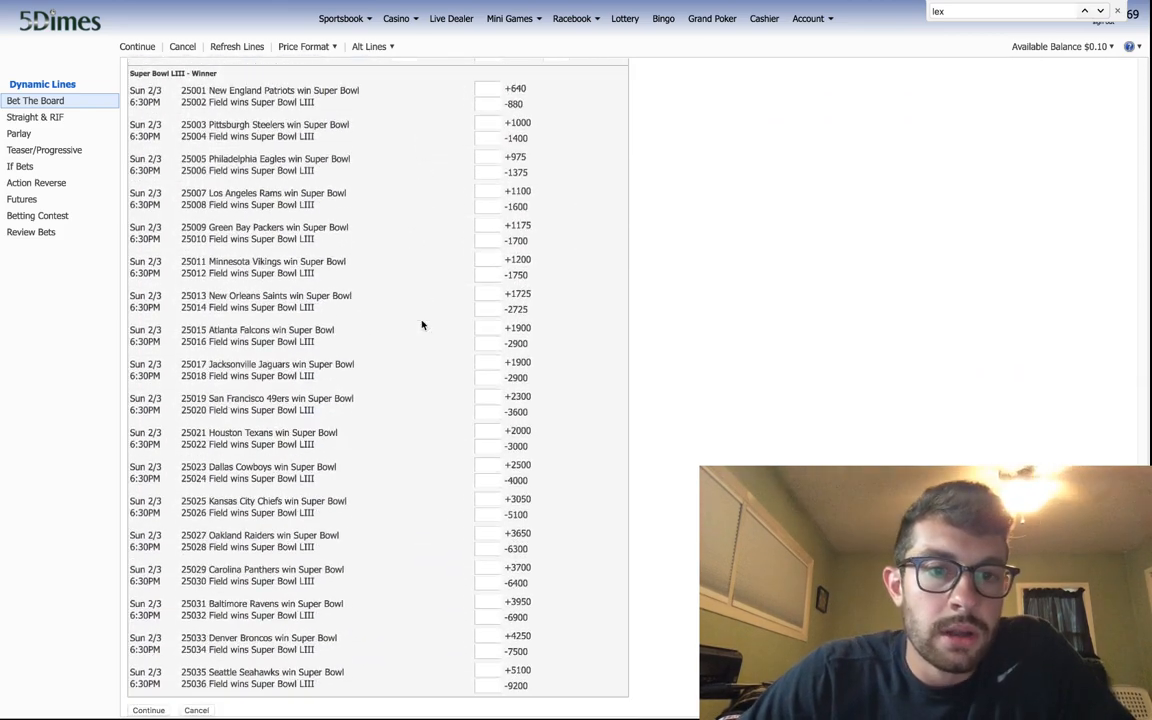
scroll(down, 3)
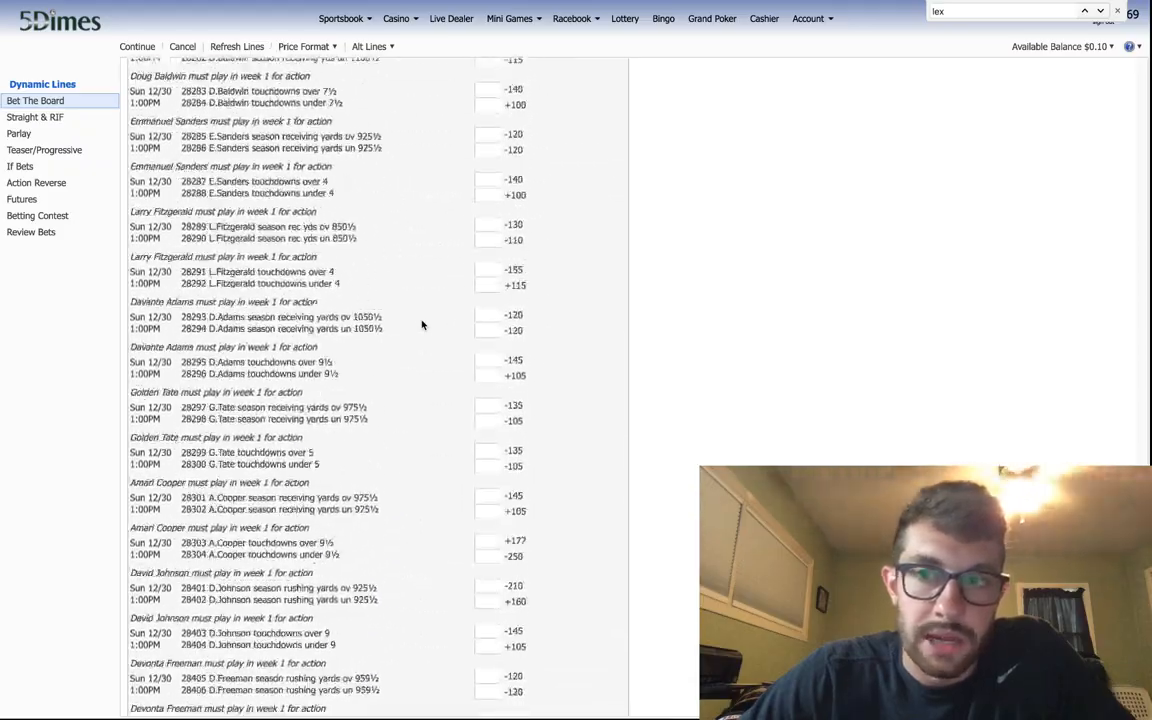
scroll(down, 3)
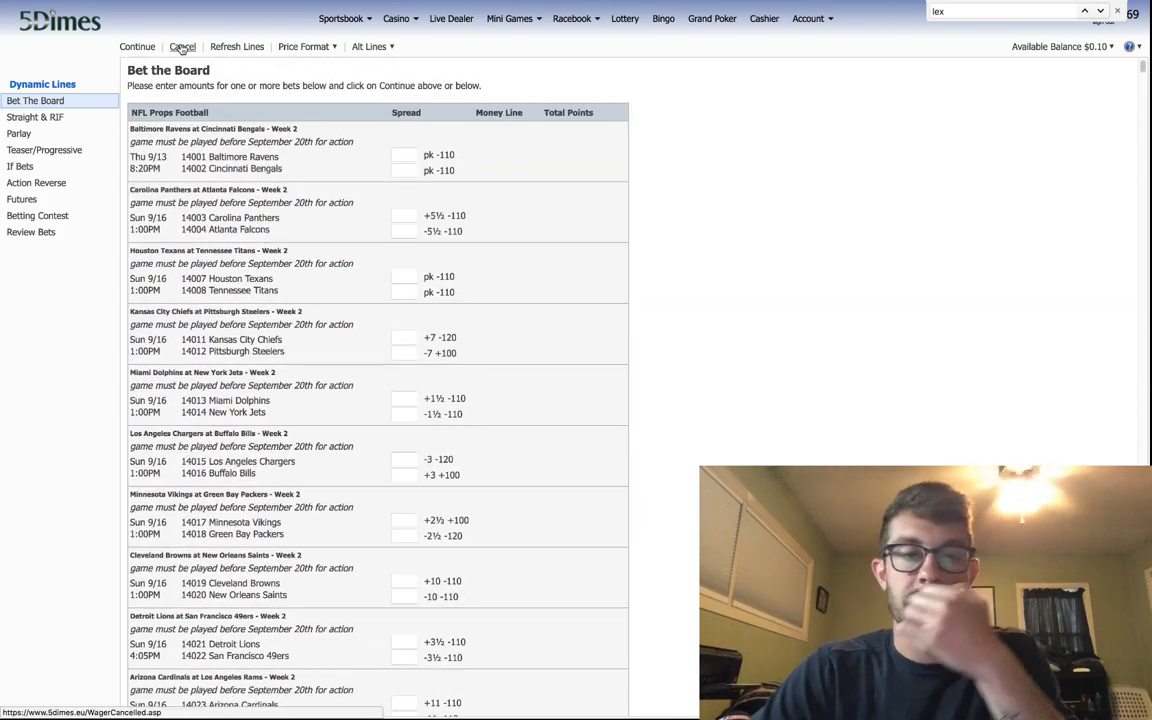
mouse_move(136, 46)
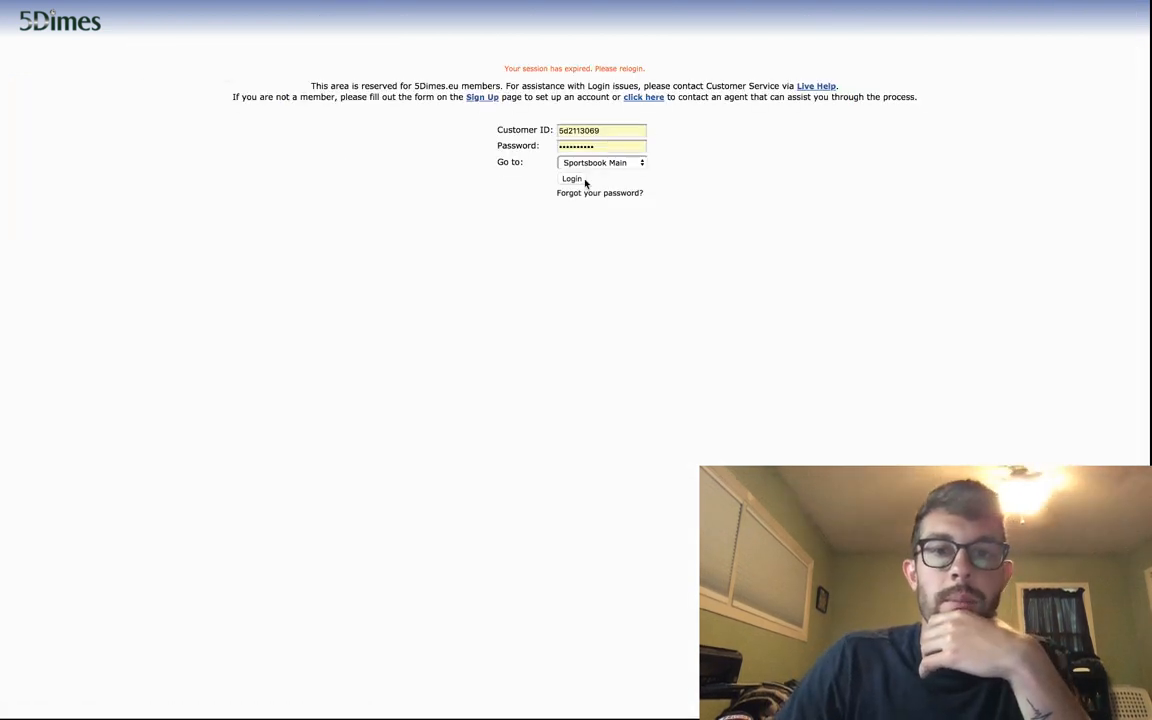
click(568, 178)
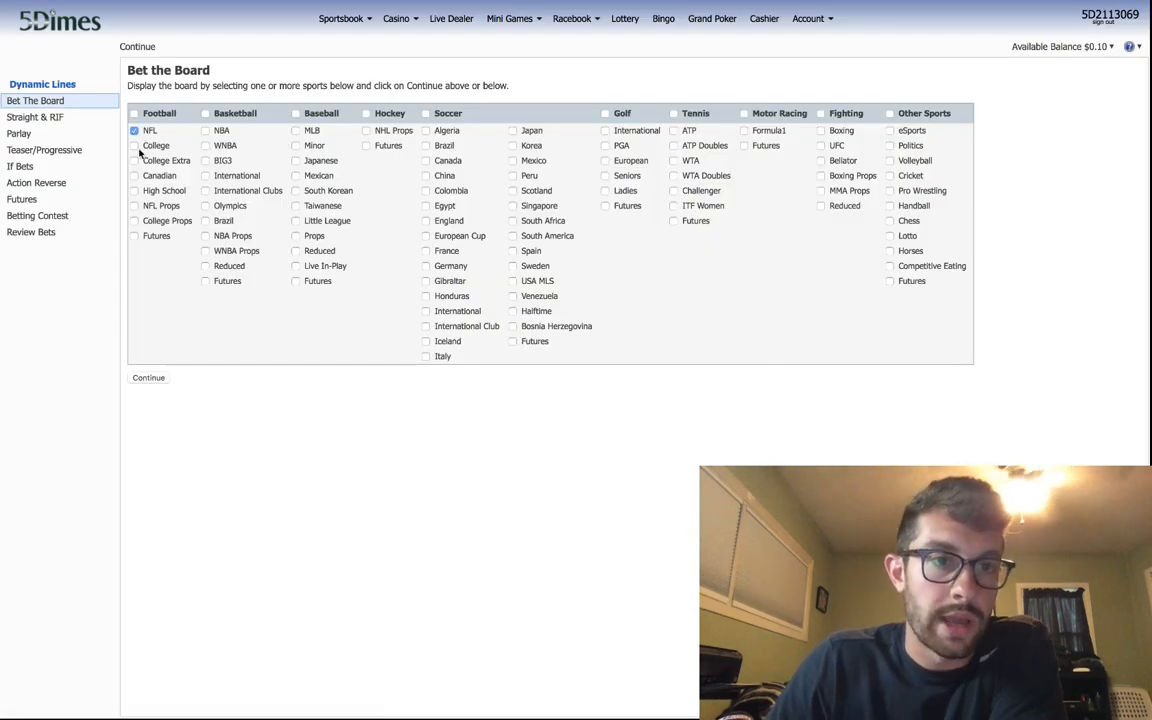
click(148, 376)
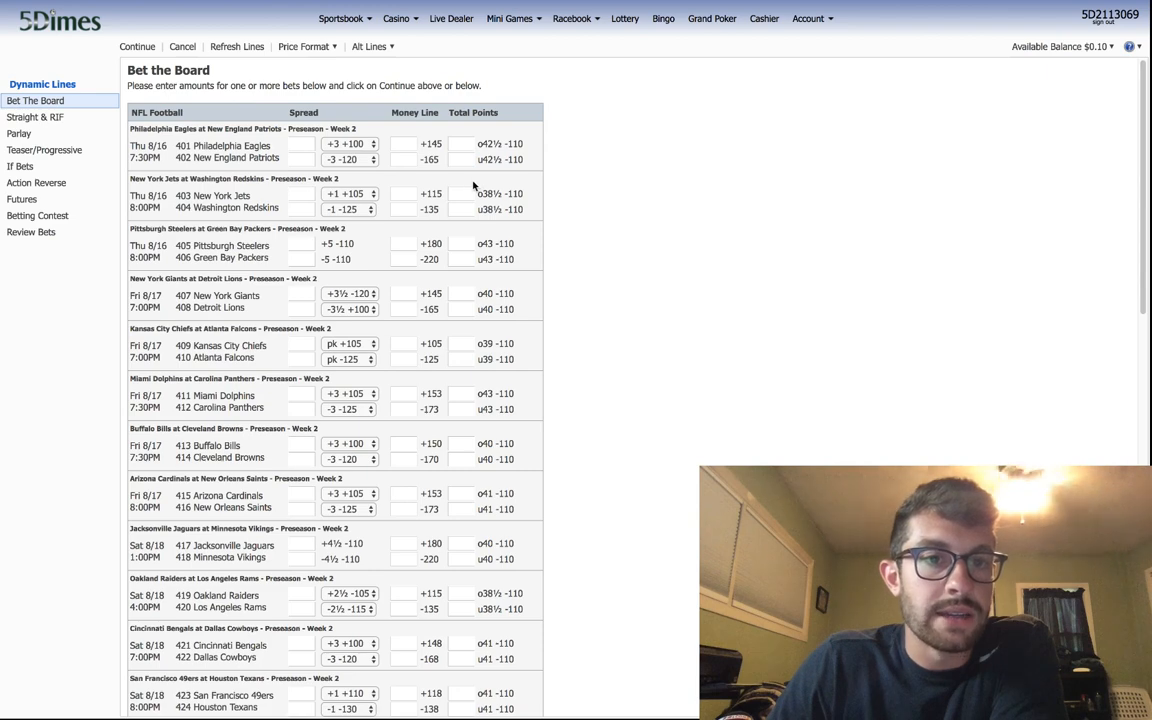
mouse_move(370, 142)
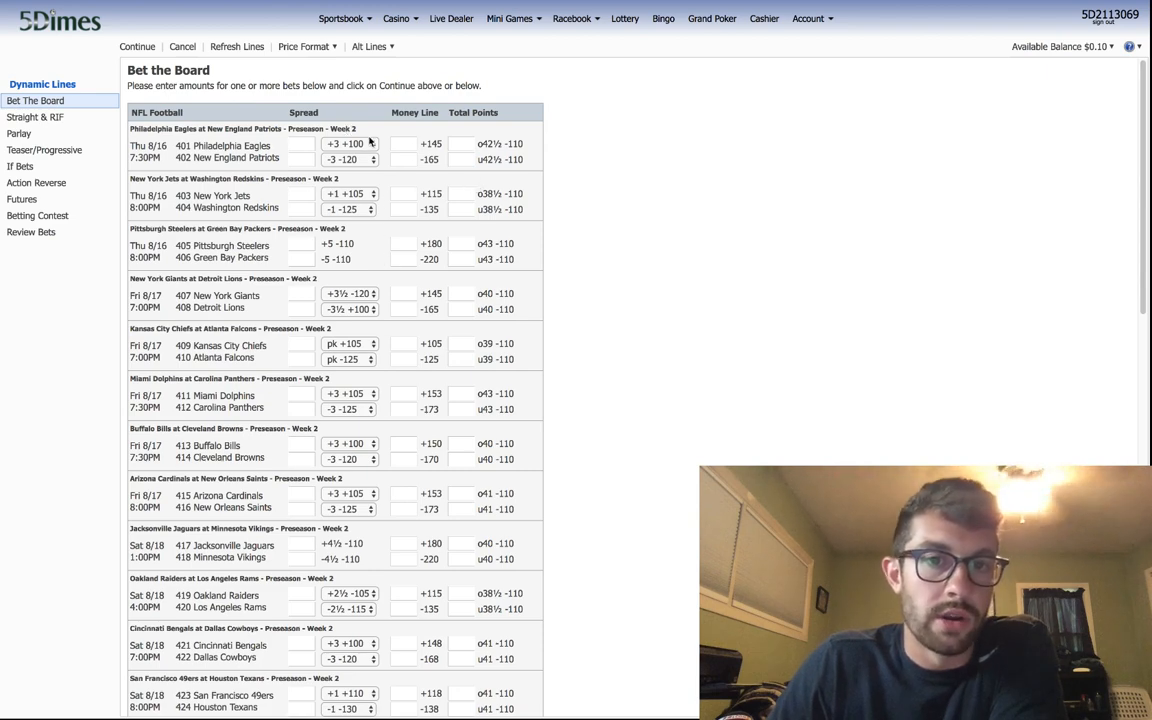
mouse_move(264, 146)
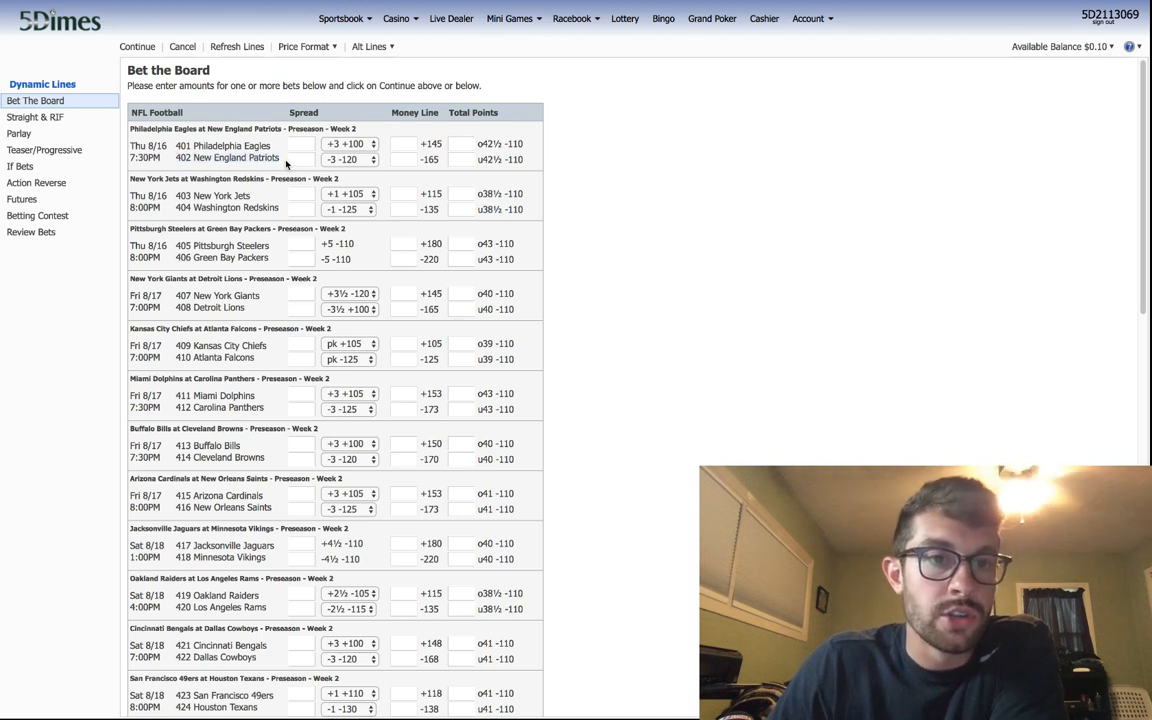
mouse_move(350, 168)
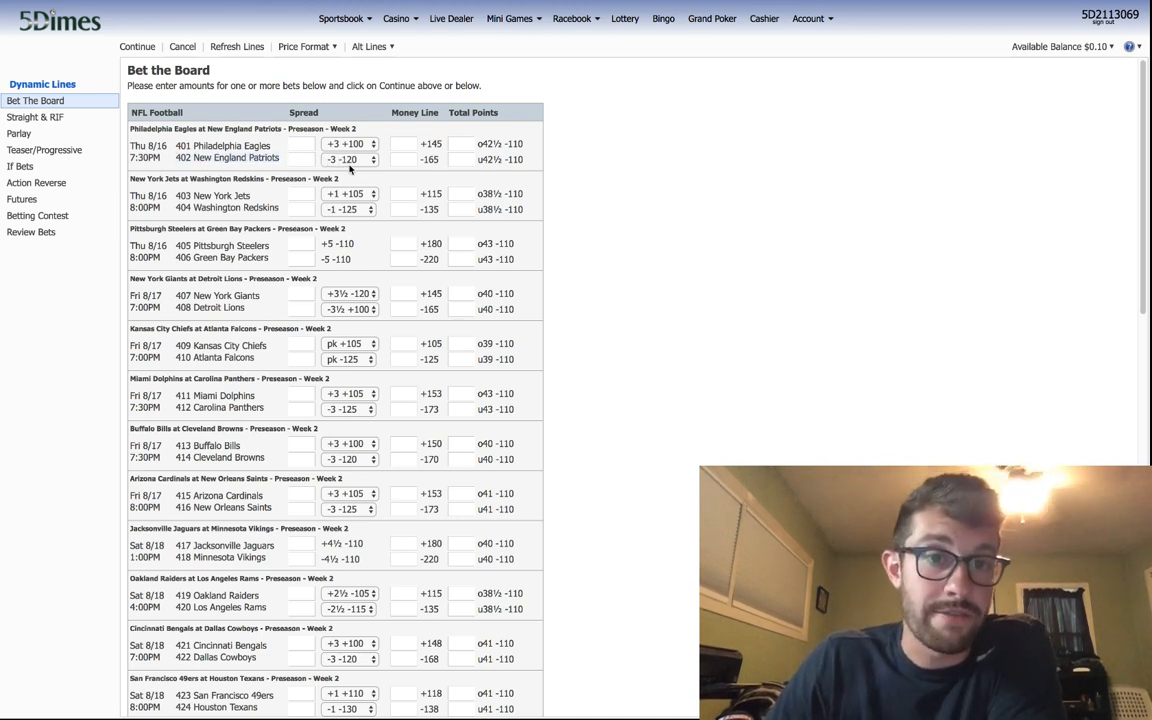
click(348, 160)
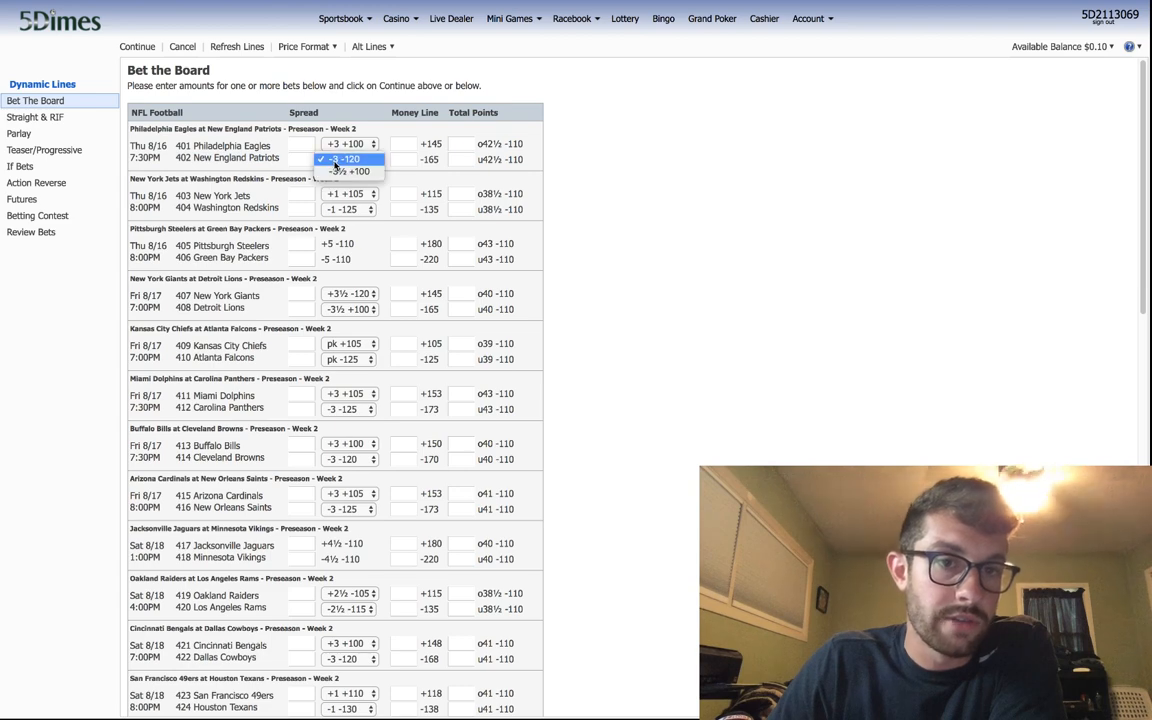
click(344, 160)
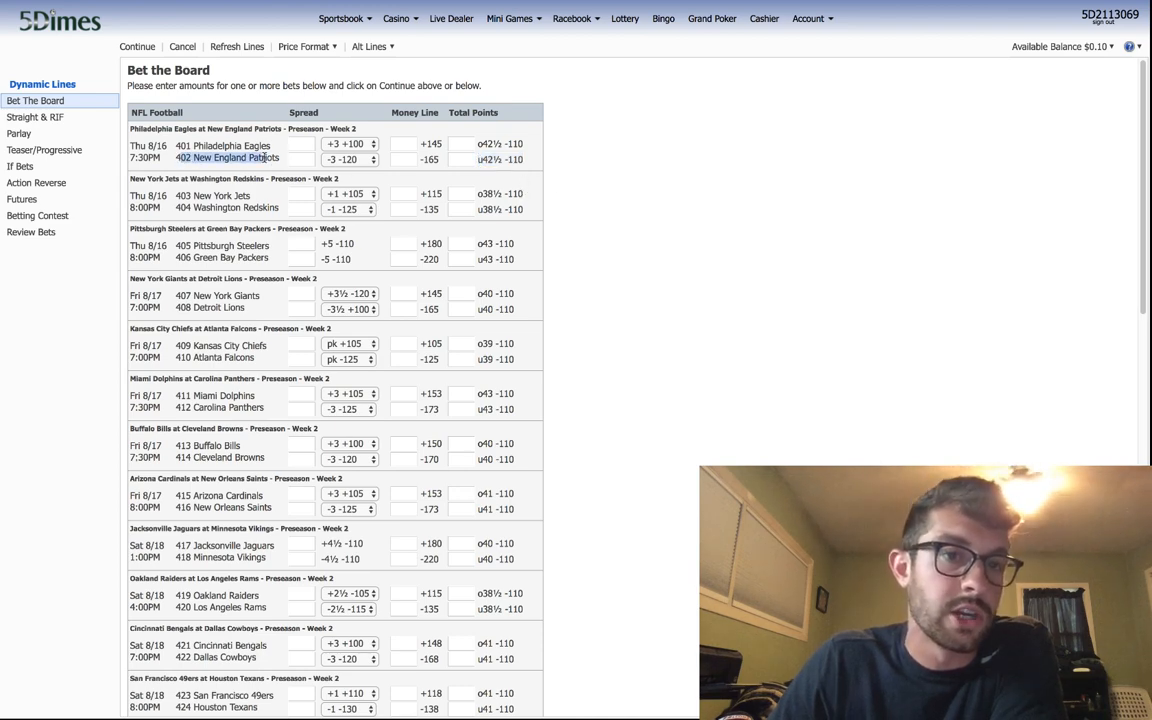
click(348, 160)
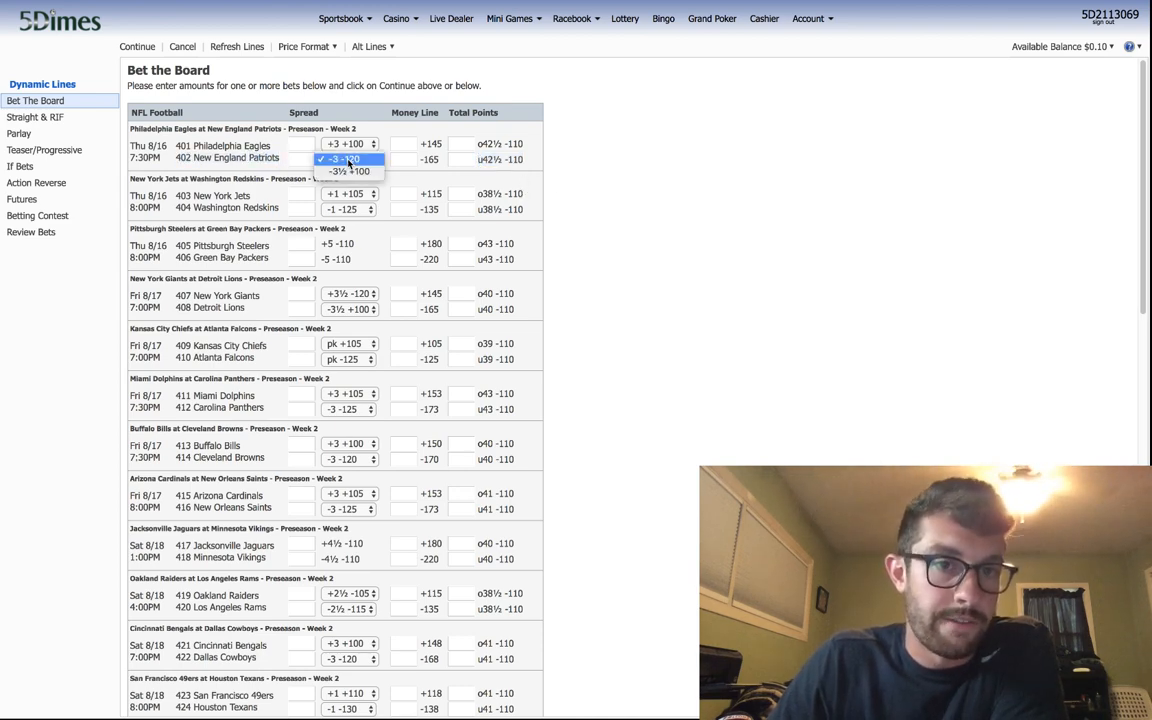
click(344, 160)
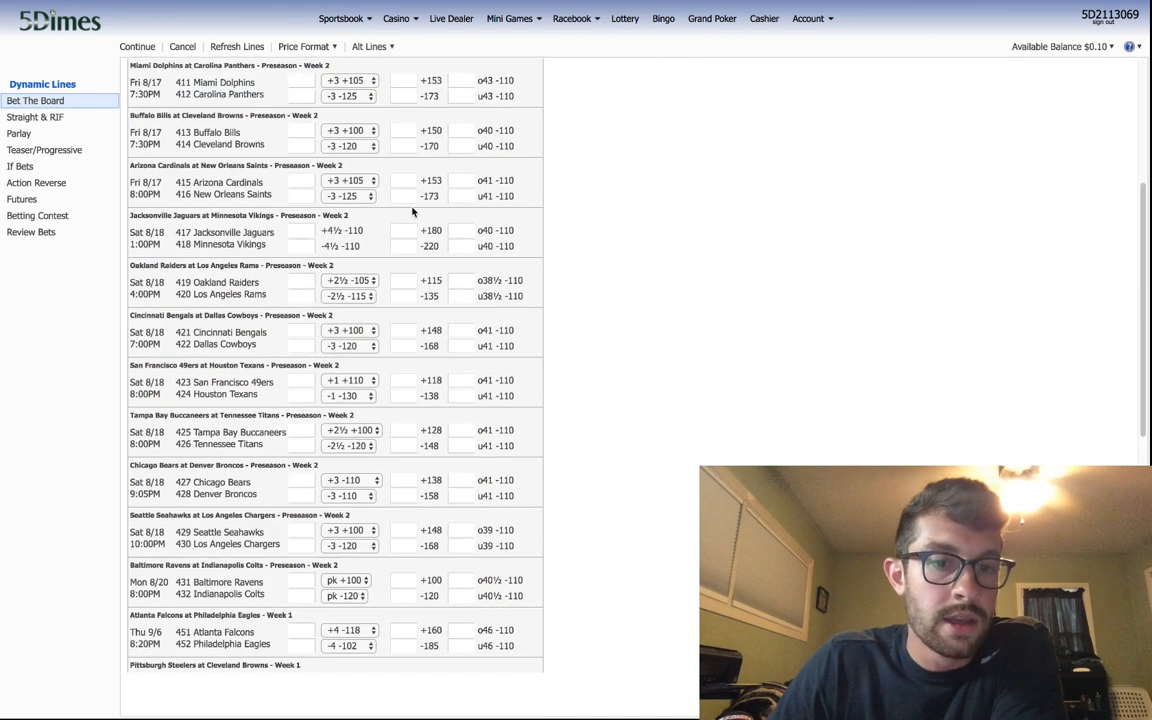
- Scroll to Week 1 and set the Baltimore Ravens alternate spread to -6½ -110
scroll(down, 3)
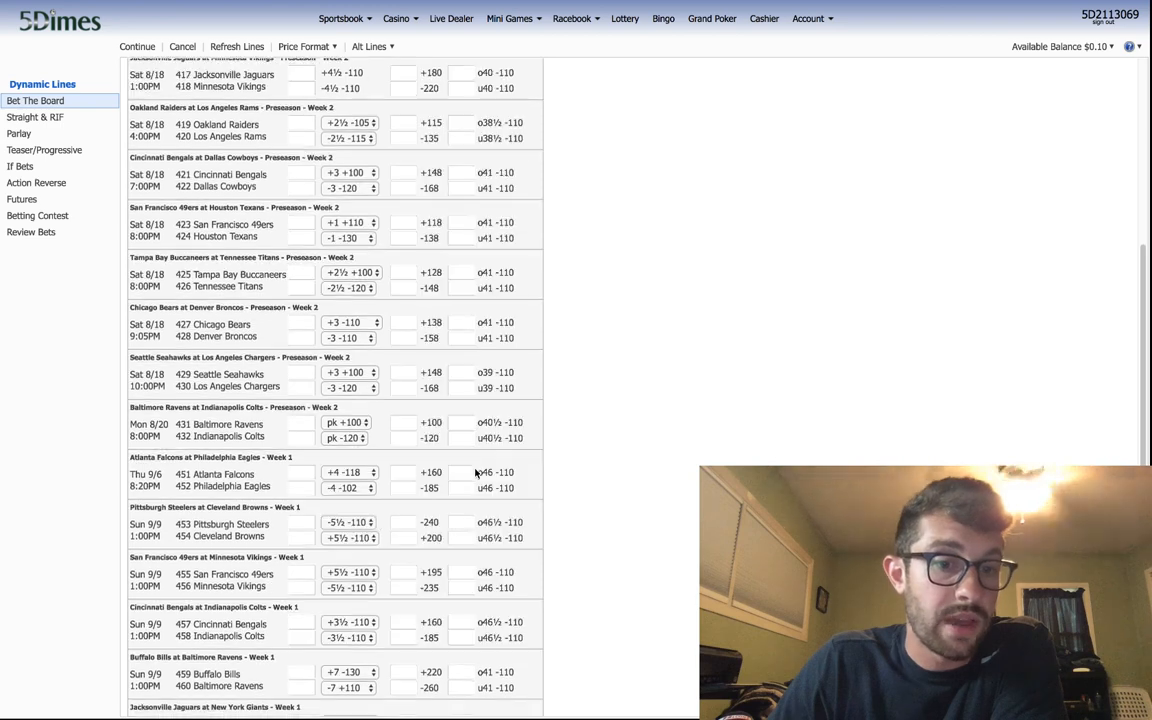
scroll(down, 3)
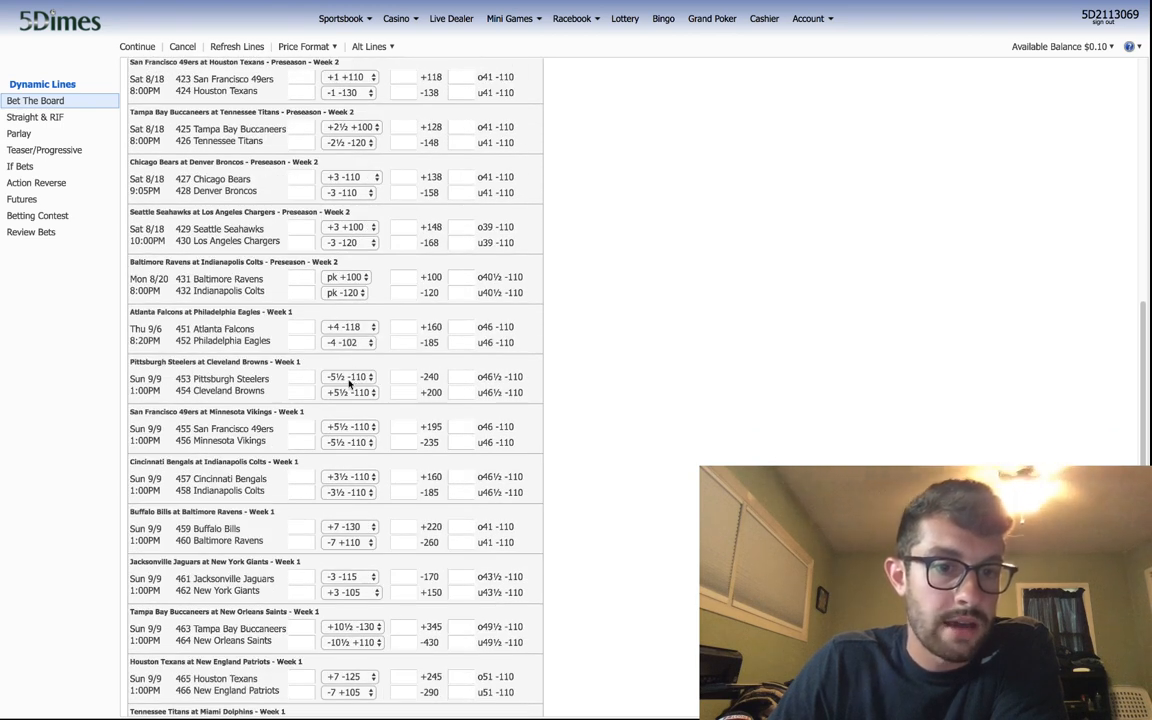
scroll(down, 3)
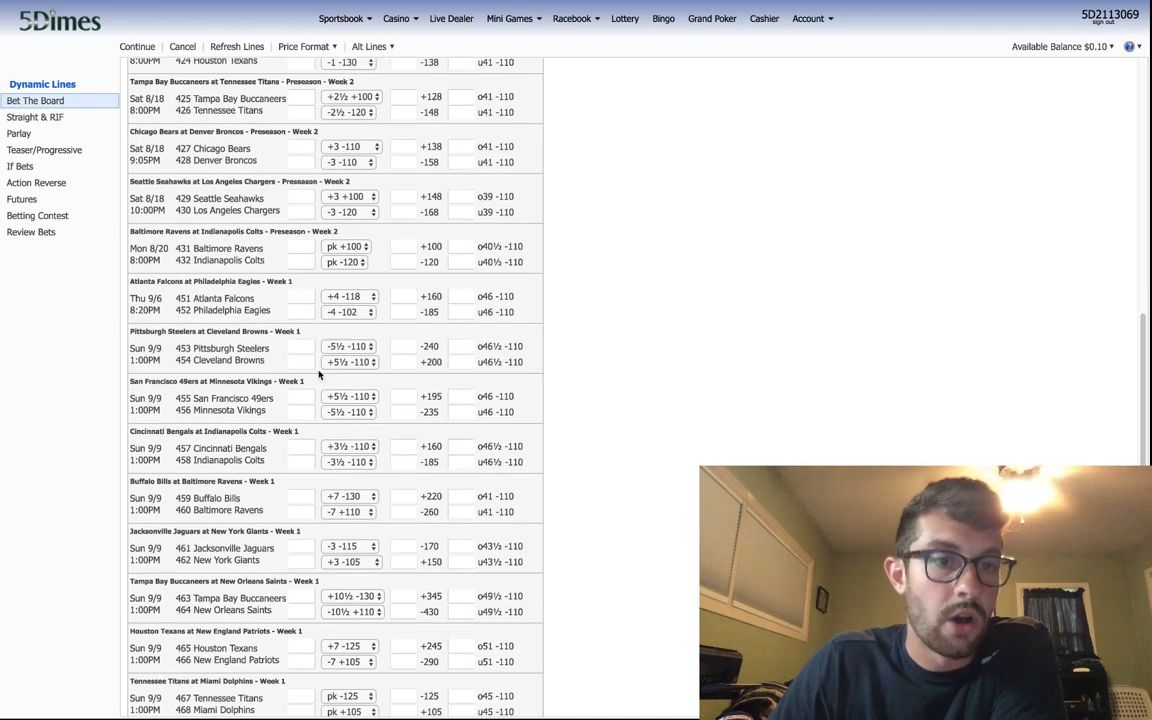
scroll(down, 3)
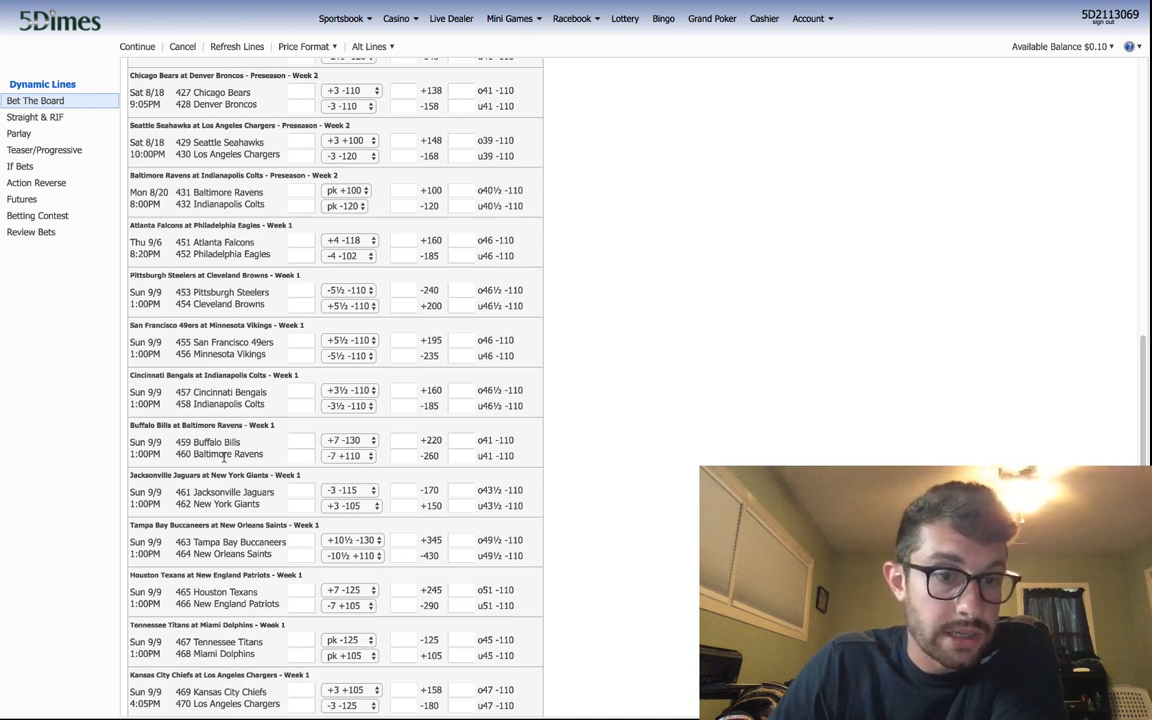
double_click(224, 454)
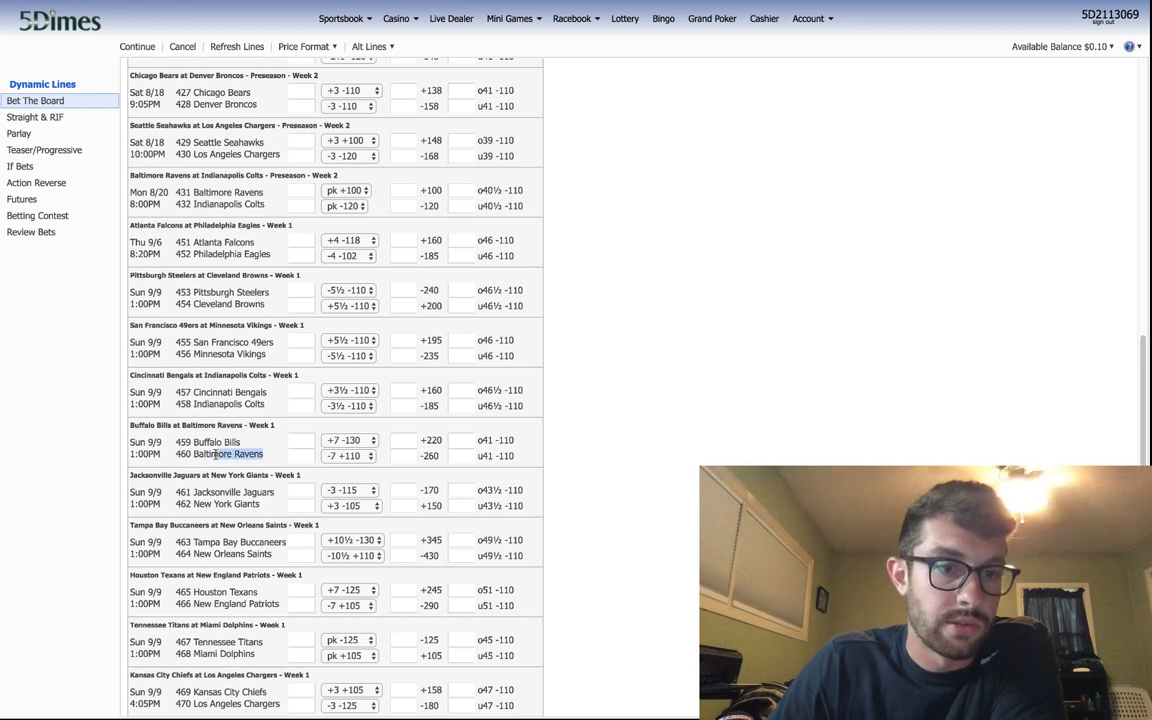
double_click(228, 454)
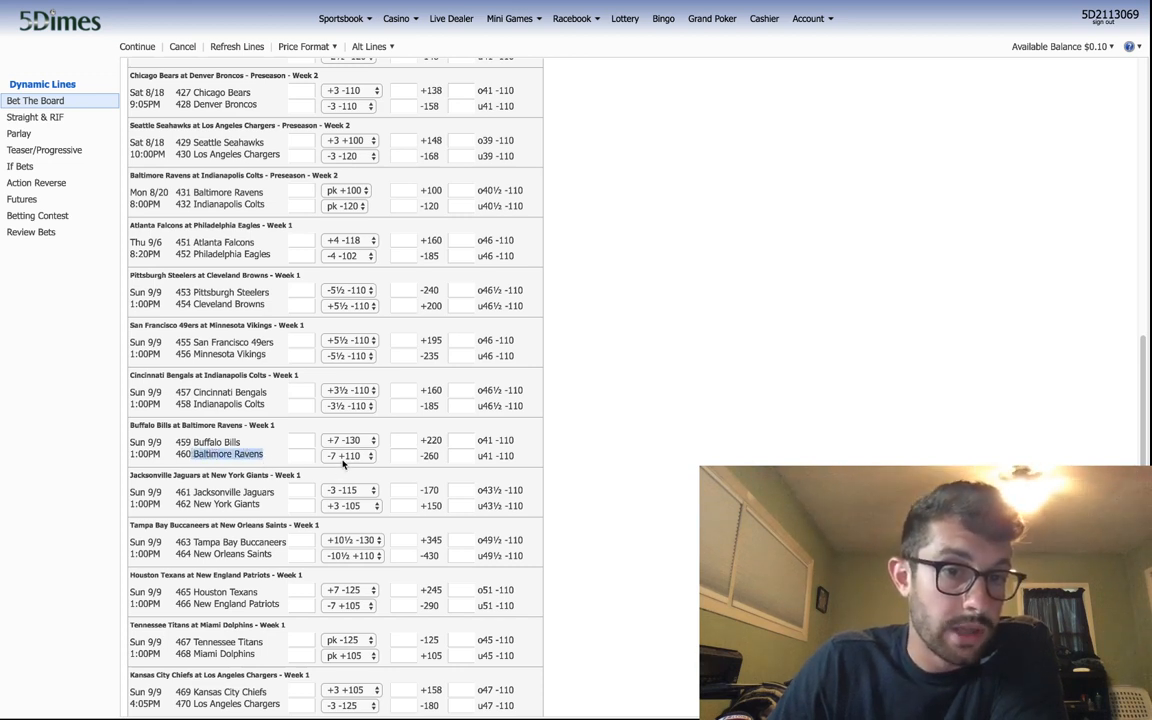
click(350, 456)
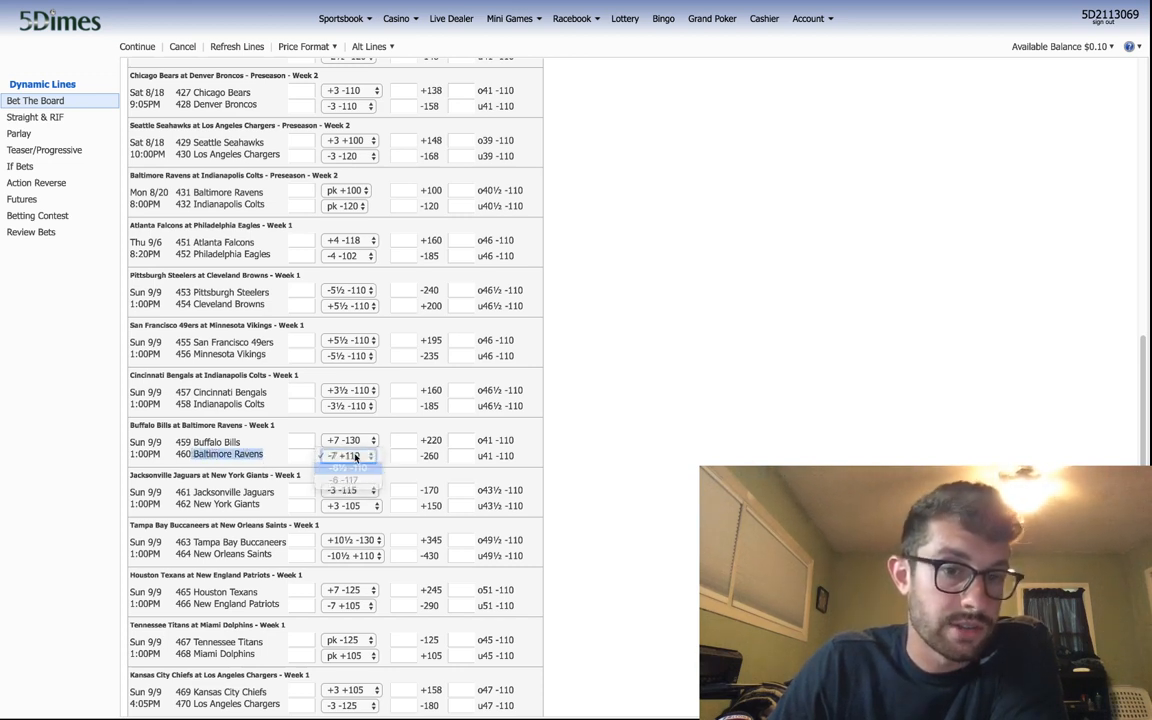
click(344, 468)
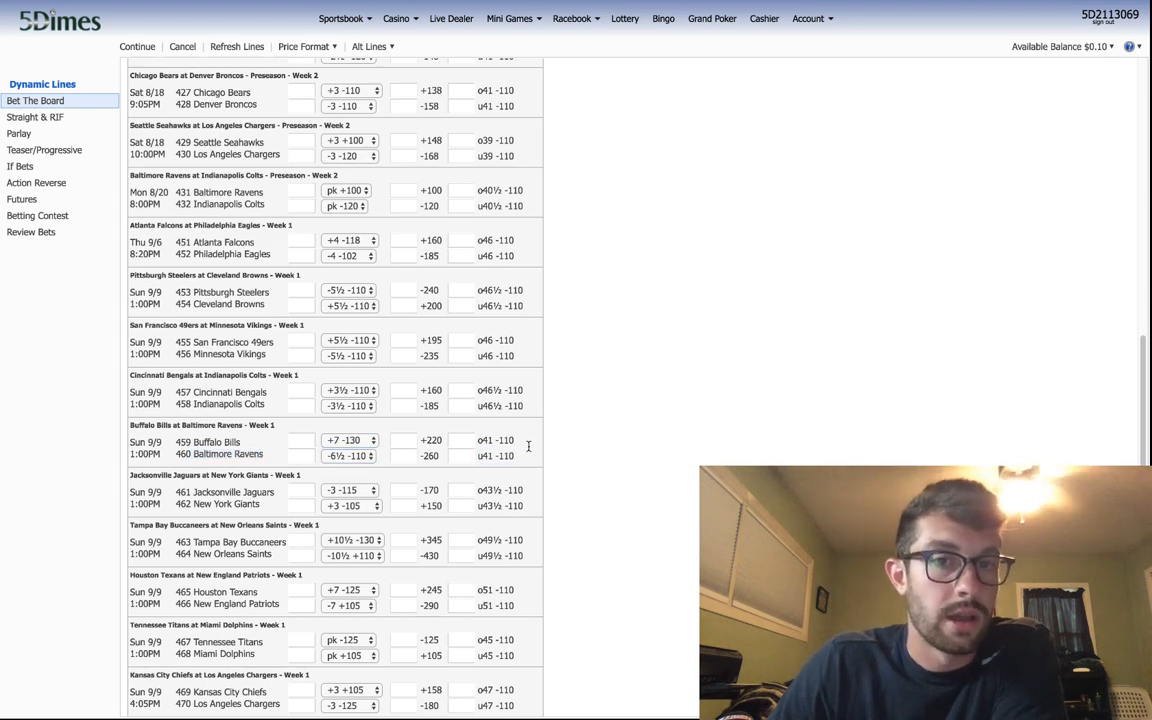
- Set the New Orleans Saints alternate spread to -9½ -110
scroll(down, 3)
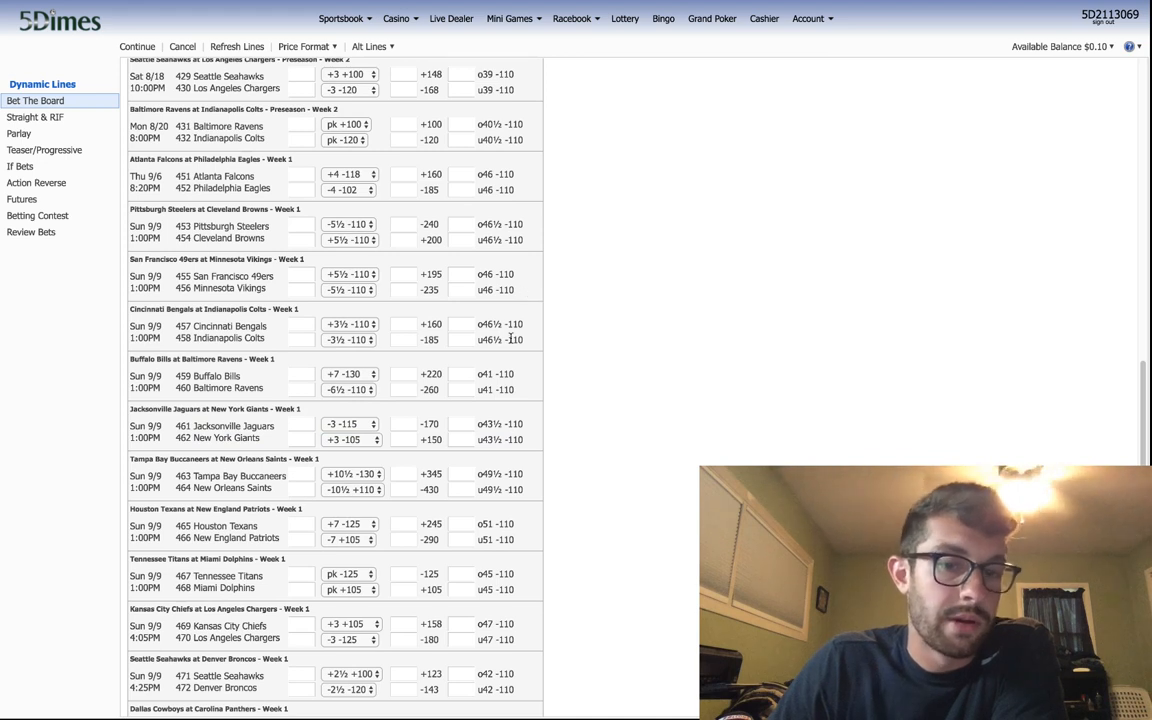
scroll(down, 3)
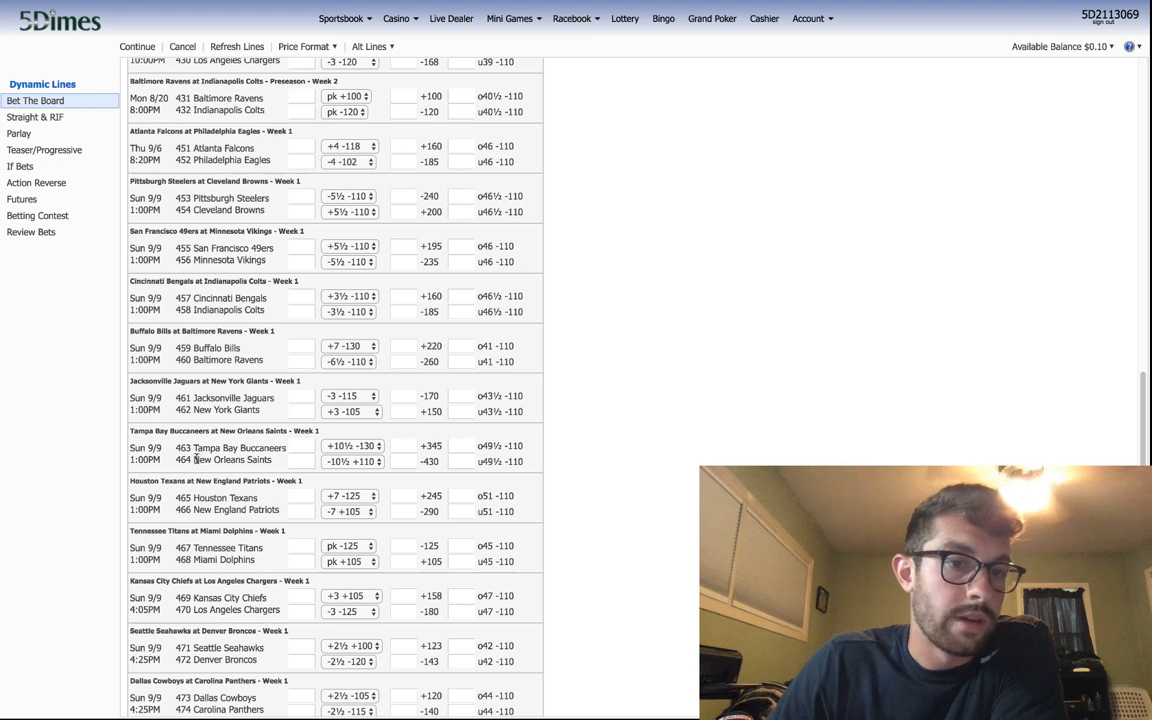
click(350, 460)
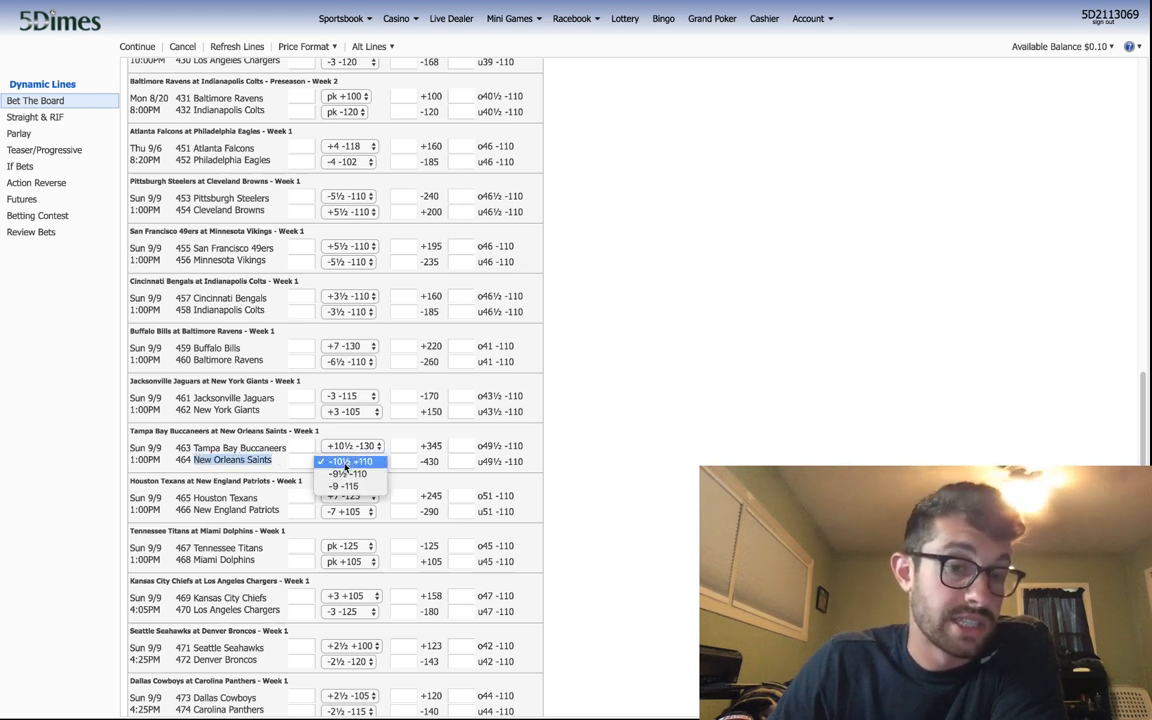
click(348, 472)
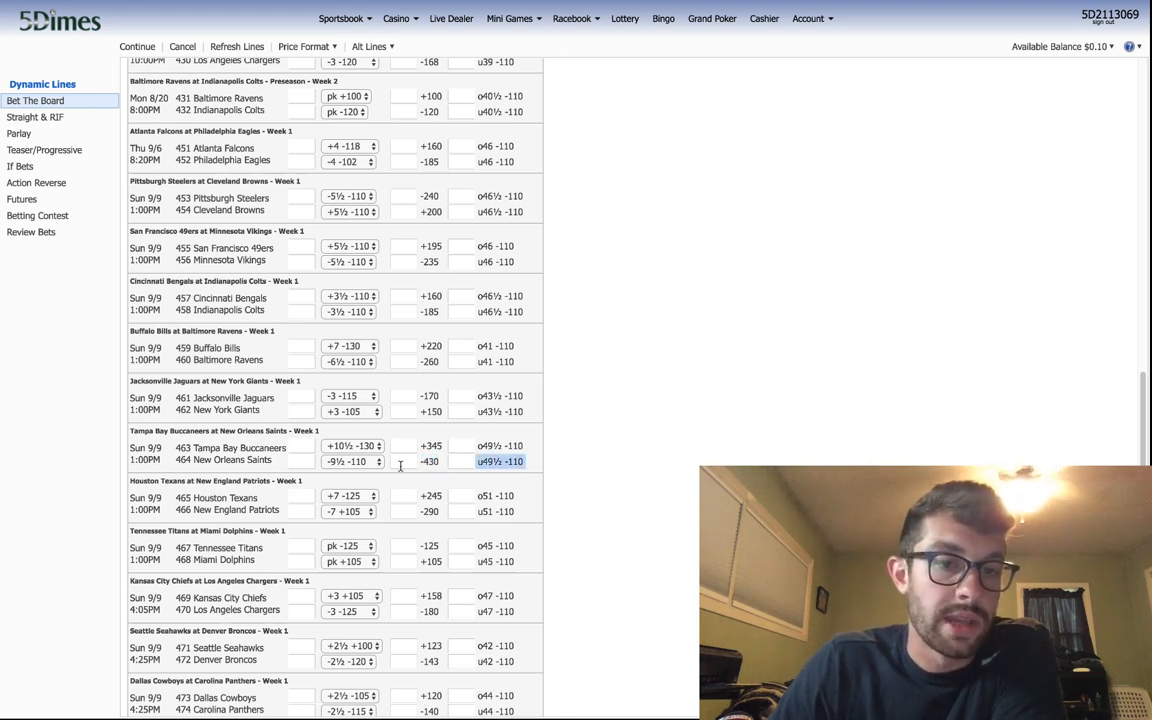
scroll(down, 3)
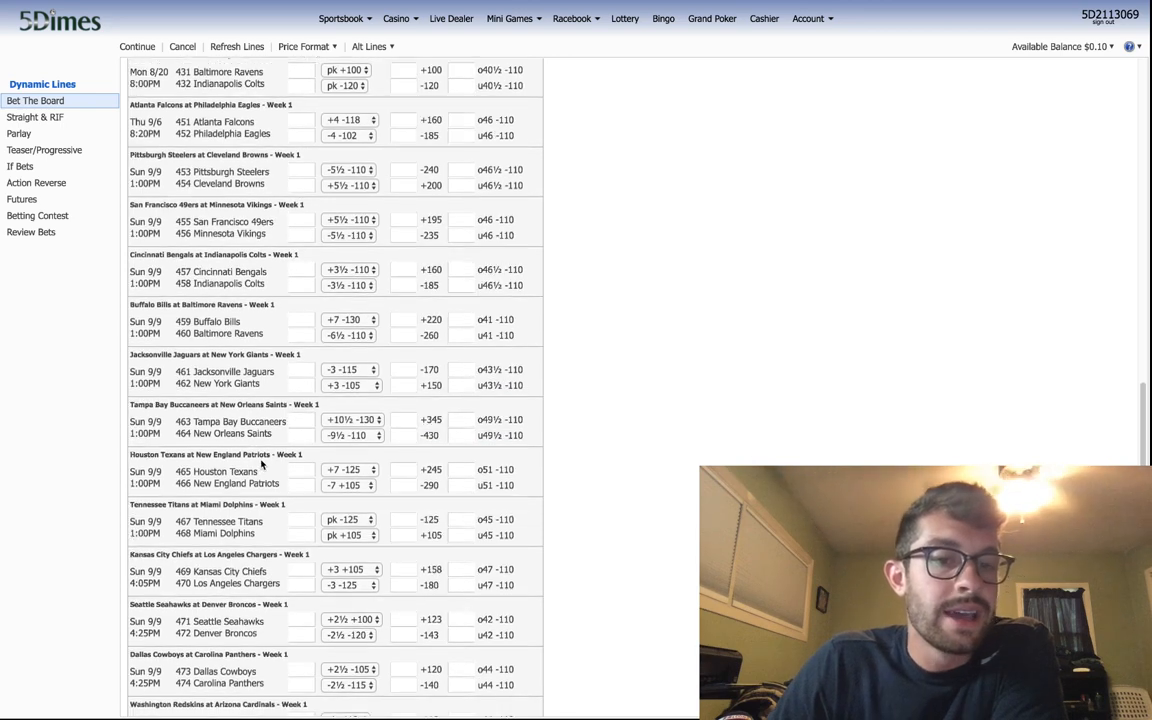
scroll(down, 3)
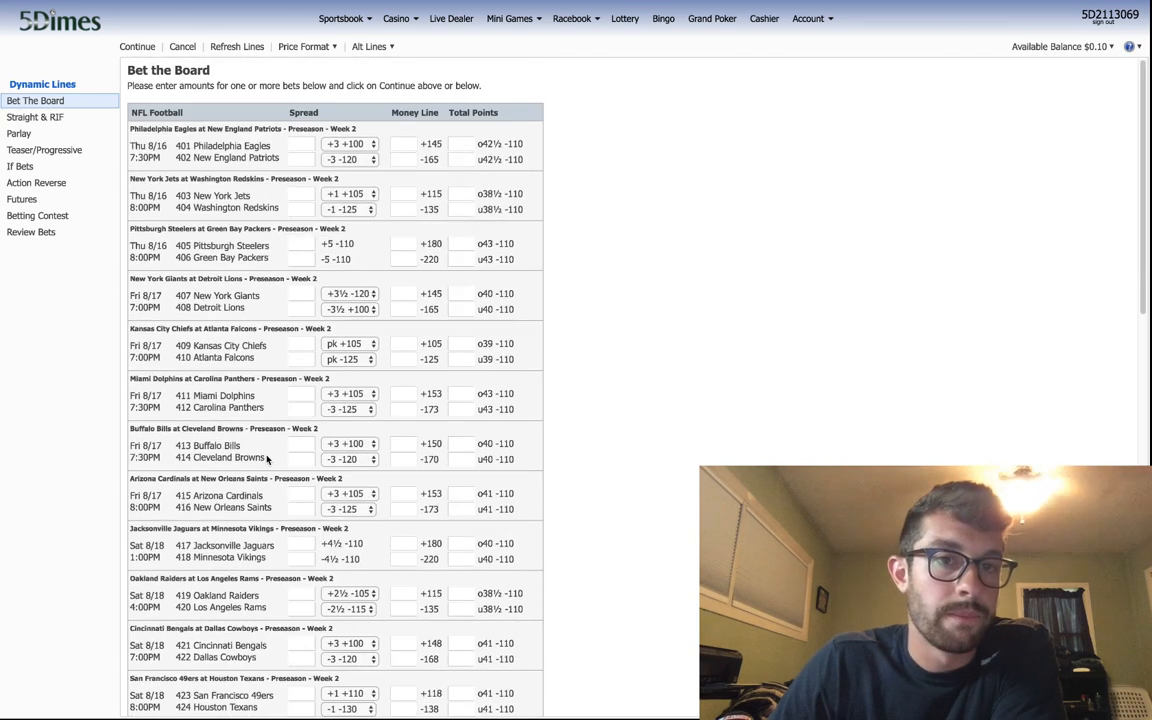
mouse_move(636, 364)
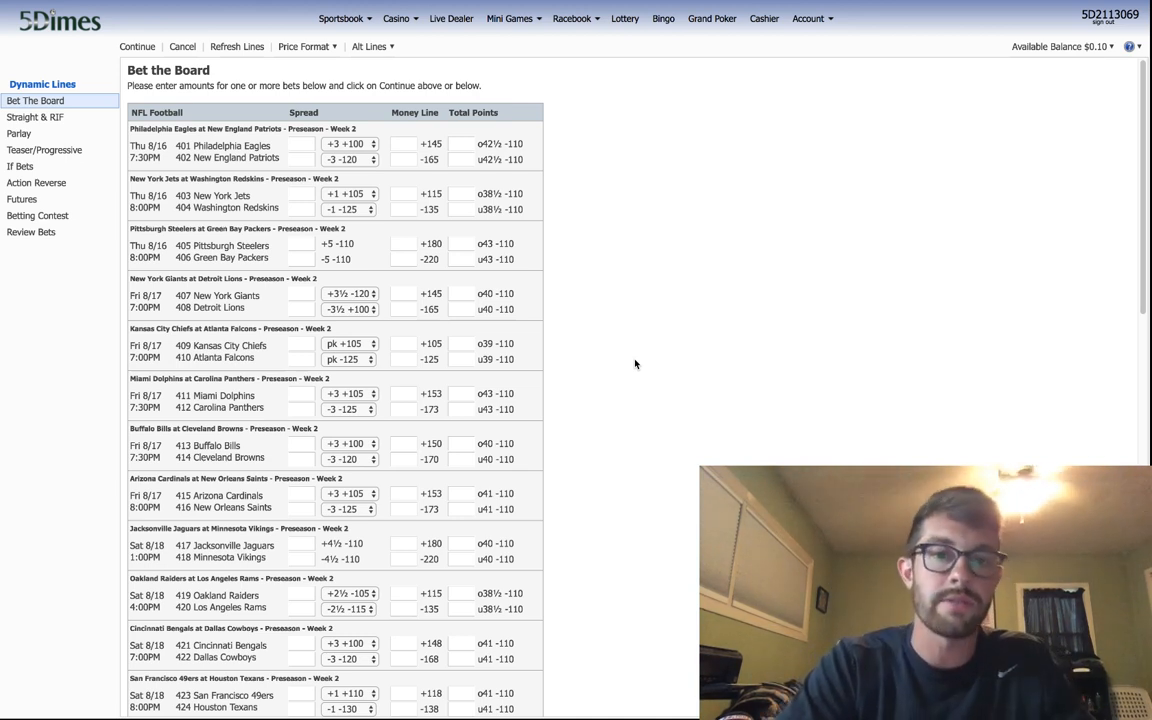
mouse_move(604, 234)
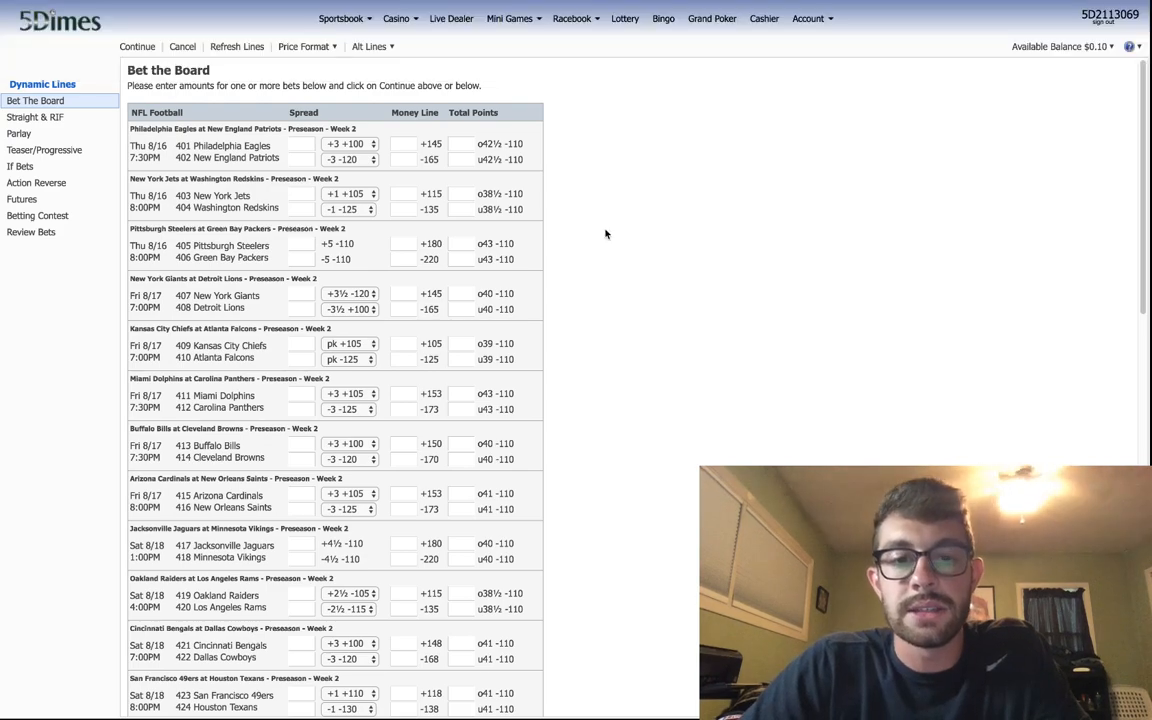